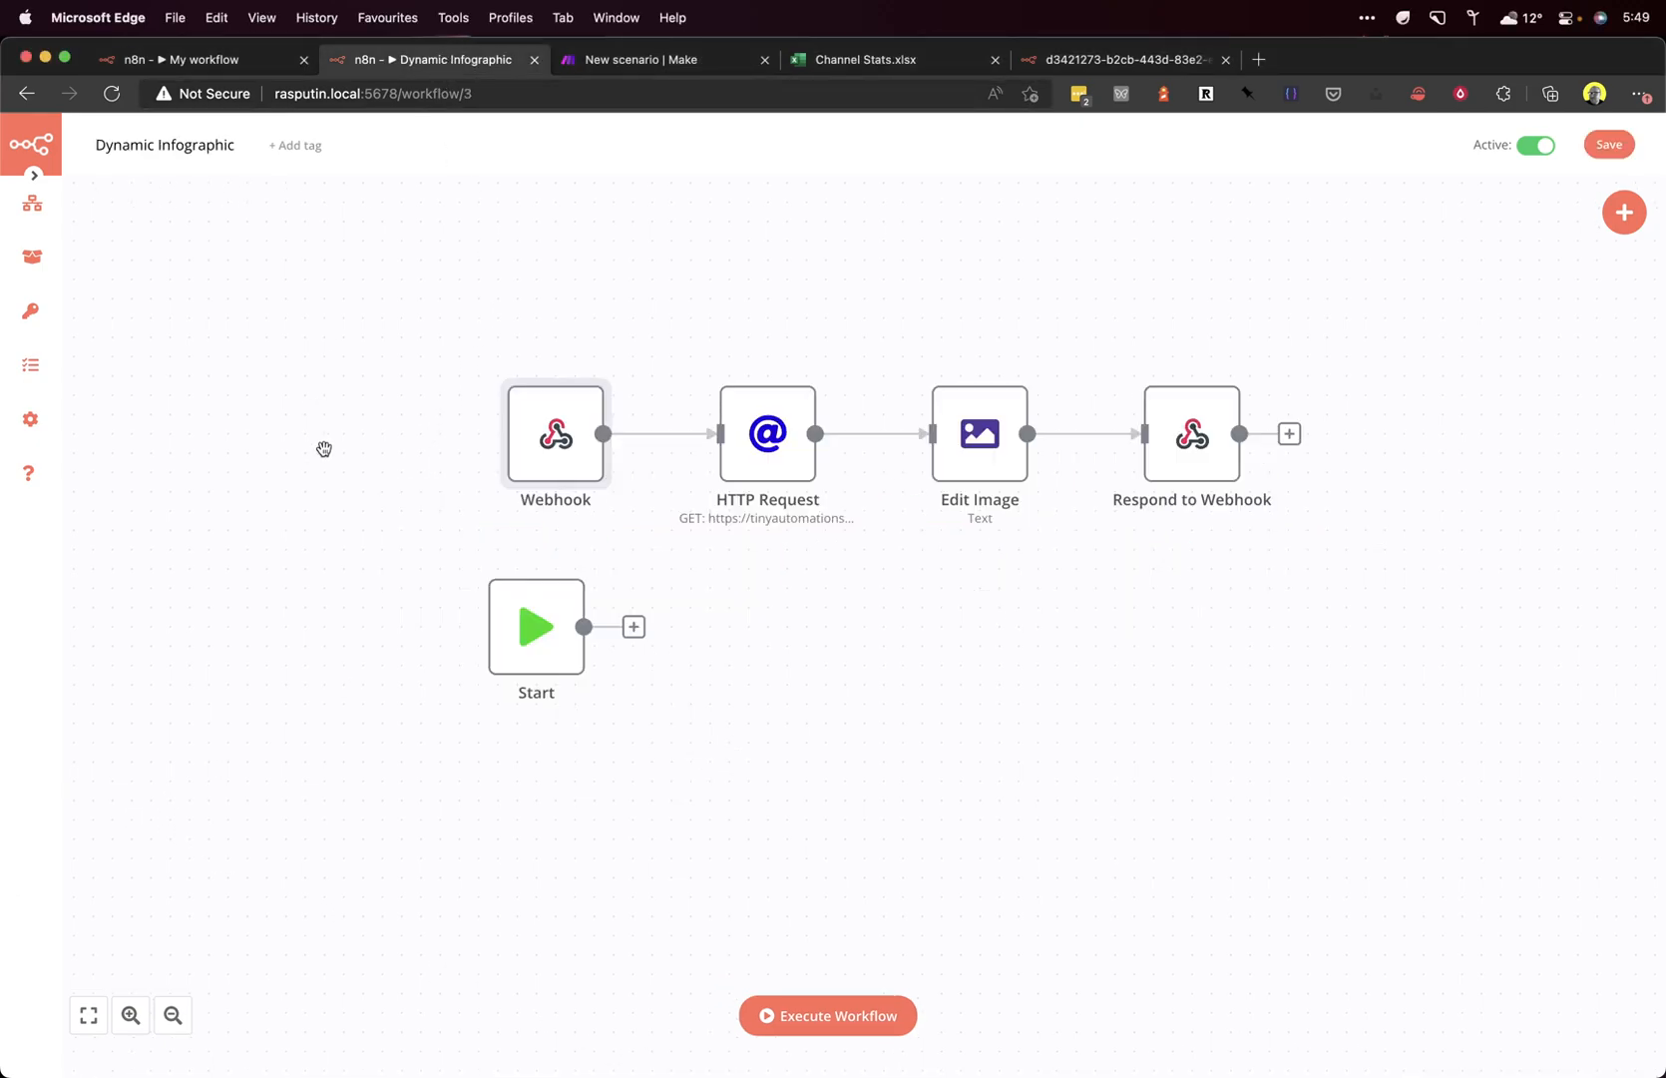
mouse_move(315, 442)
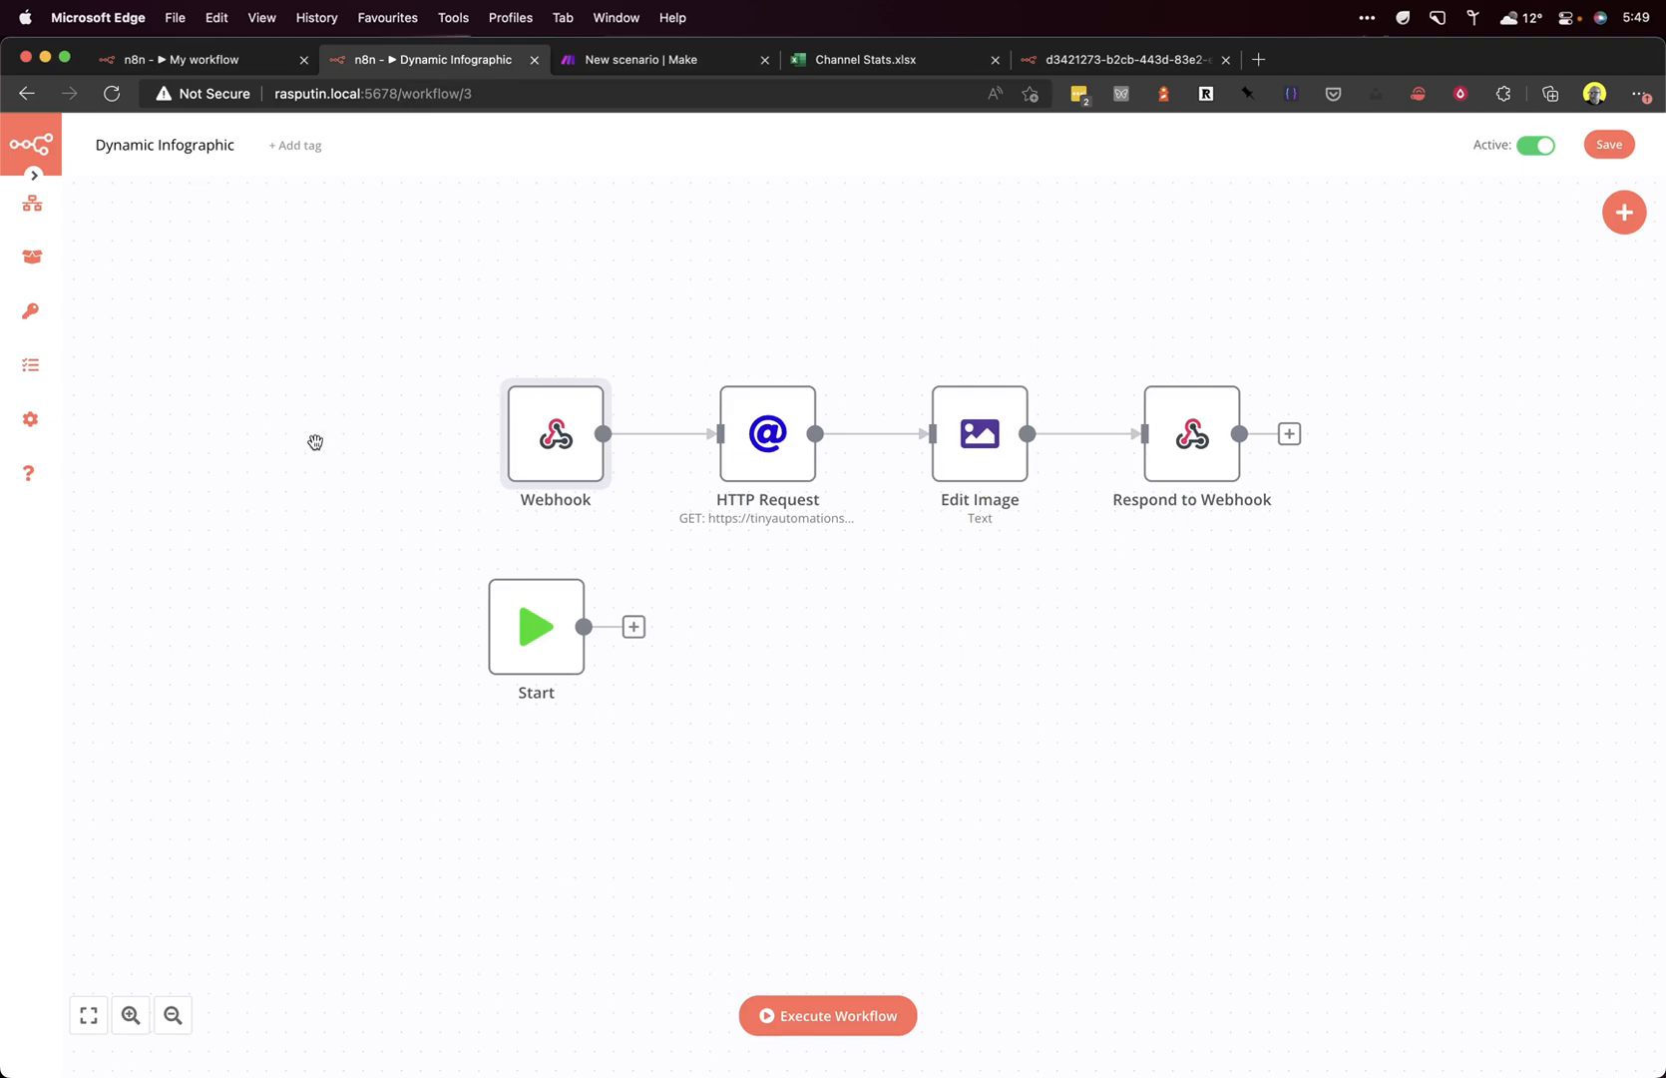
mouse_move(1027, 470)
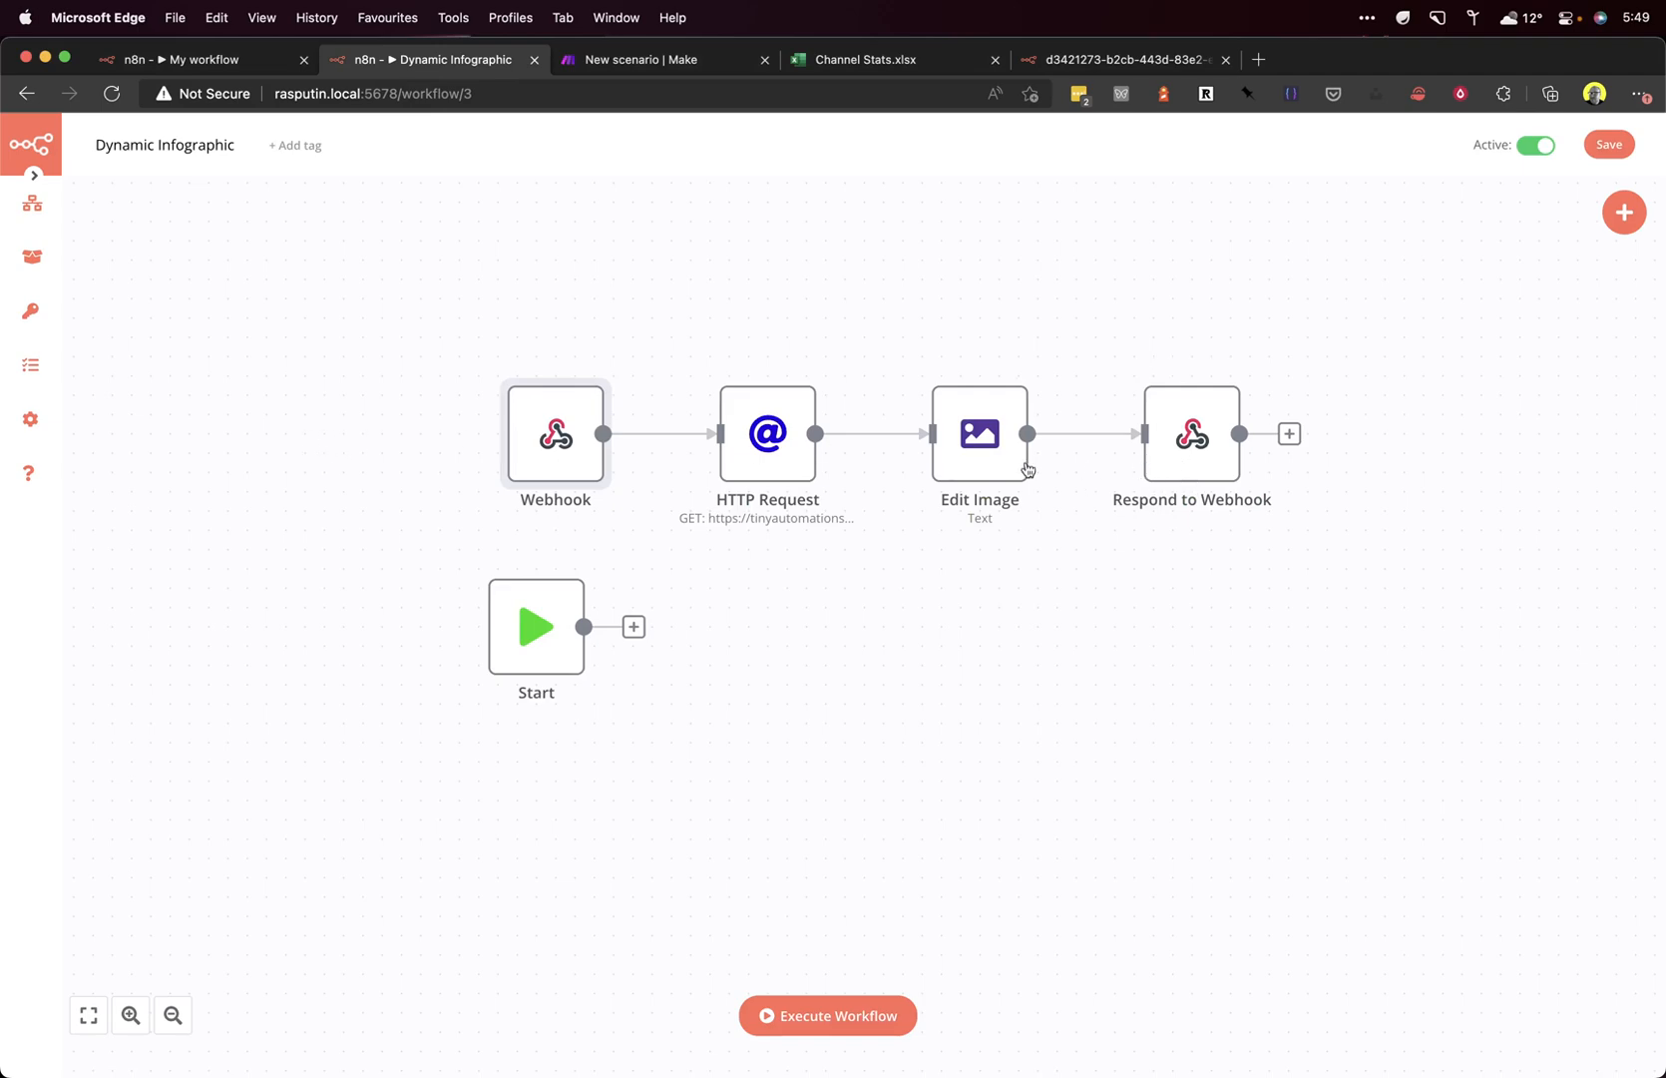
mouse_move(741, 257)
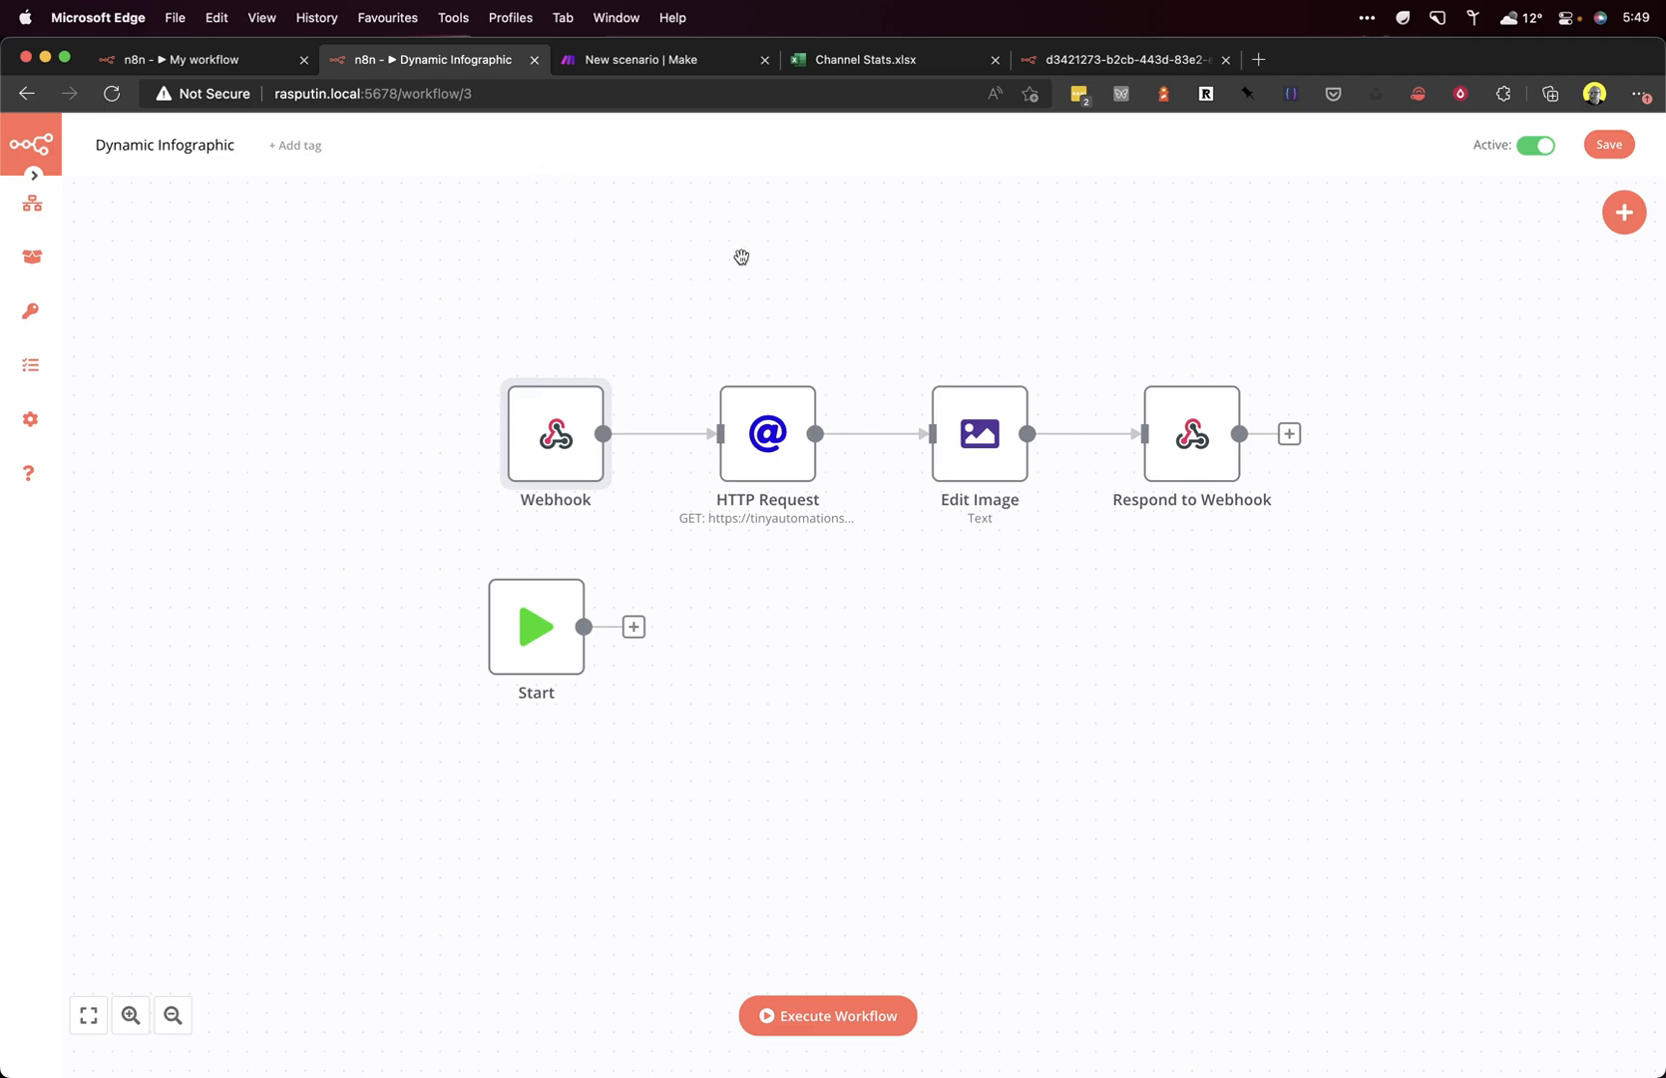
Step: Review the stat=1234 infographic page, the Make Excel scenario, then the Channel Stats spreadsheet
left_click(1119, 59)
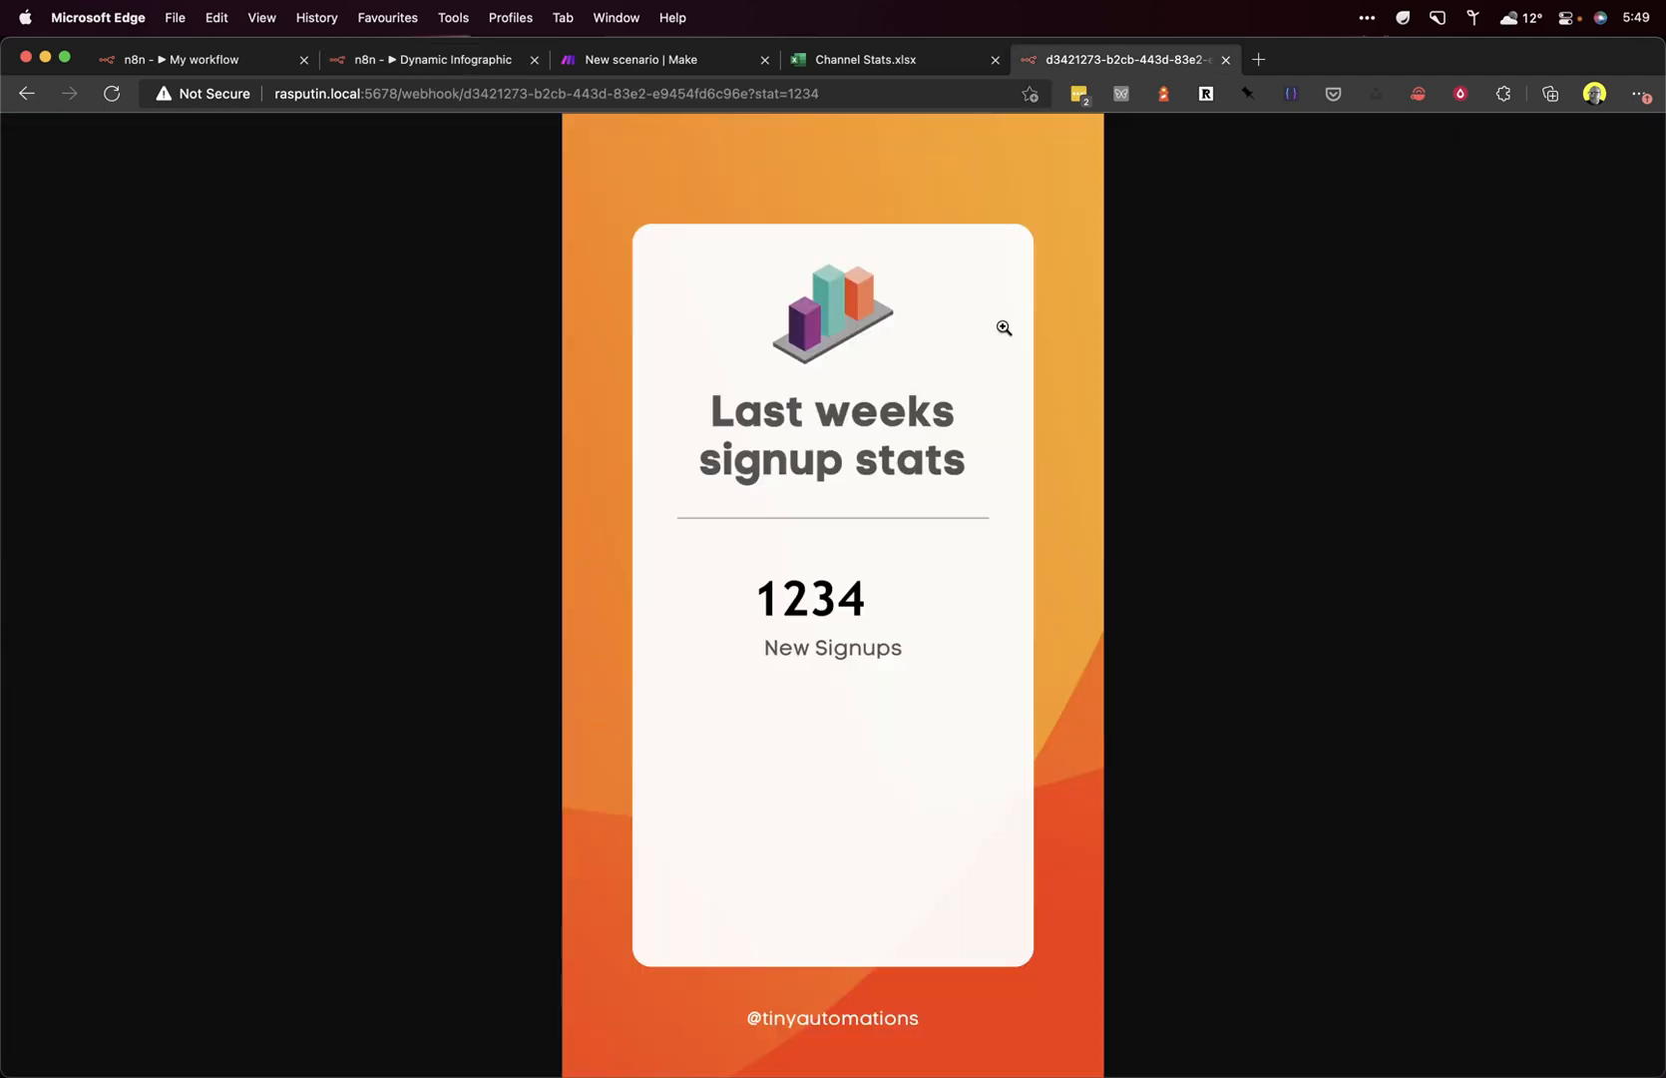
left_click(765, 94)
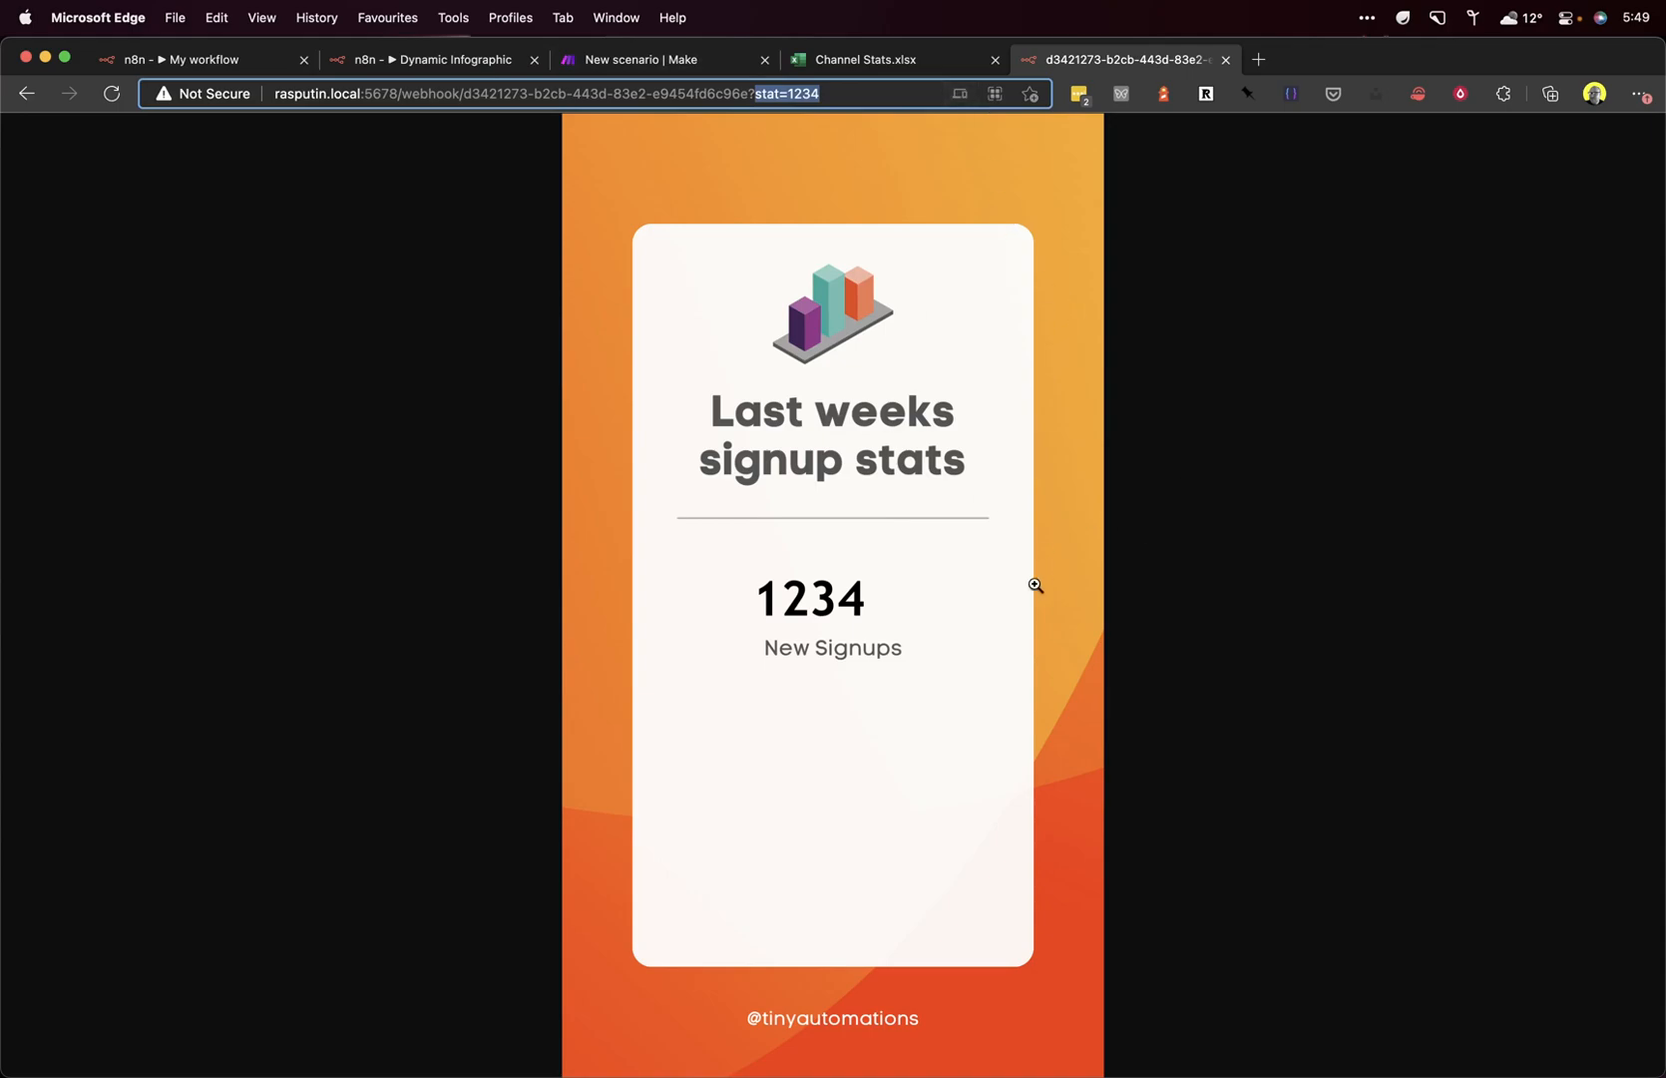
mouse_move(891, 619)
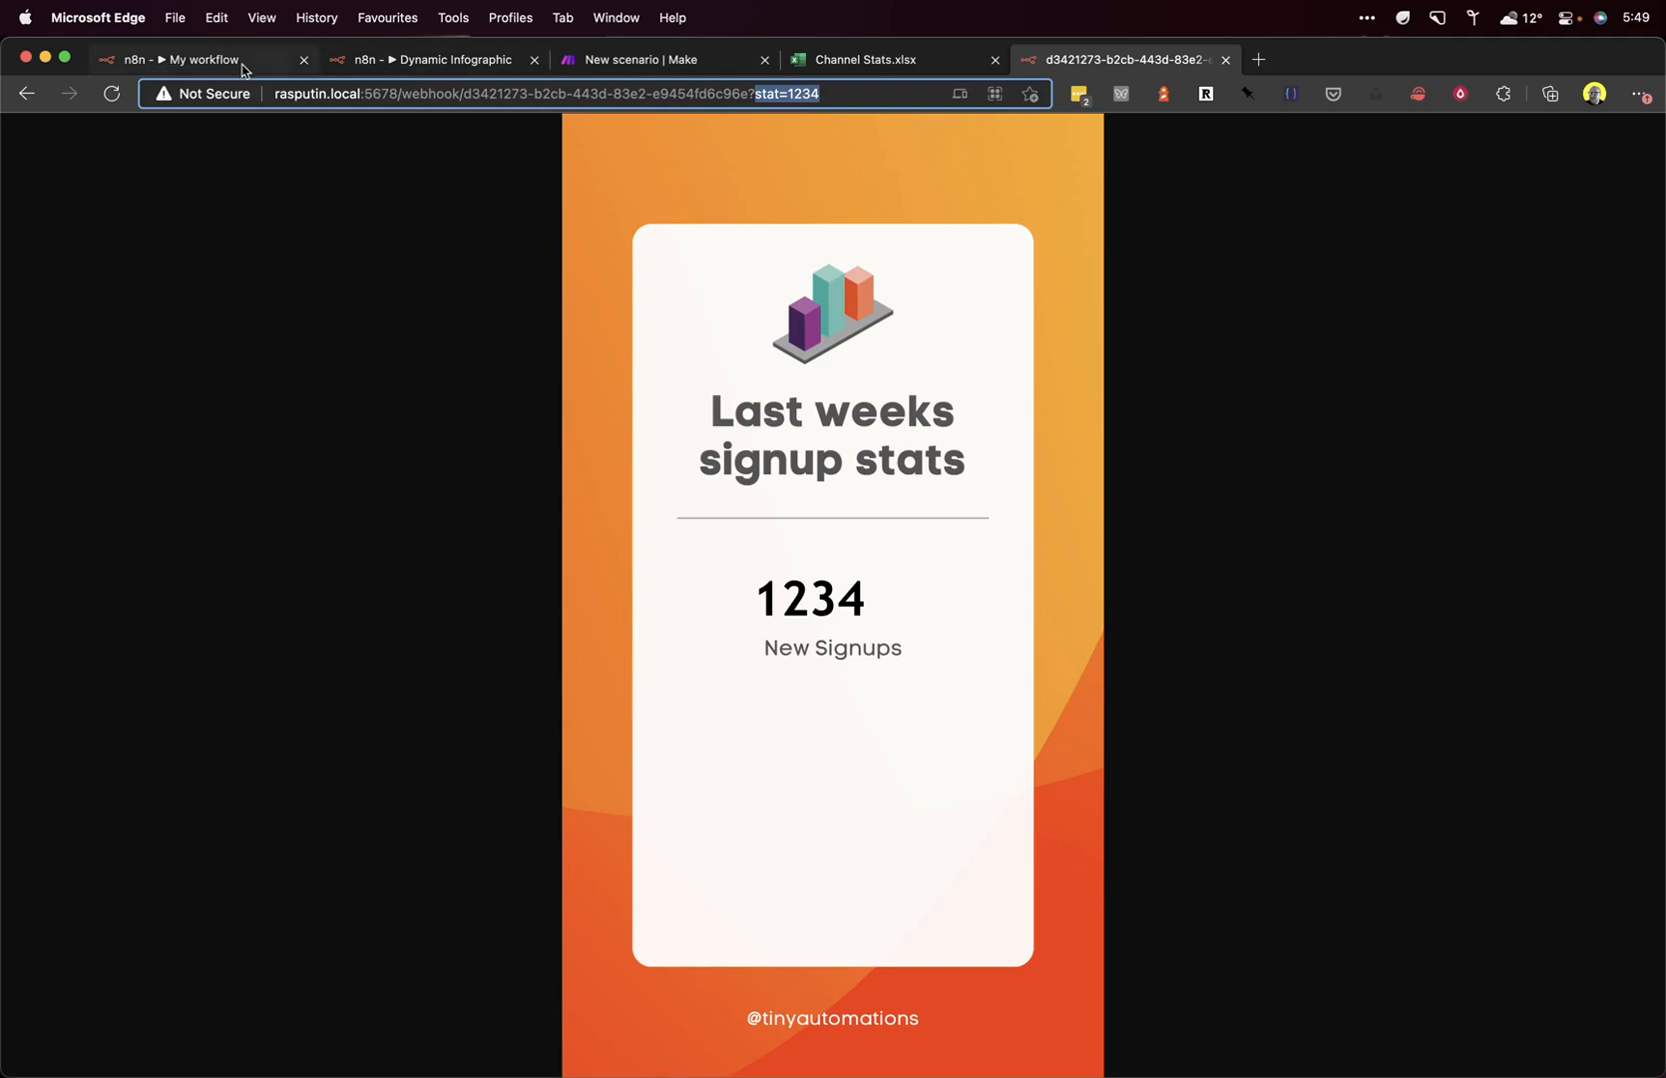
left_click(649, 59)
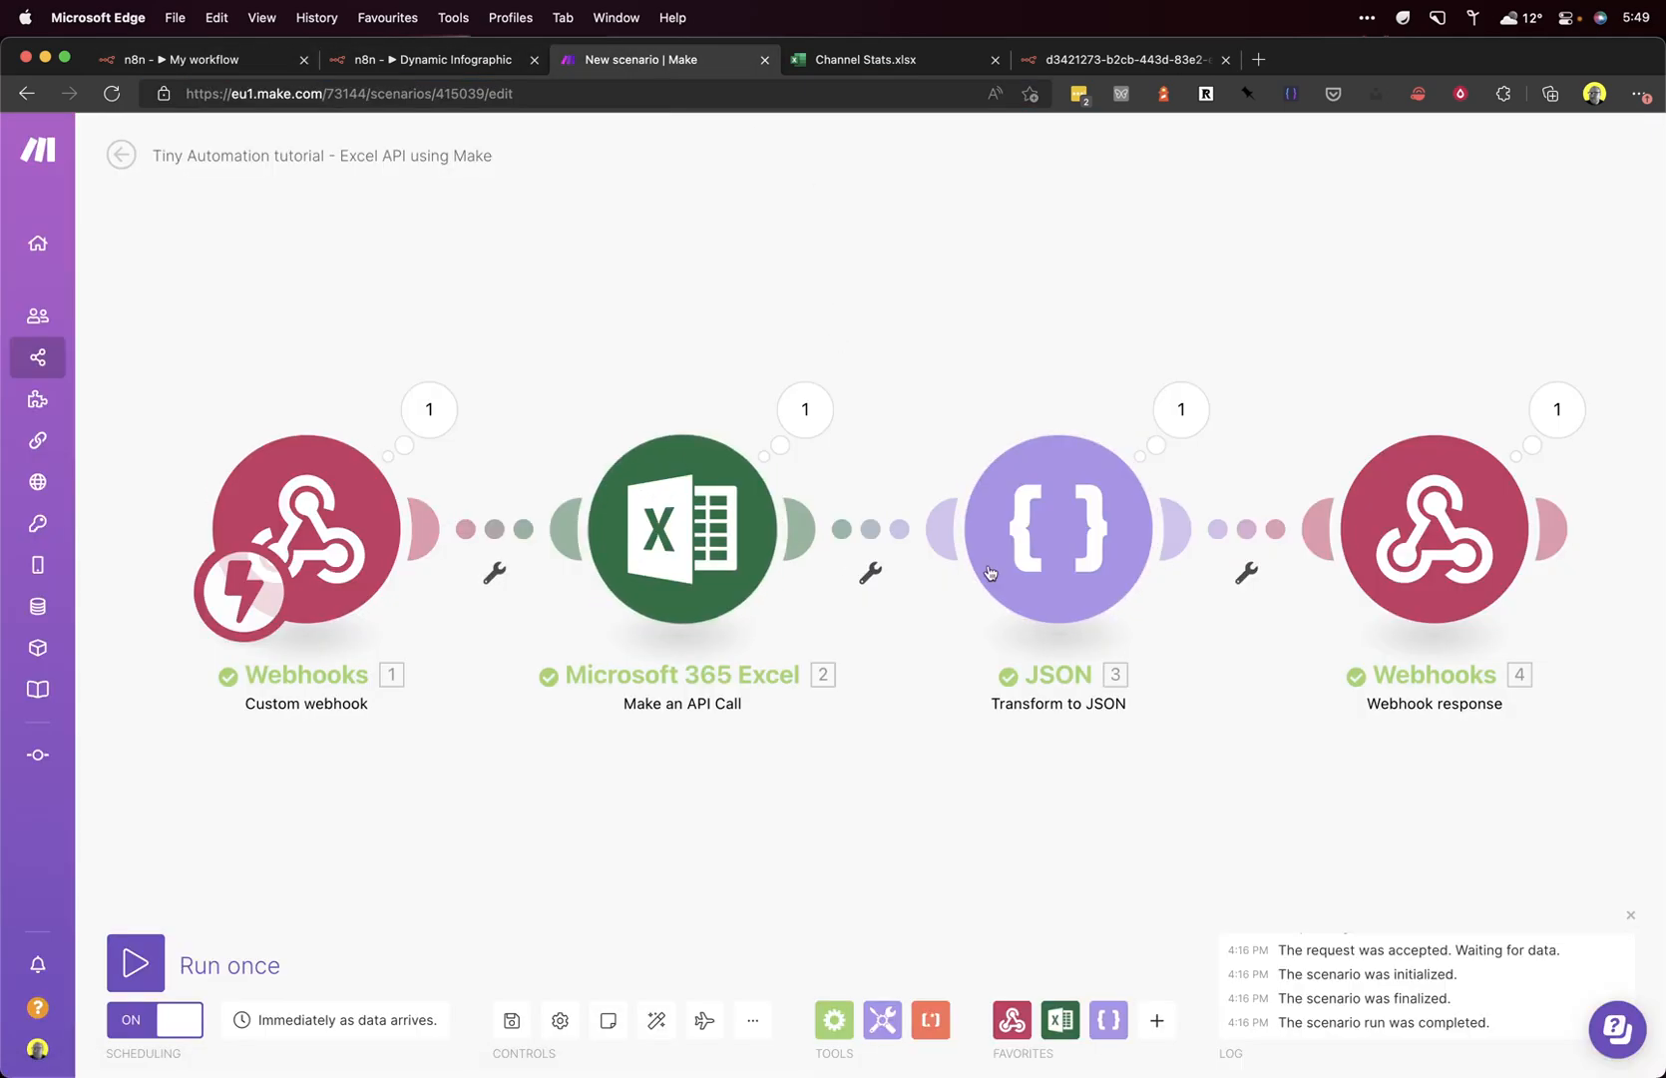
left_click(894, 59)
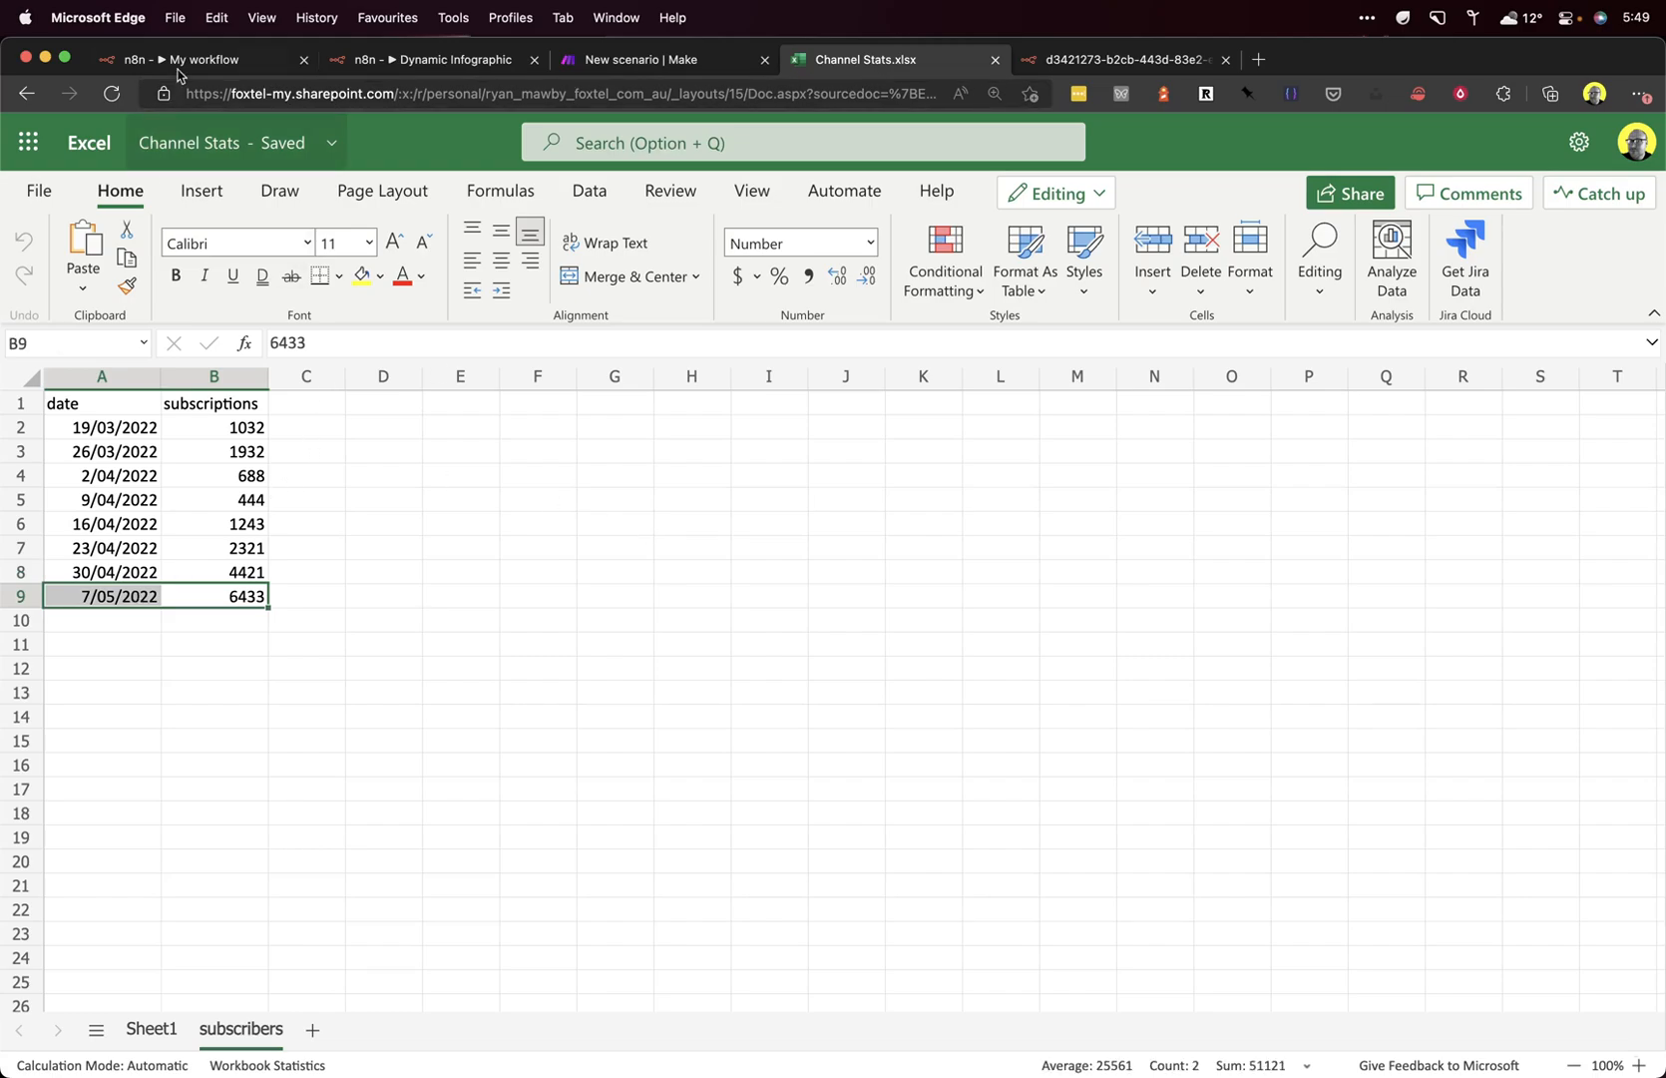
Step: Look over the Tiny Automation workflow, the Make scenario and the Dynamic Infographic workflow
left_click(202, 59)
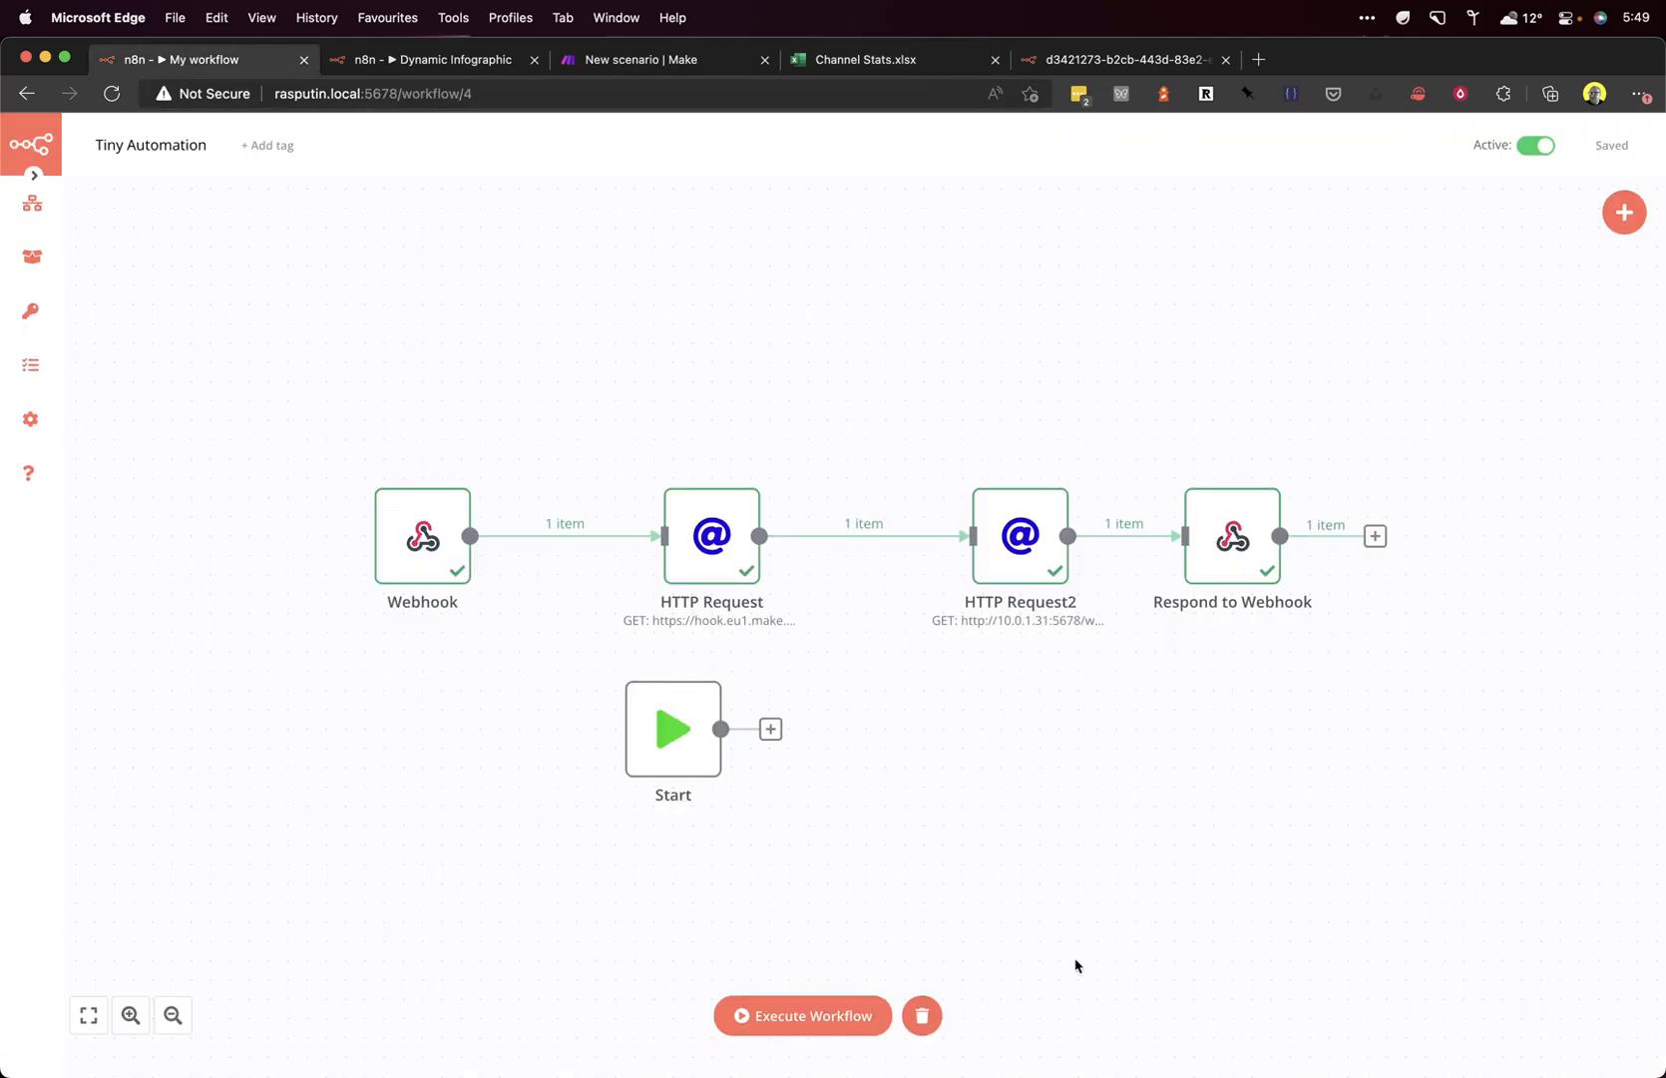
mouse_move(262, 571)
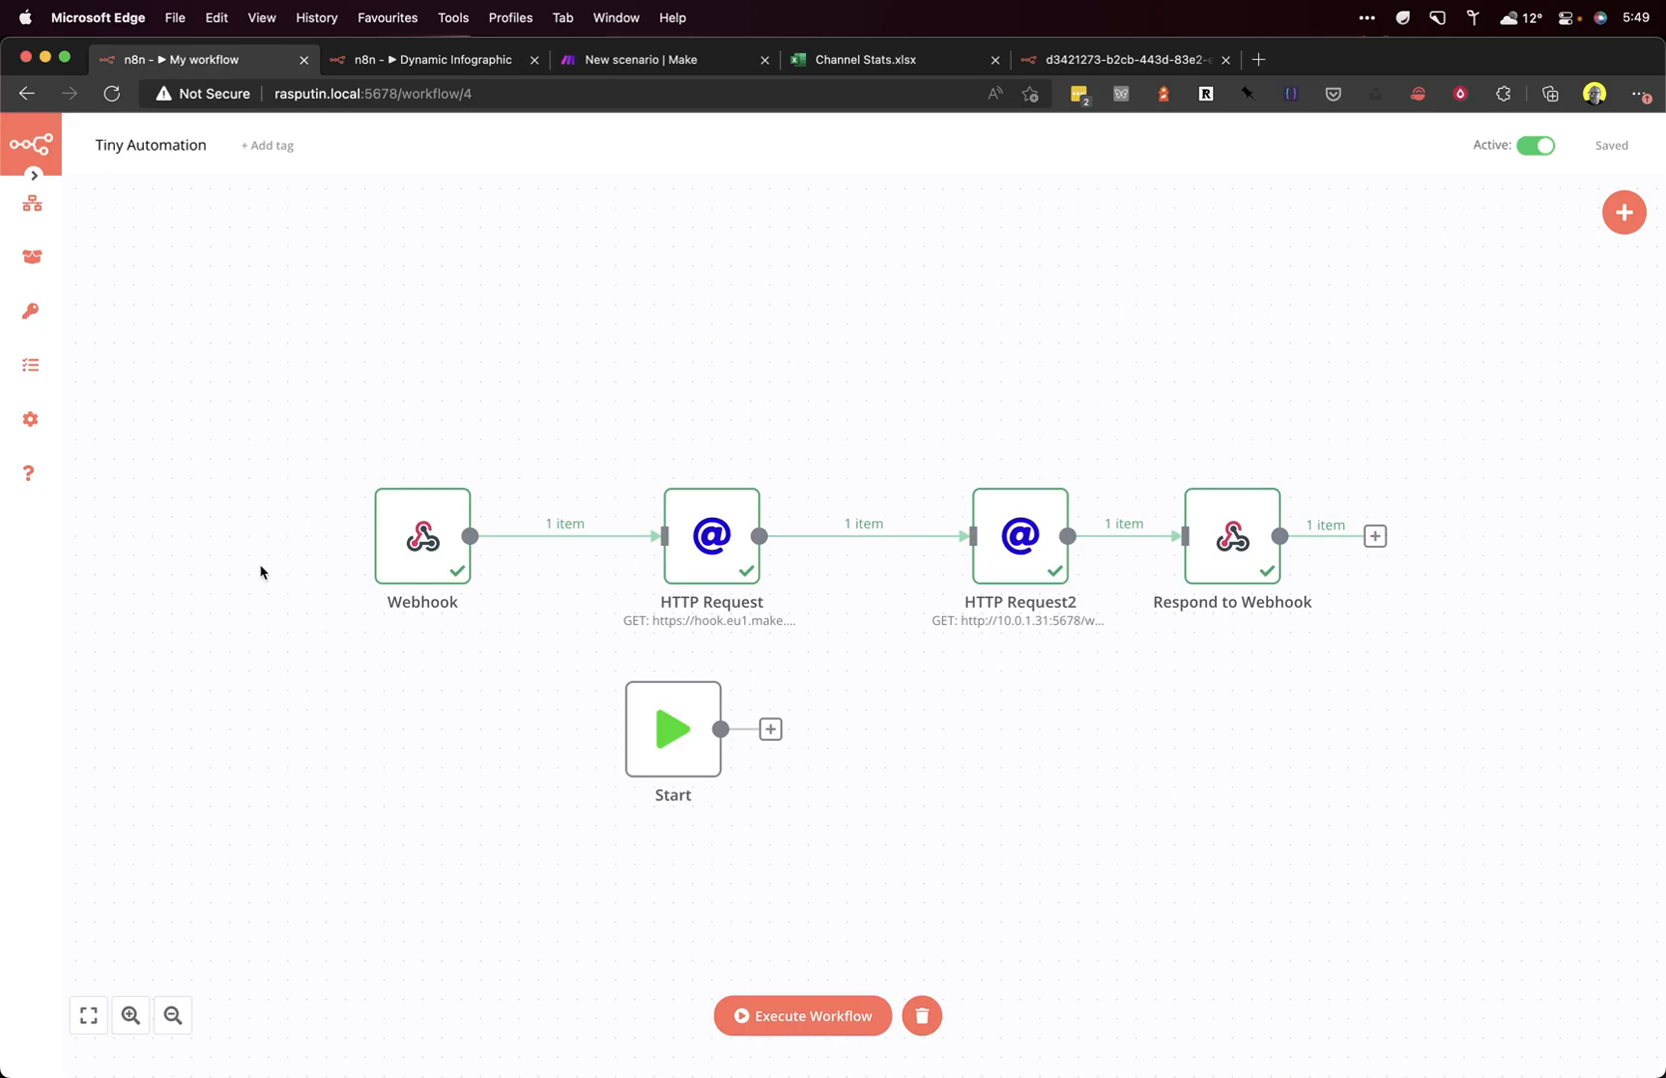
mouse_move(423, 552)
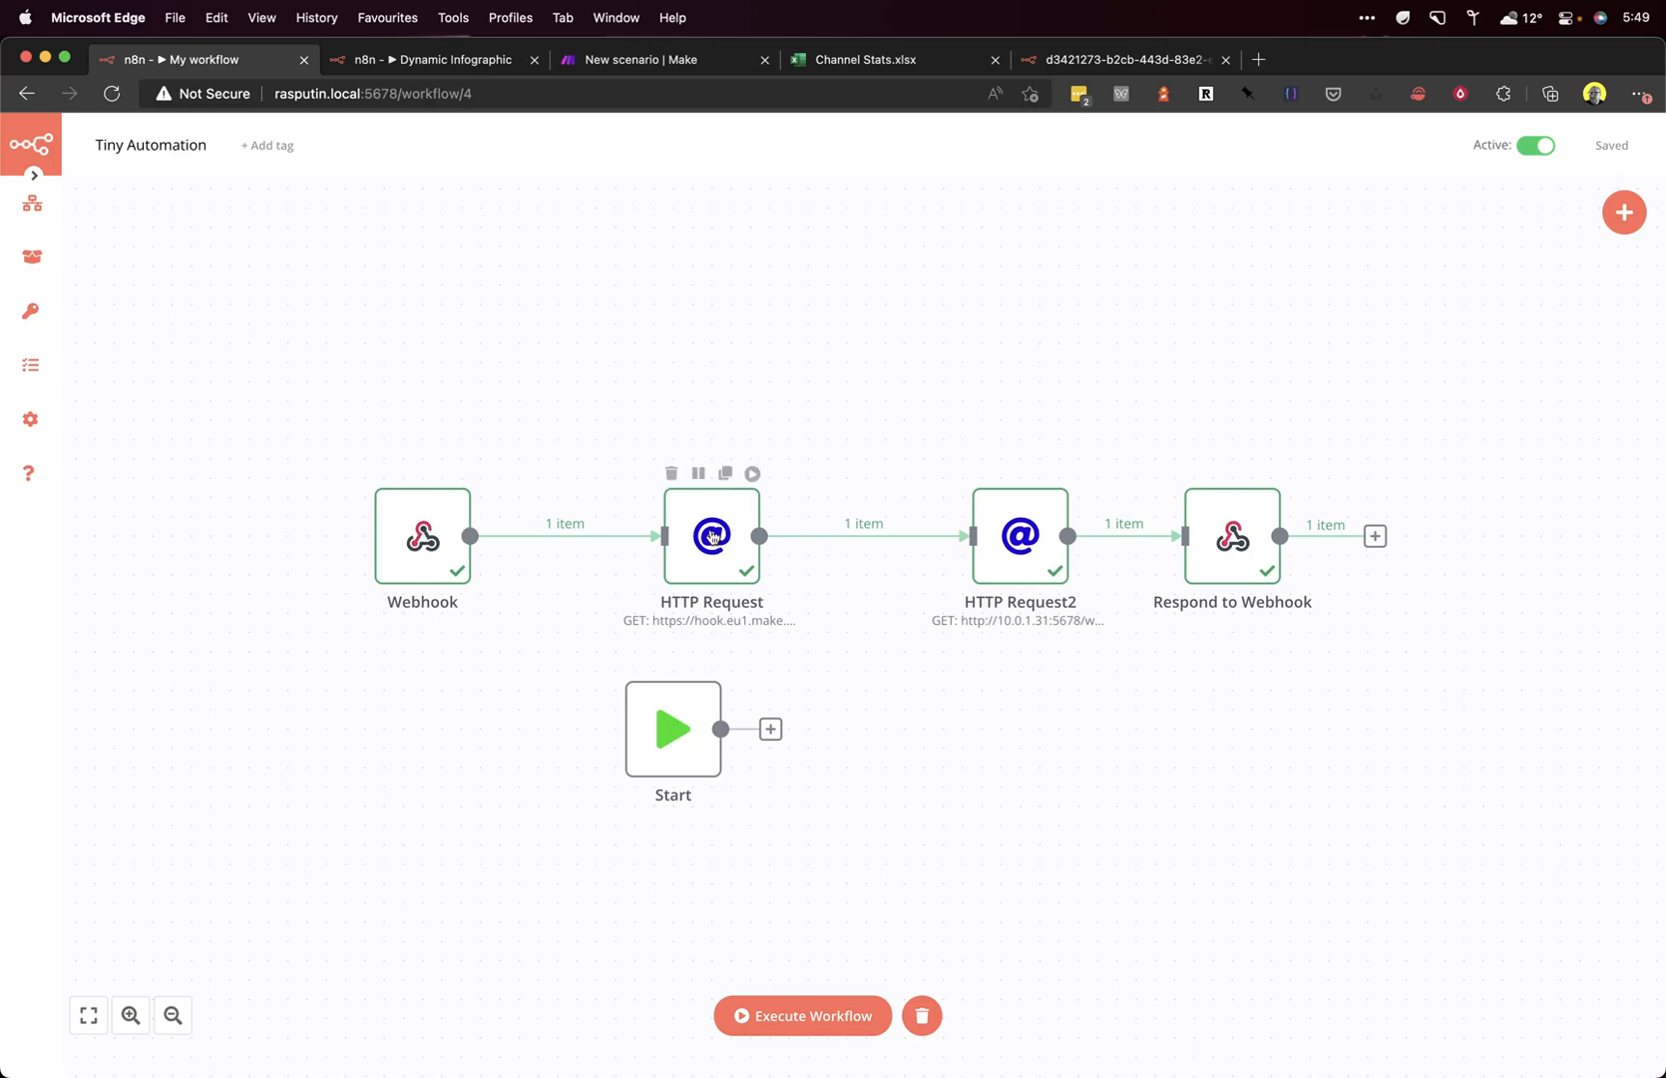
mouse_move(705, 448)
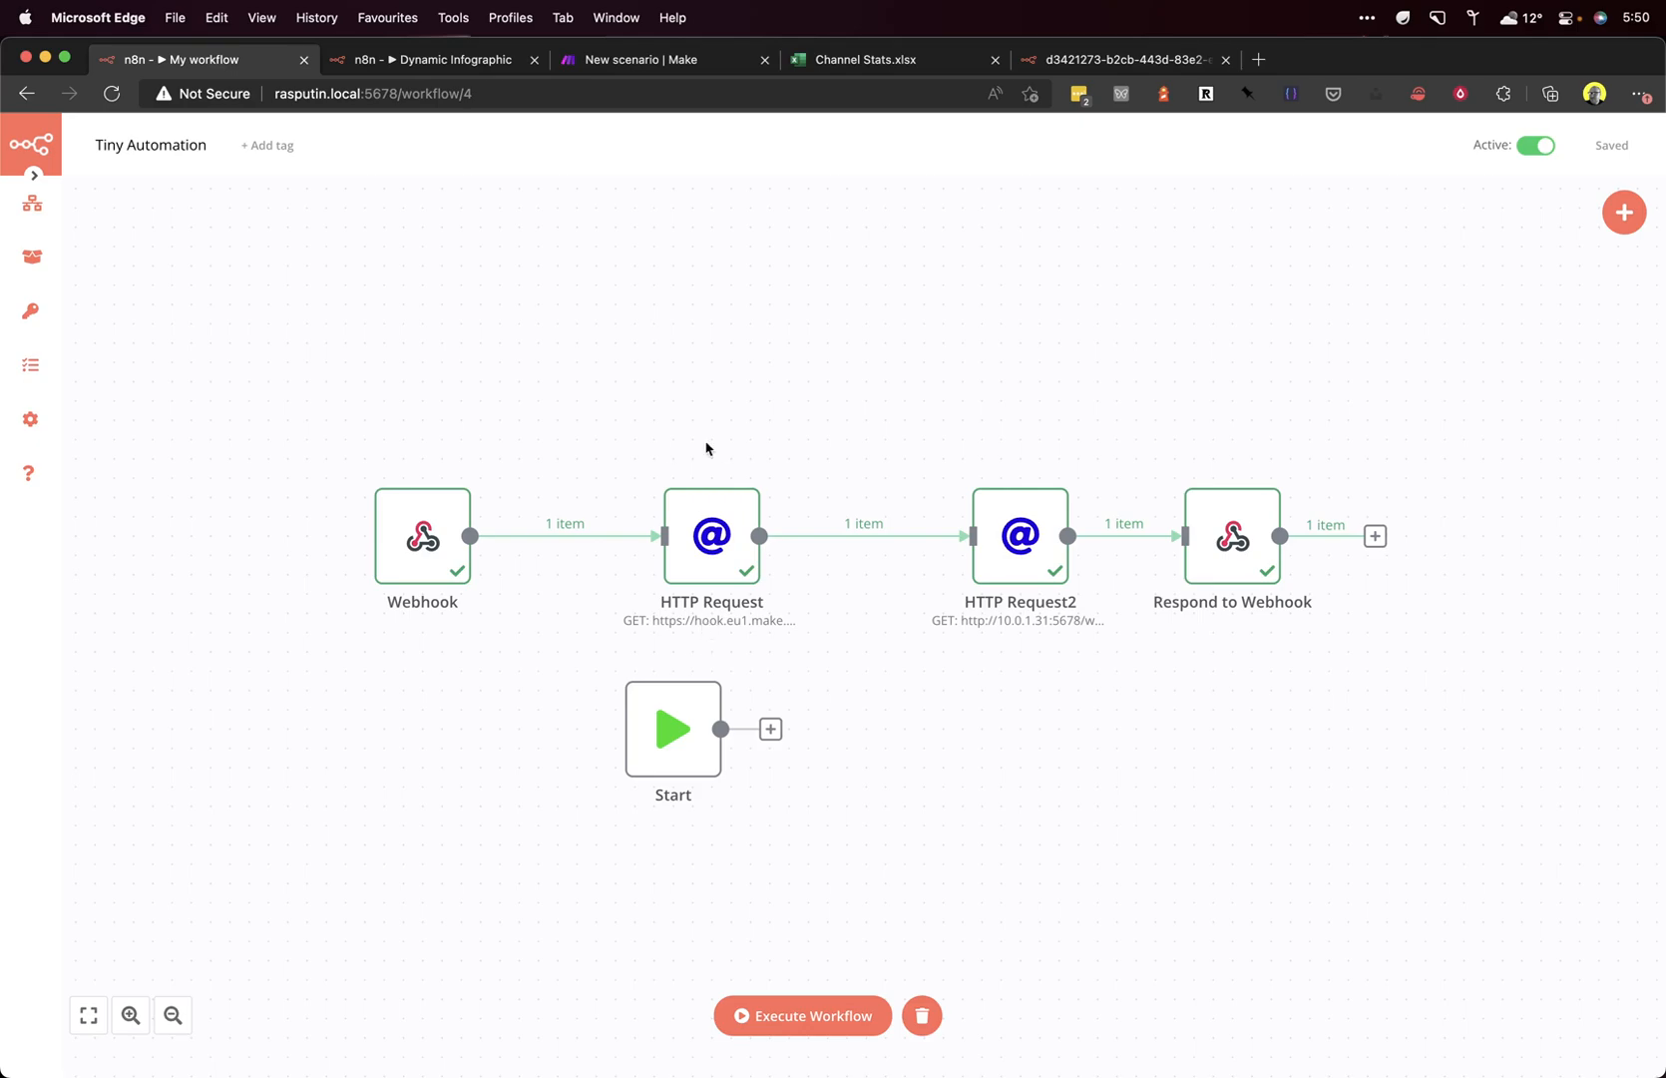
left_click(664, 59)
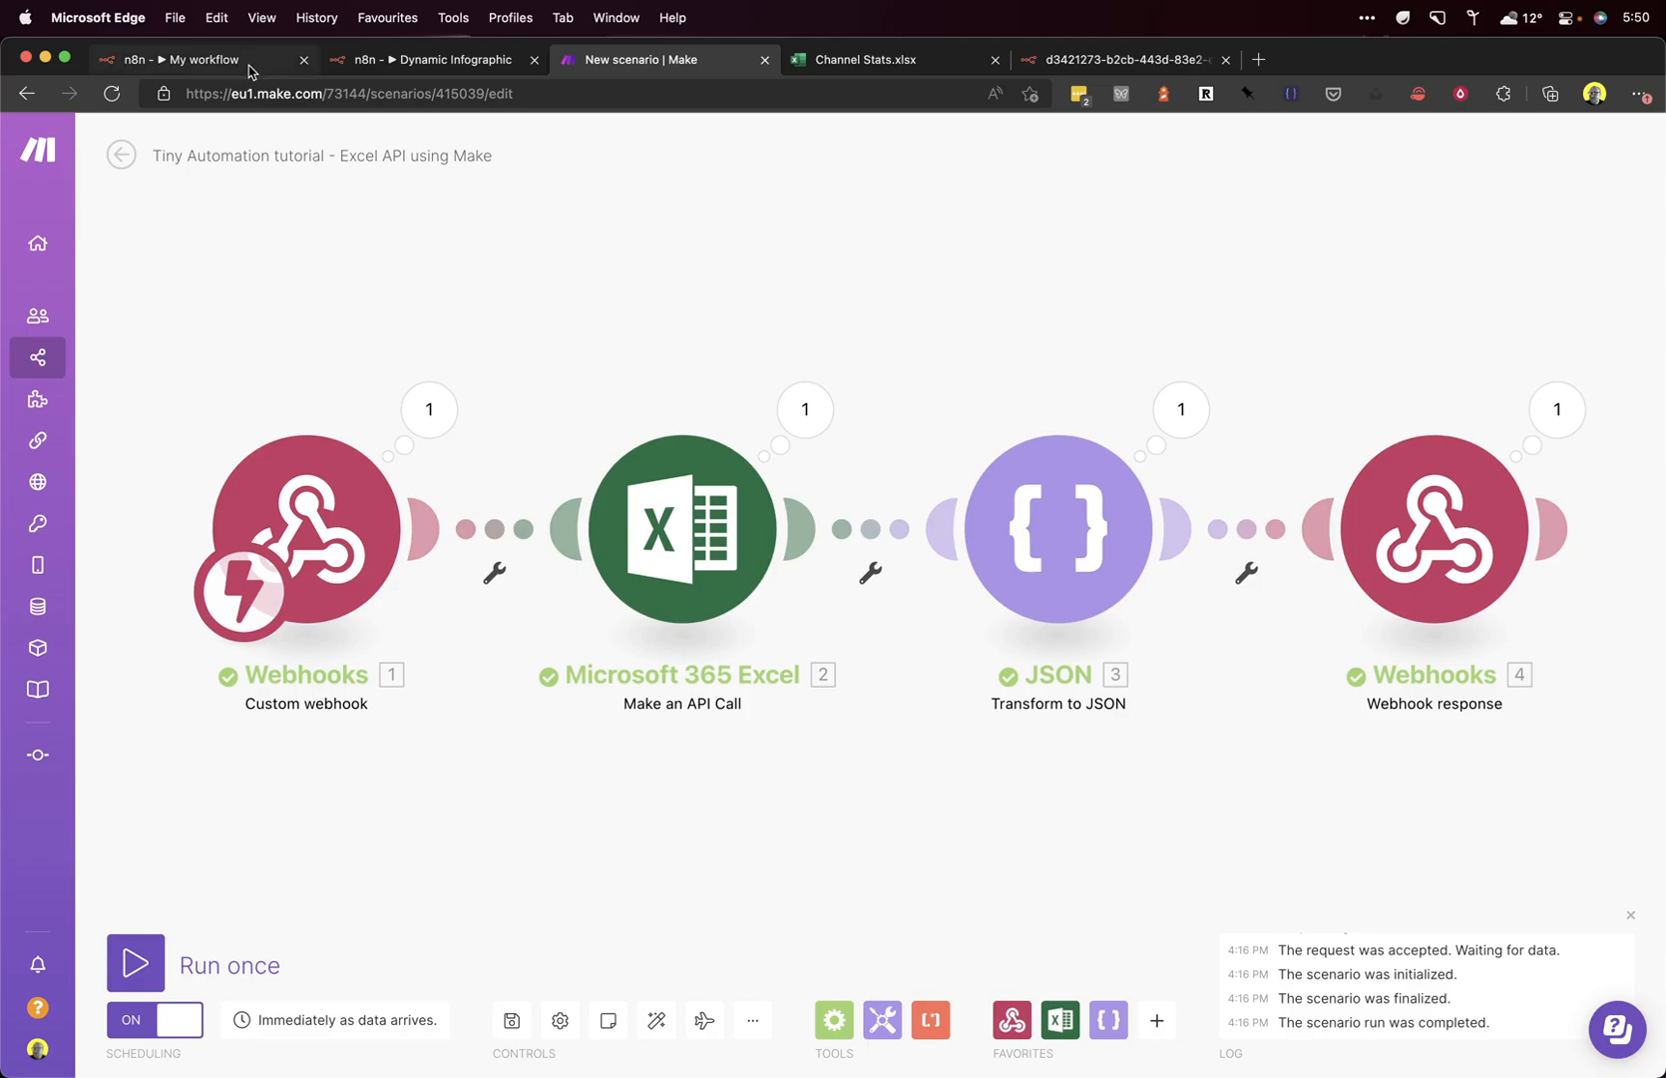
left_click(196, 59)
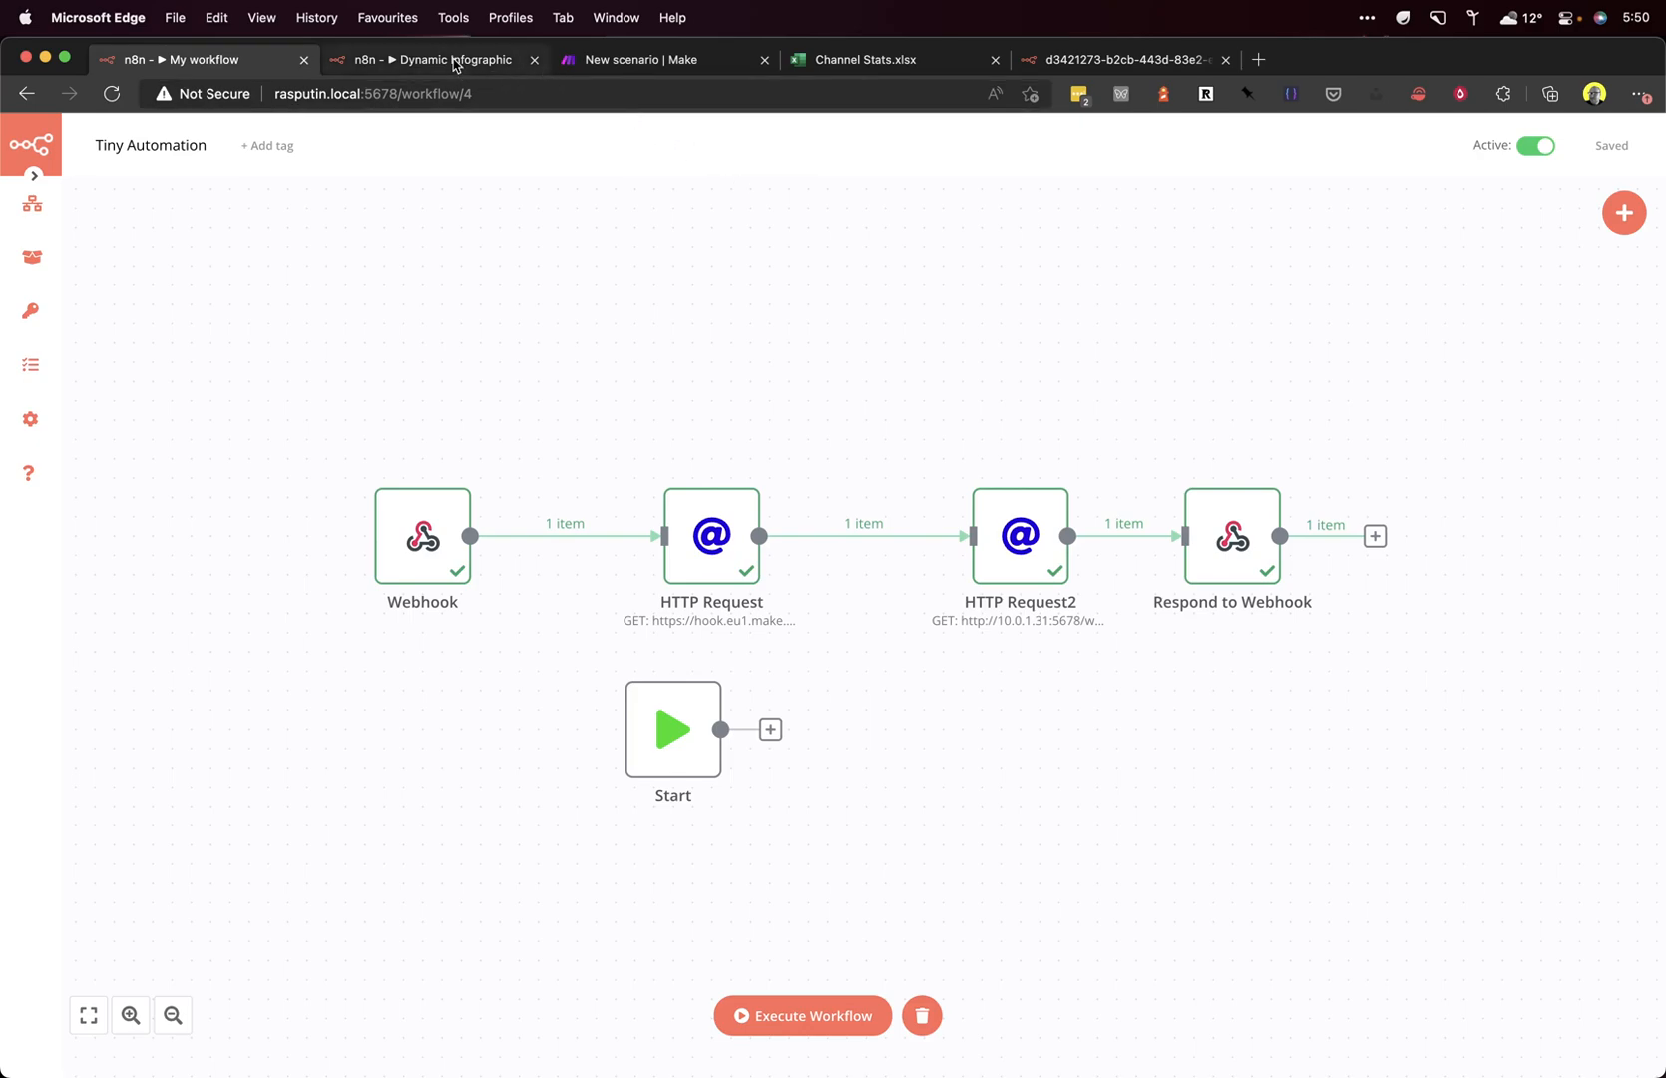
left_click(434, 59)
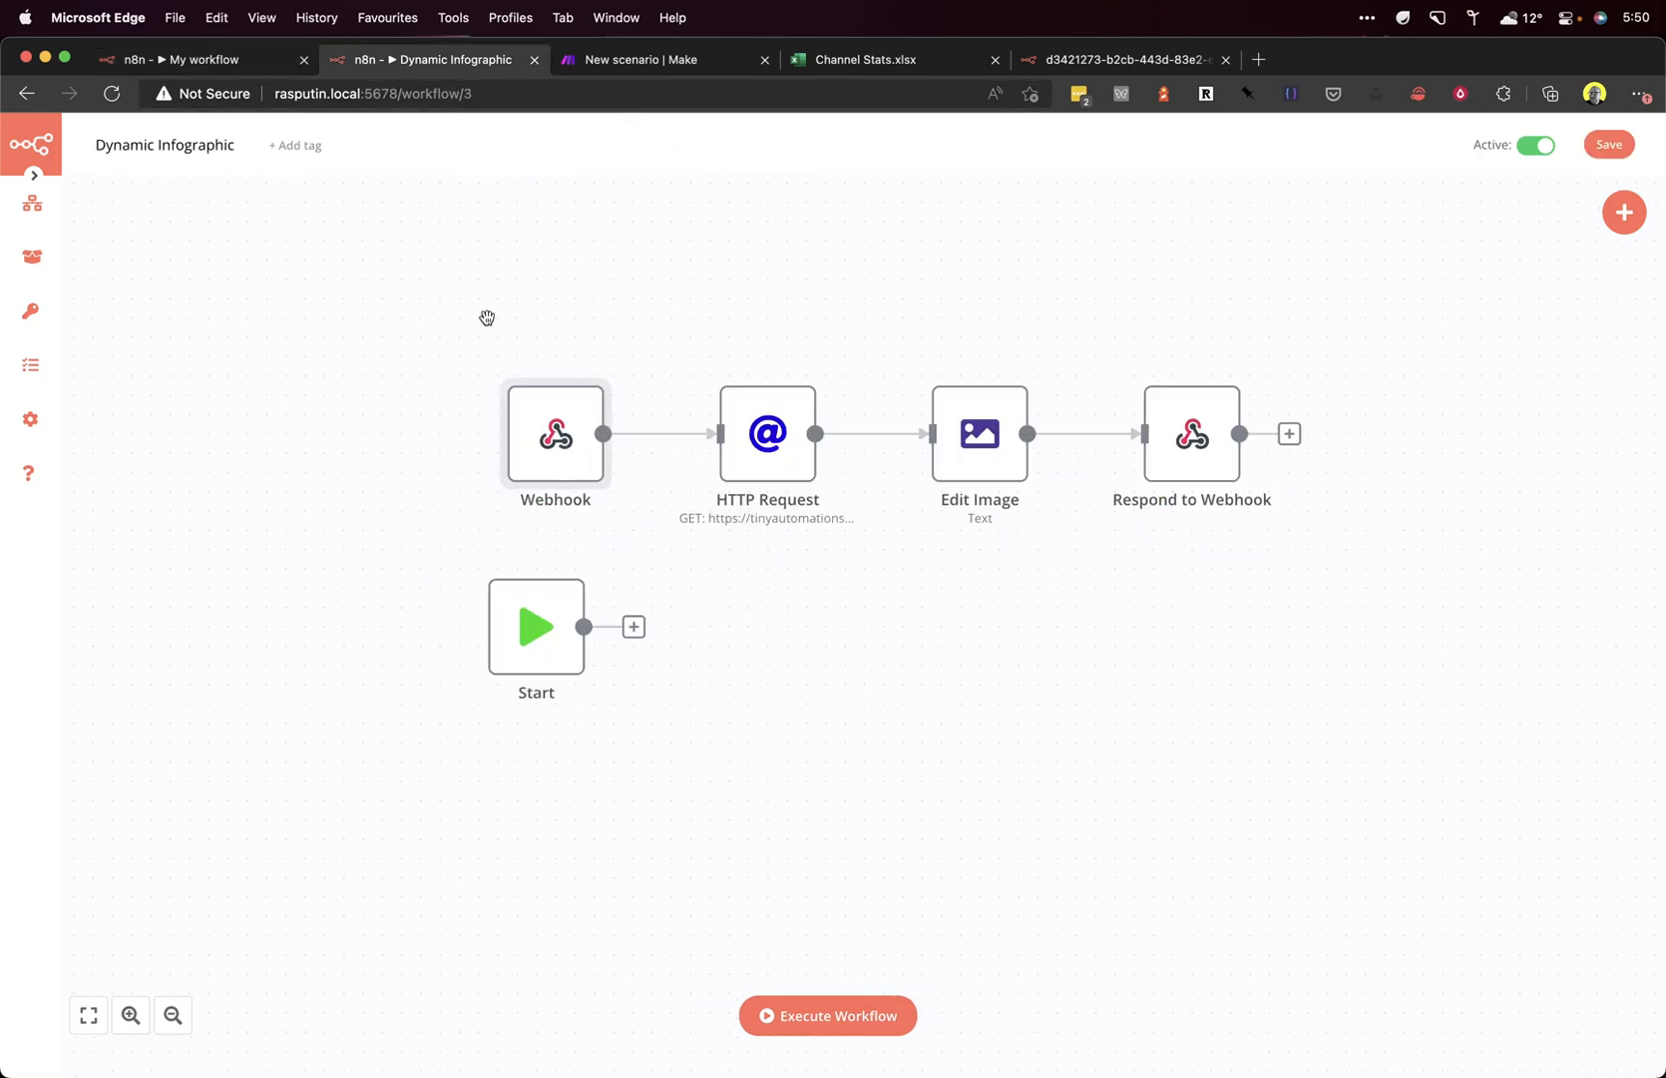
mouse_move(706, 137)
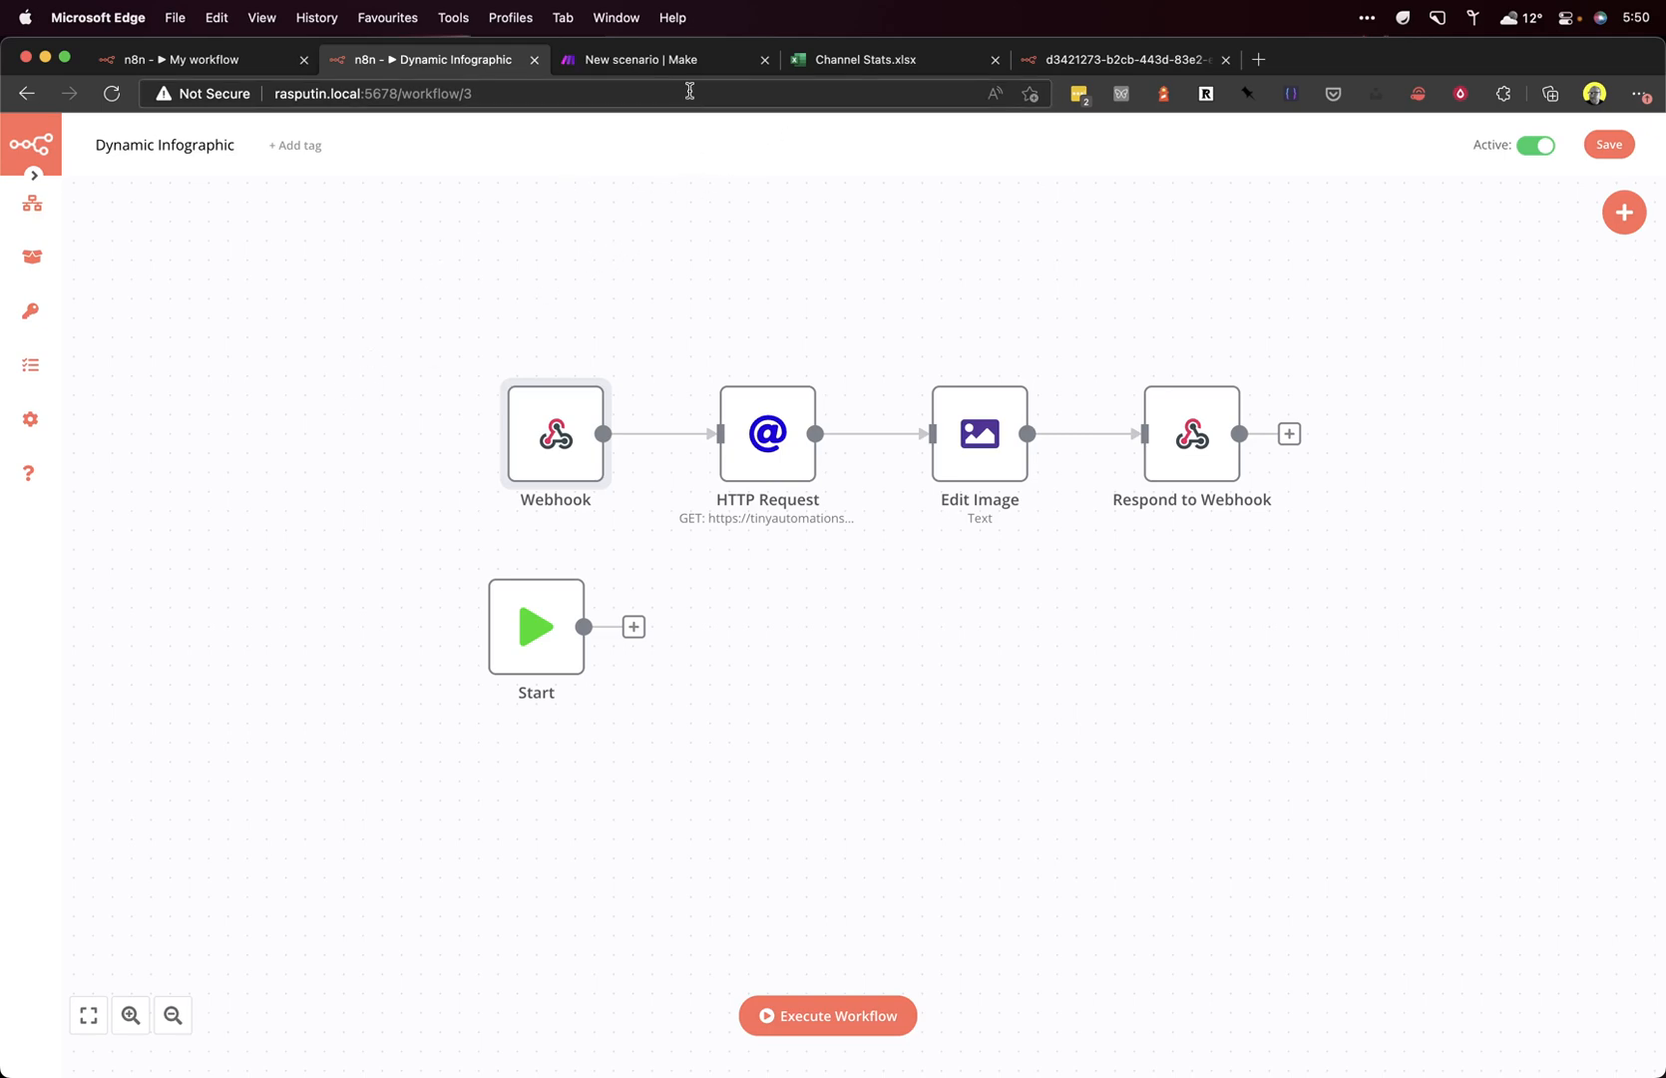
Step: Compare the Channel Stats sheet with the infographic, then start a new empty workflow
left_click(864, 60)
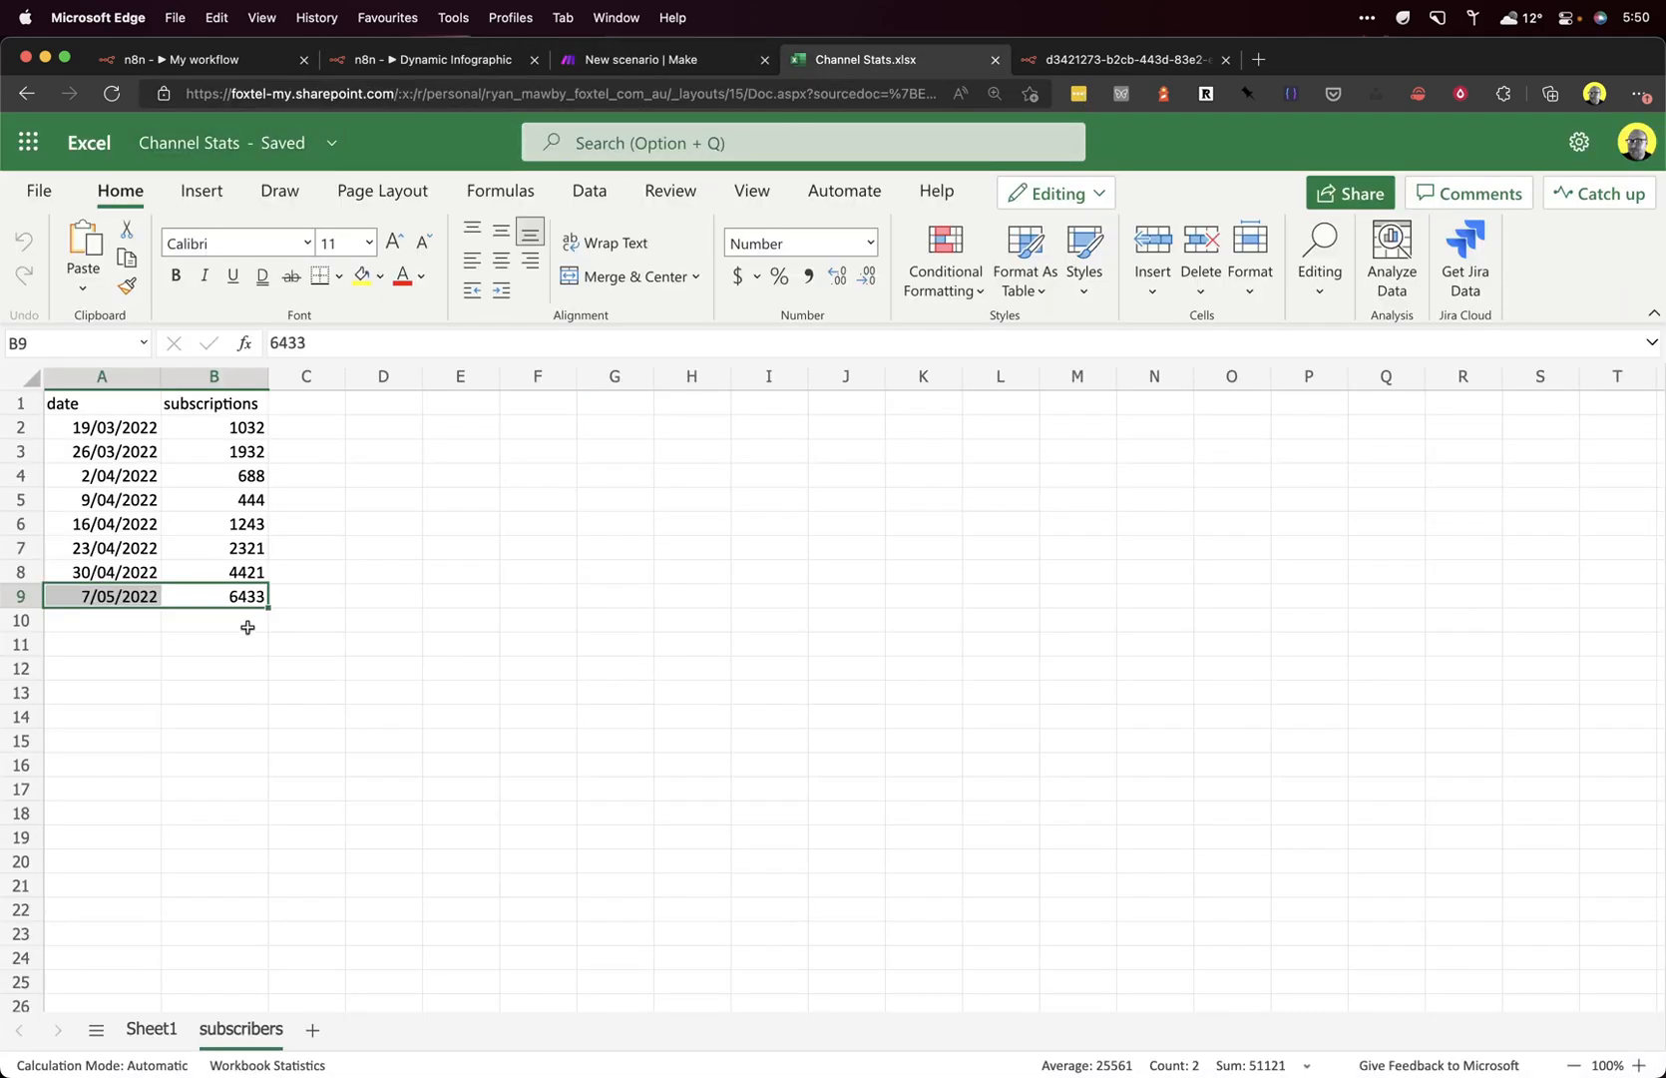
left_click(1124, 59)
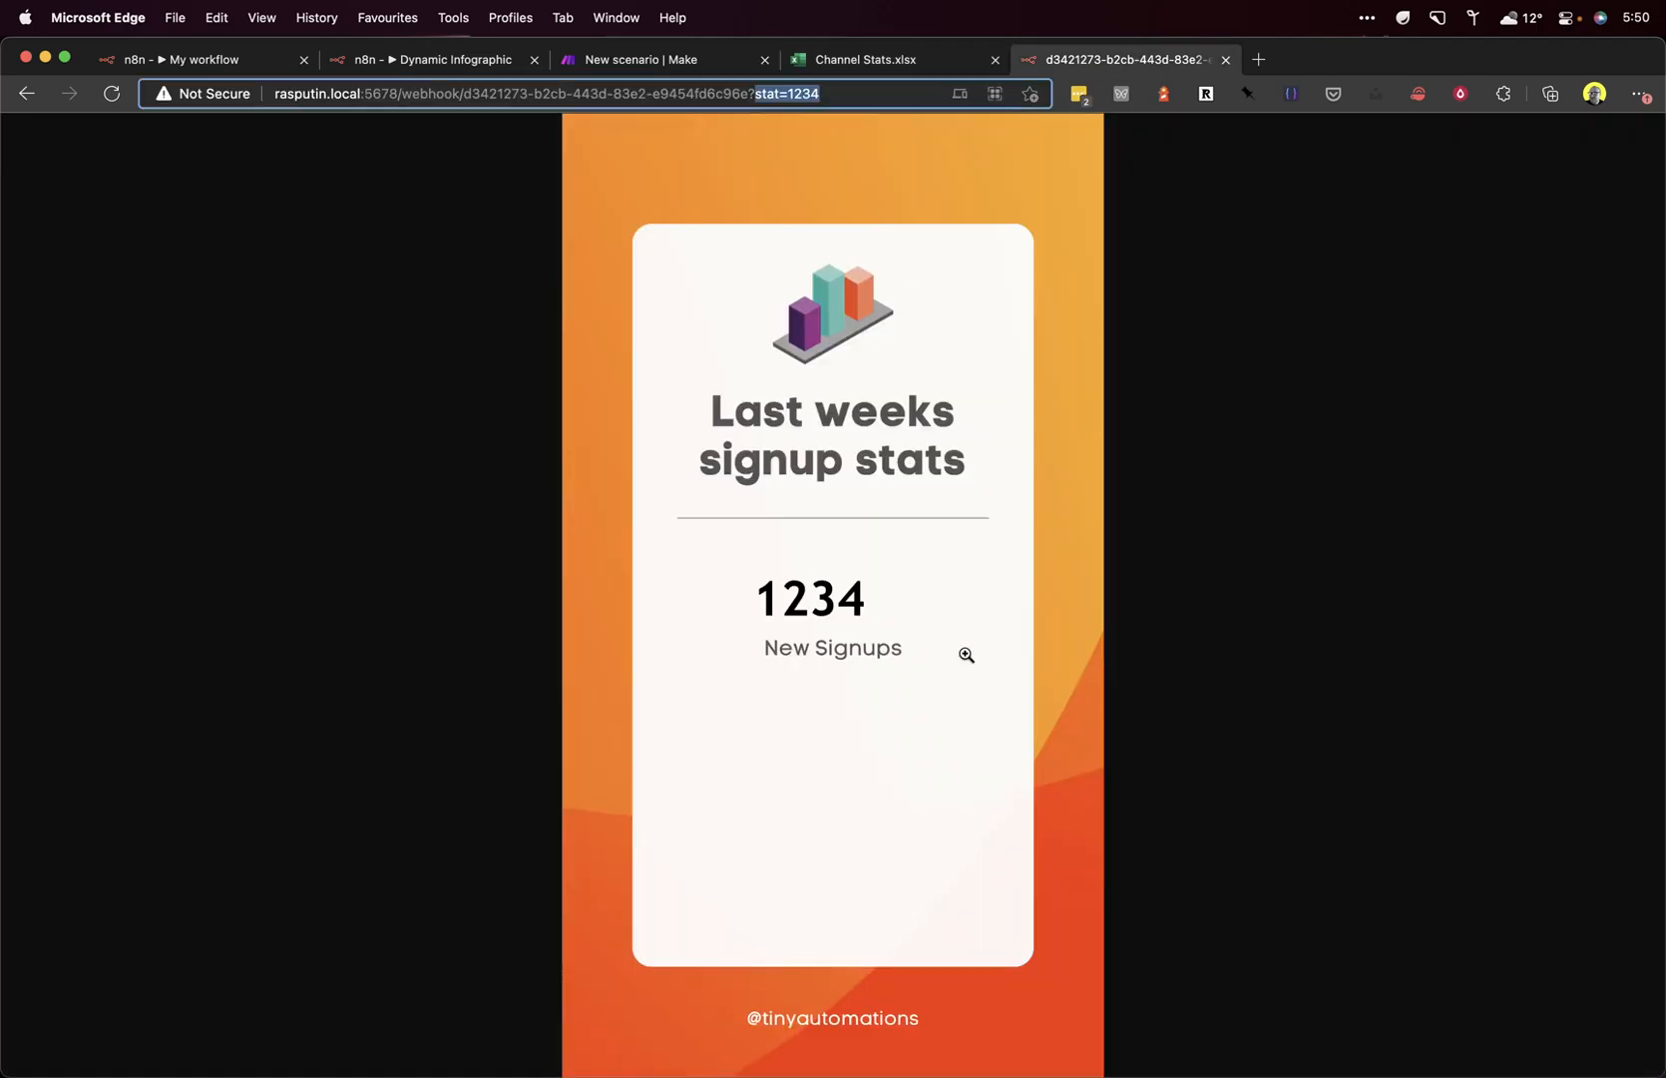
left_click(865, 59)
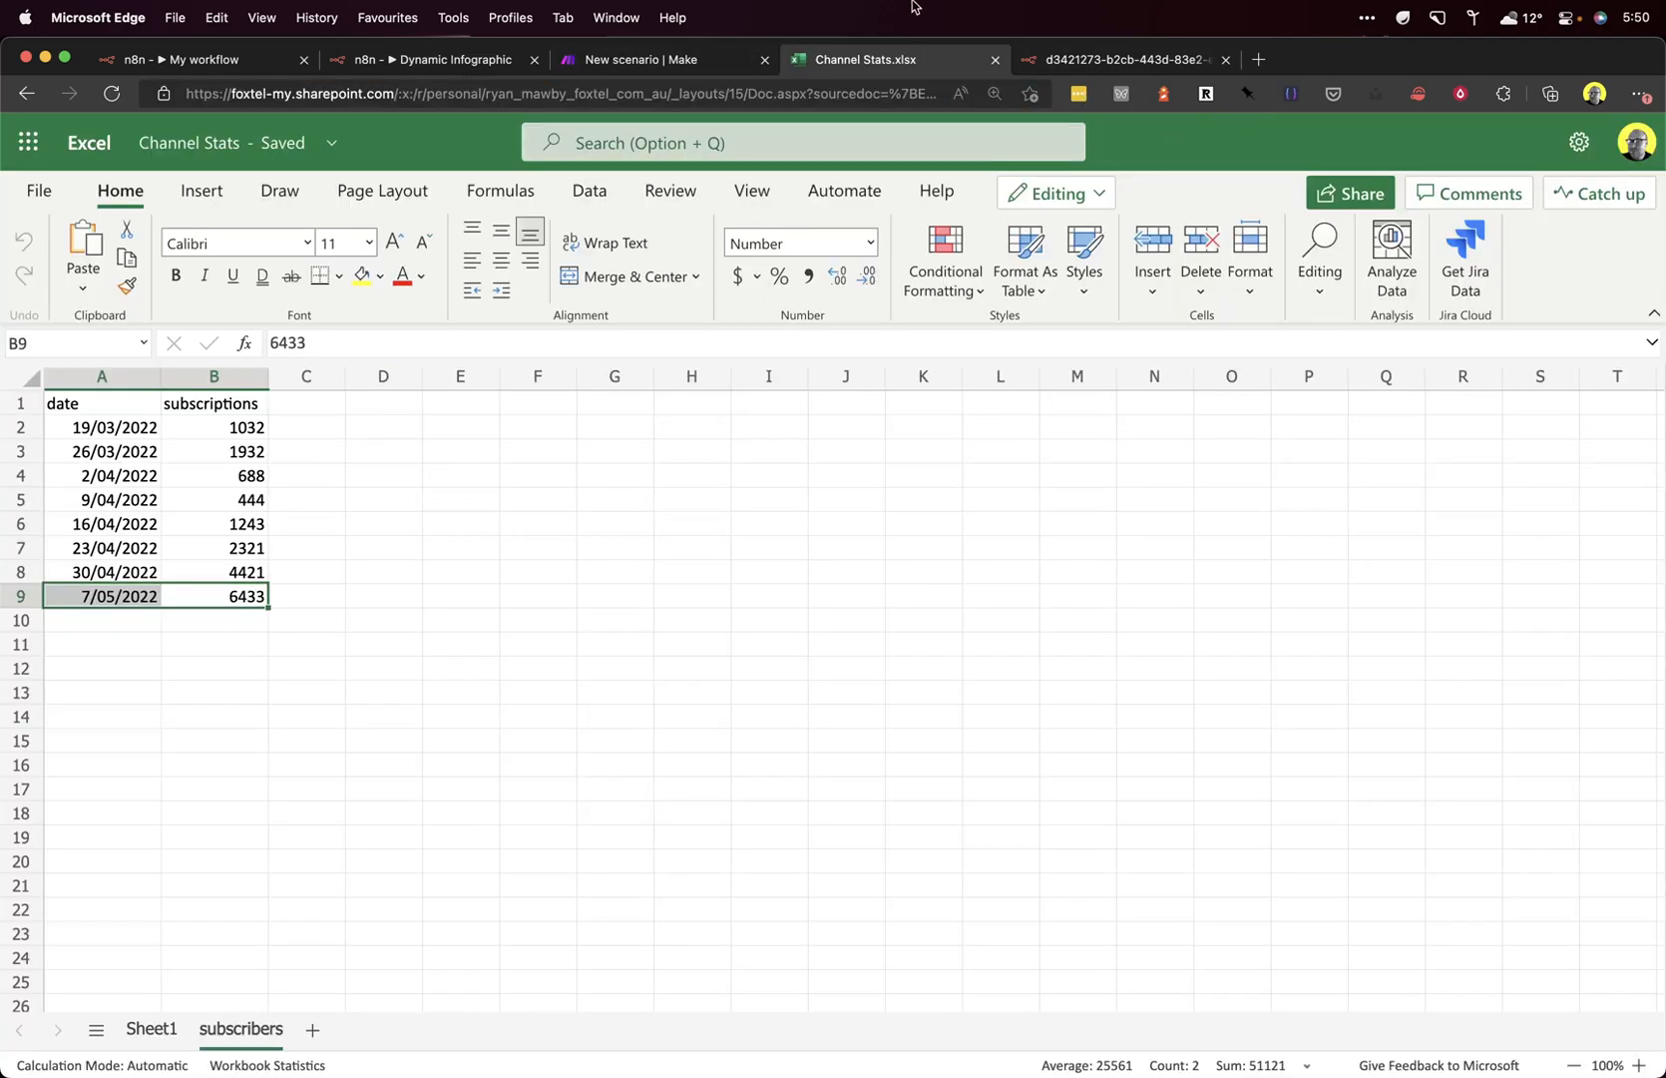
left_click(434, 59)
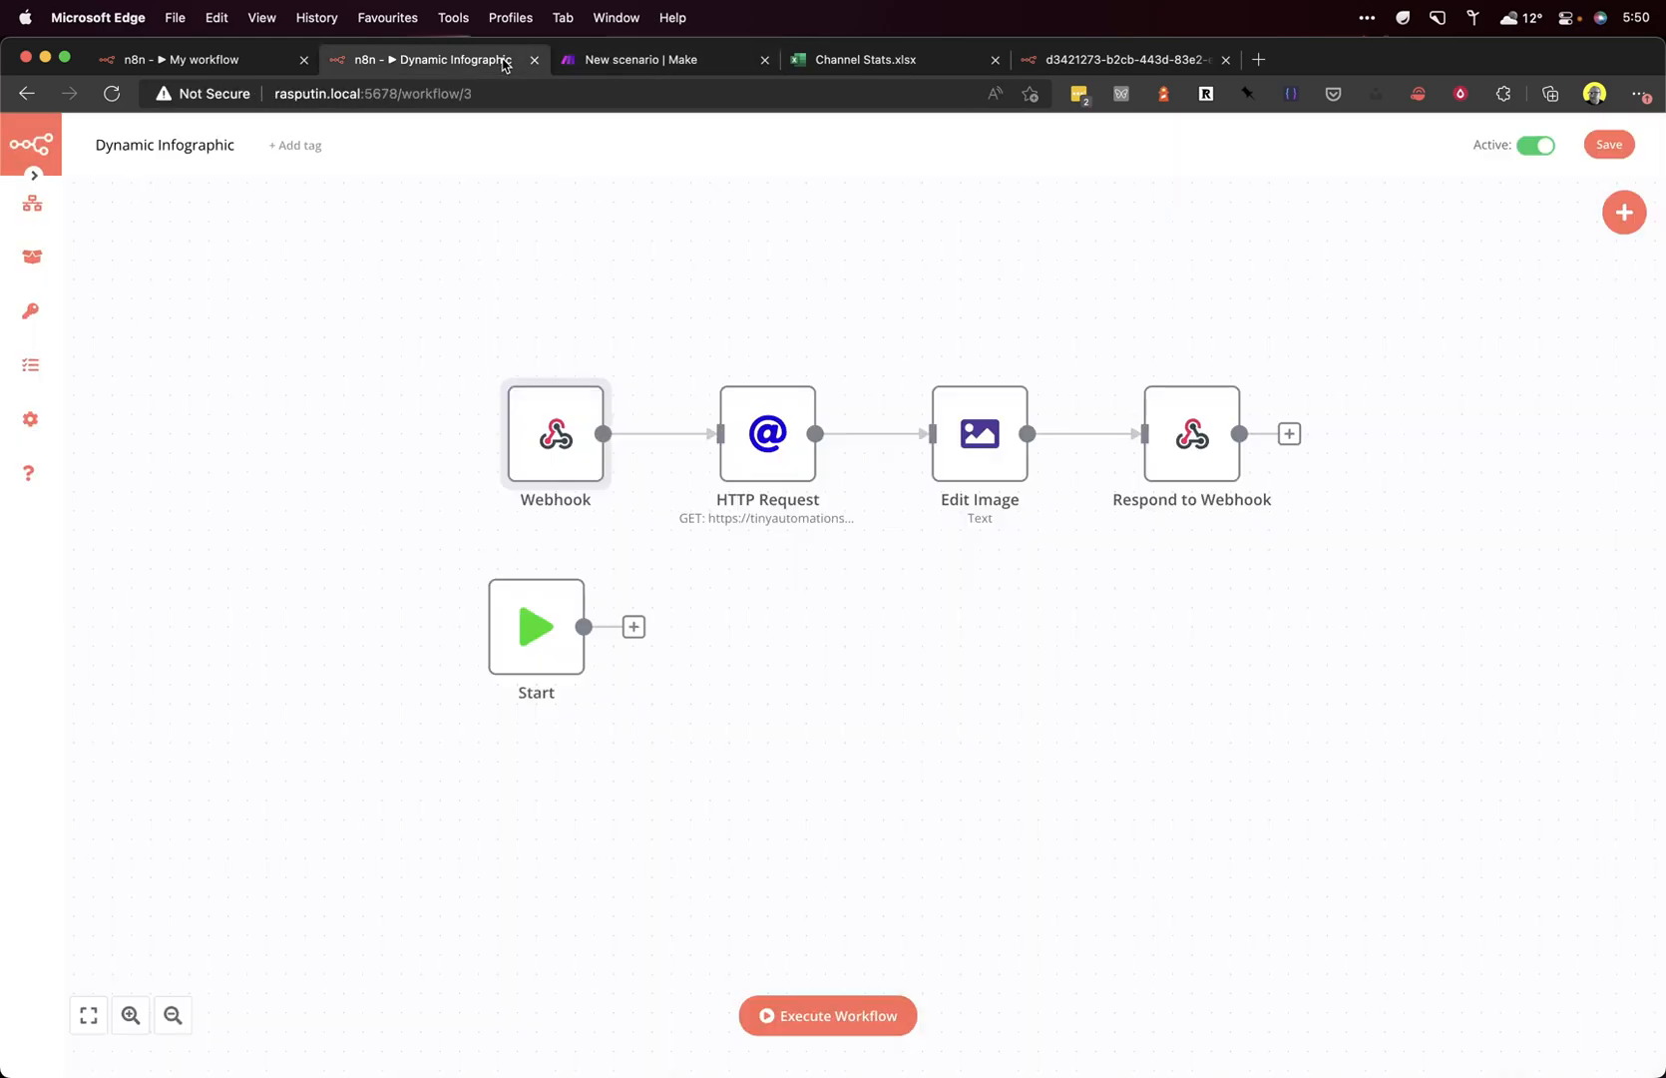
left_click(202, 59)
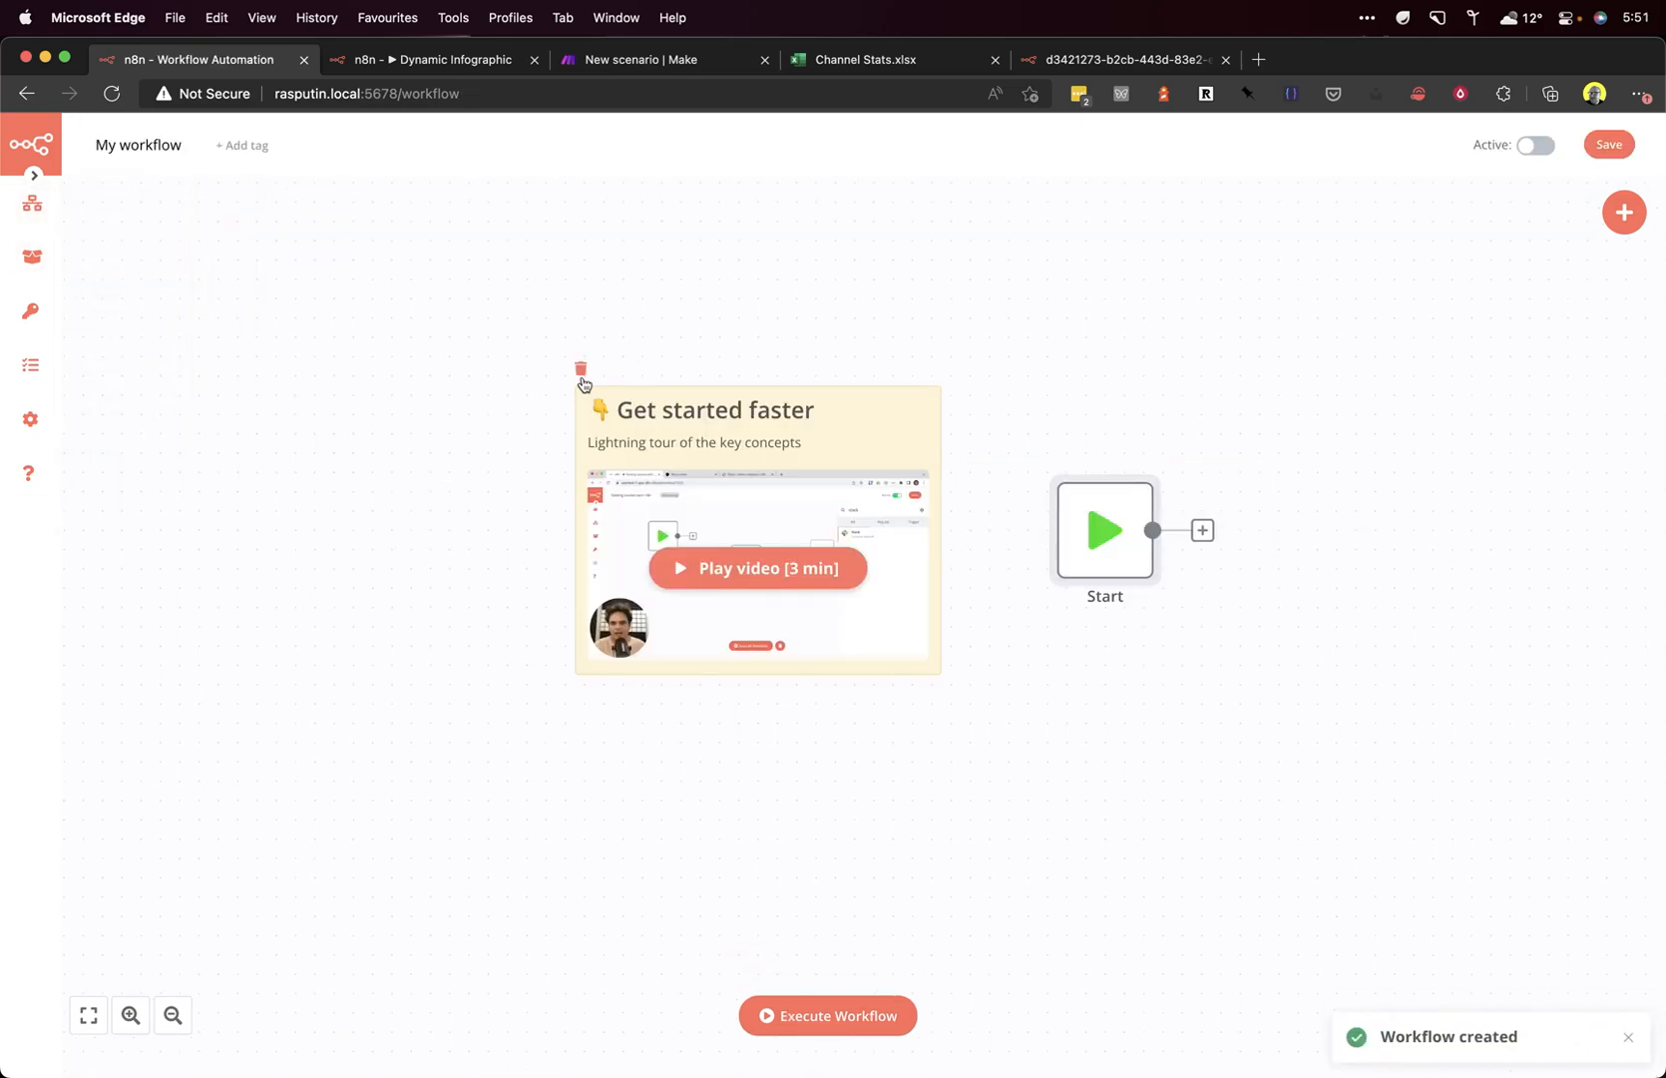
Step: Delete the getting-started note and add a Webhook trigger node
left_click(583, 369)
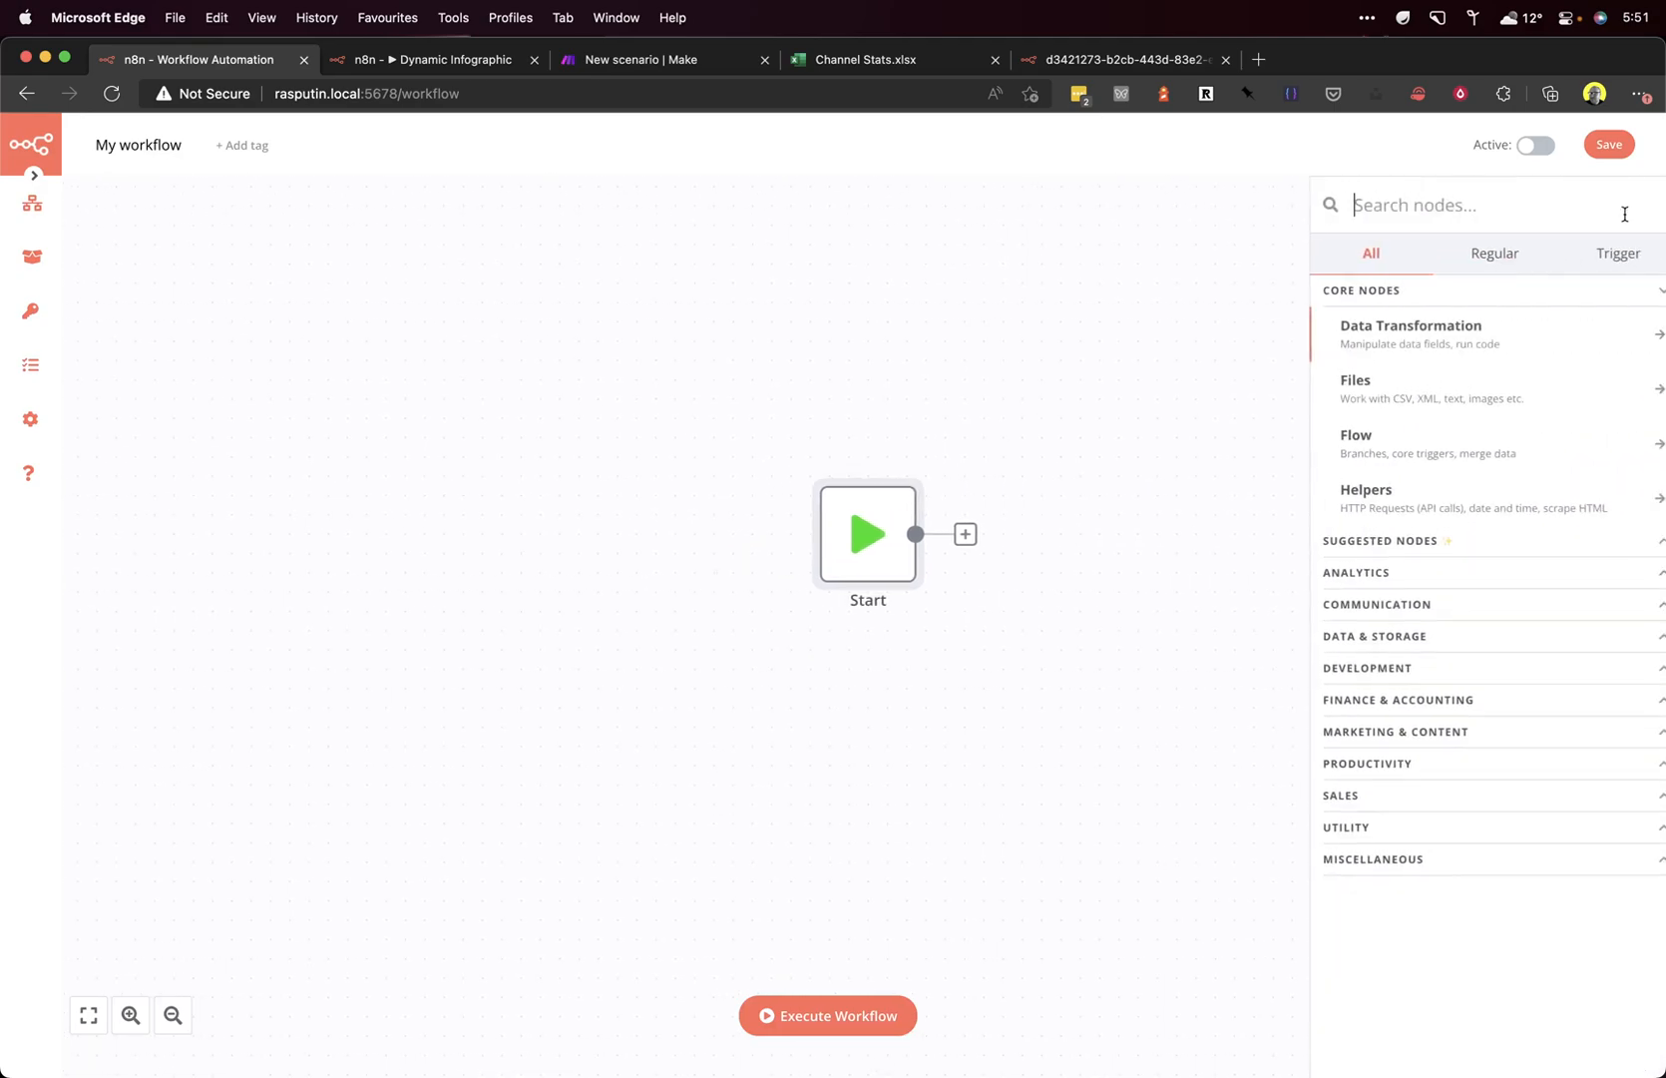
type("webhook")
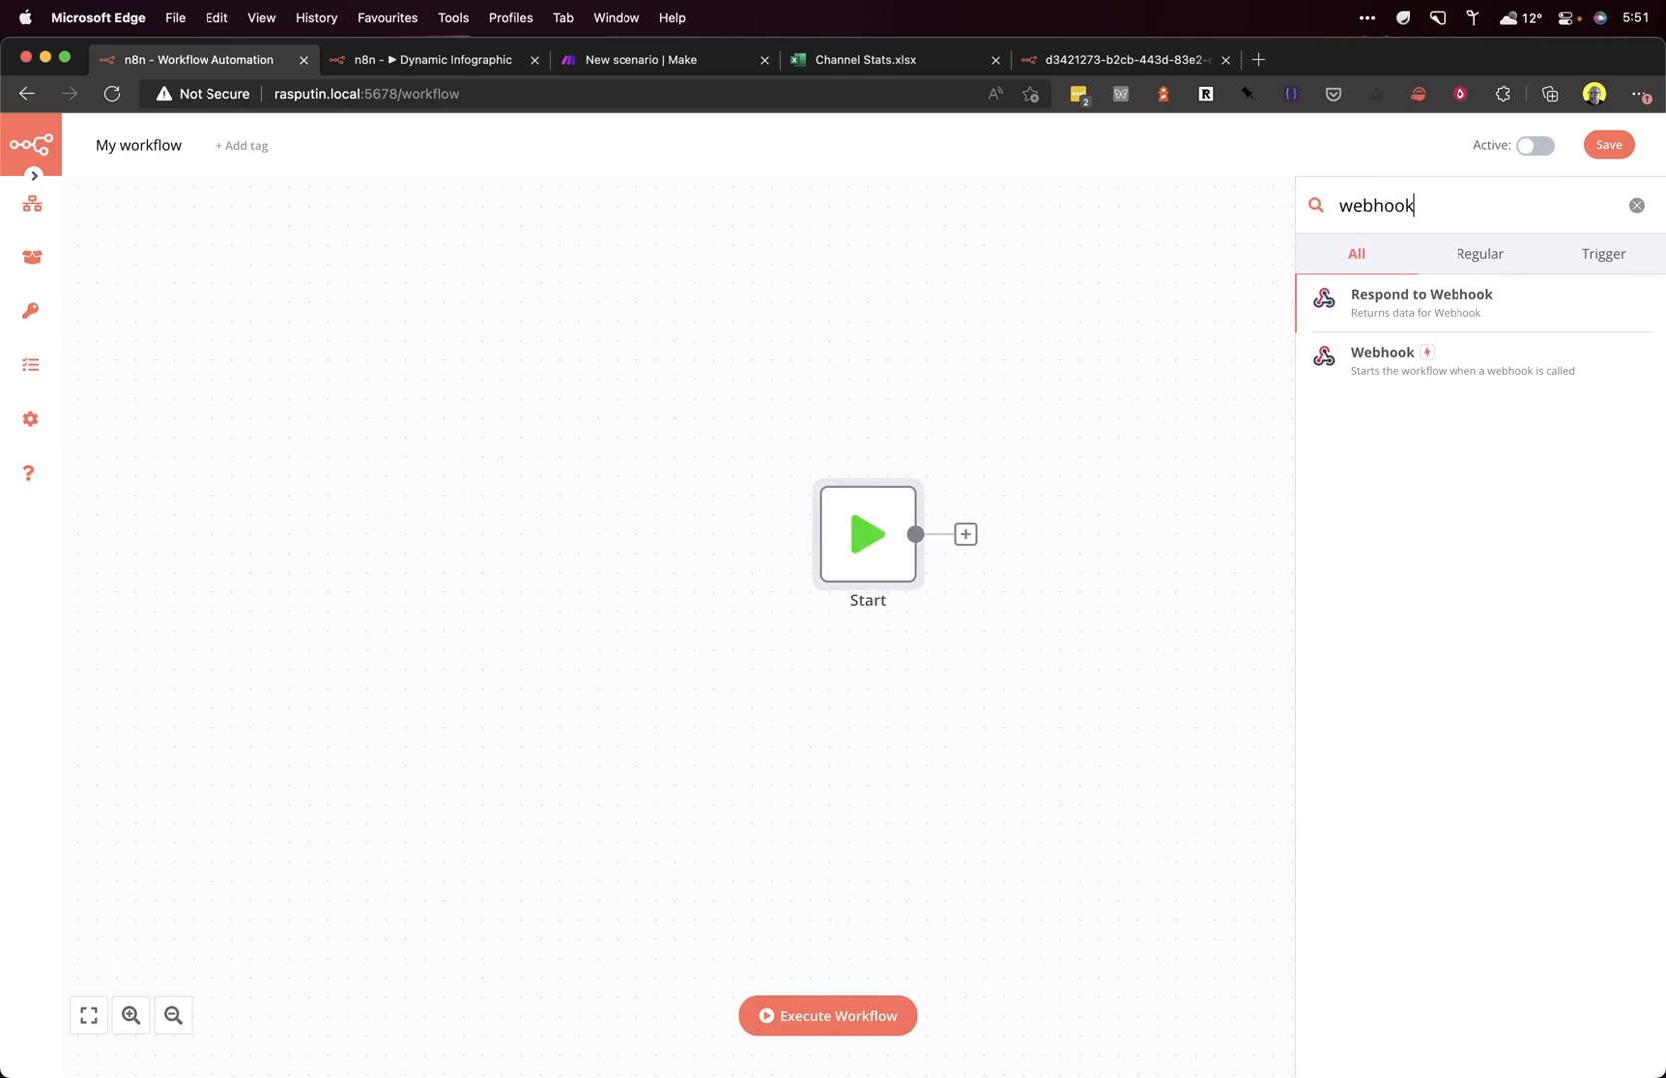
left_click(1383, 352)
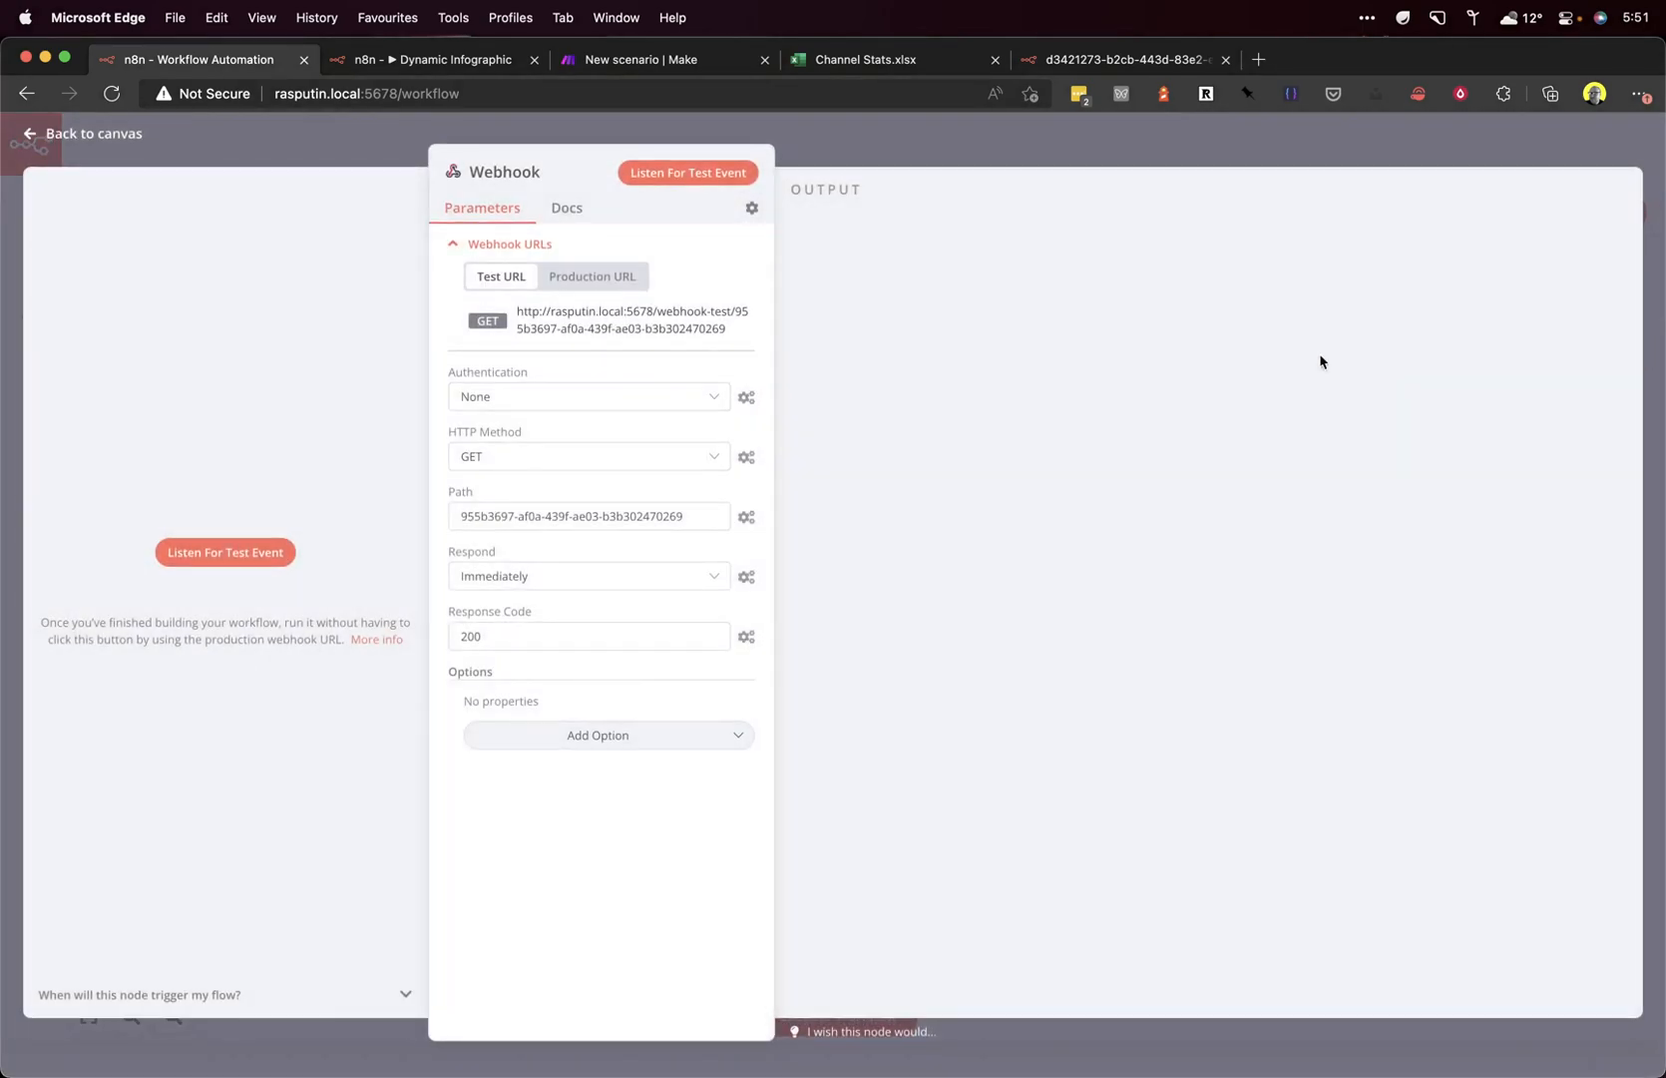
mouse_move(799, 343)
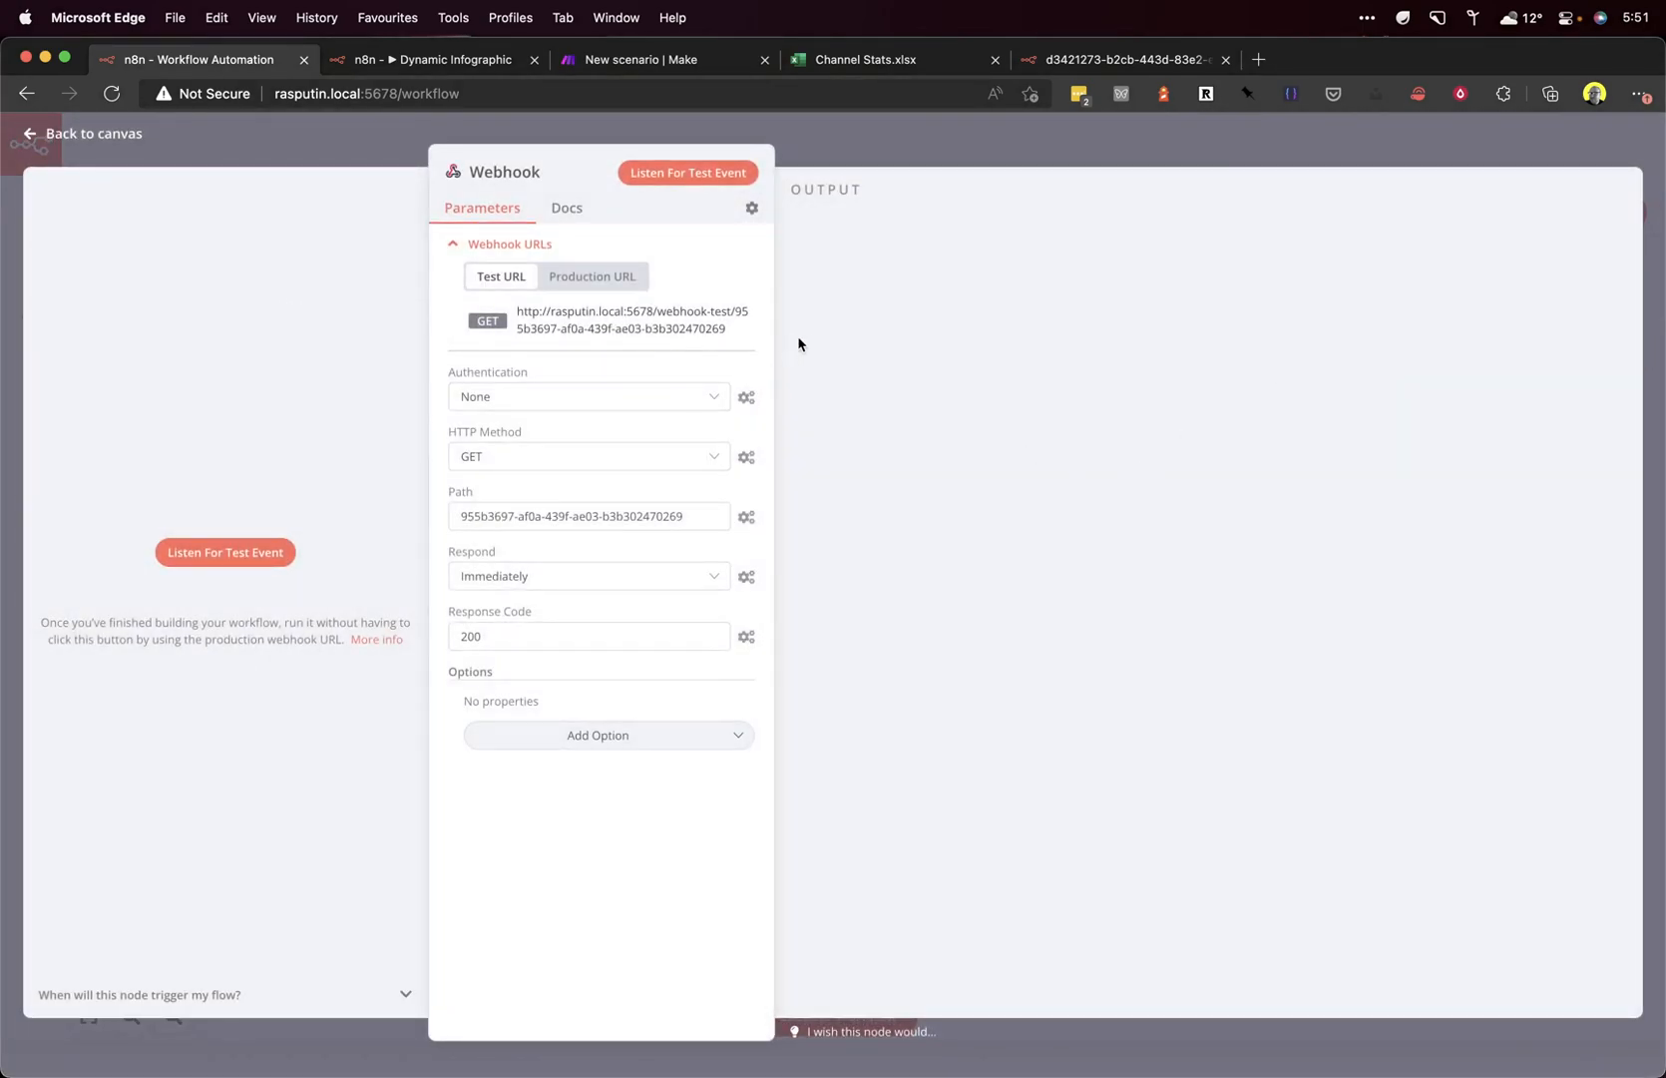
mouse_move(627, 320)
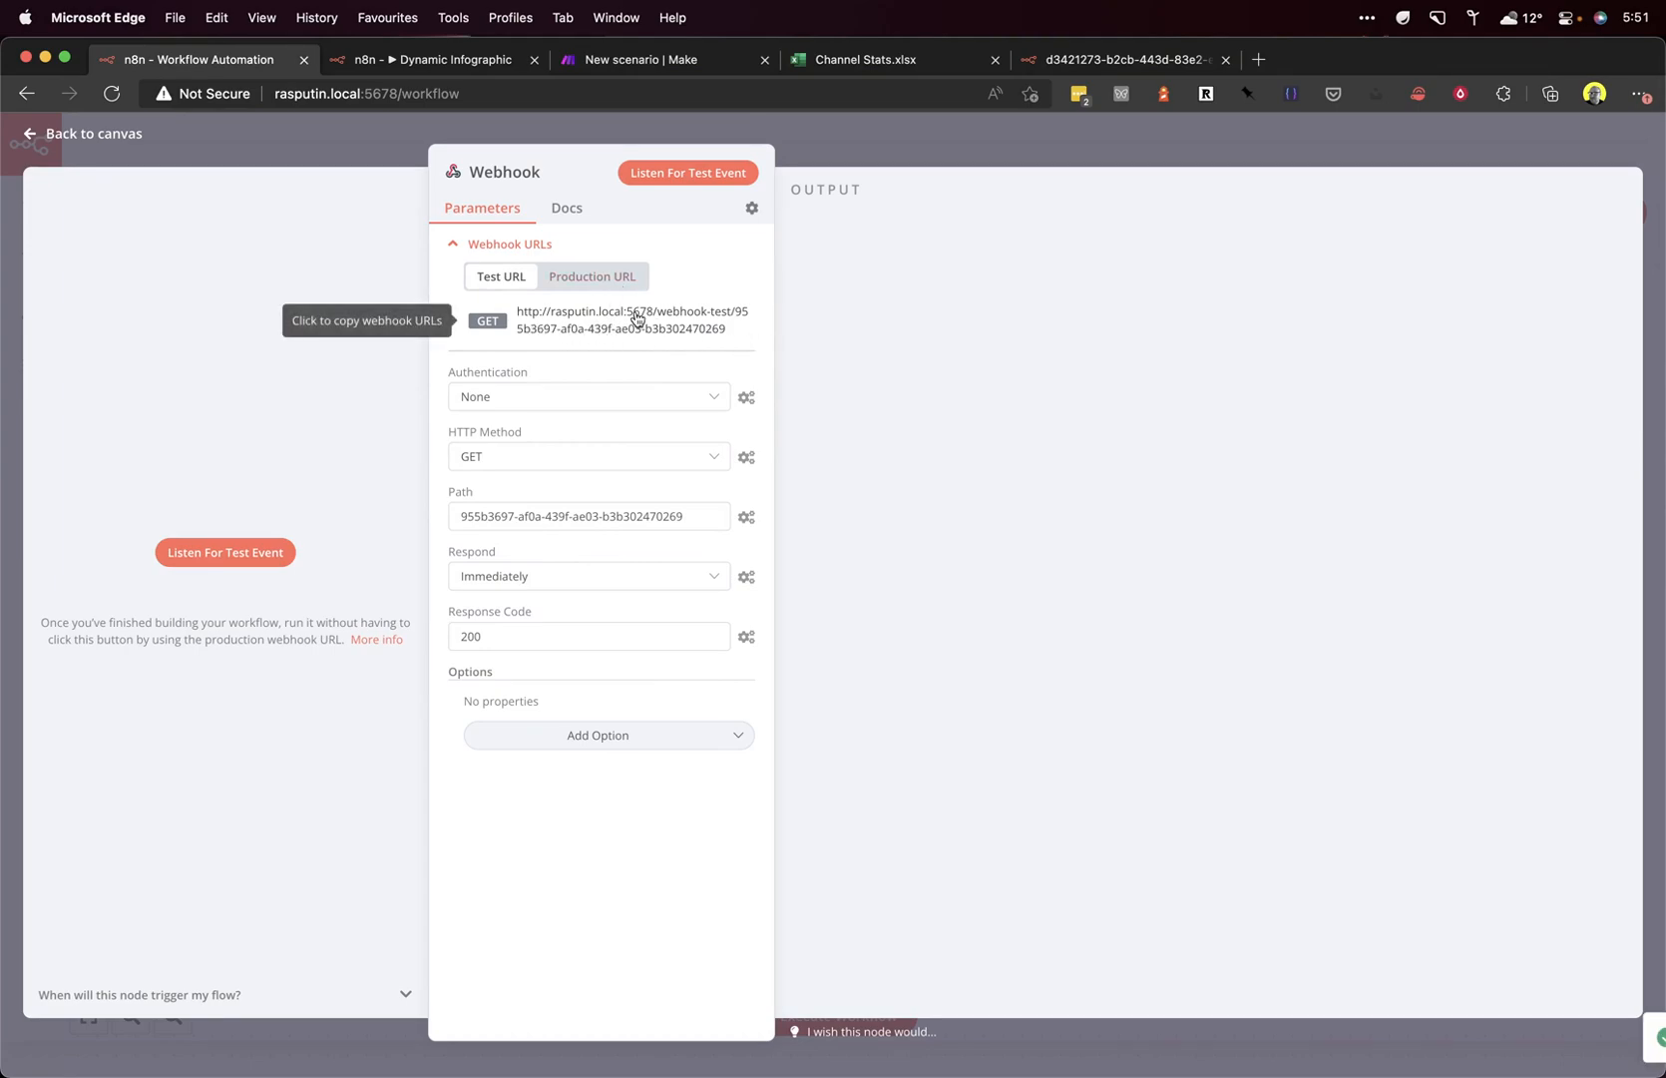
Step: Capture a test webhook call and set Respond to 'Using Respond to Webhook Node'
left_click(686, 173)
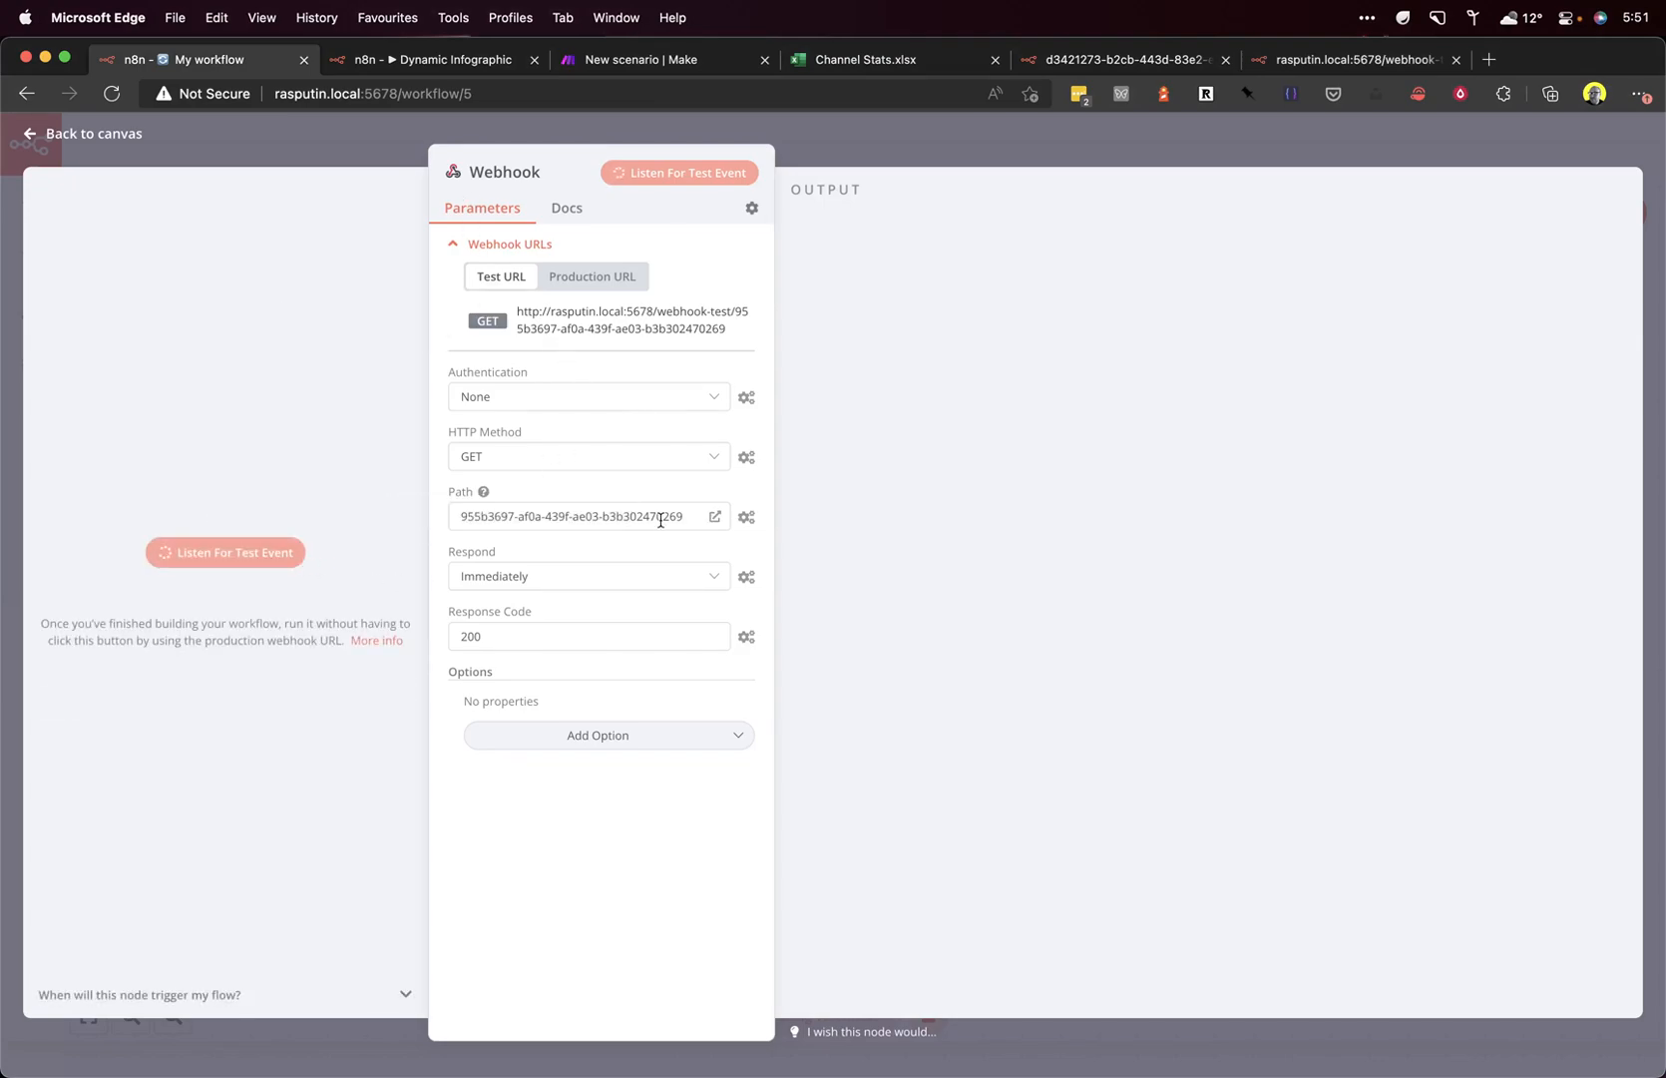
left_click(687, 173)
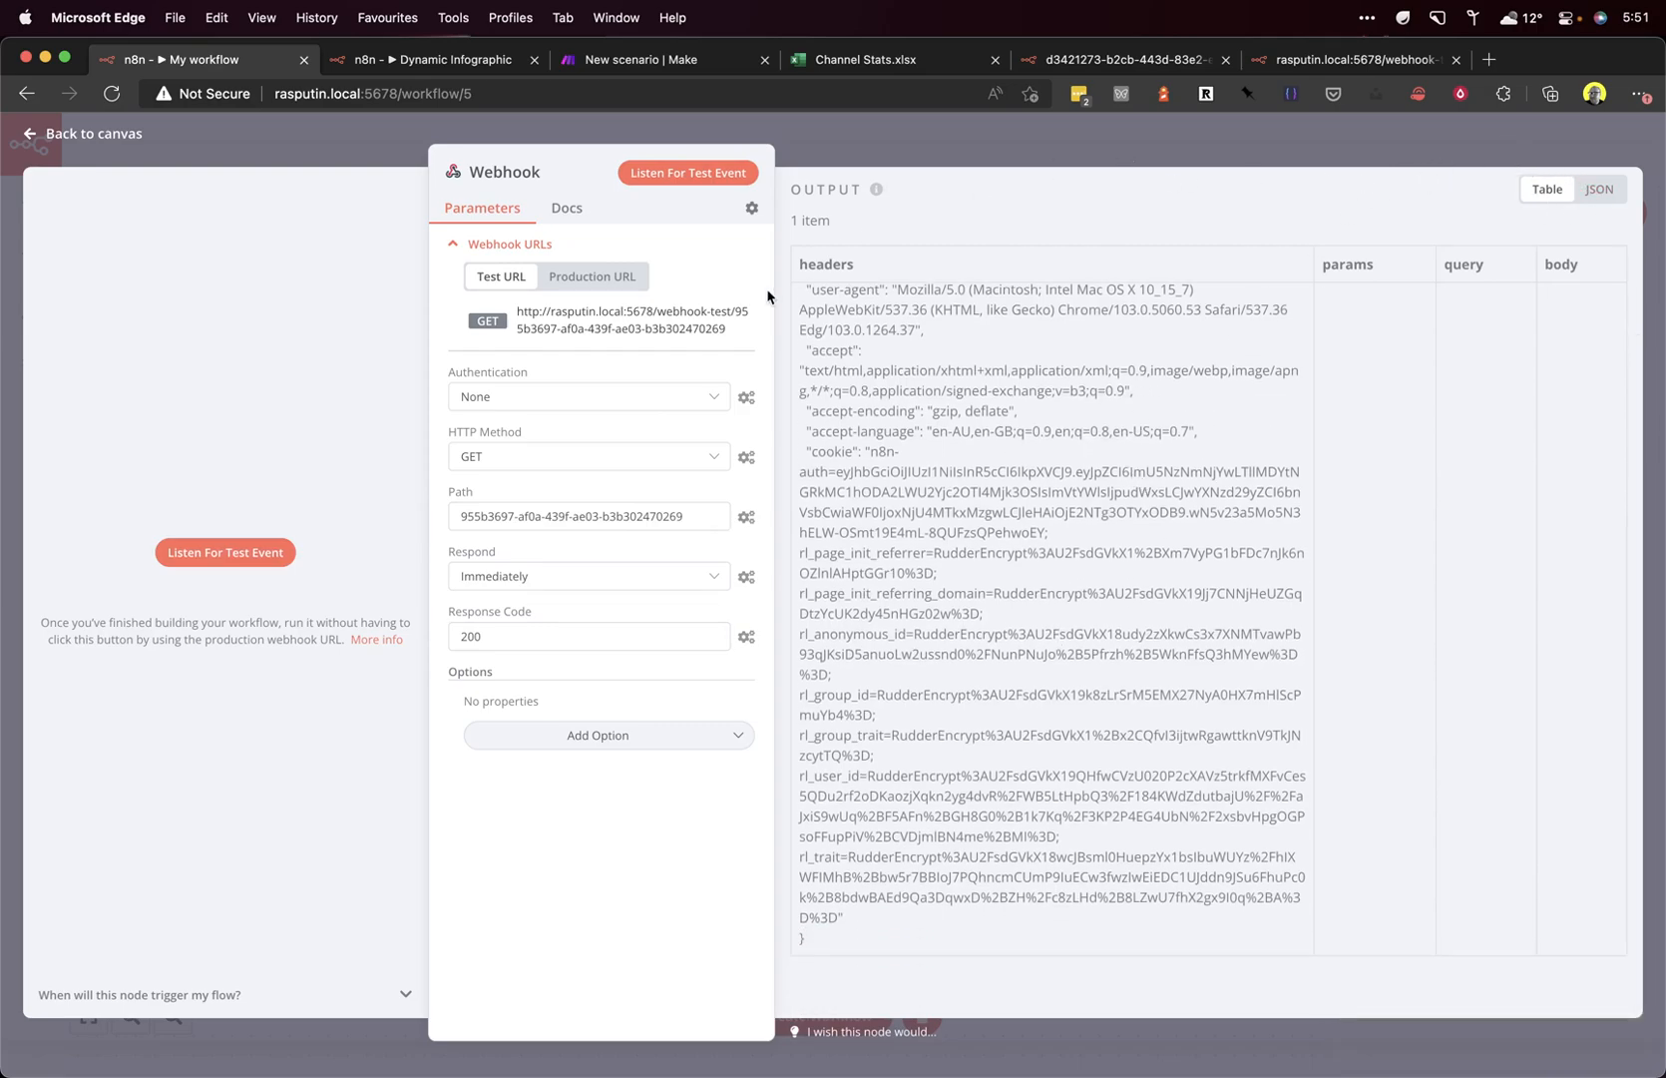
mouse_move(605, 537)
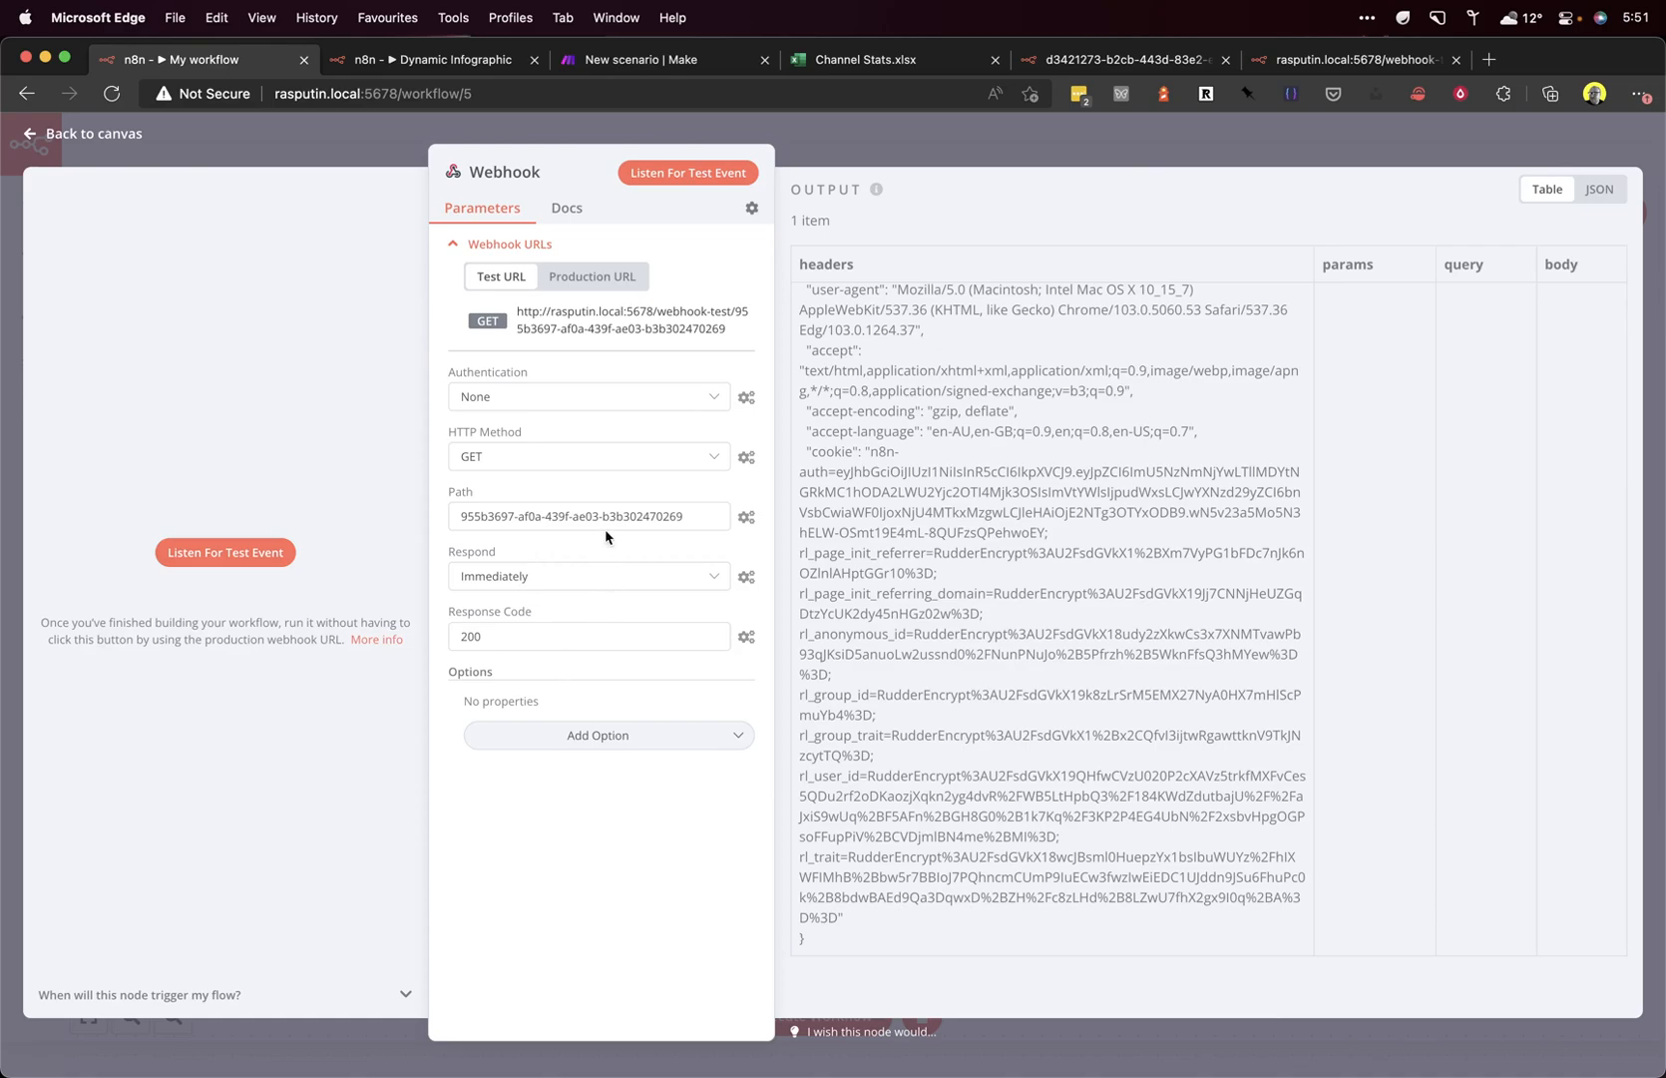
left_click(588, 575)
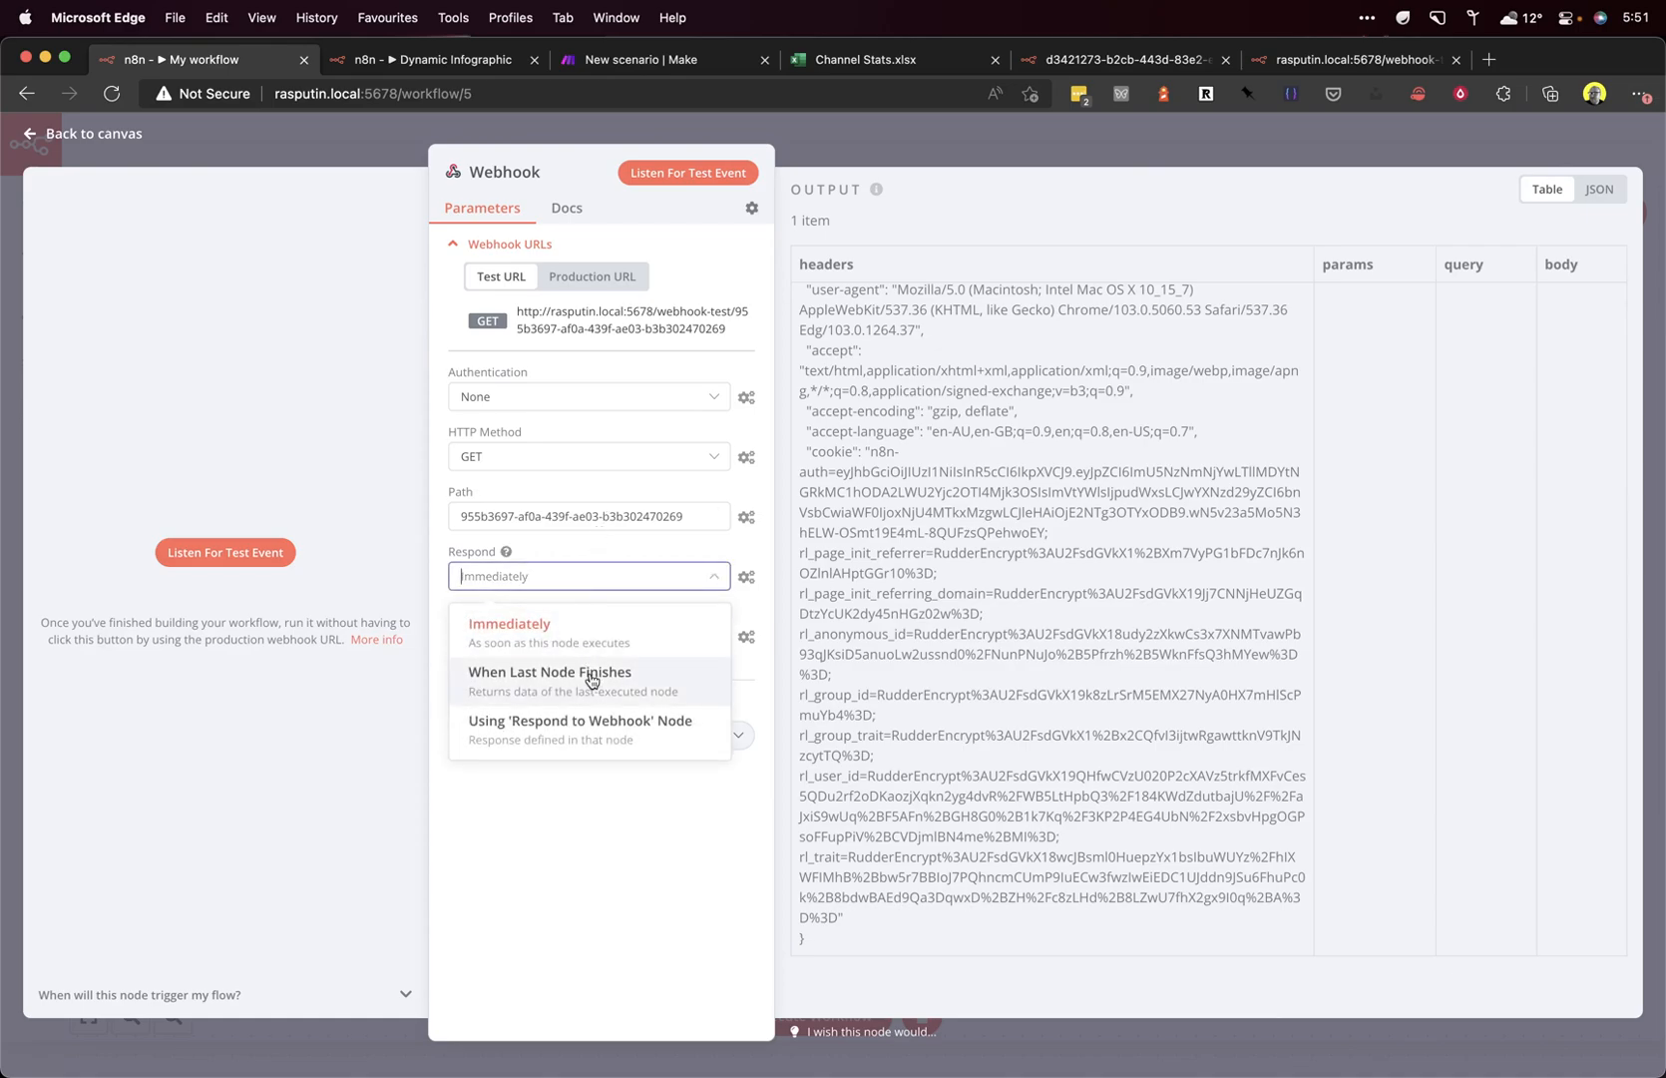
left_click(581, 729)
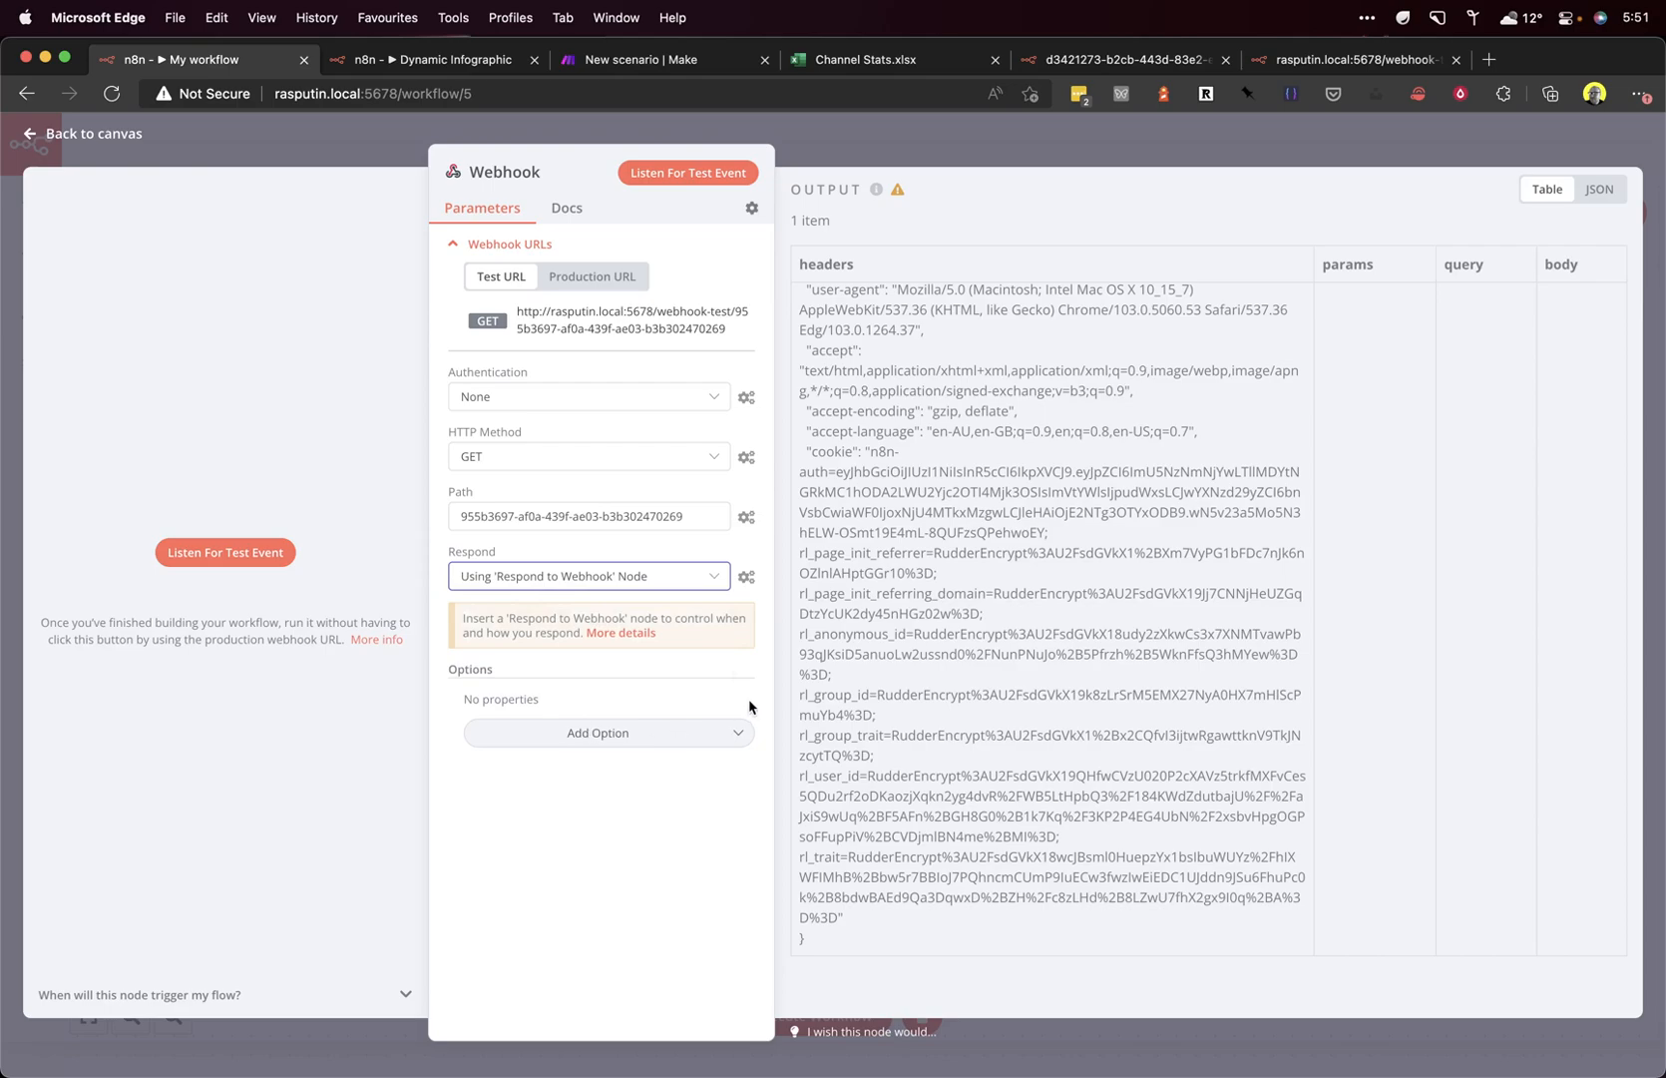
mouse_move(1159, 241)
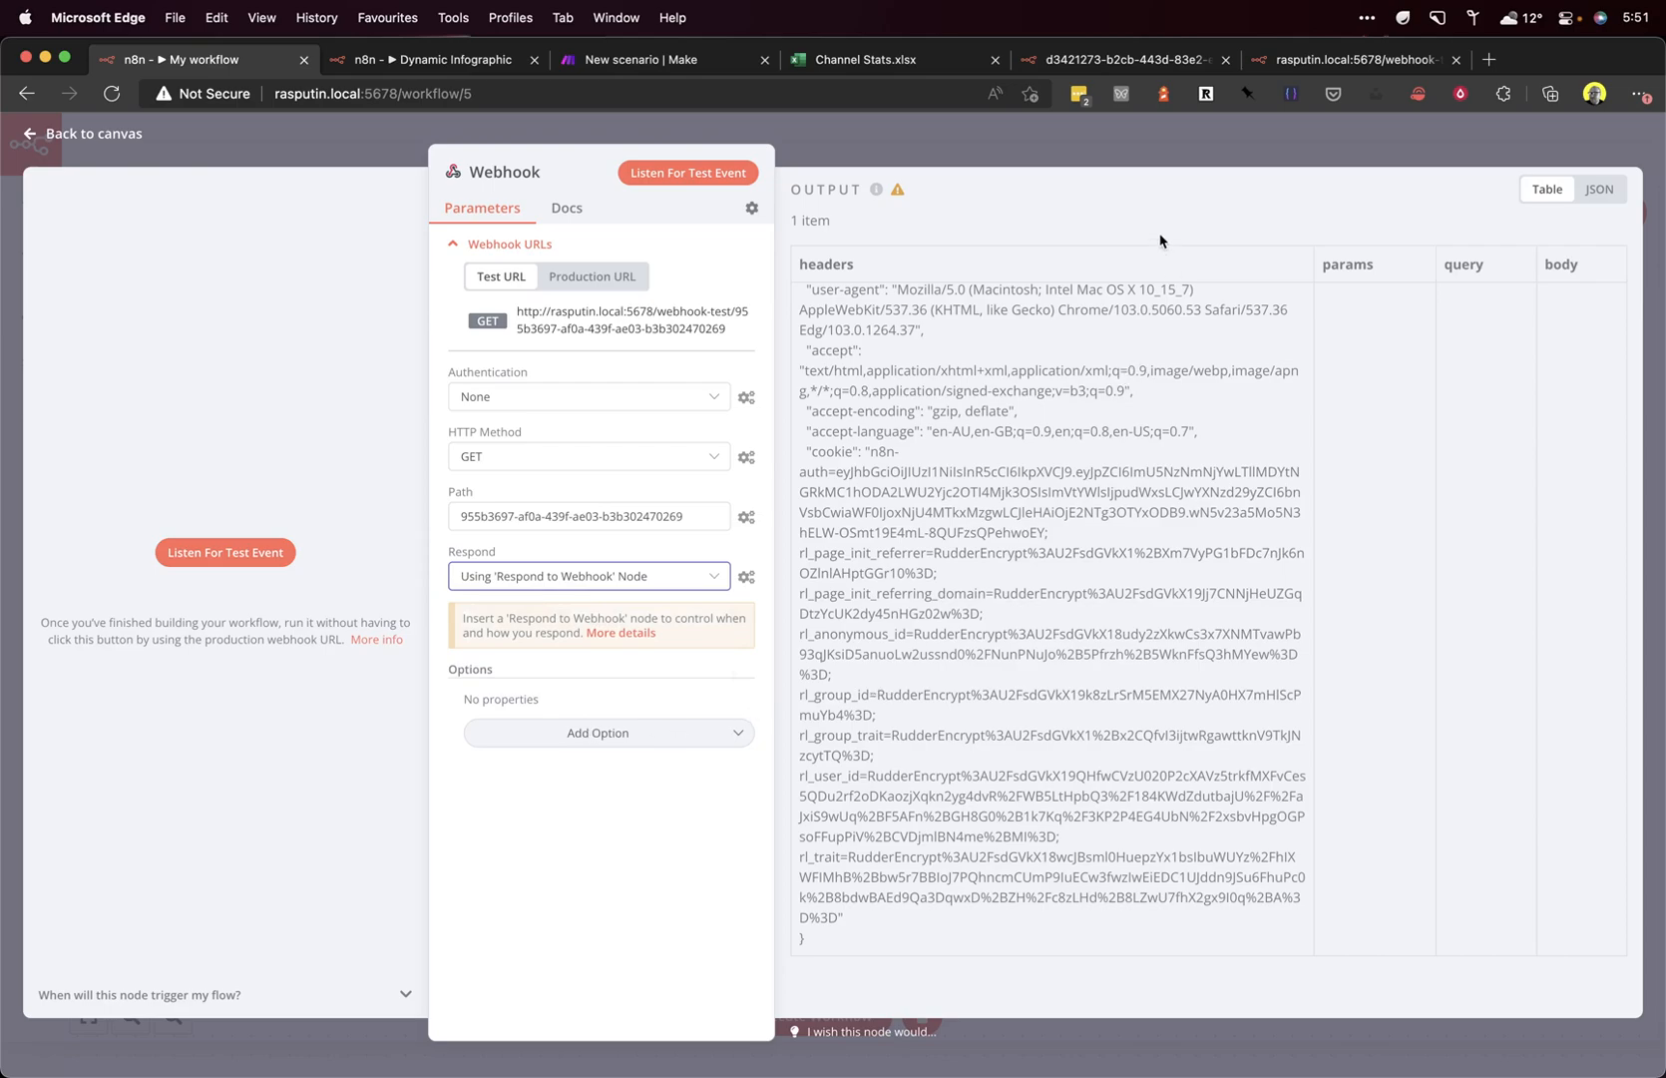
mouse_move(1141, 151)
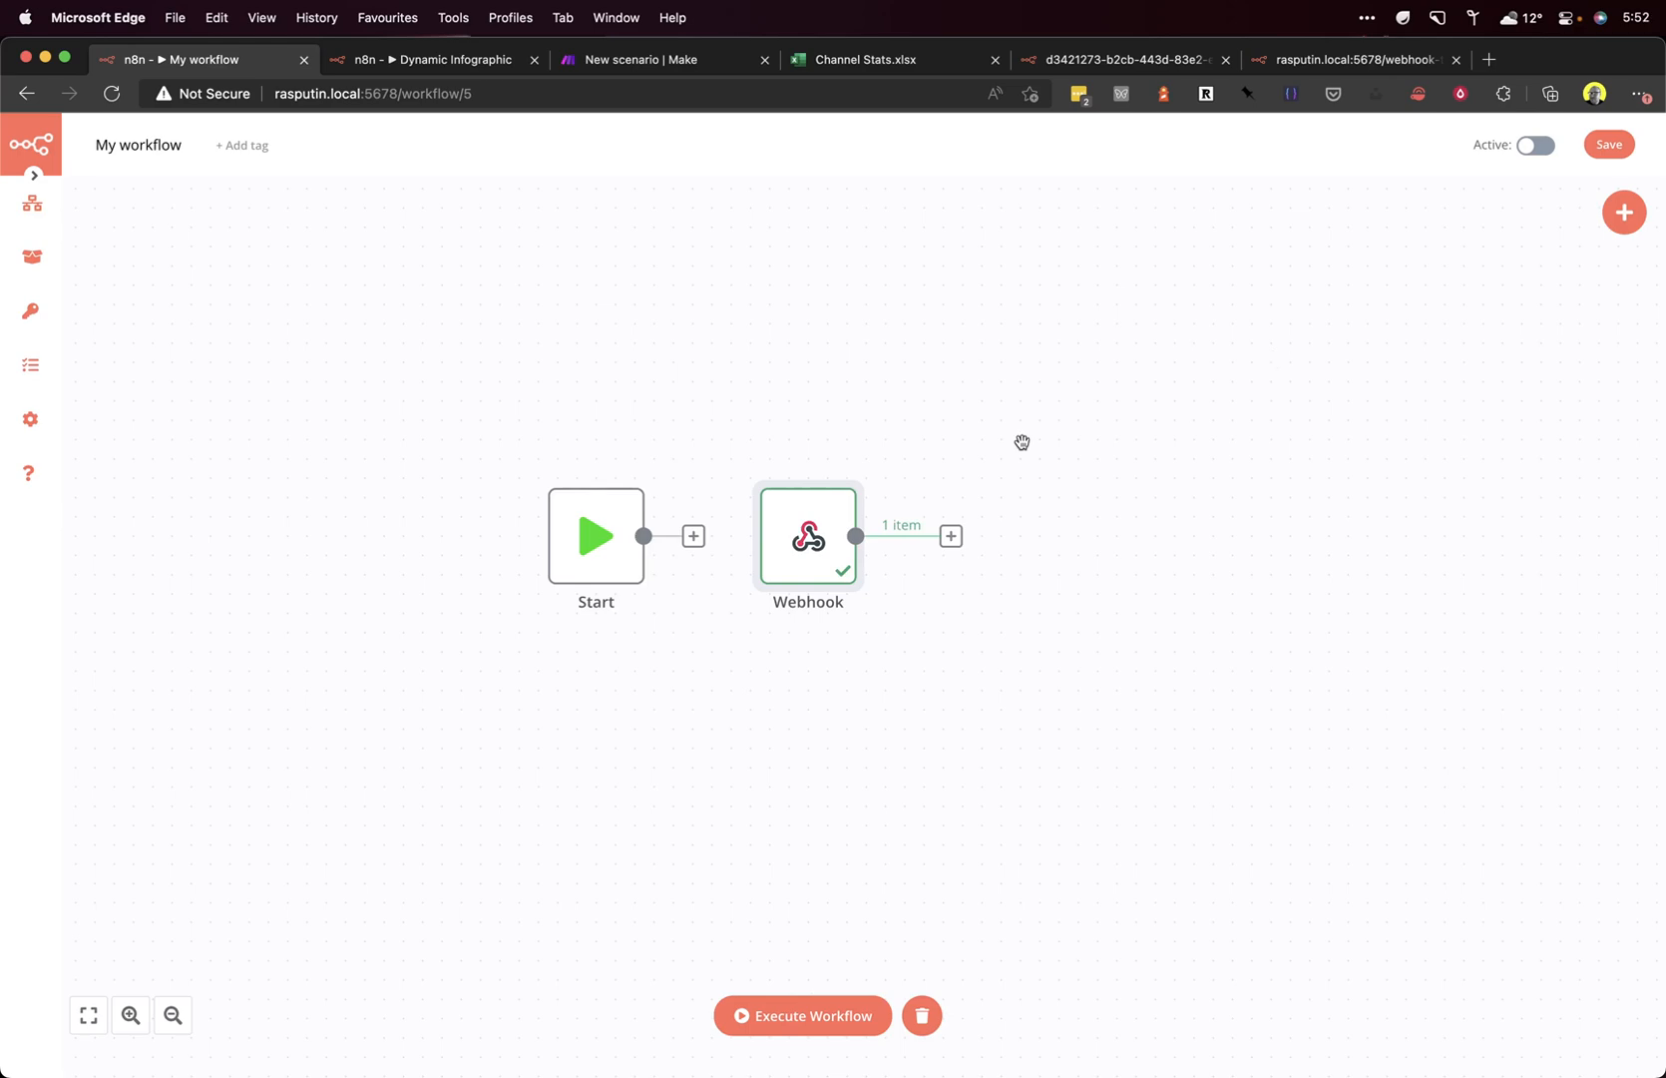
mouse_move(1012, 466)
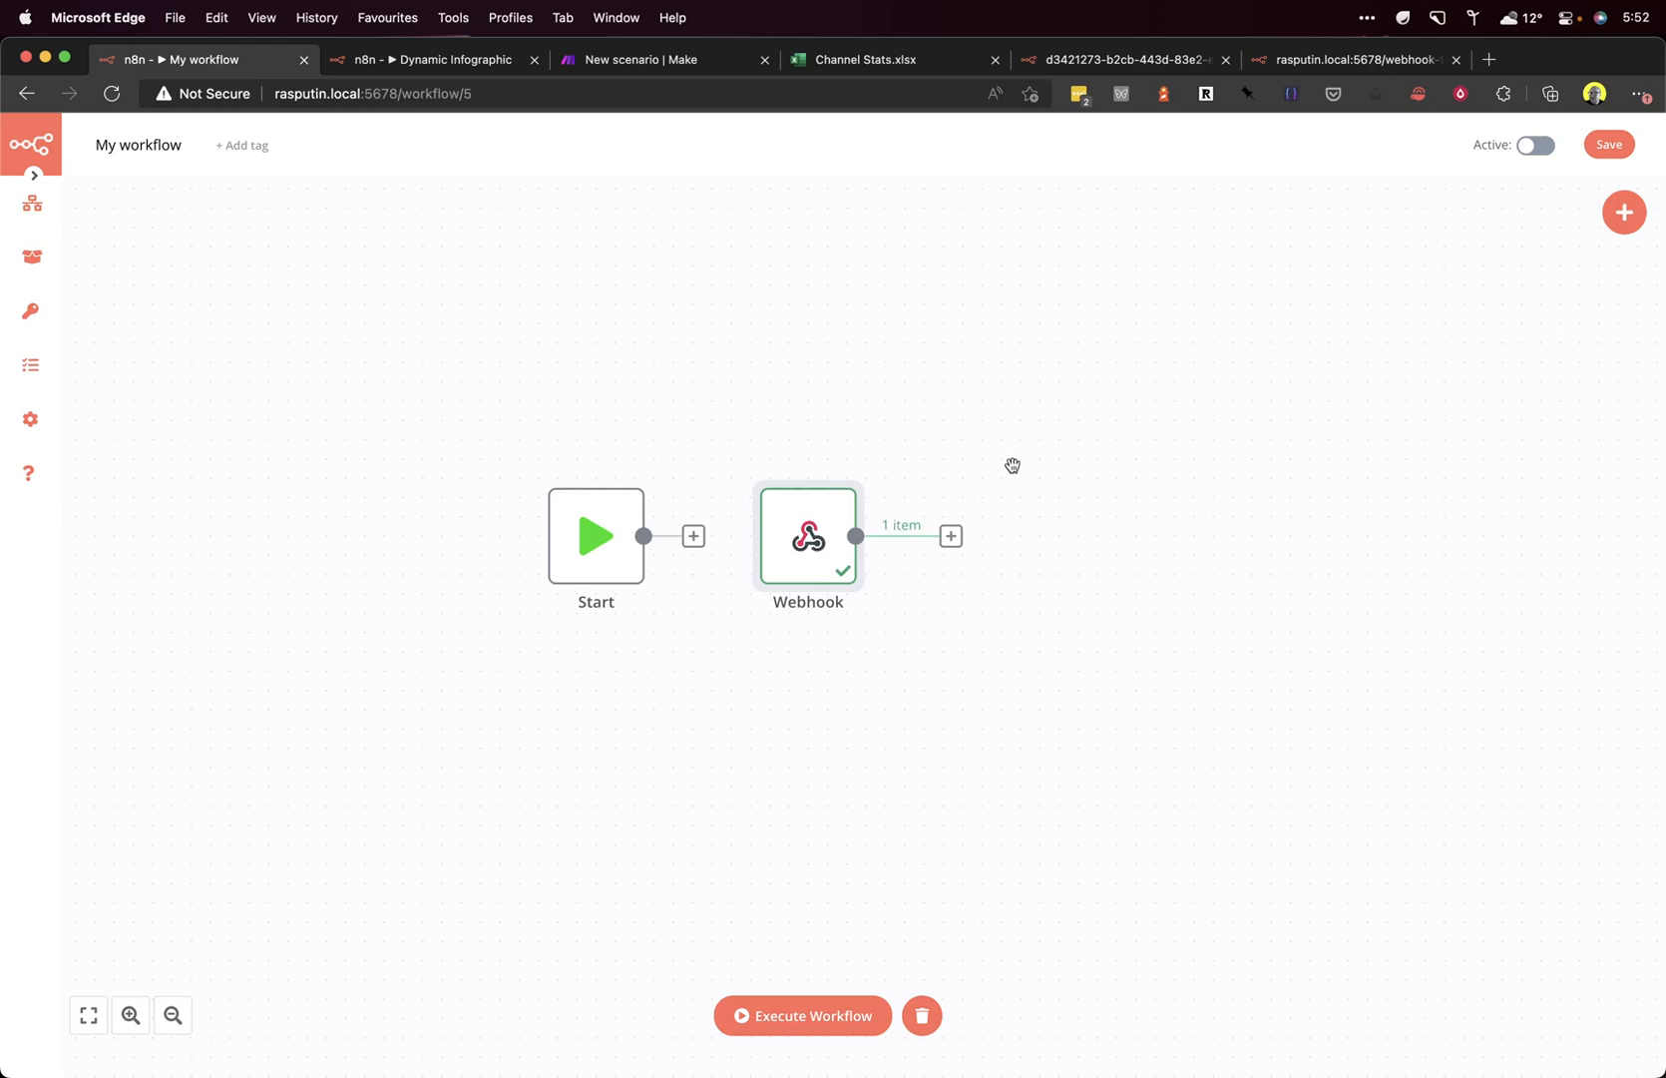
Step: Add an HTTP Request node after the Webhook trigger and bring up the Make scenario
left_click(949, 536)
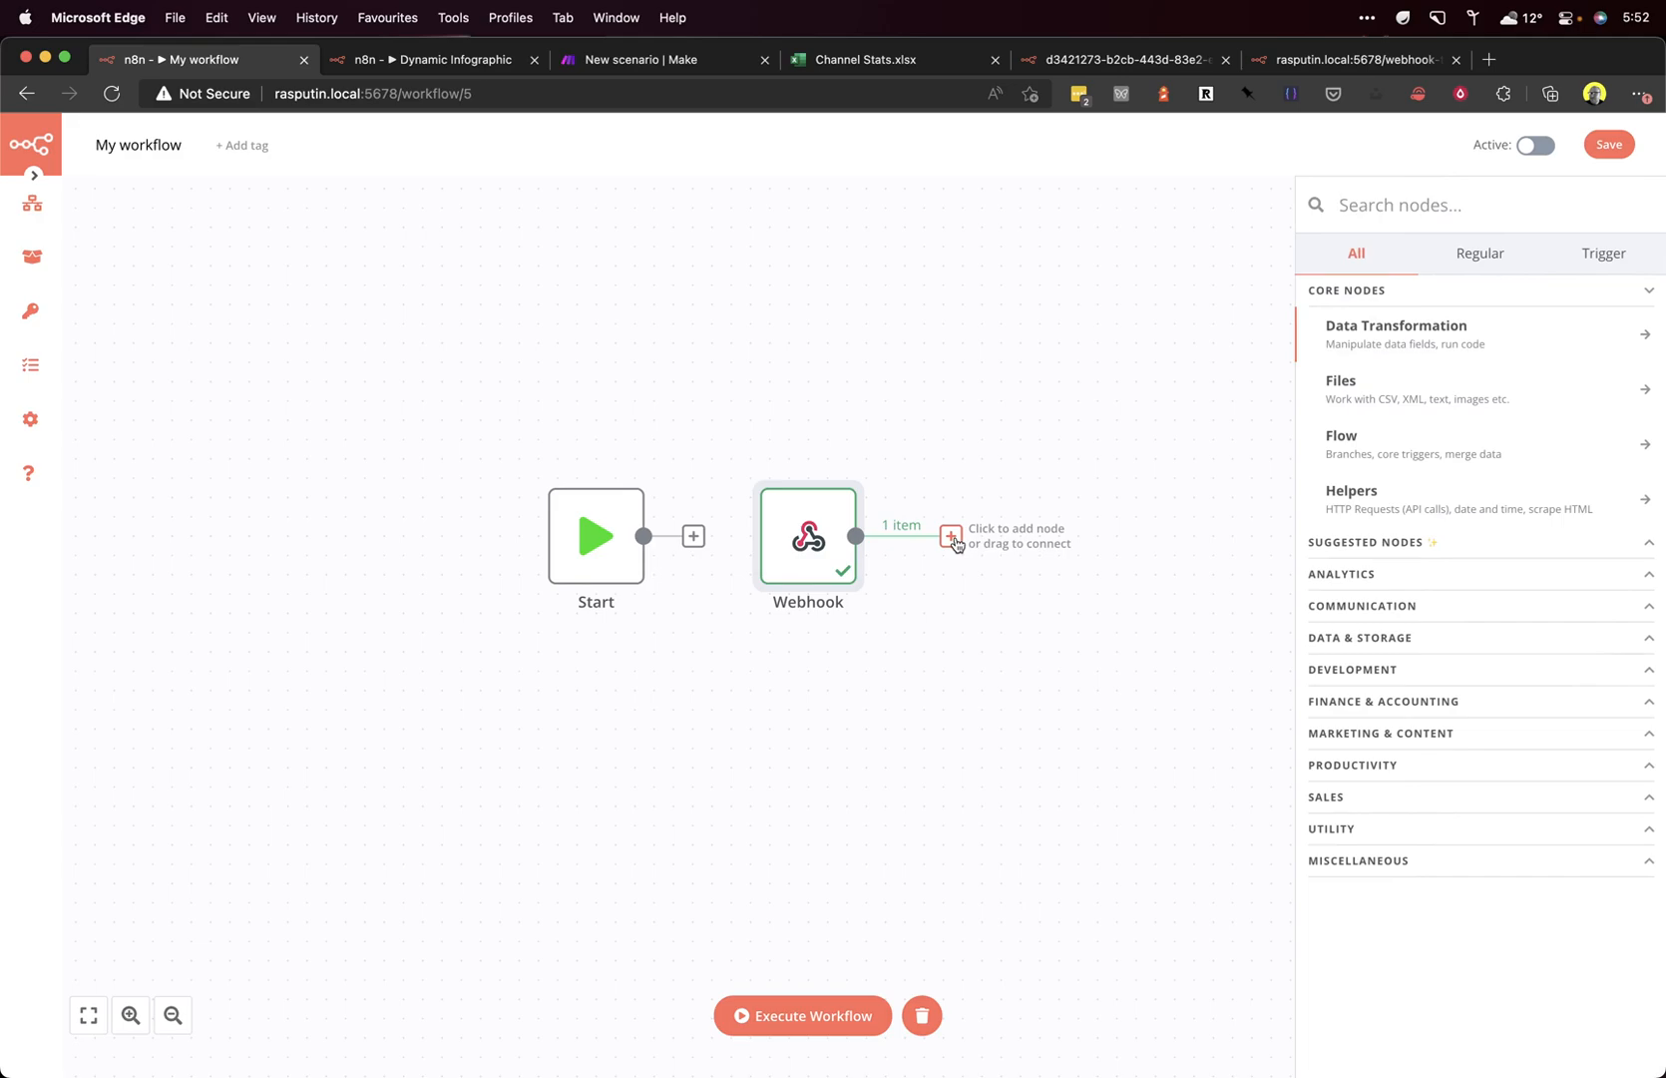
type("https")
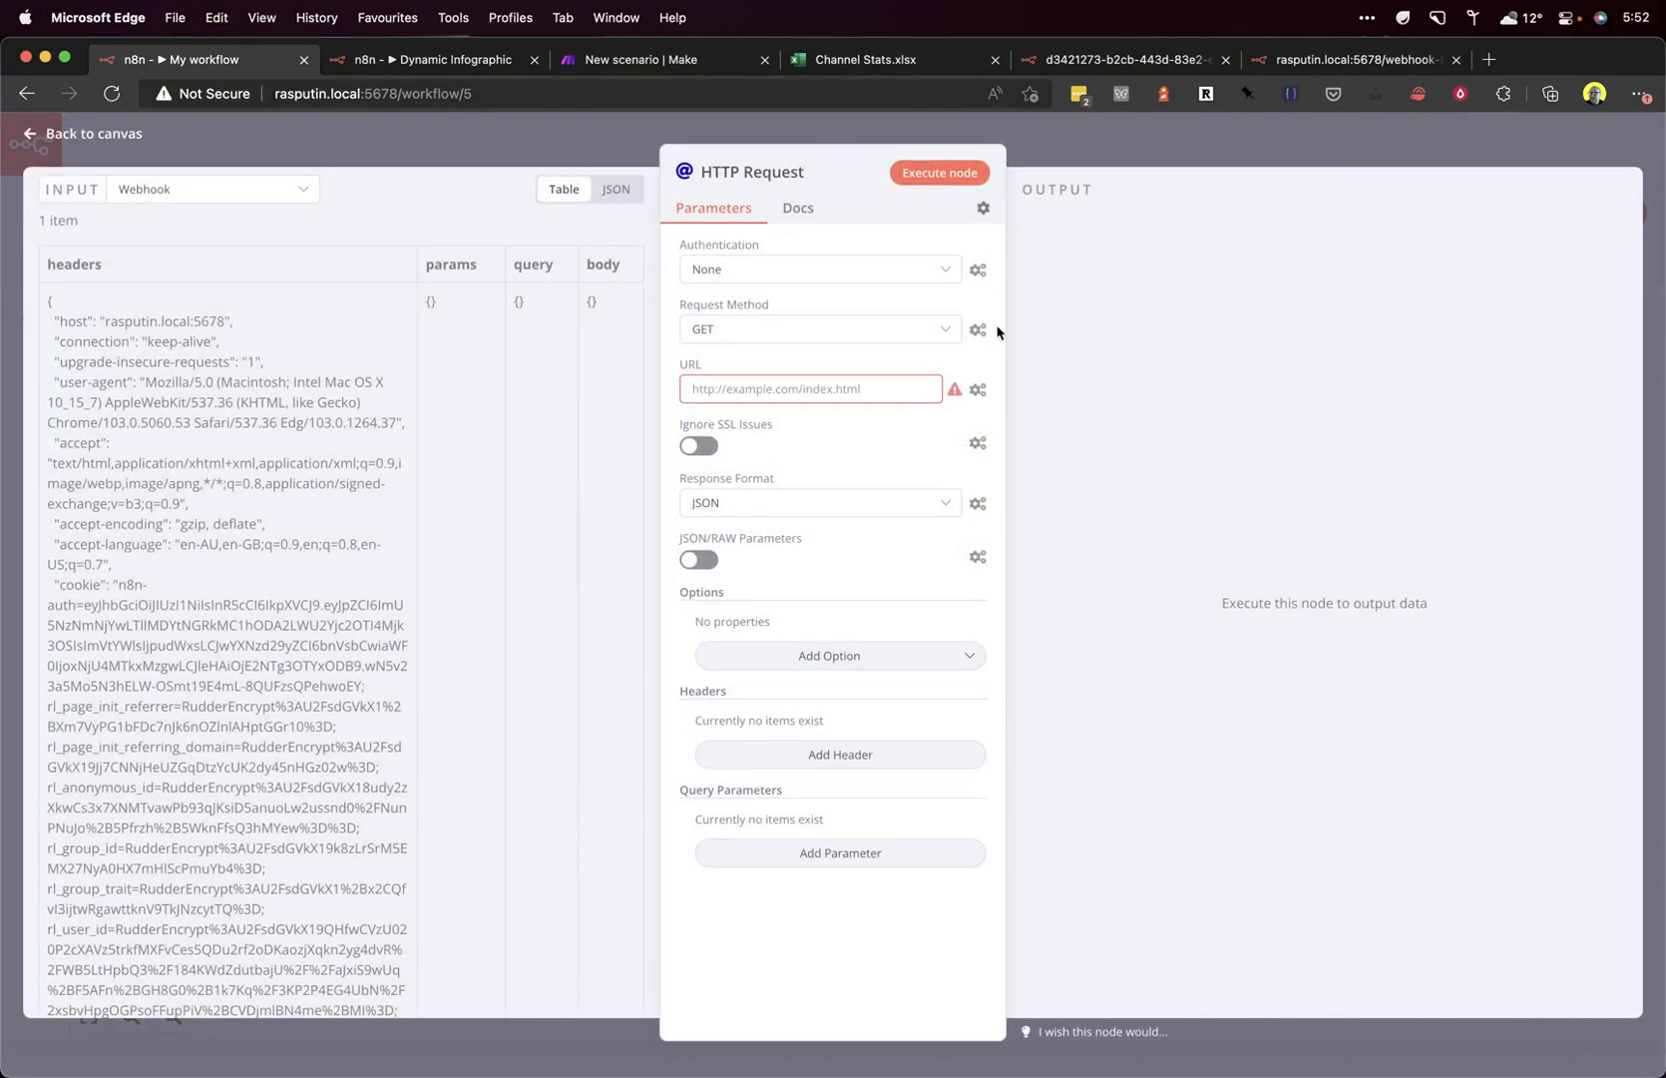
left_click(638, 59)
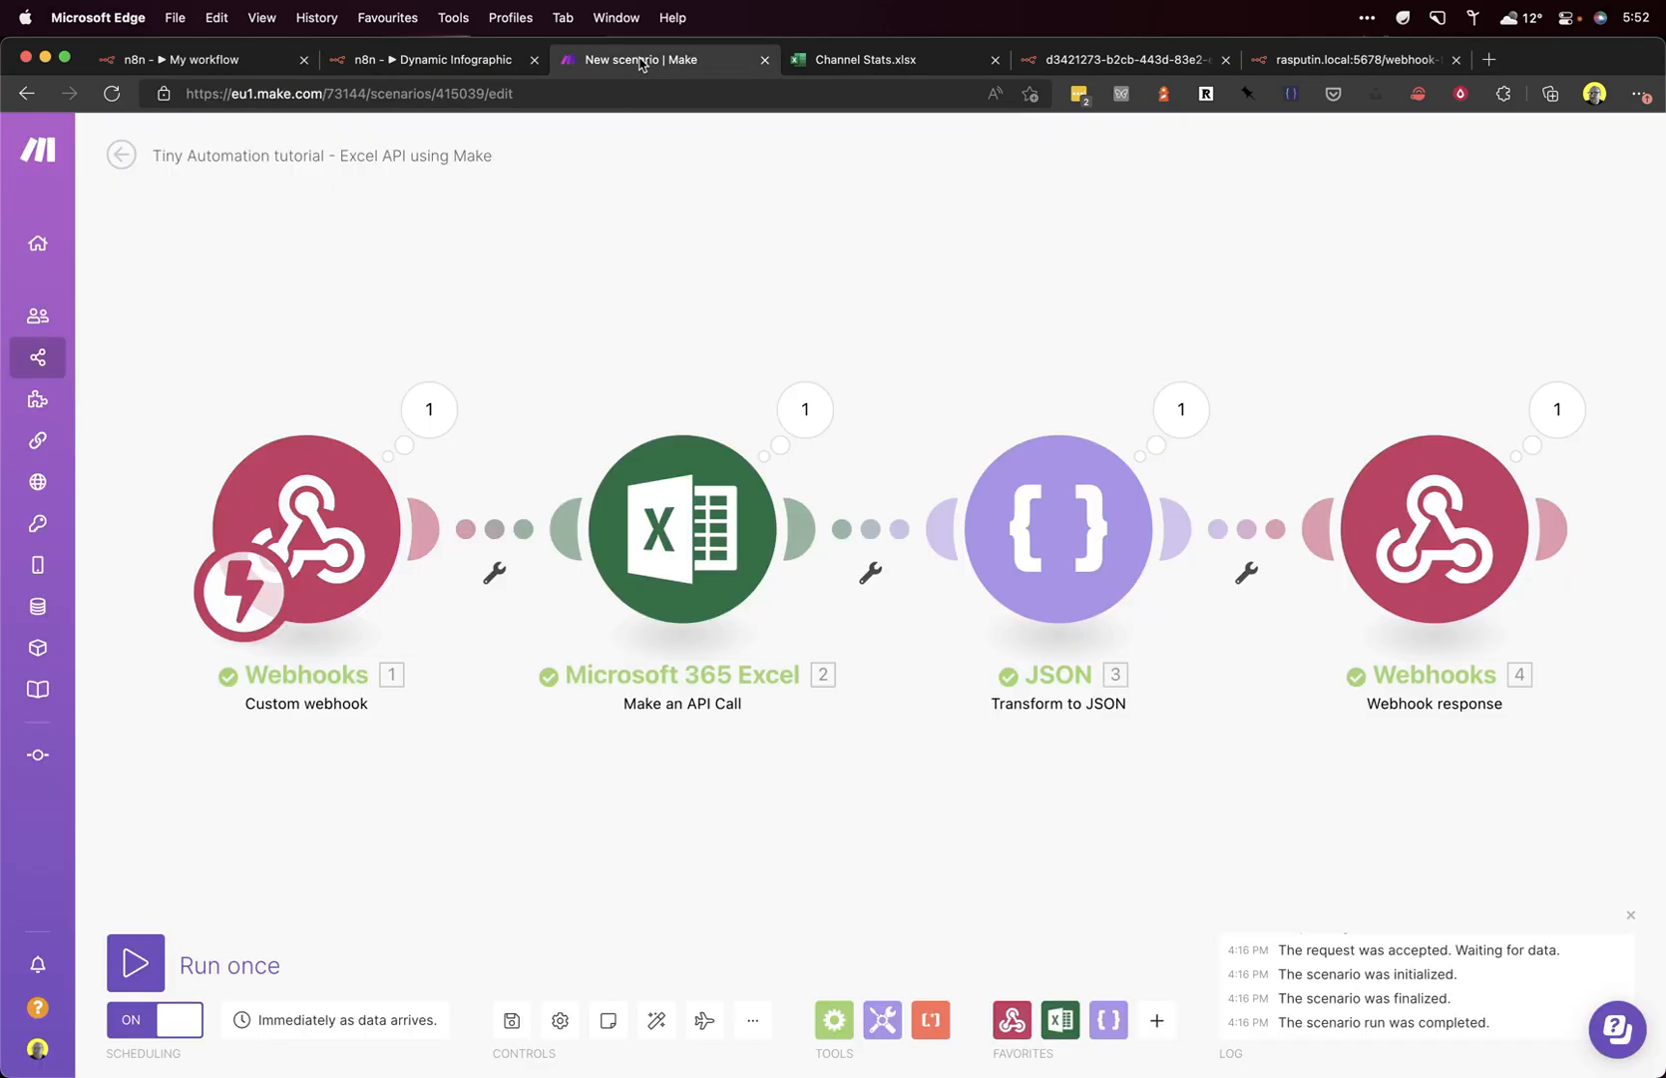
Step: Copy the excel-api address from Make's Custom webhook module
left_click(305, 528)
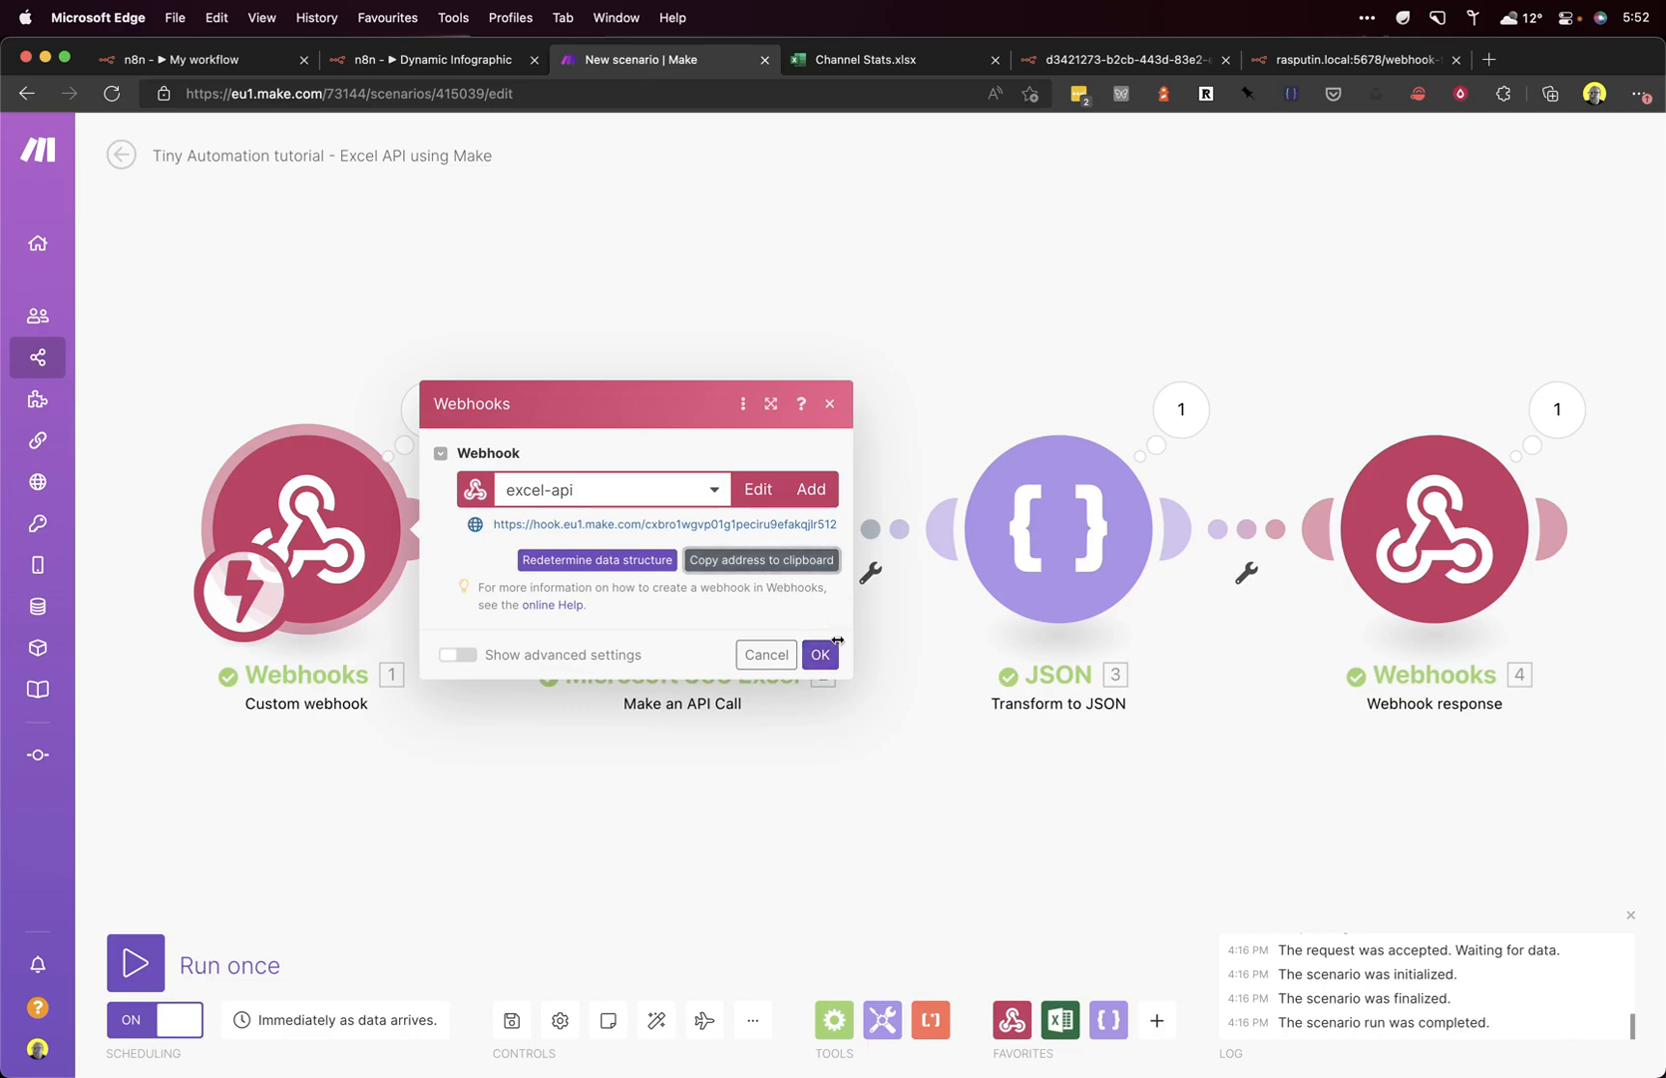
left_click(818, 653)
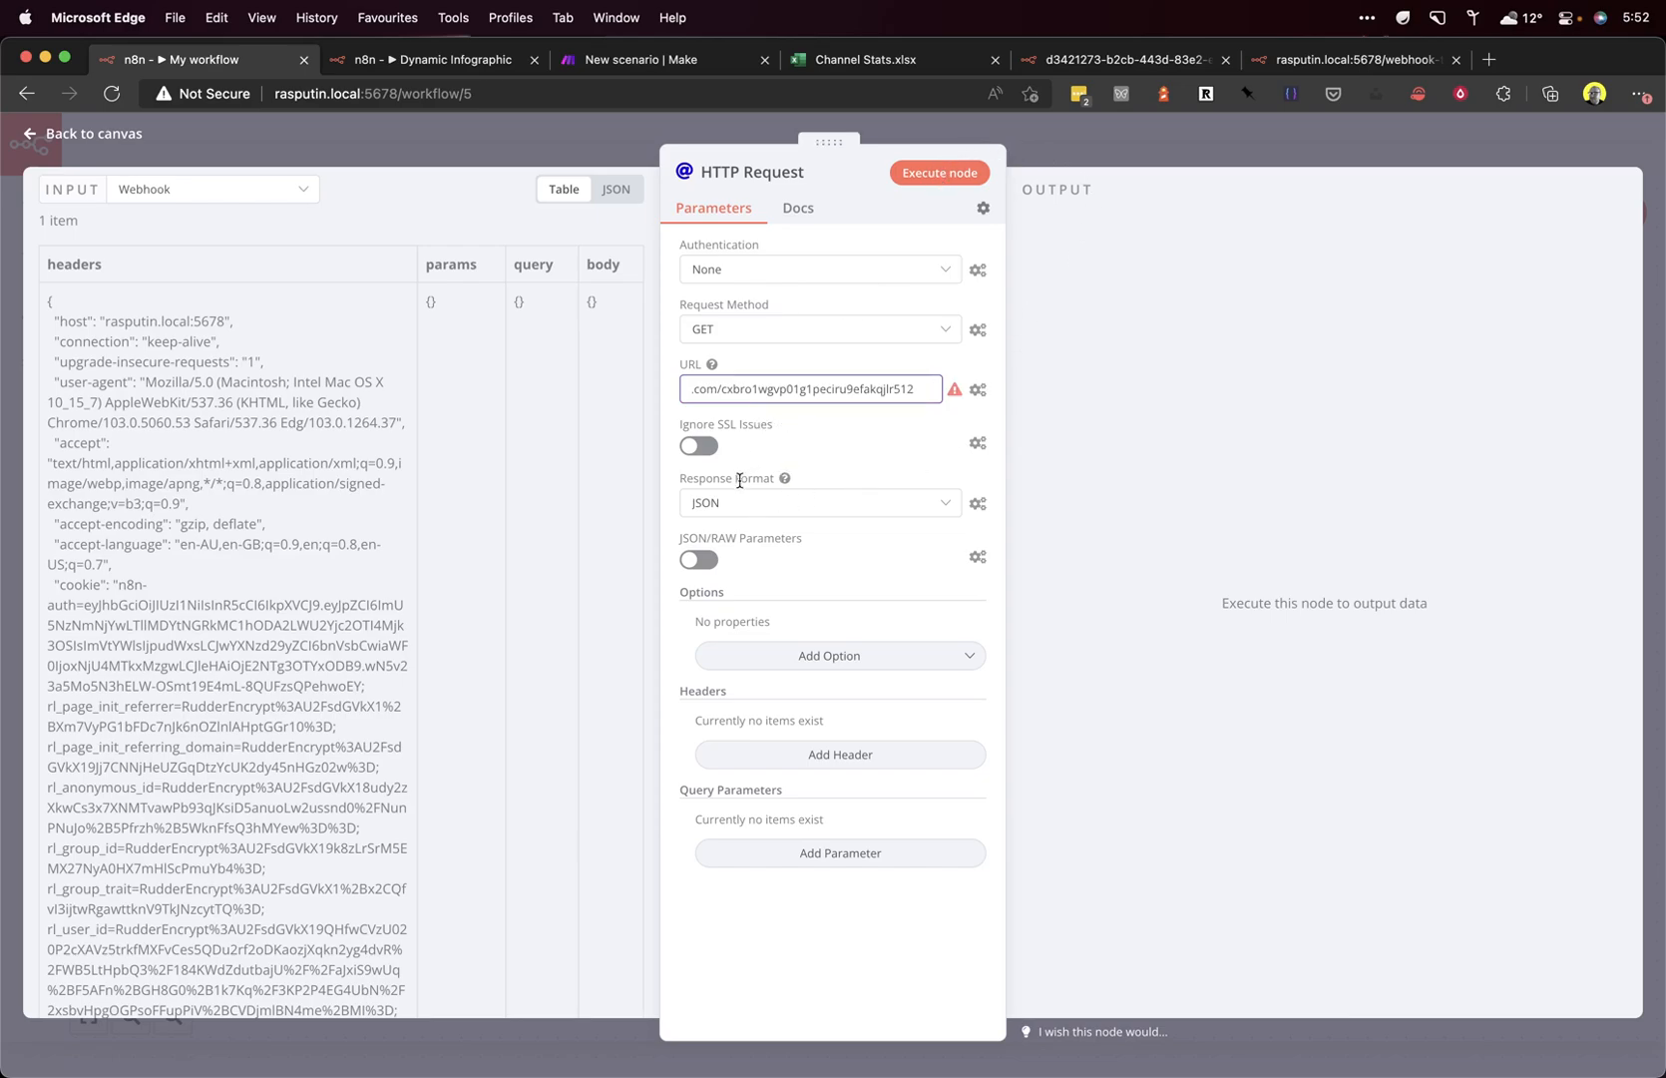
Step: Paste the Make webhook URL into the HTTP Request node, run it, and find 6433
left_click(937, 172)
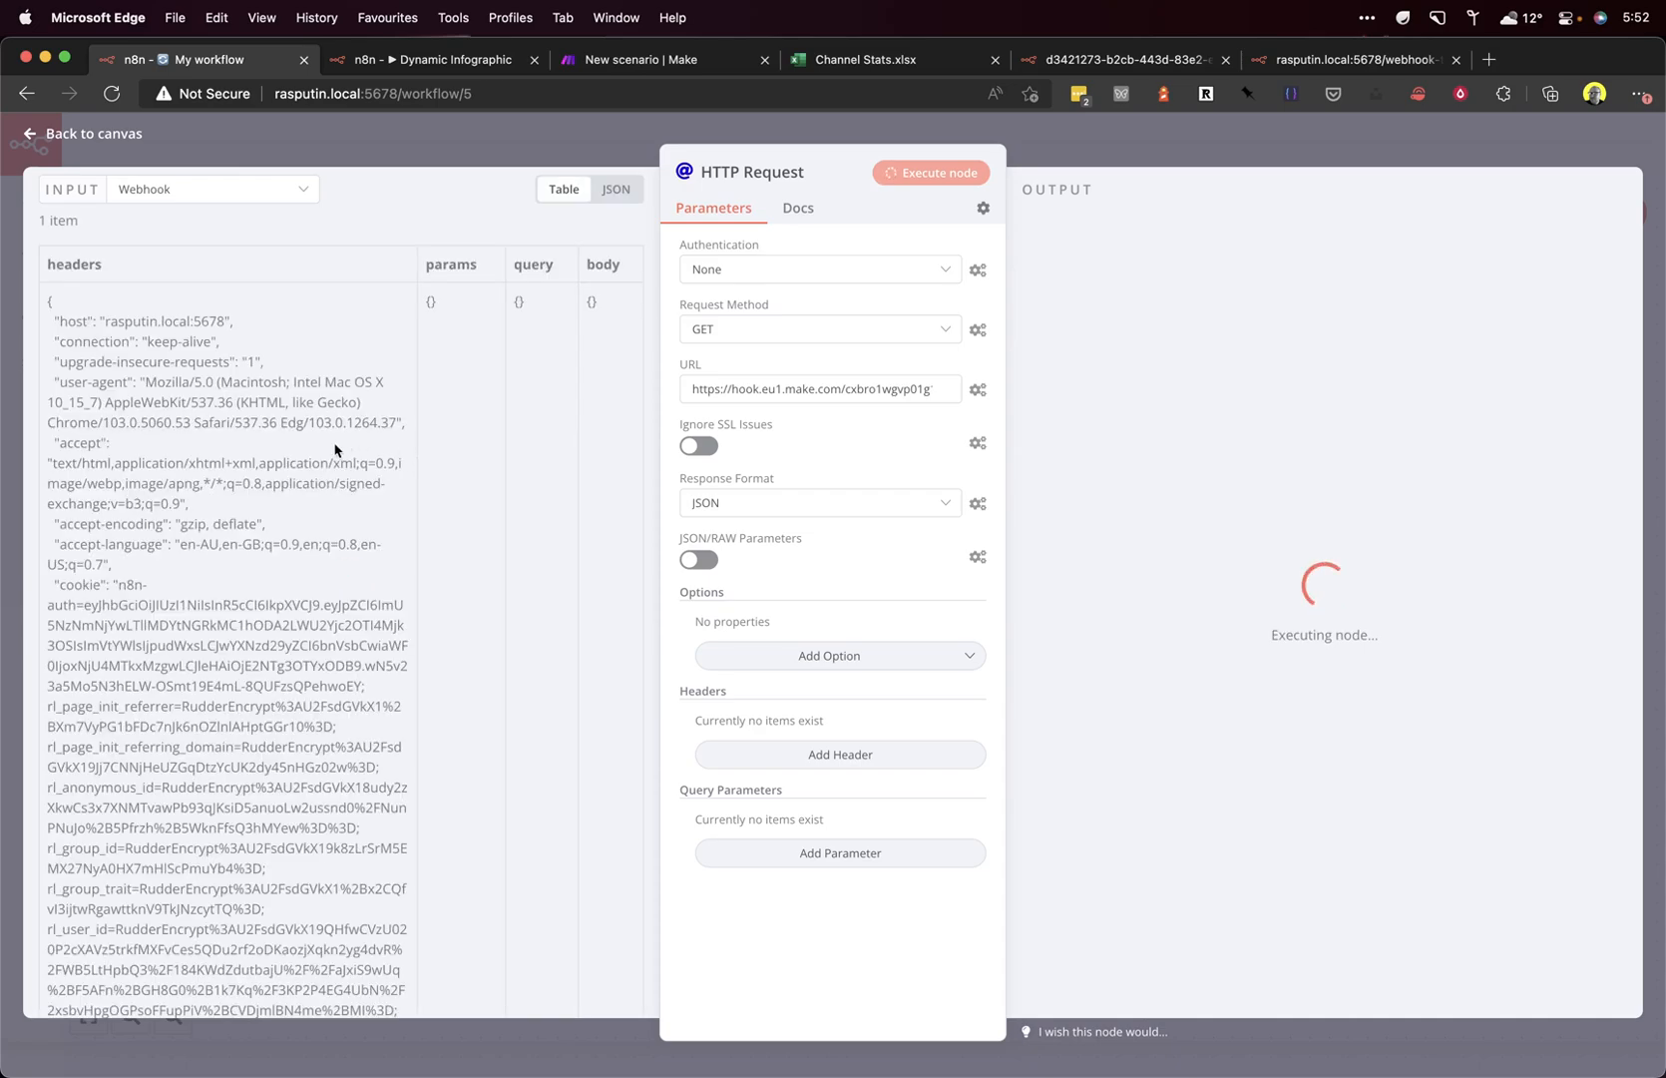
left_click(938, 173)
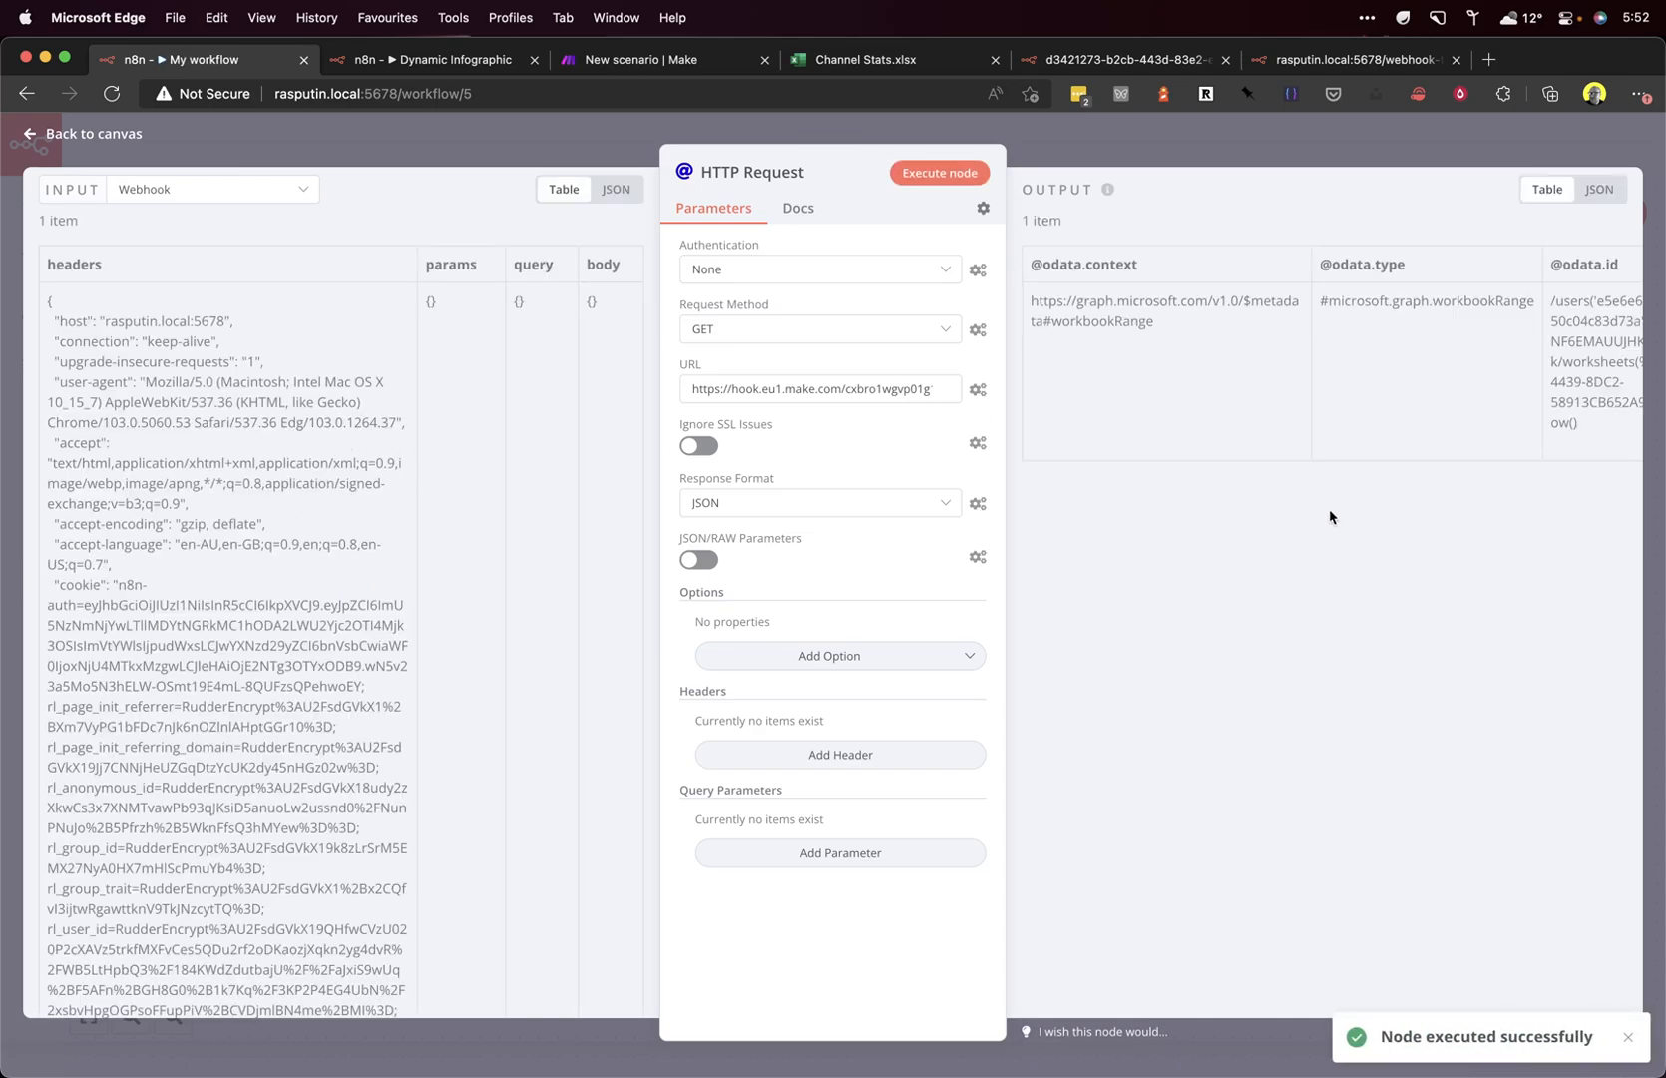
scroll("right", 3)
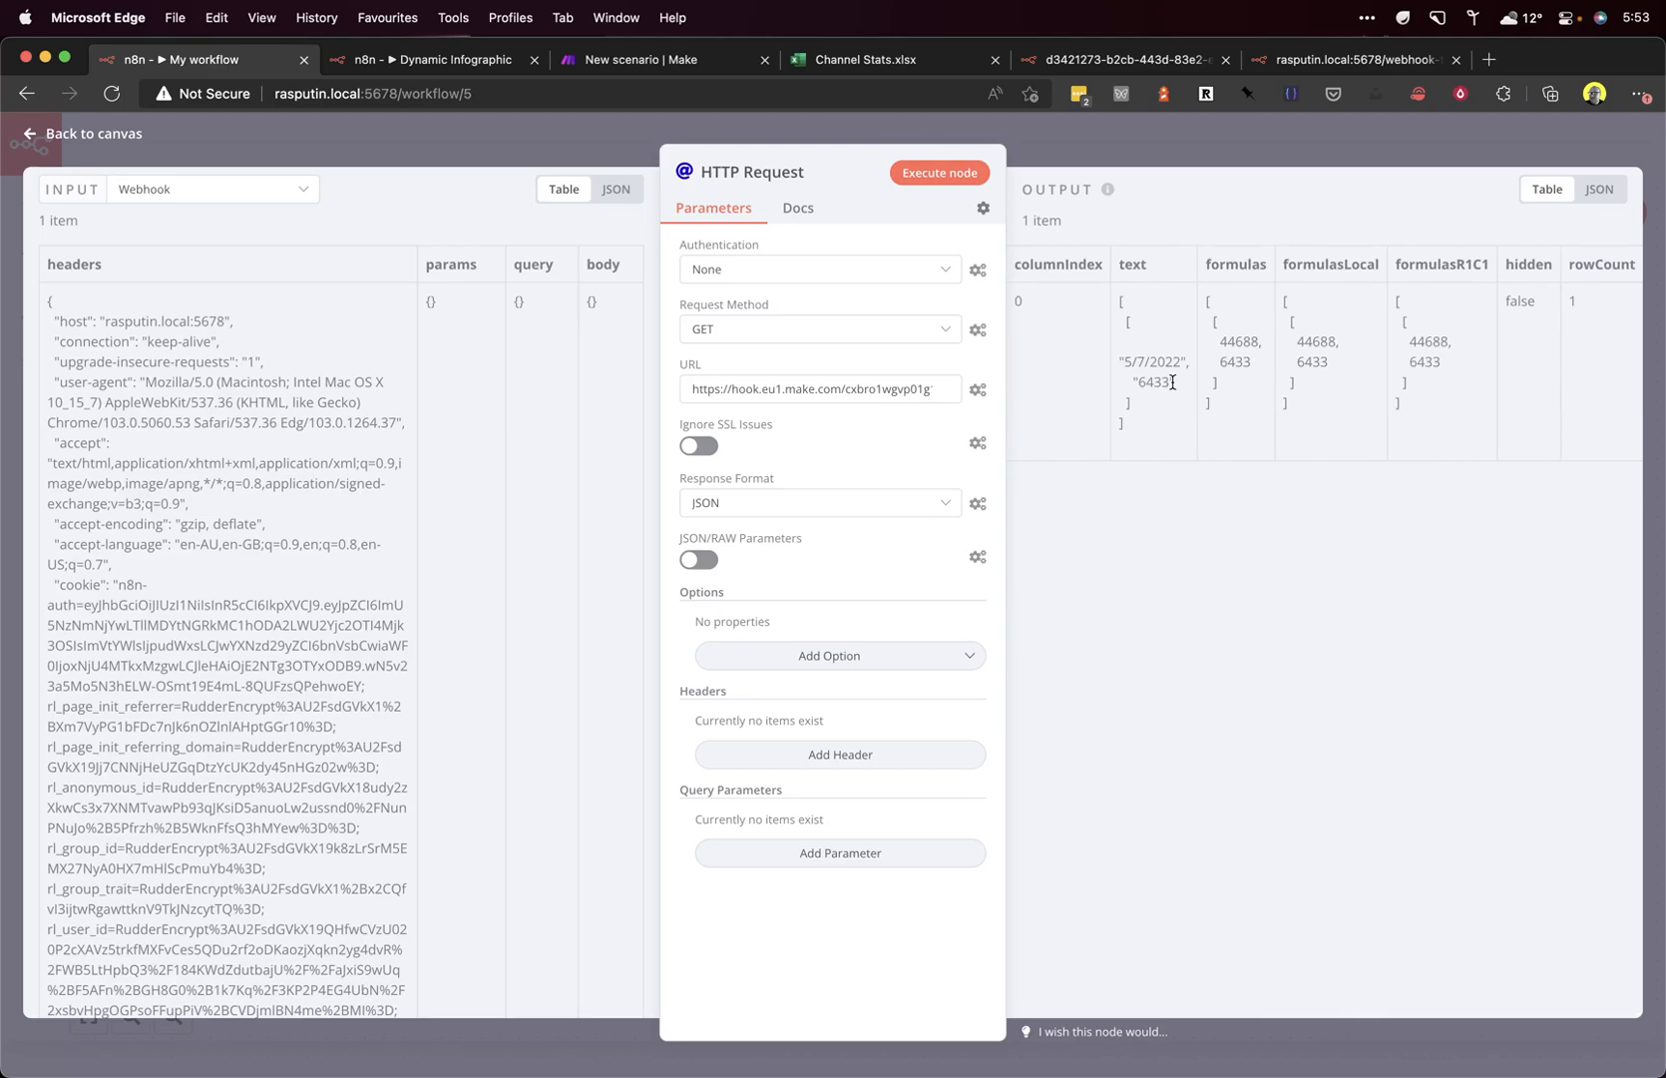
double_click(1152, 381)
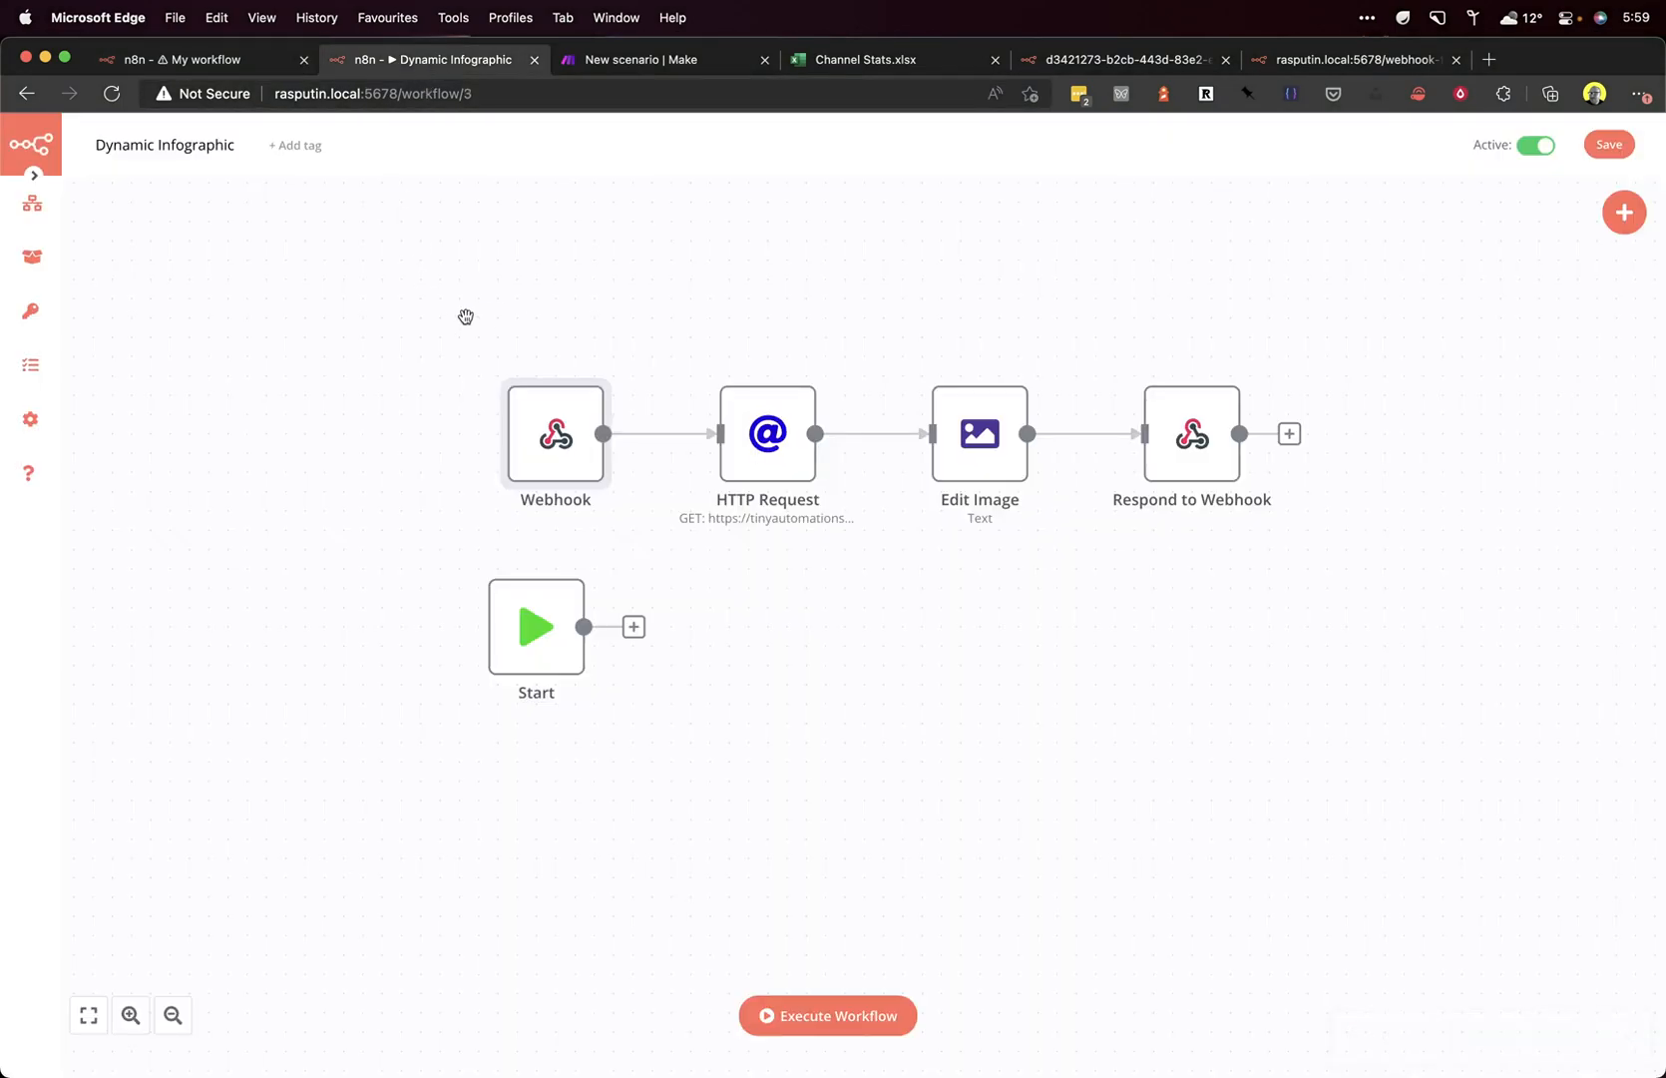
mouse_move(353, 454)
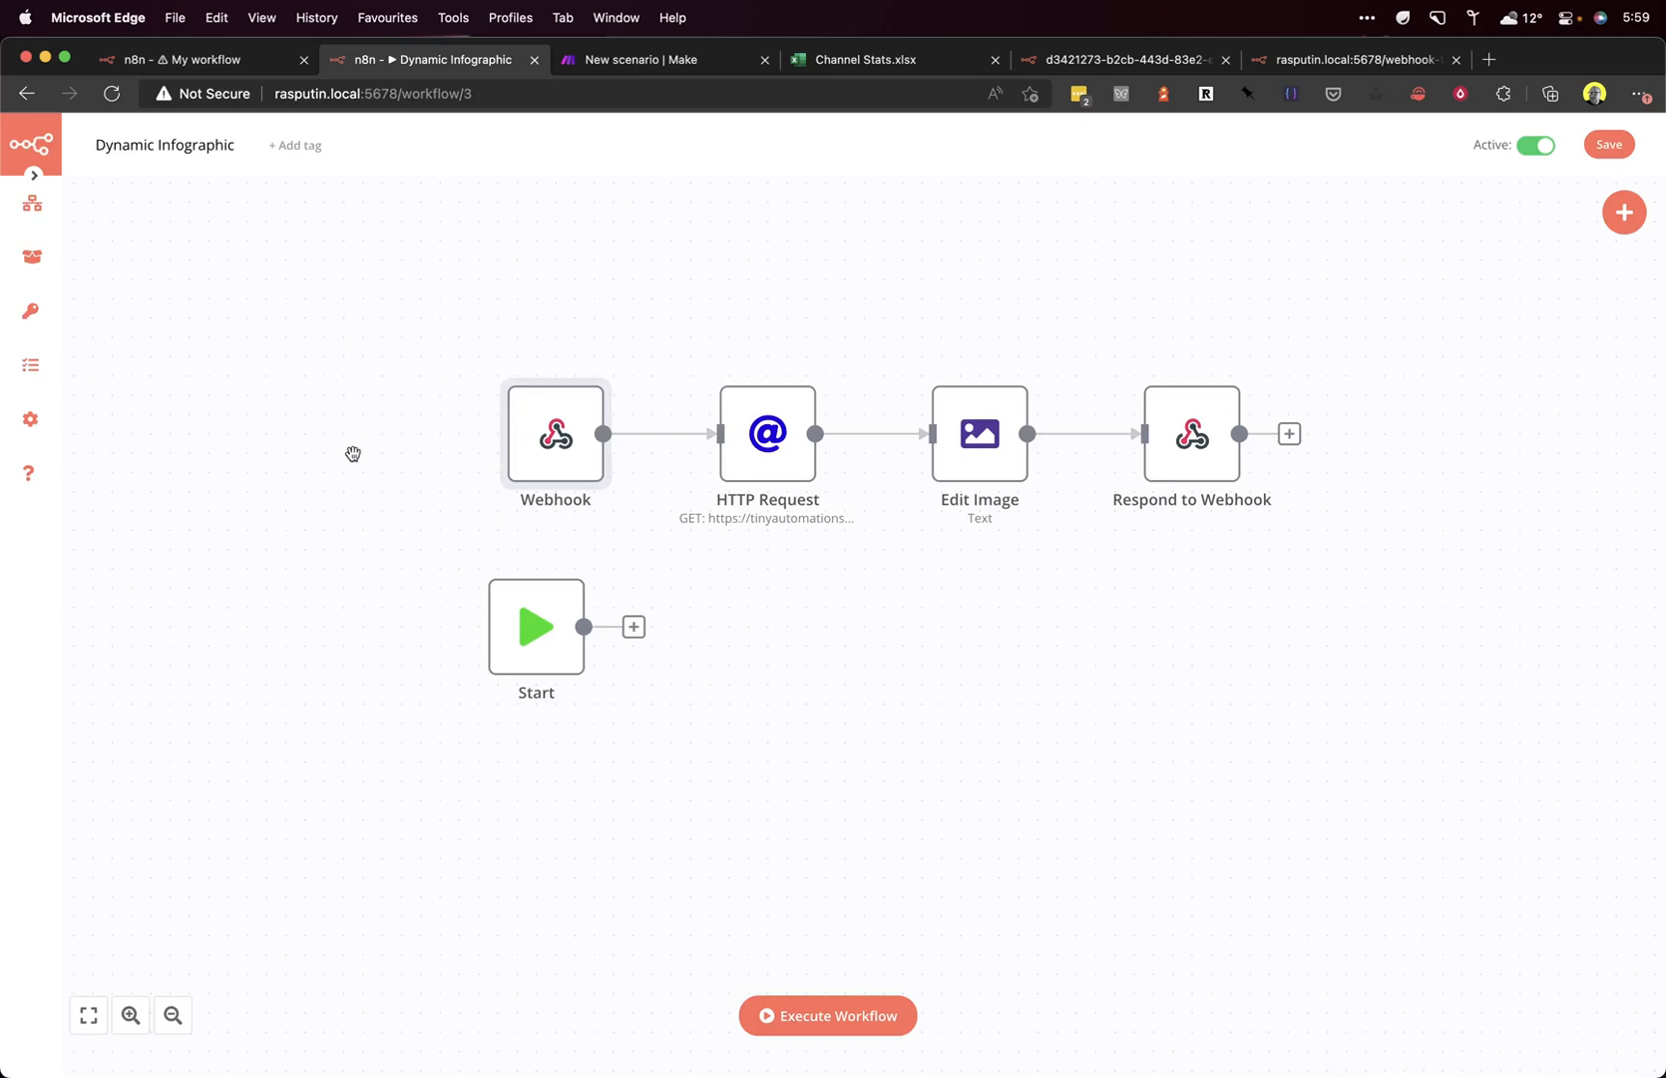
mouse_move(521, 441)
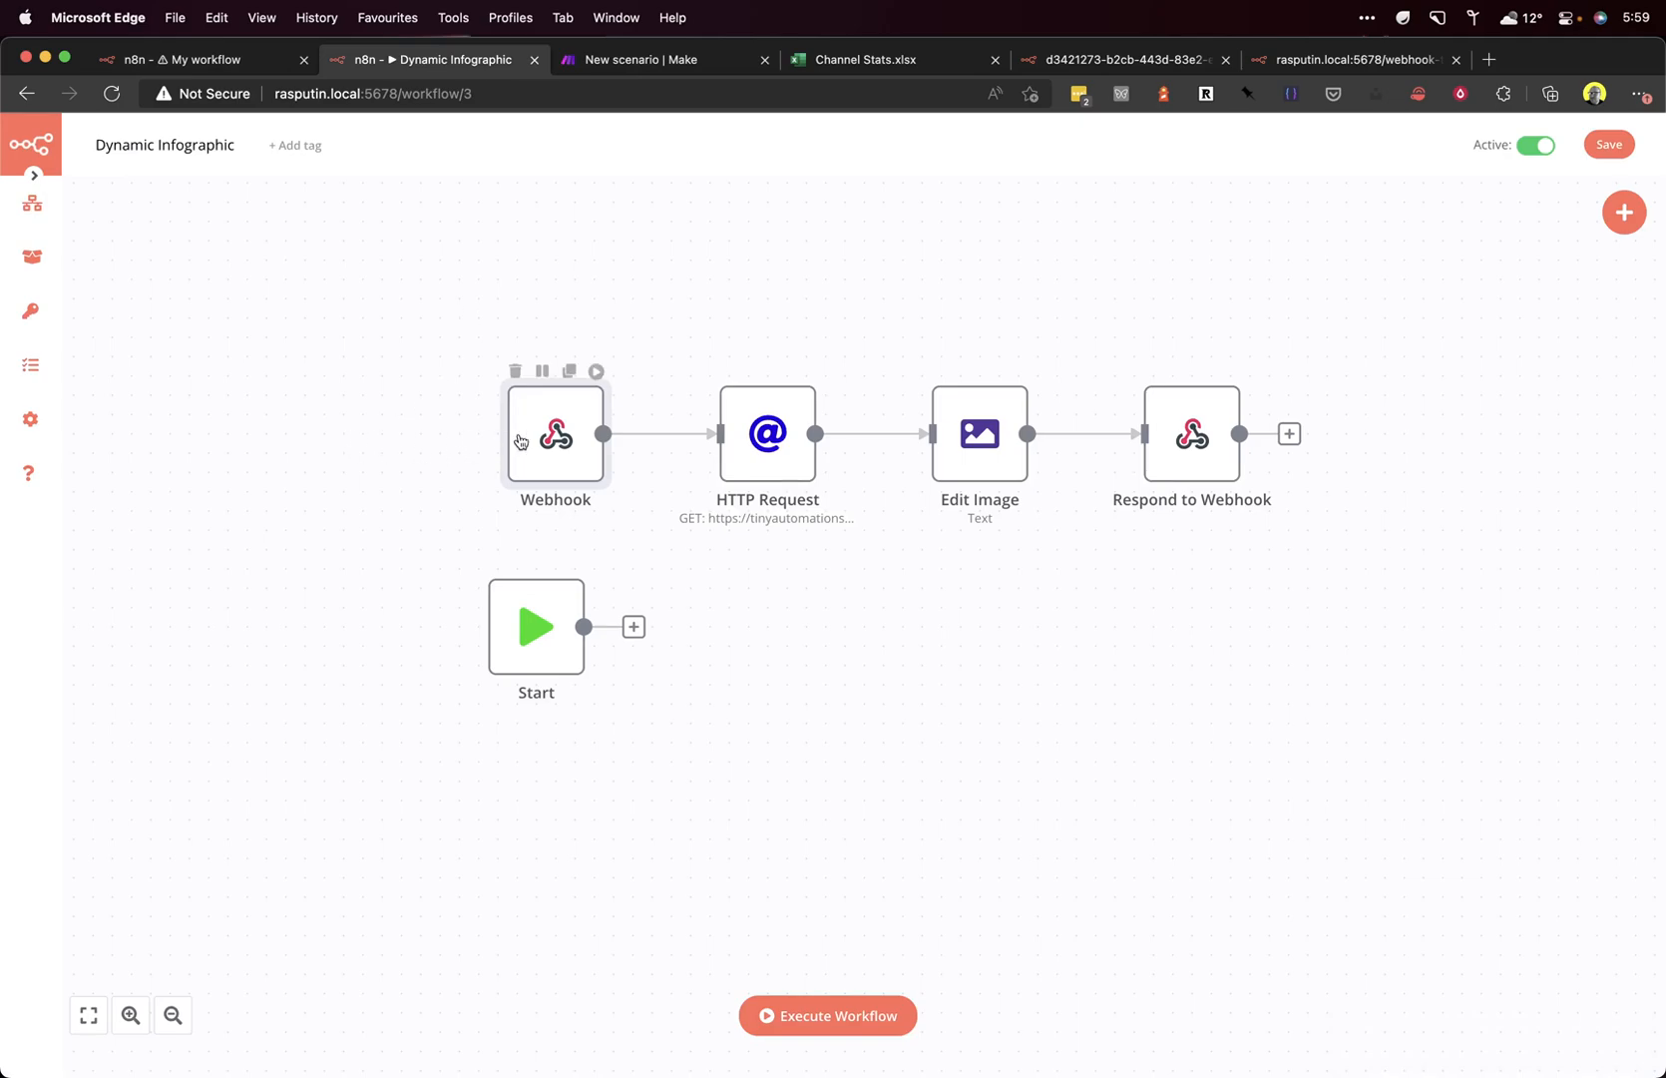
Step: Check the Dynamic Infographic Webhook node's path and add a second HTTP Request node
double_click(555, 434)
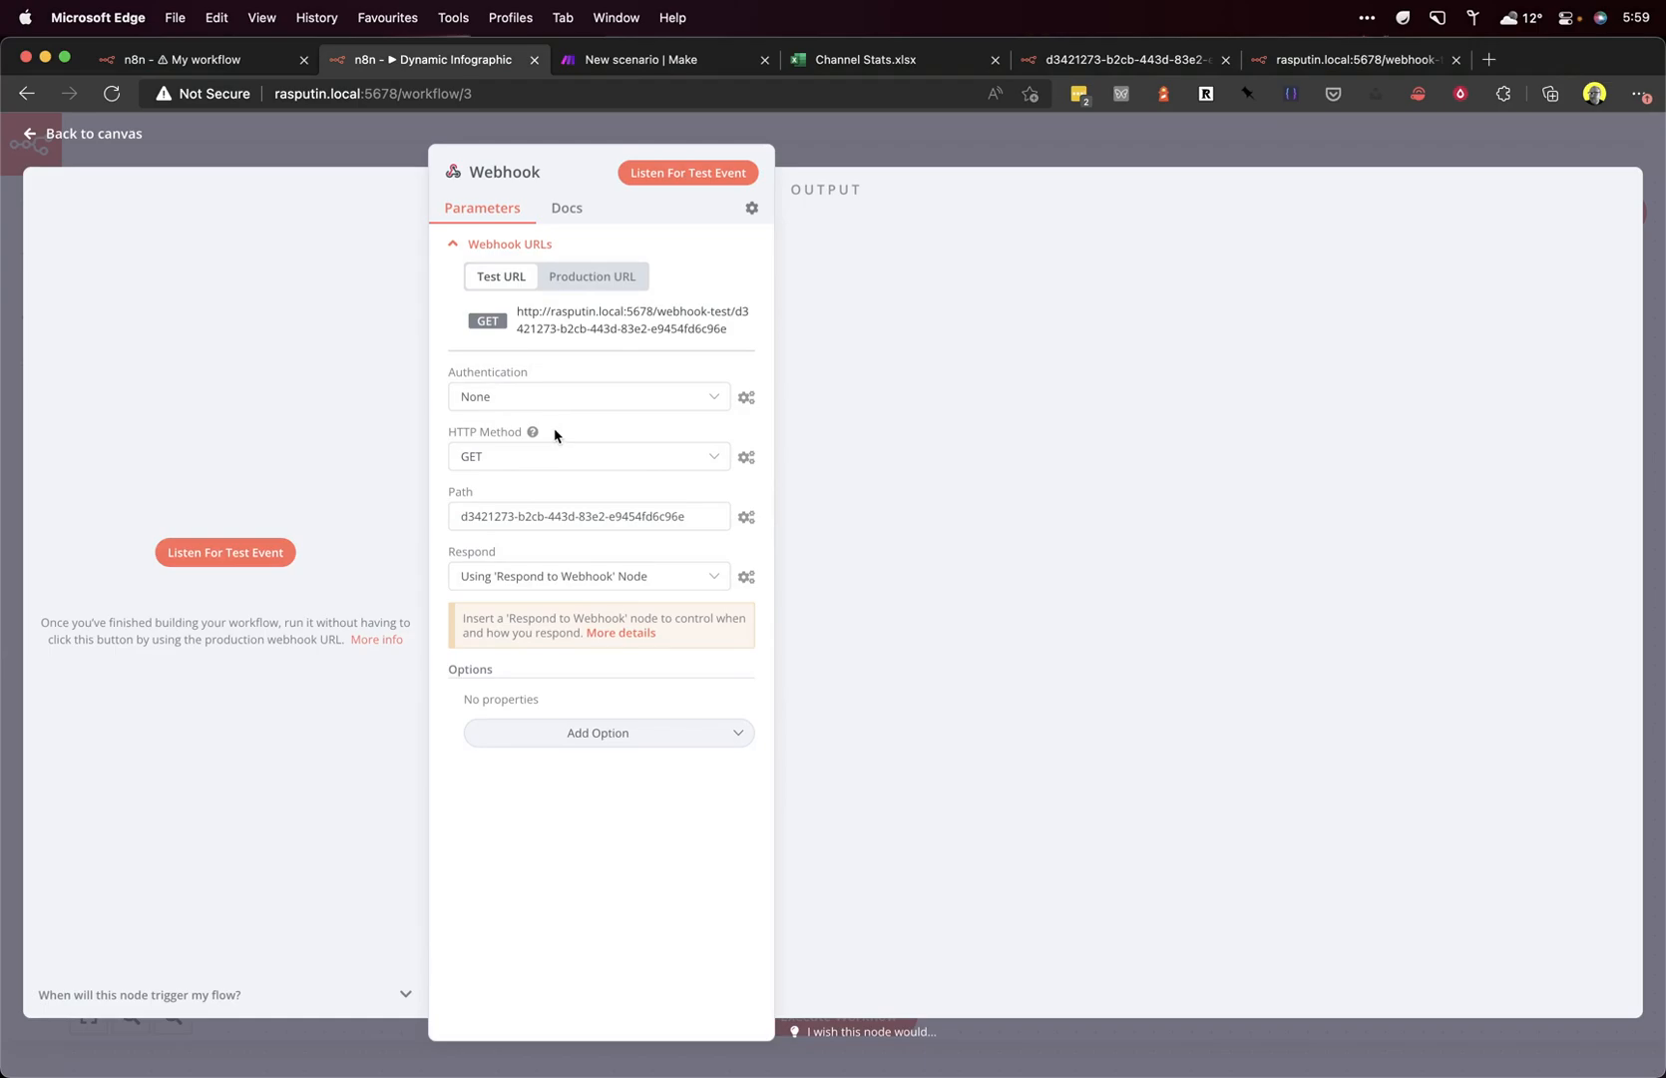
left_click(592, 277)
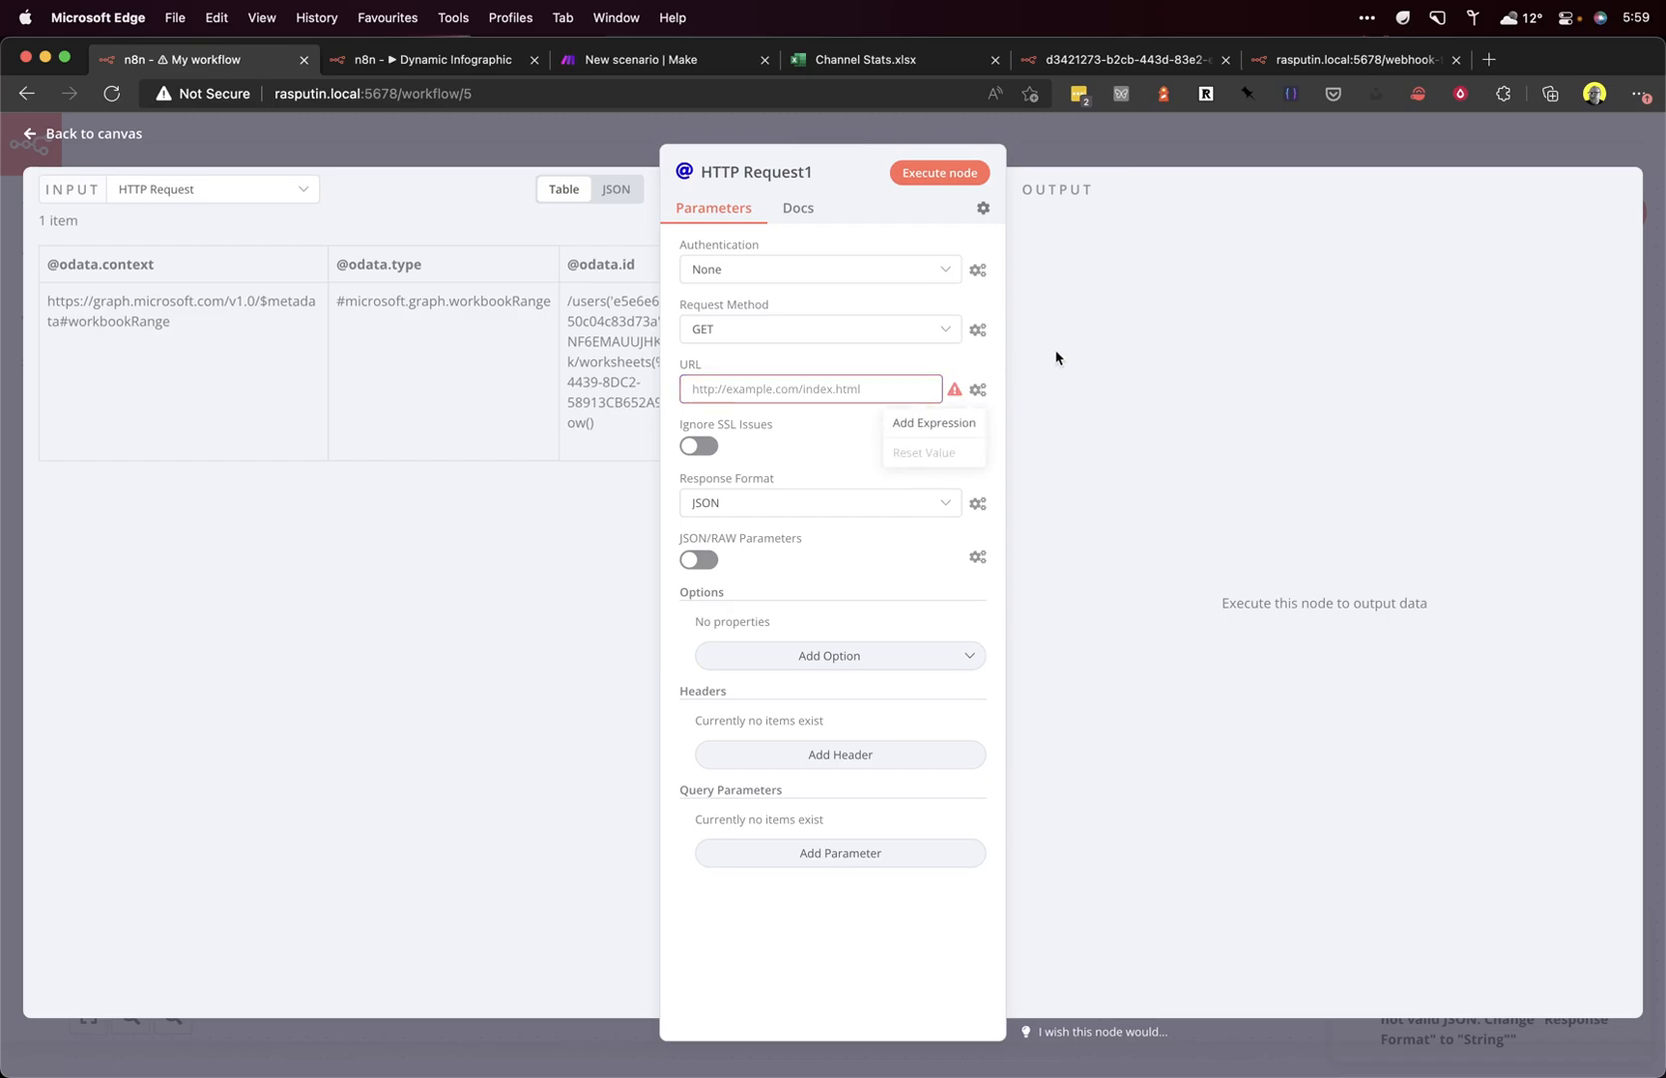
Step: Set the URL expression to the infographic webhook ending '?stat=' and view the stat=1234 sample
left_click(934, 422)
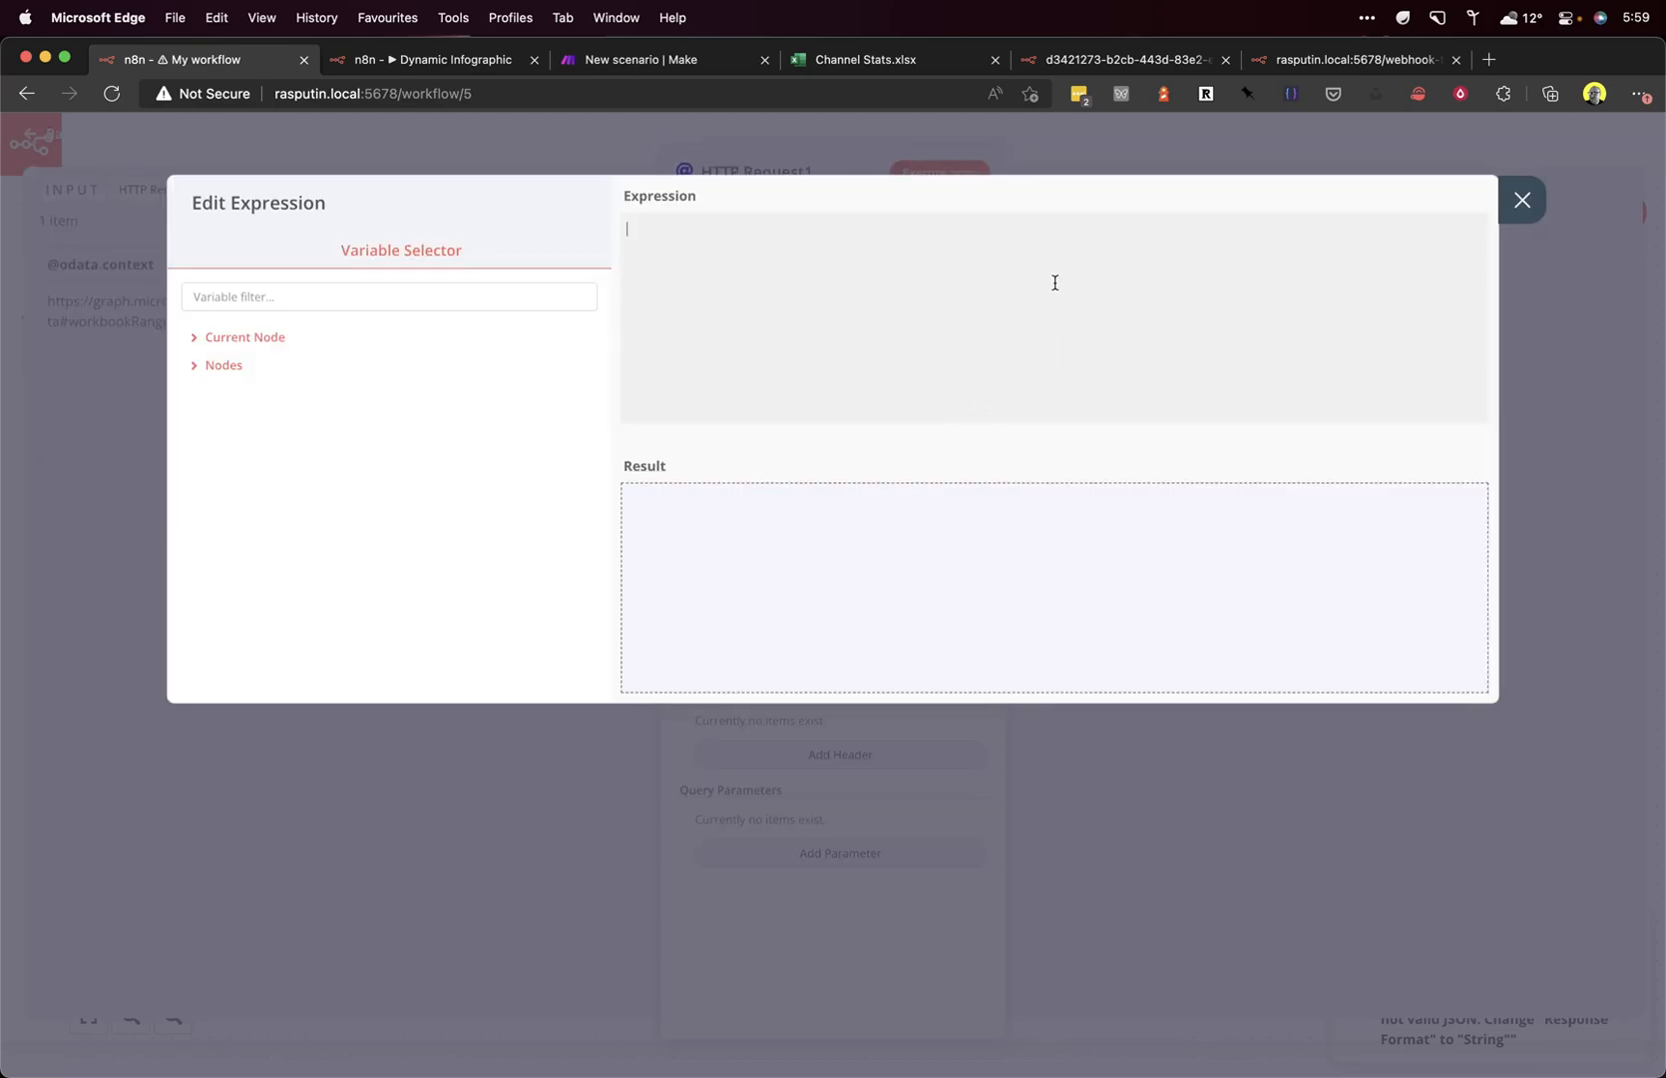
type("http://10.0.1.31:5678/webhook/d3421273-b2cb-443d-83e2-e9454fd6c96e?stat=")
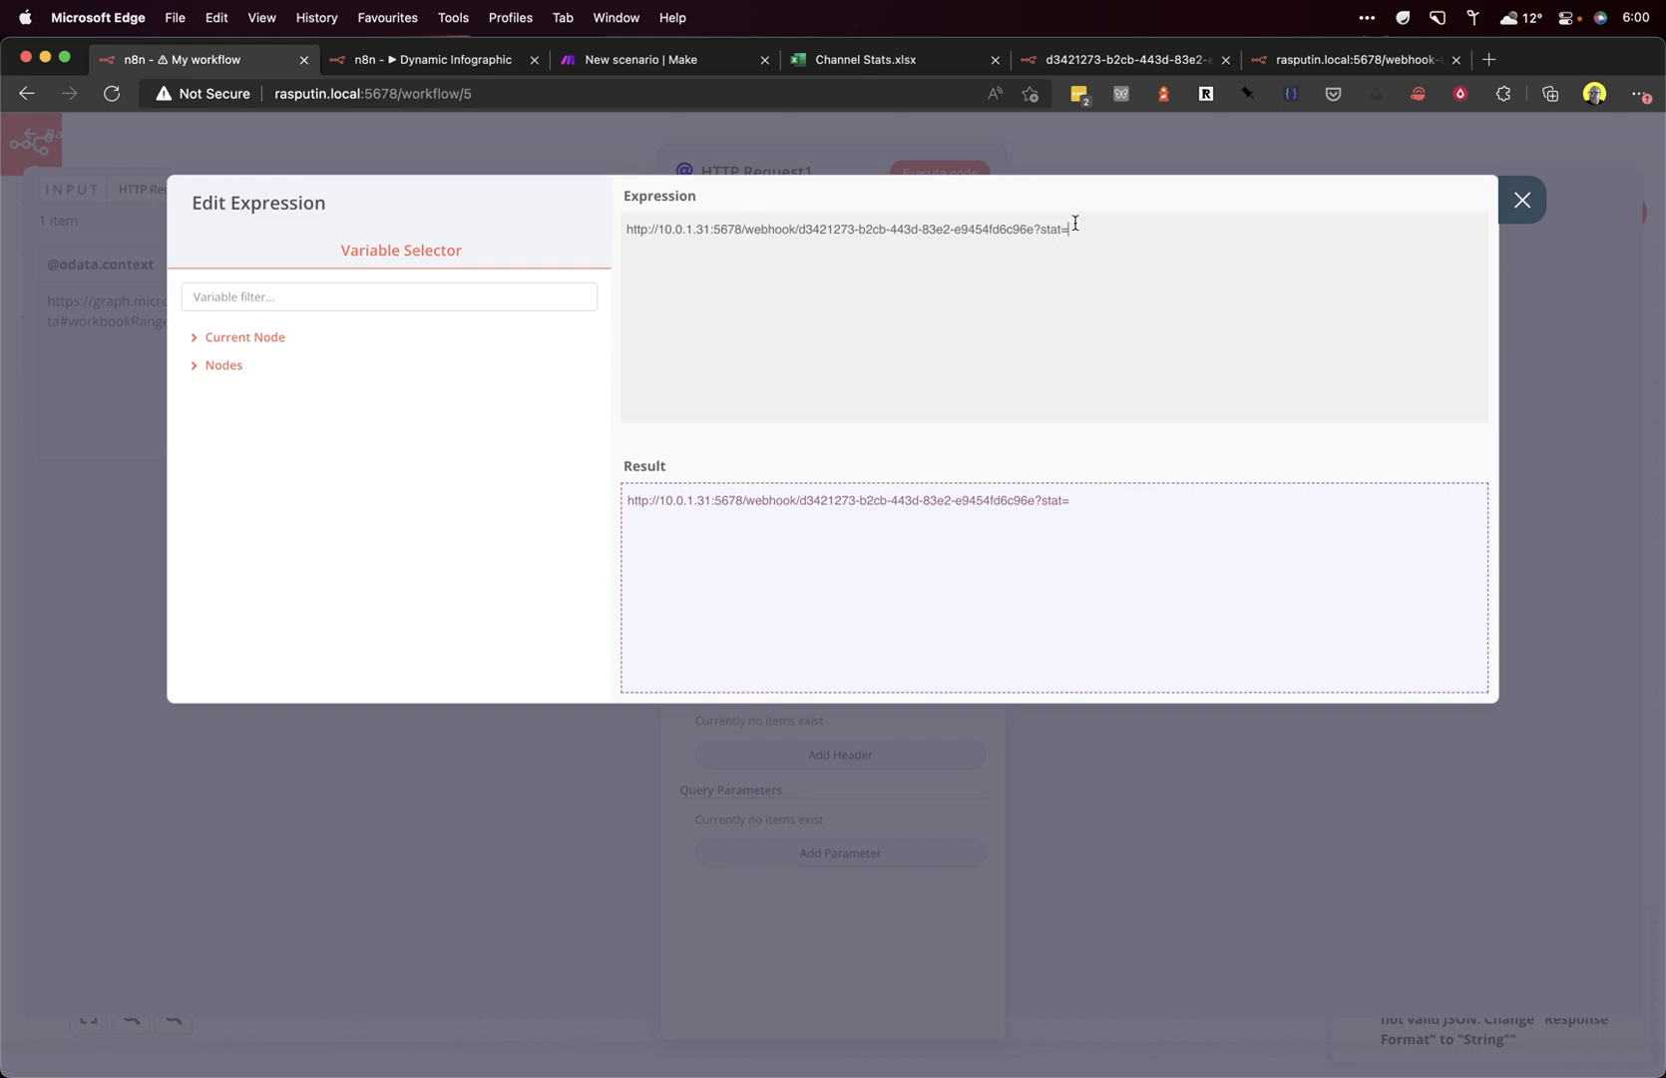
left_click(1124, 60)
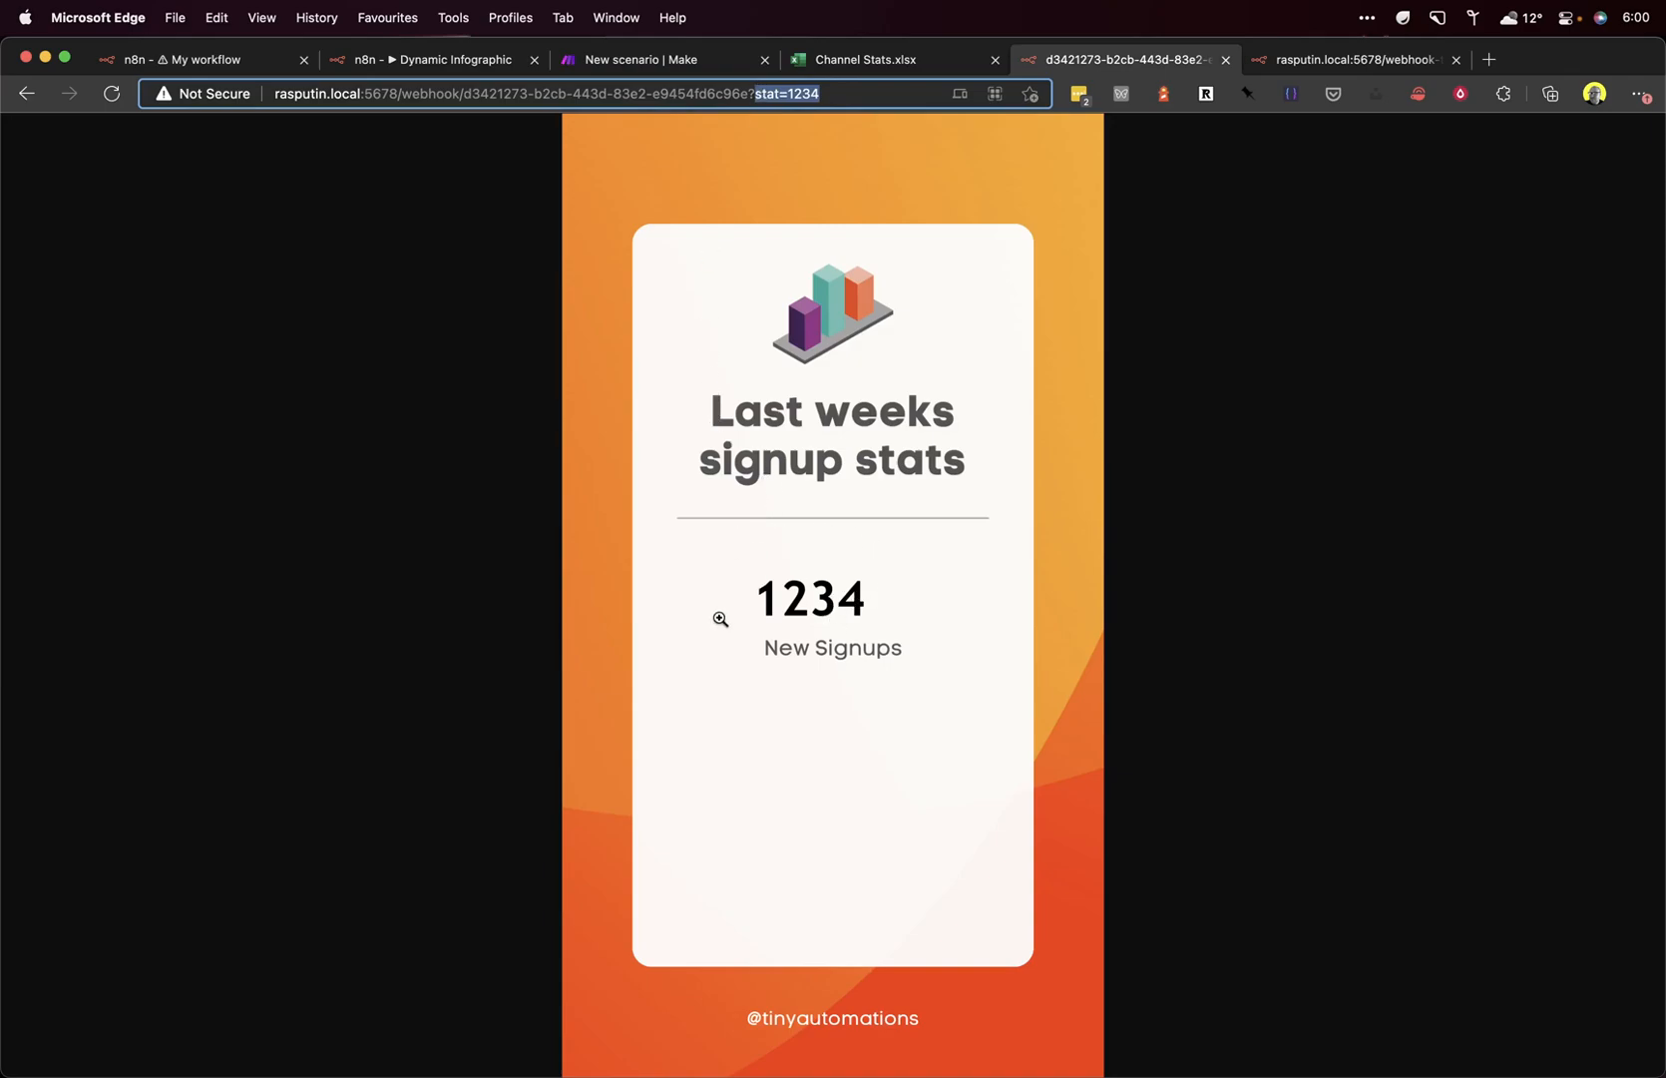
mouse_move(857, 613)
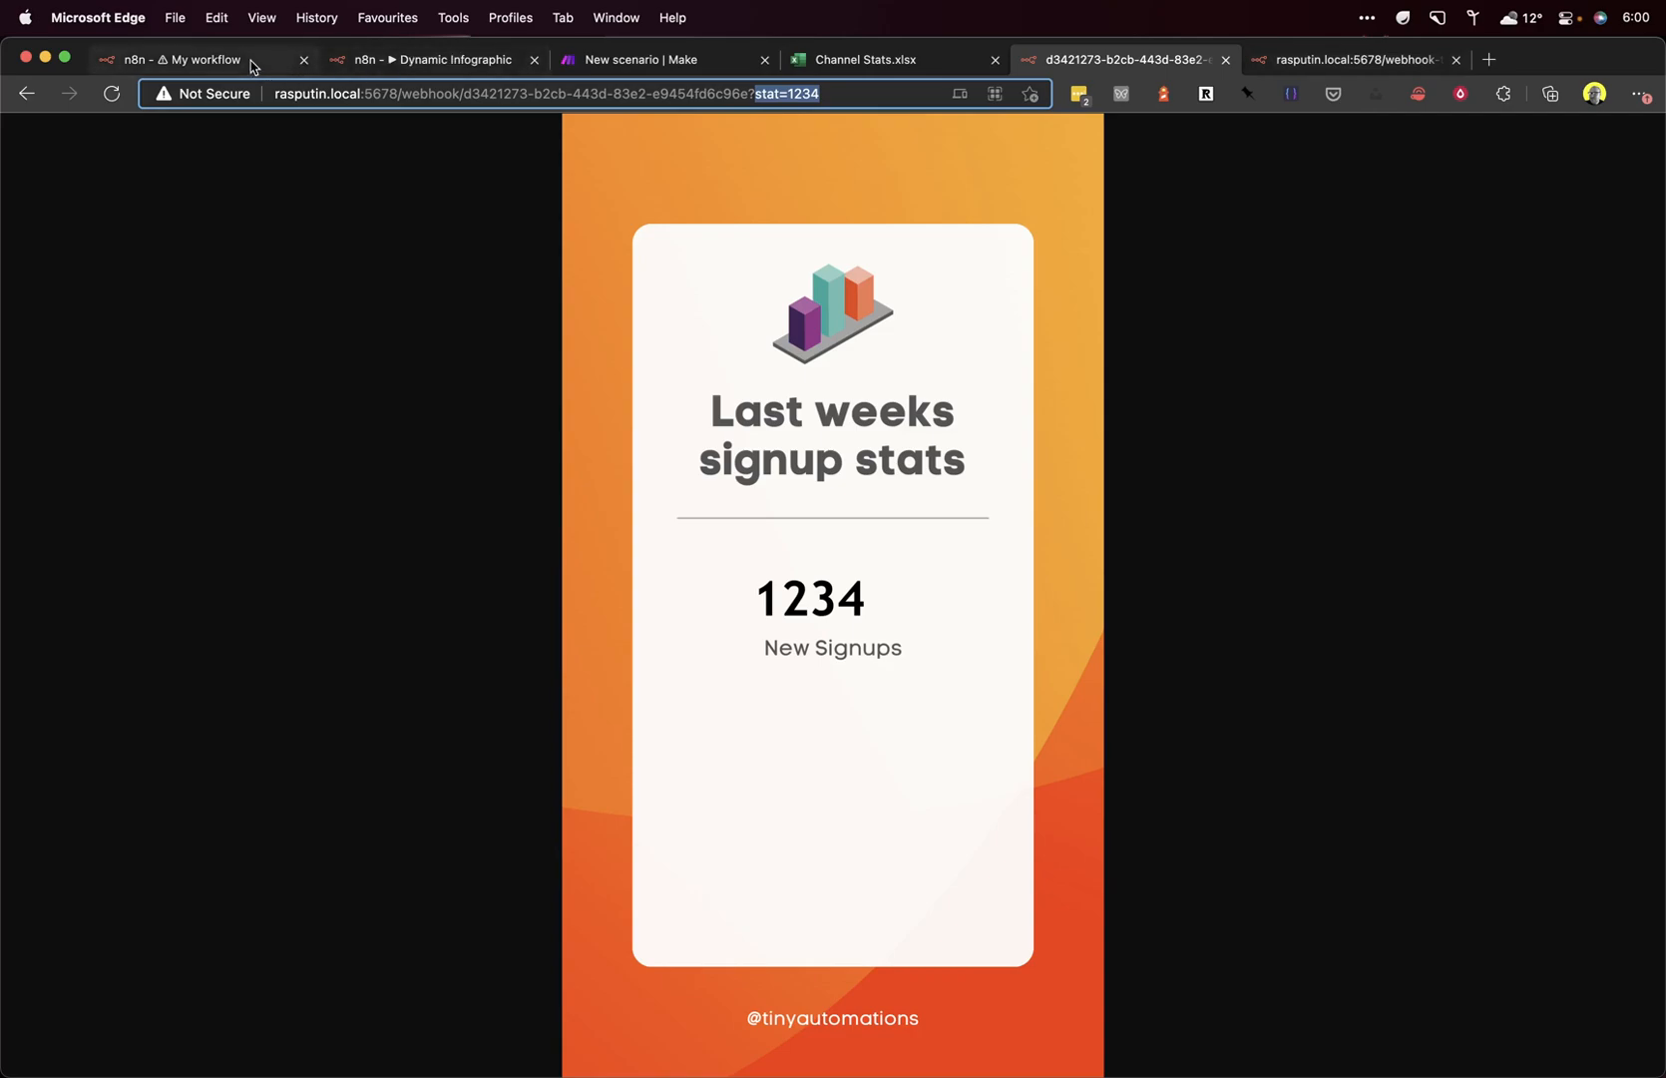
Step: Append the input JSON text [Item: 0] second value (6433) to the stat parameter
left_click(201, 60)
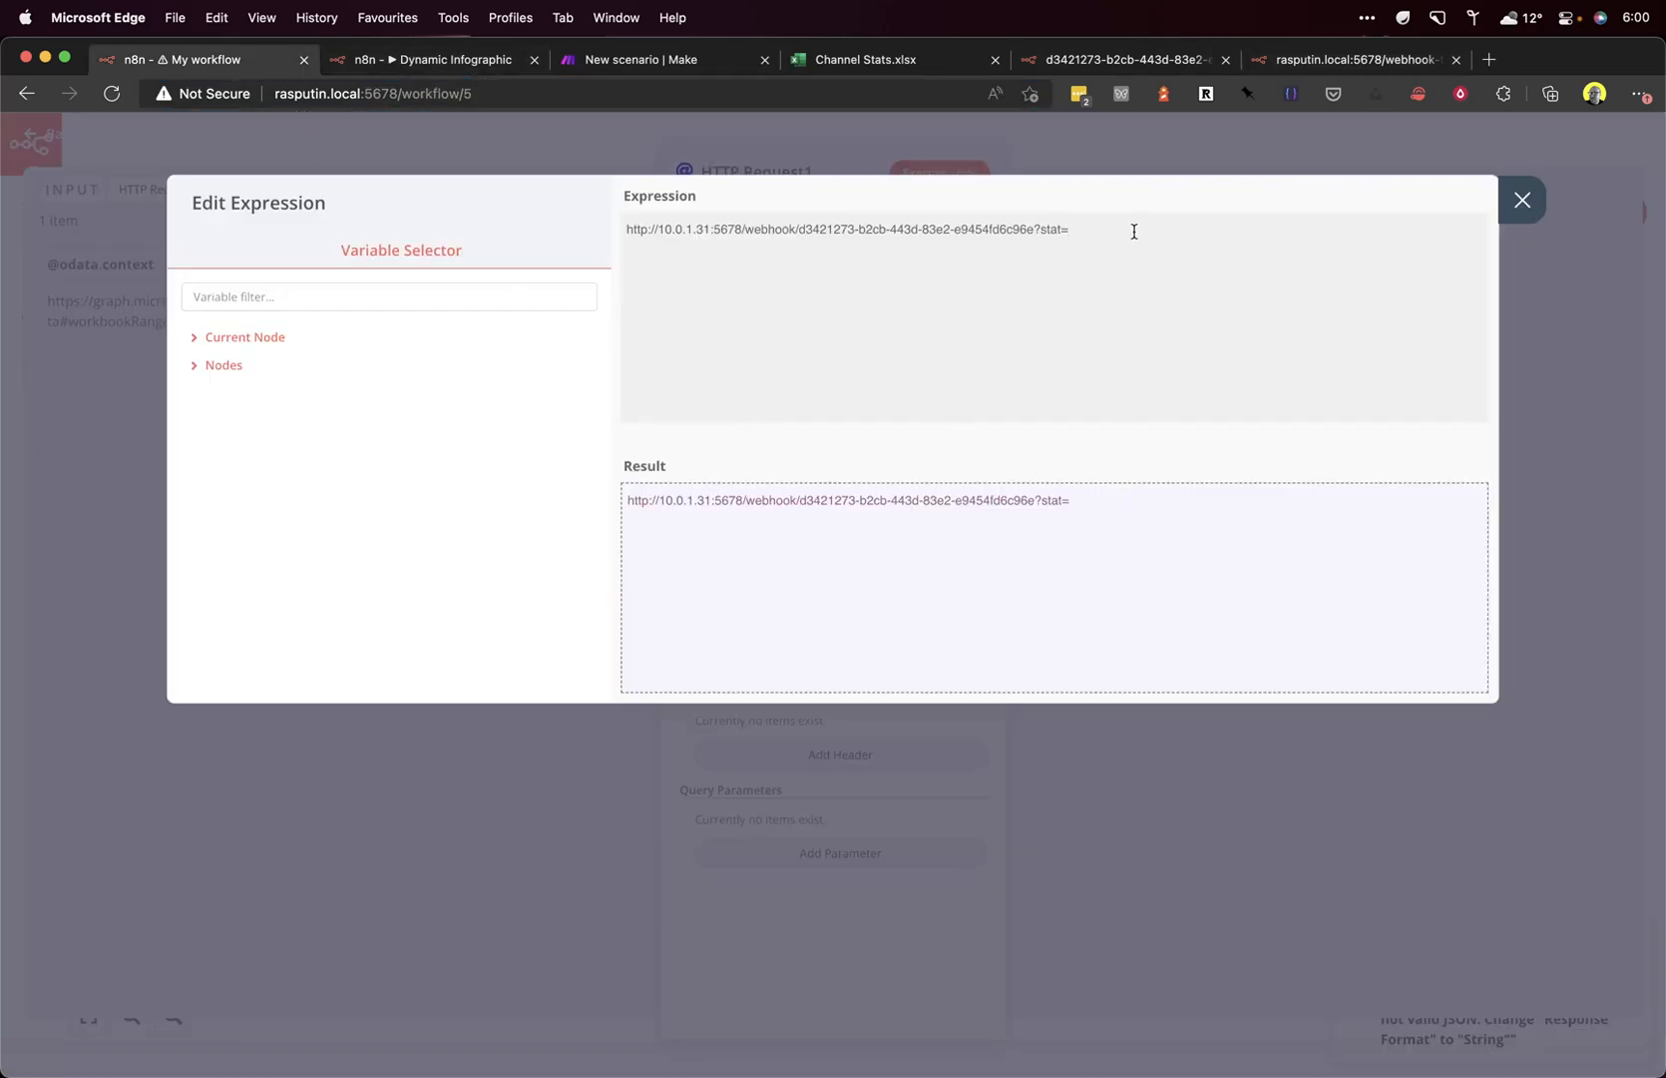
left_click(245, 337)
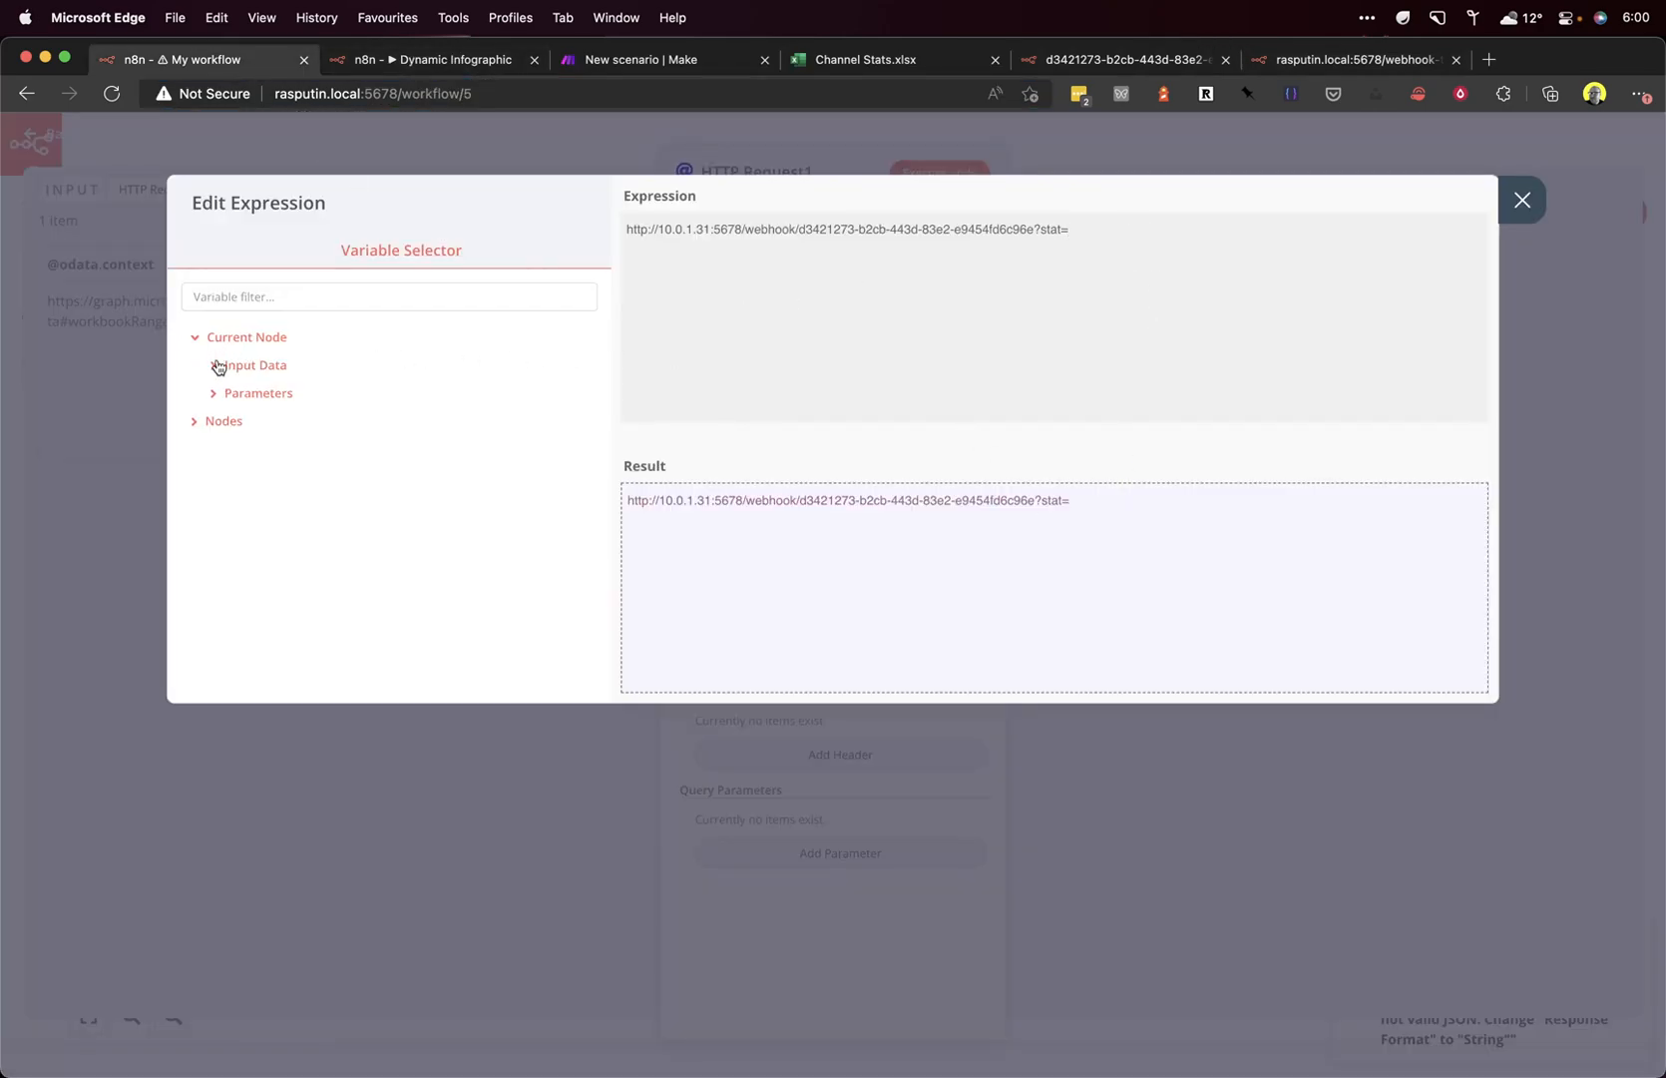
left_click(248, 364)
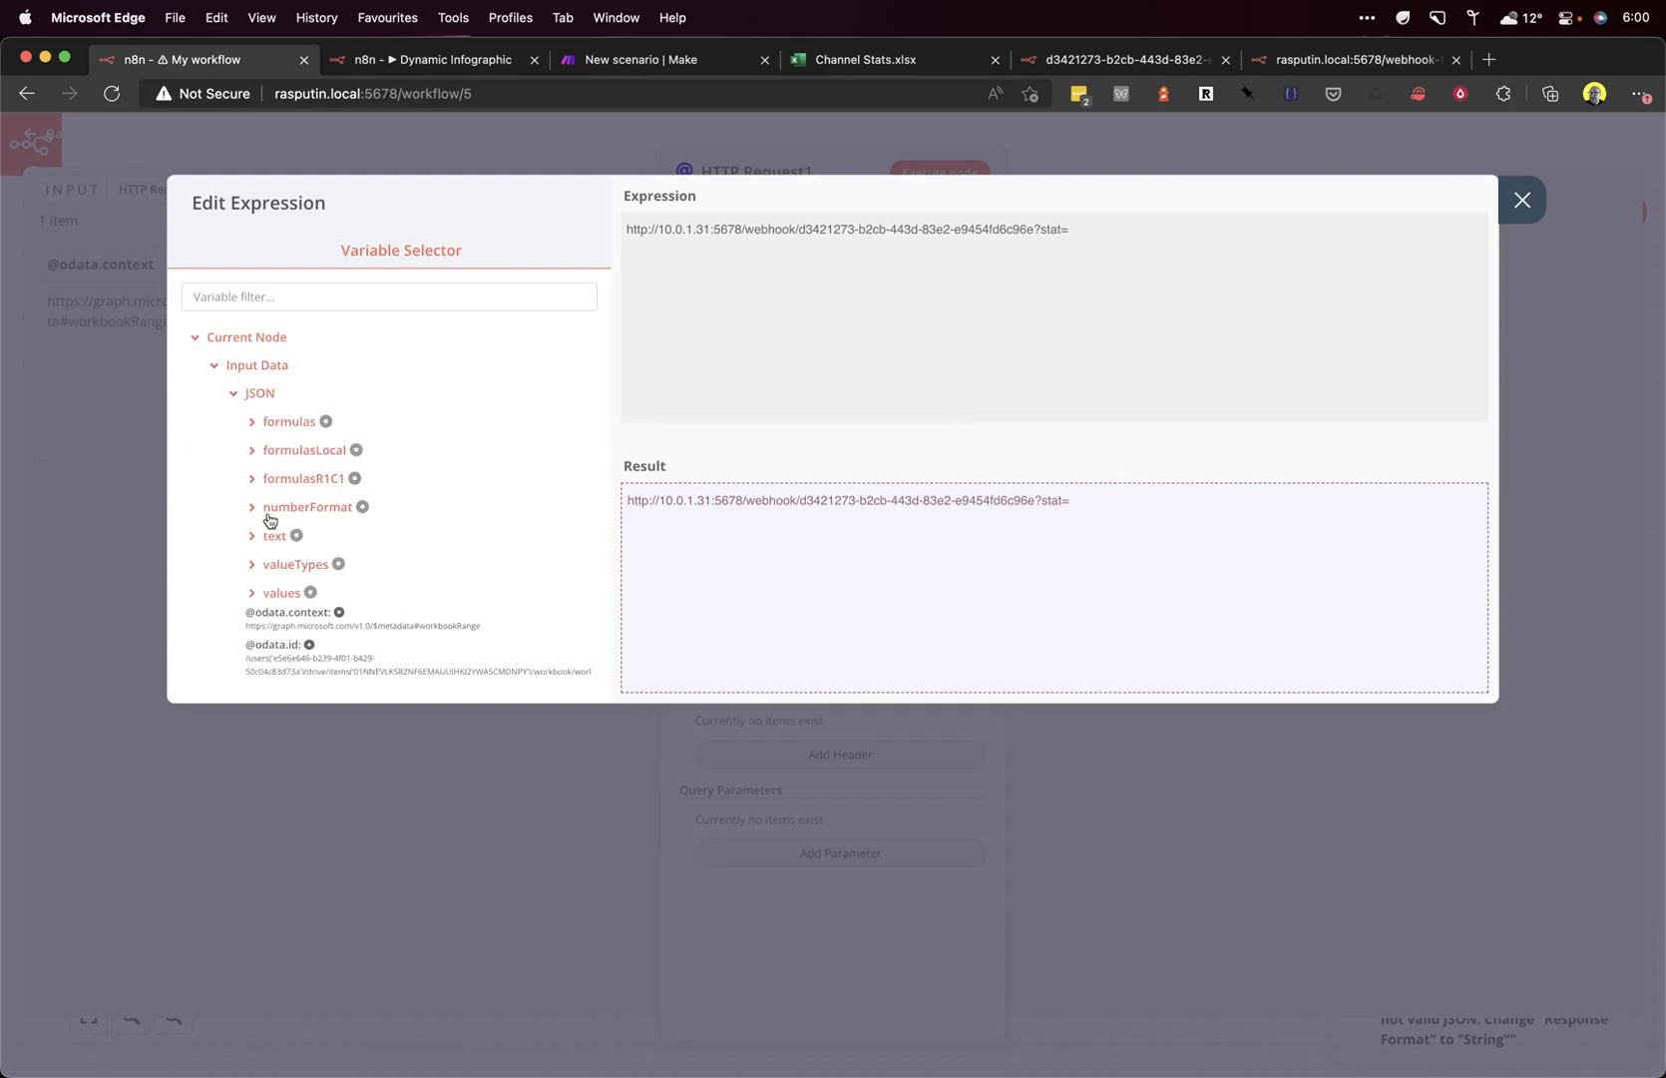
left_click(251, 535)
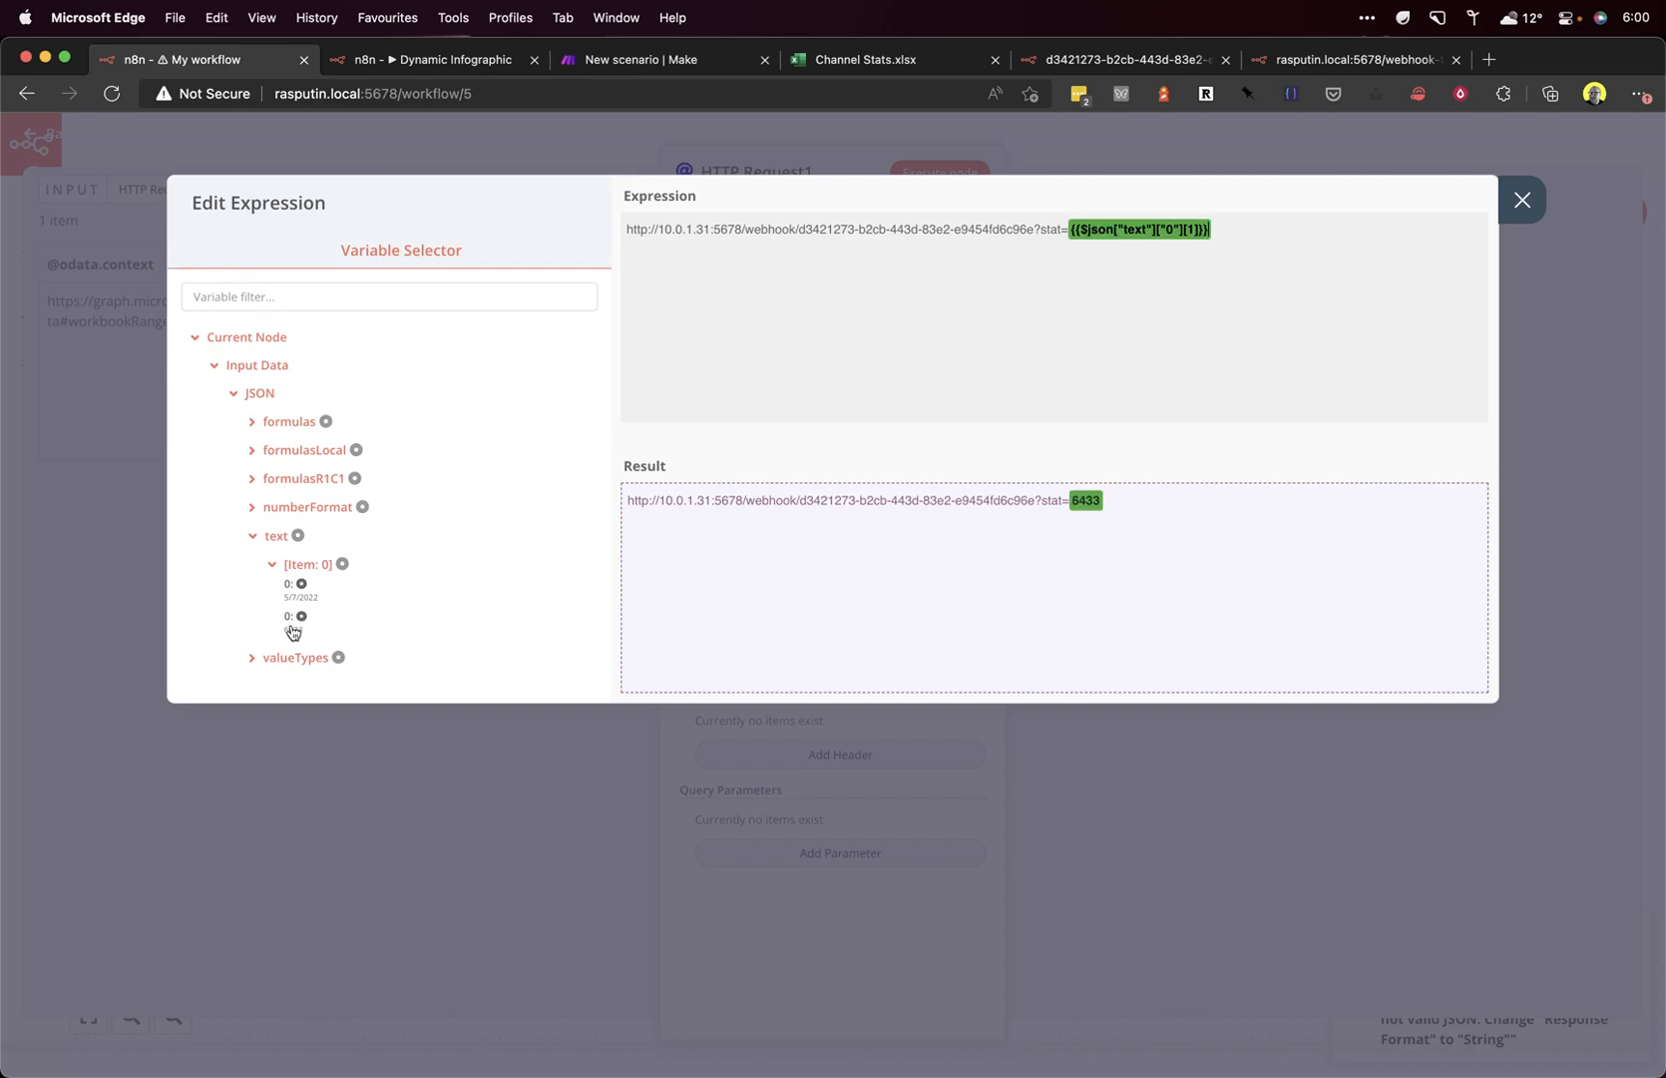
left_click(288, 615)
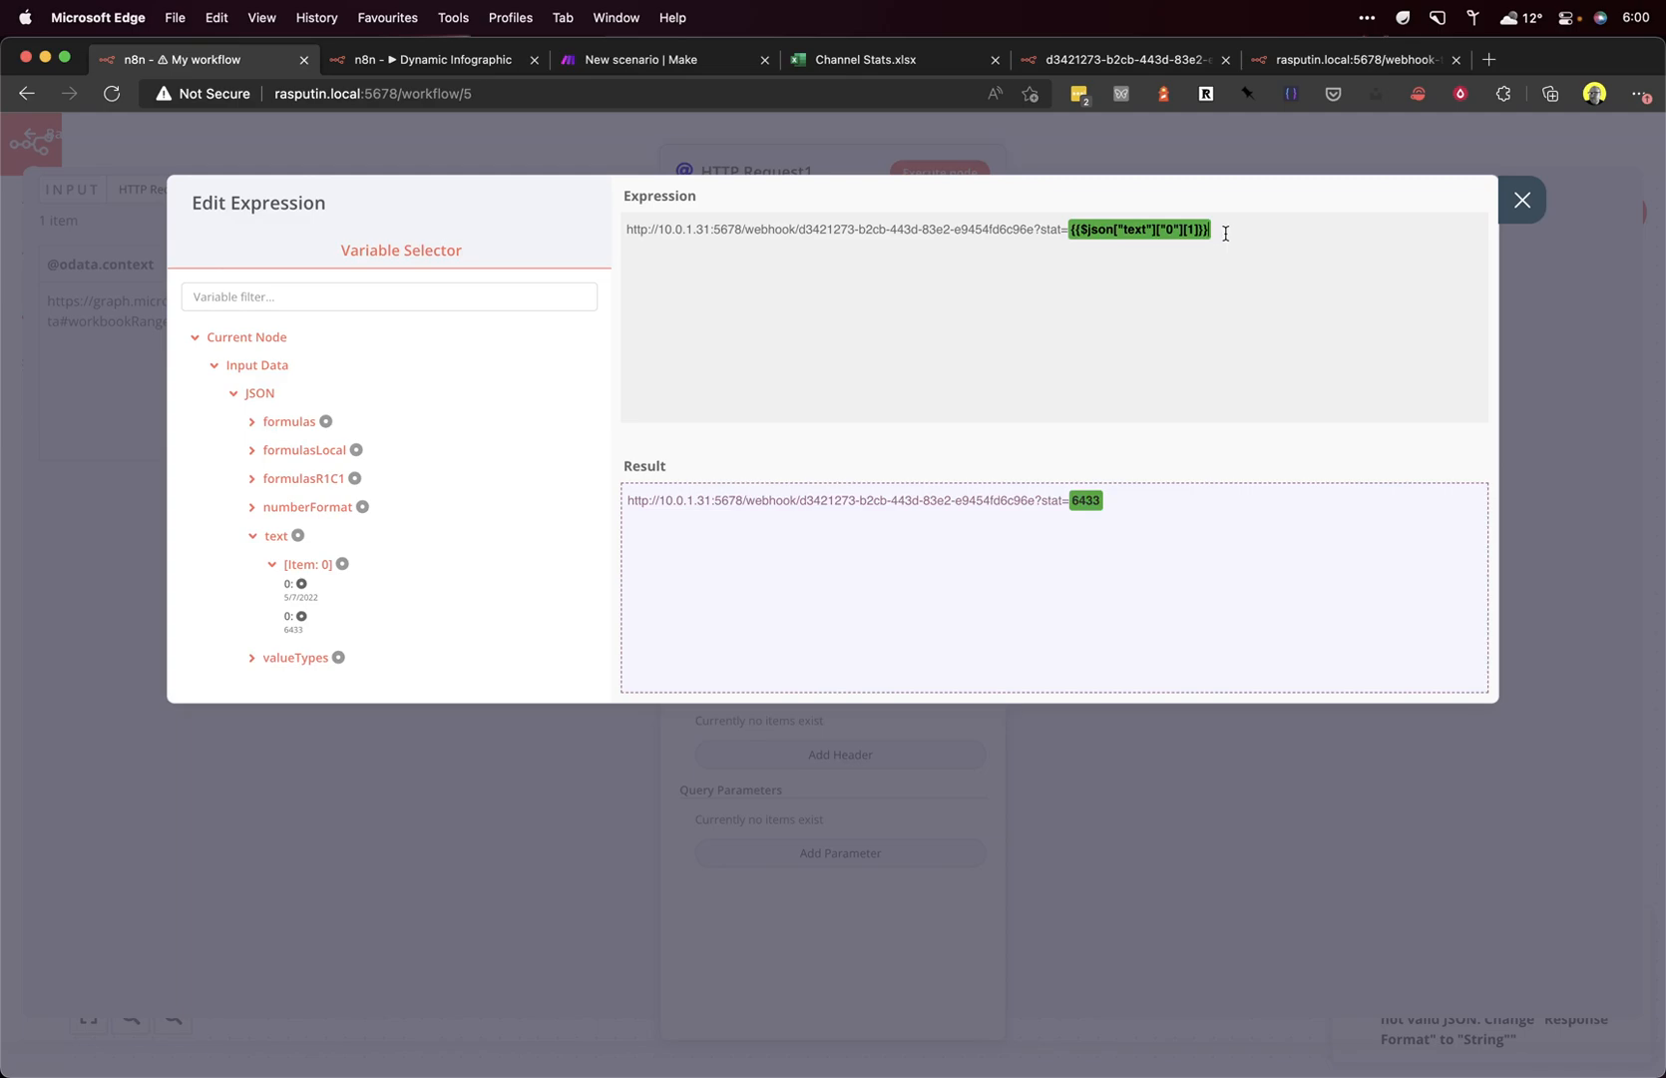
left_click(1521, 200)
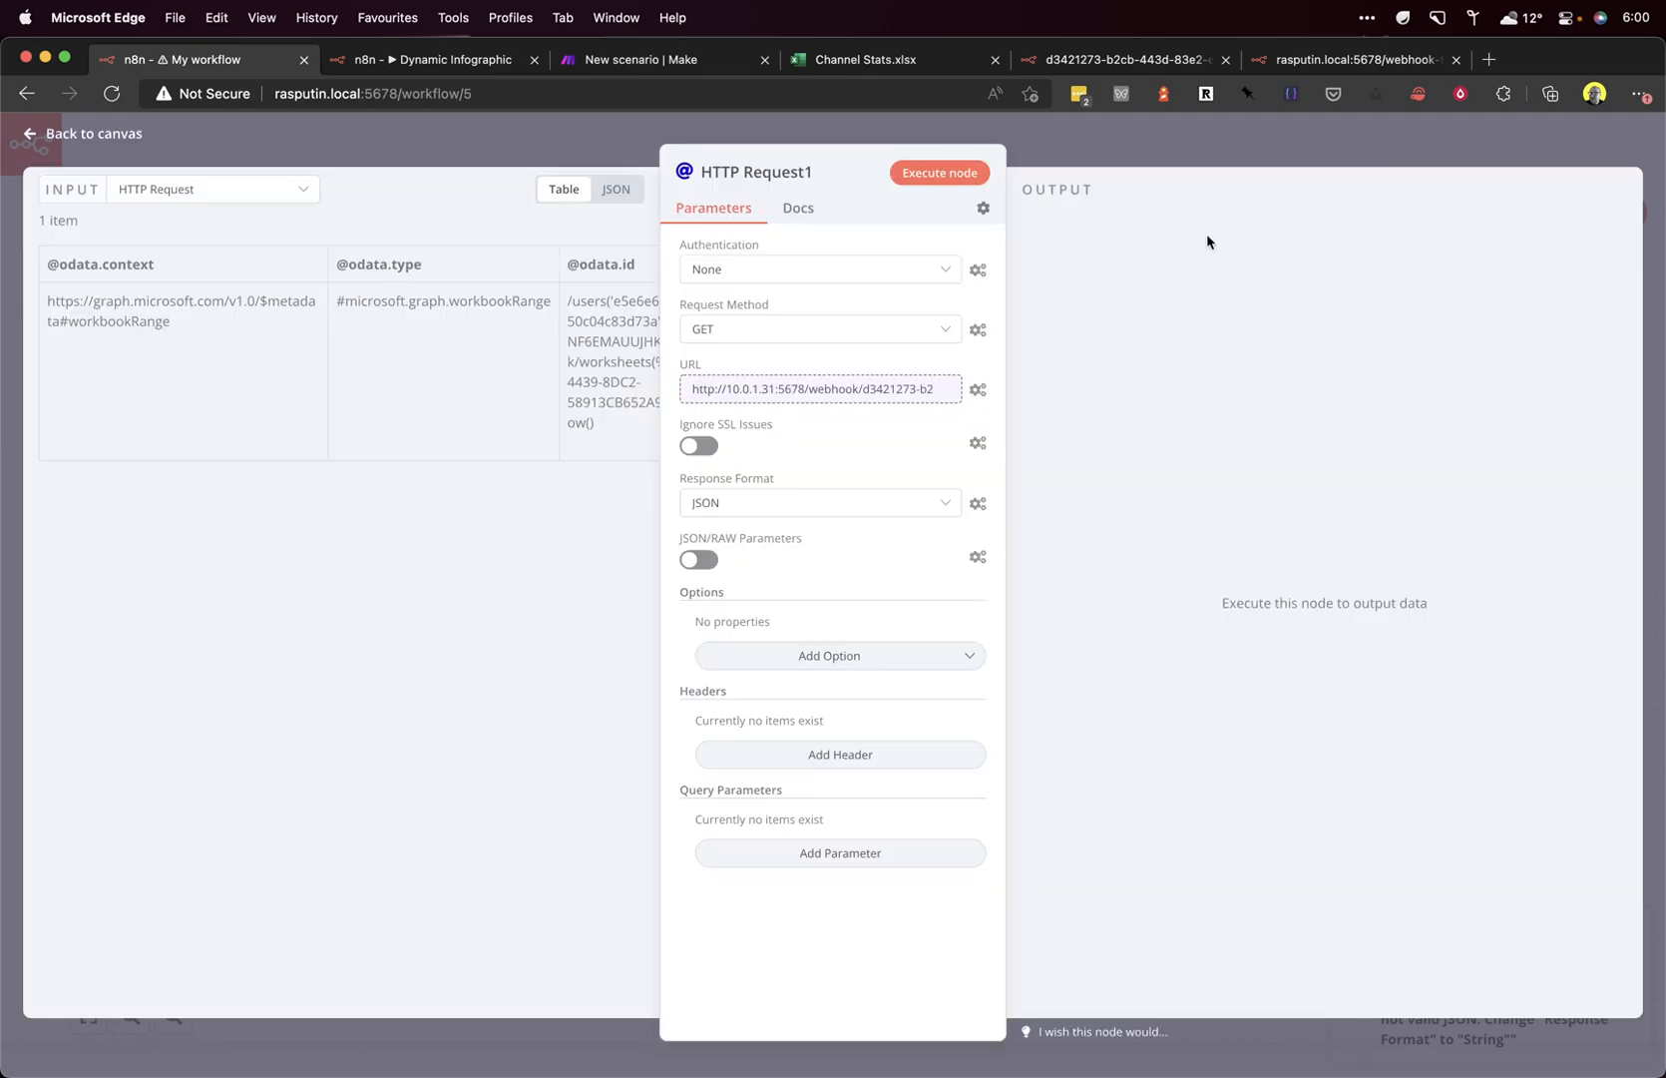
Step: Set HTTP Request1's Response Format to File
left_click(937, 173)
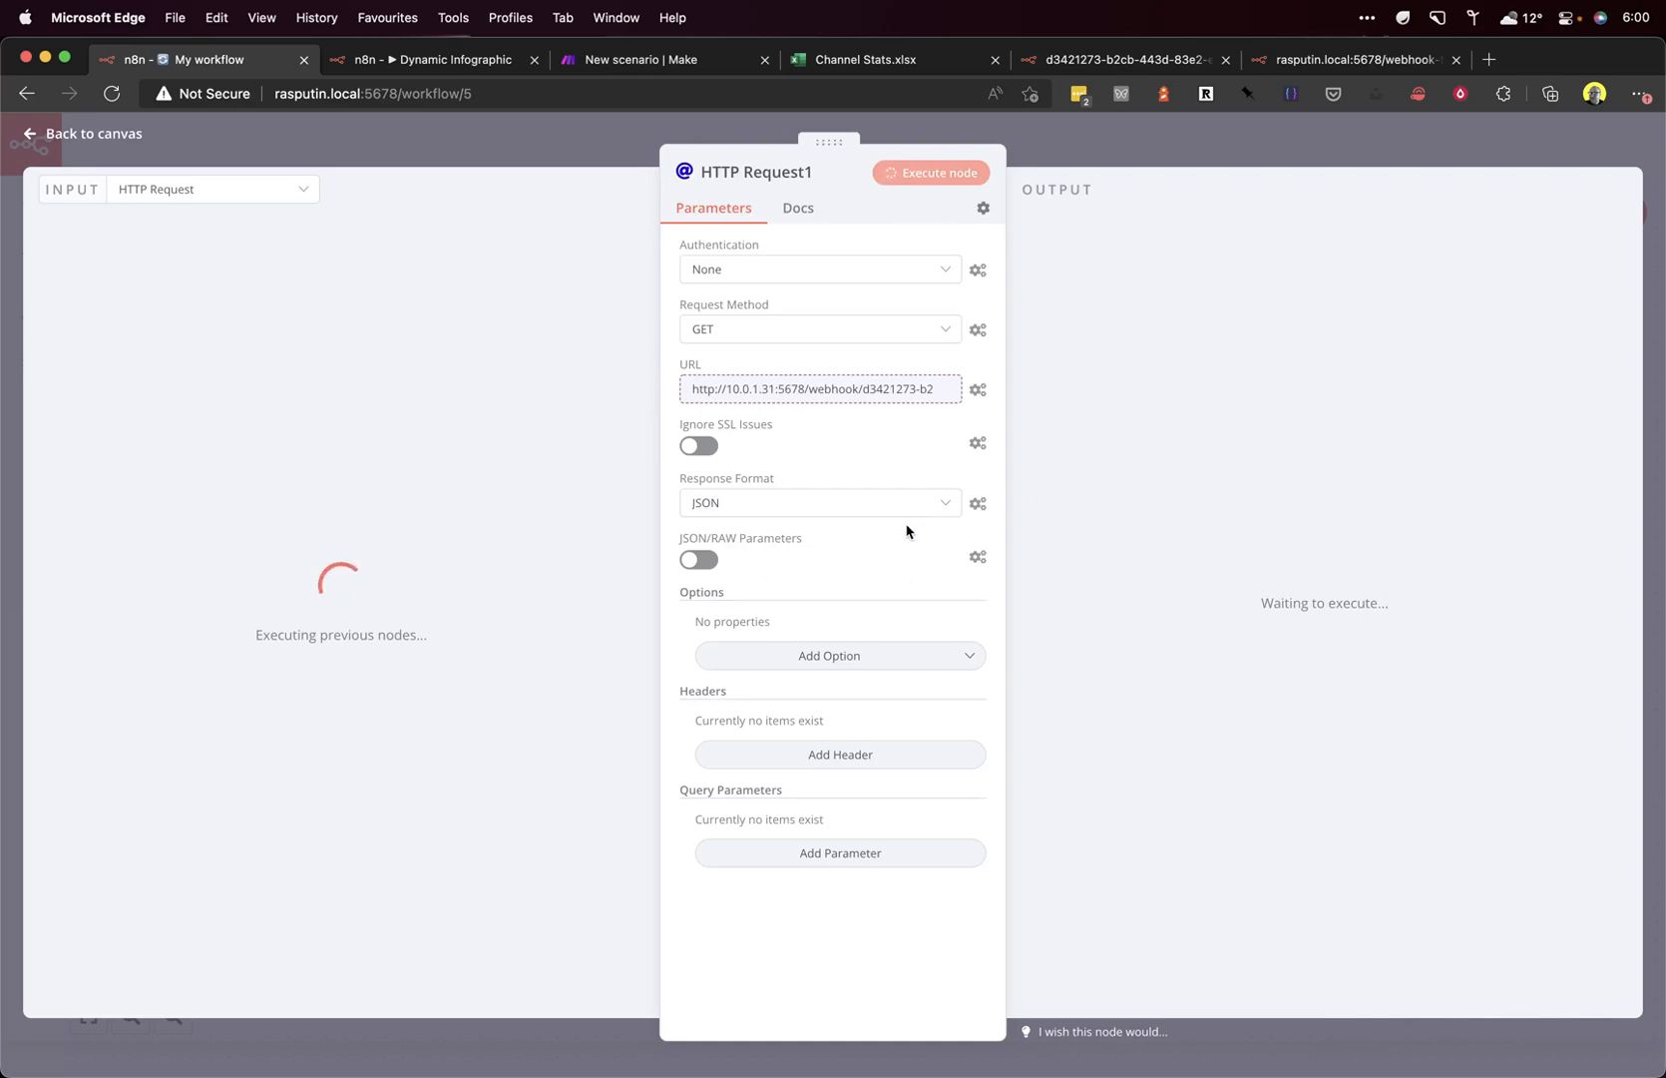
mouse_move(936, 504)
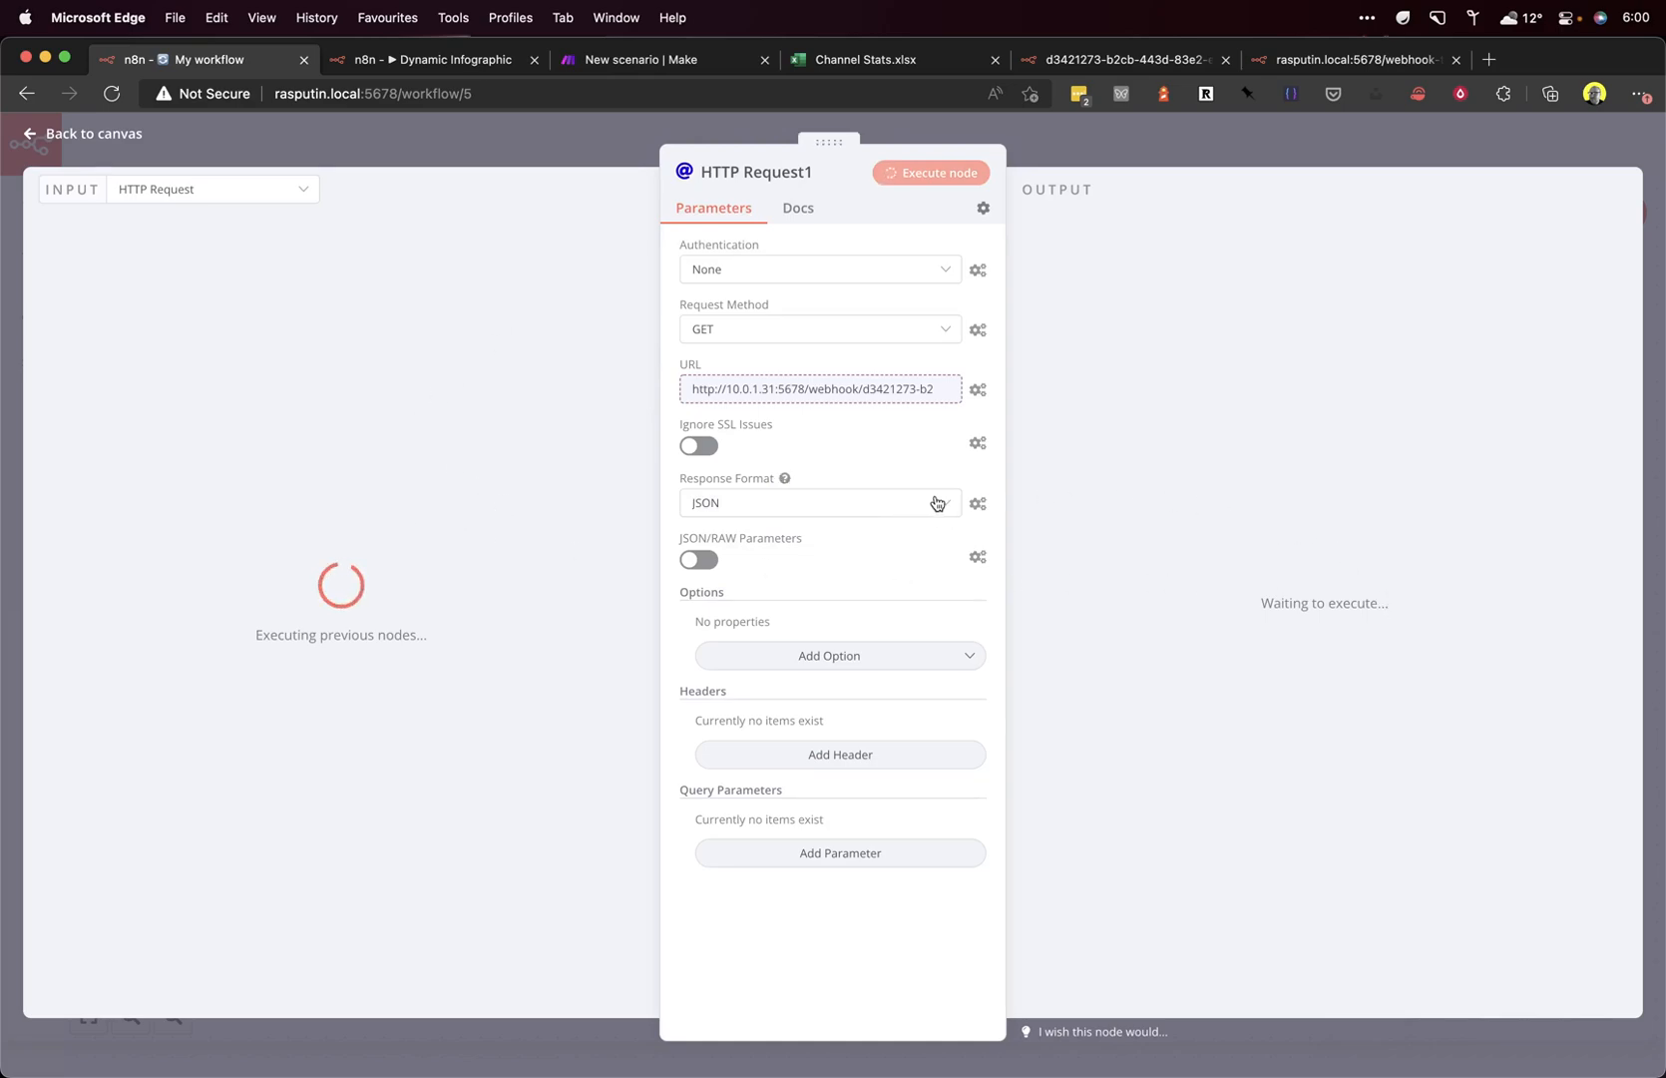
left_click(820, 503)
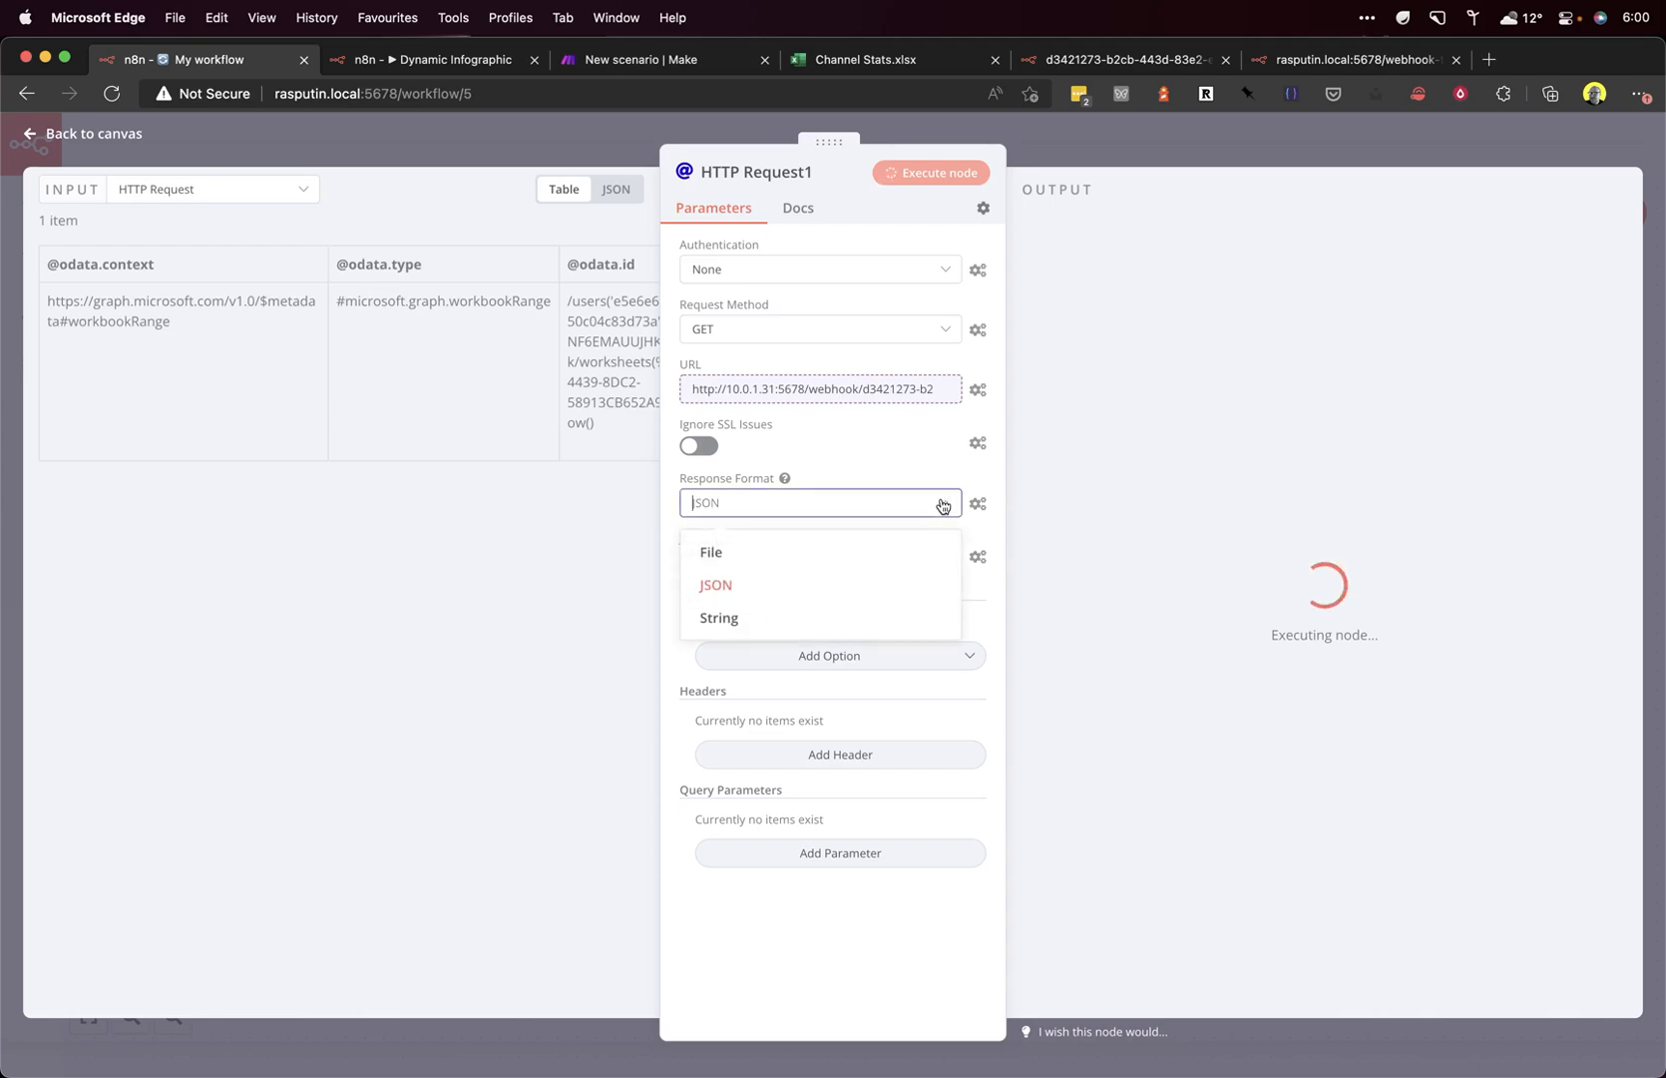
left_click(711, 551)
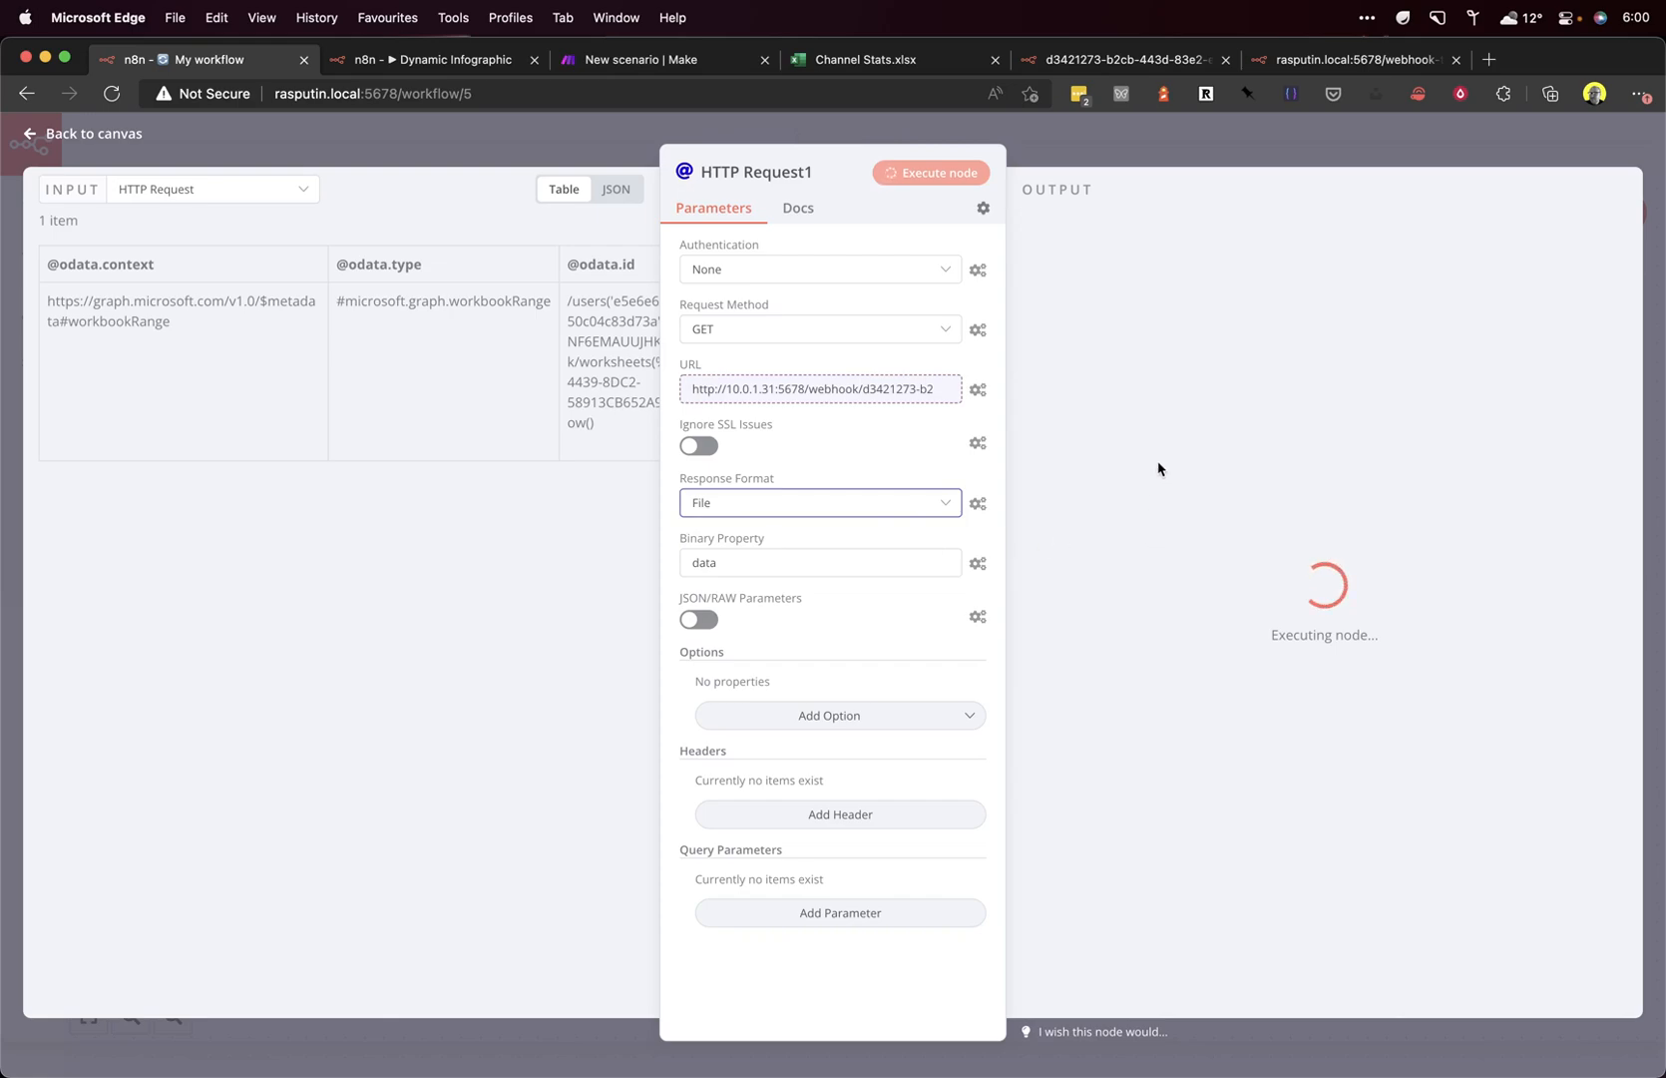
Step: Run the node, view the 6433 New Signups PNG, and confirm against spreadsheet B9
left_click(937, 172)
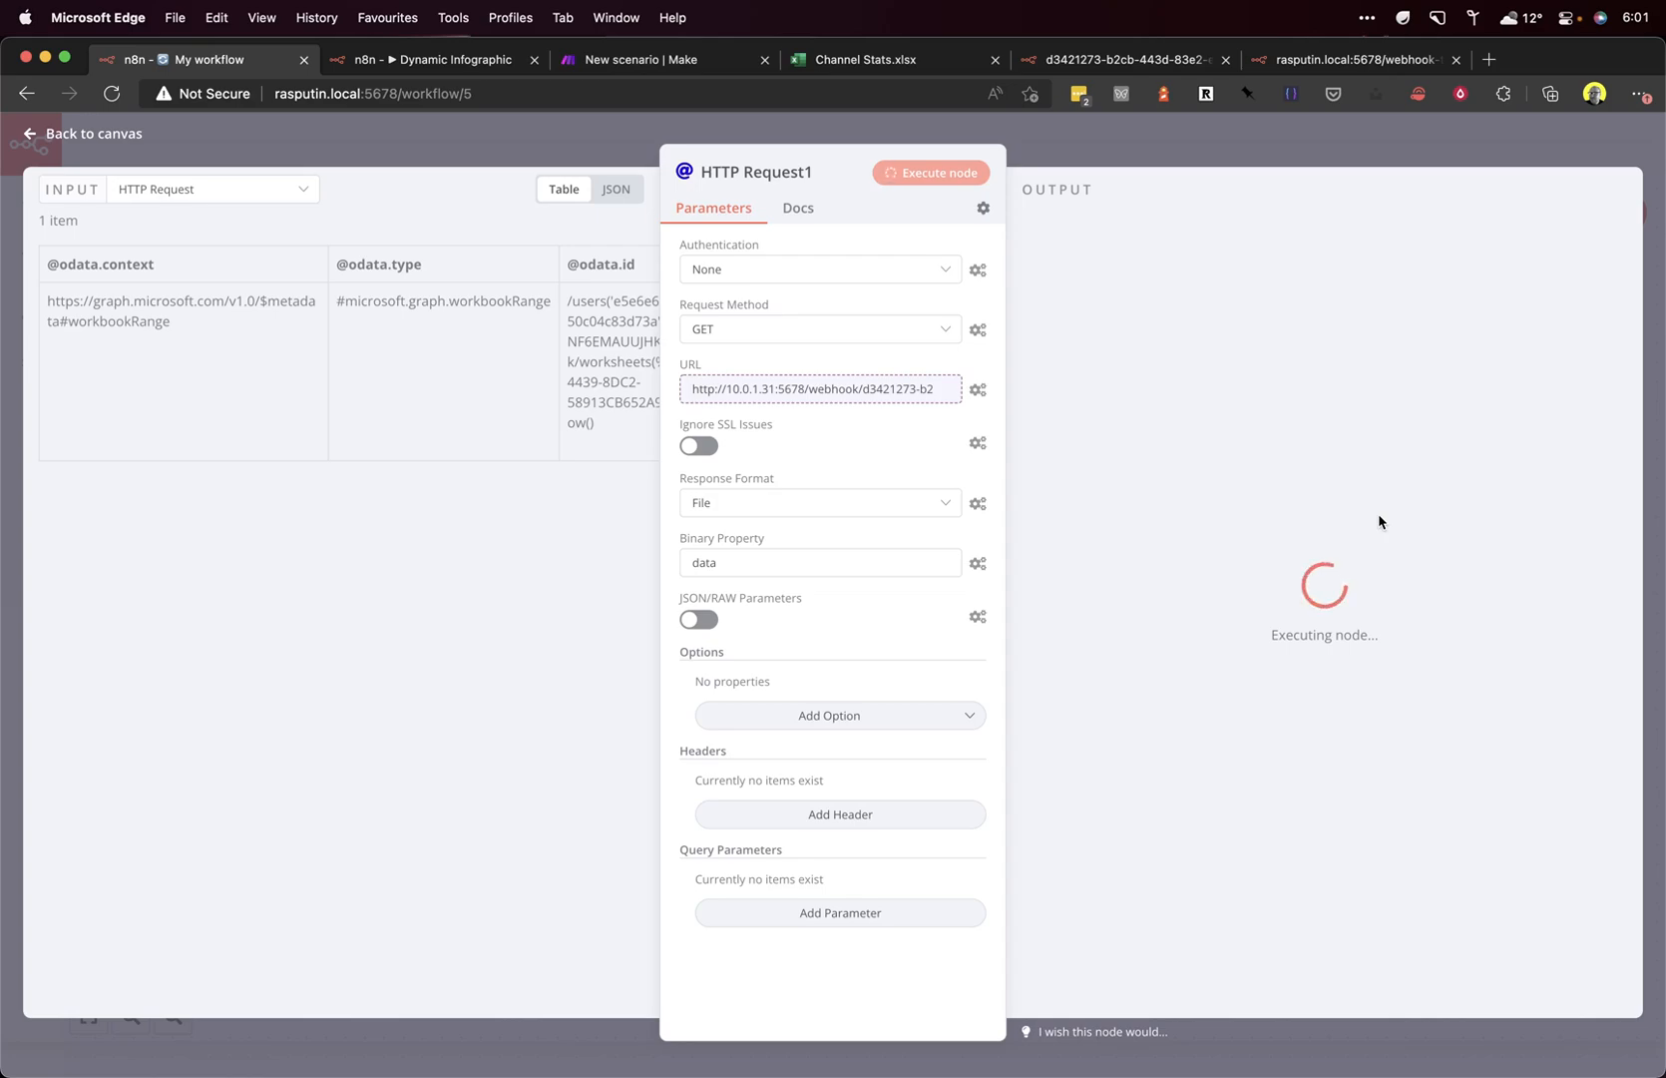
left_click(937, 177)
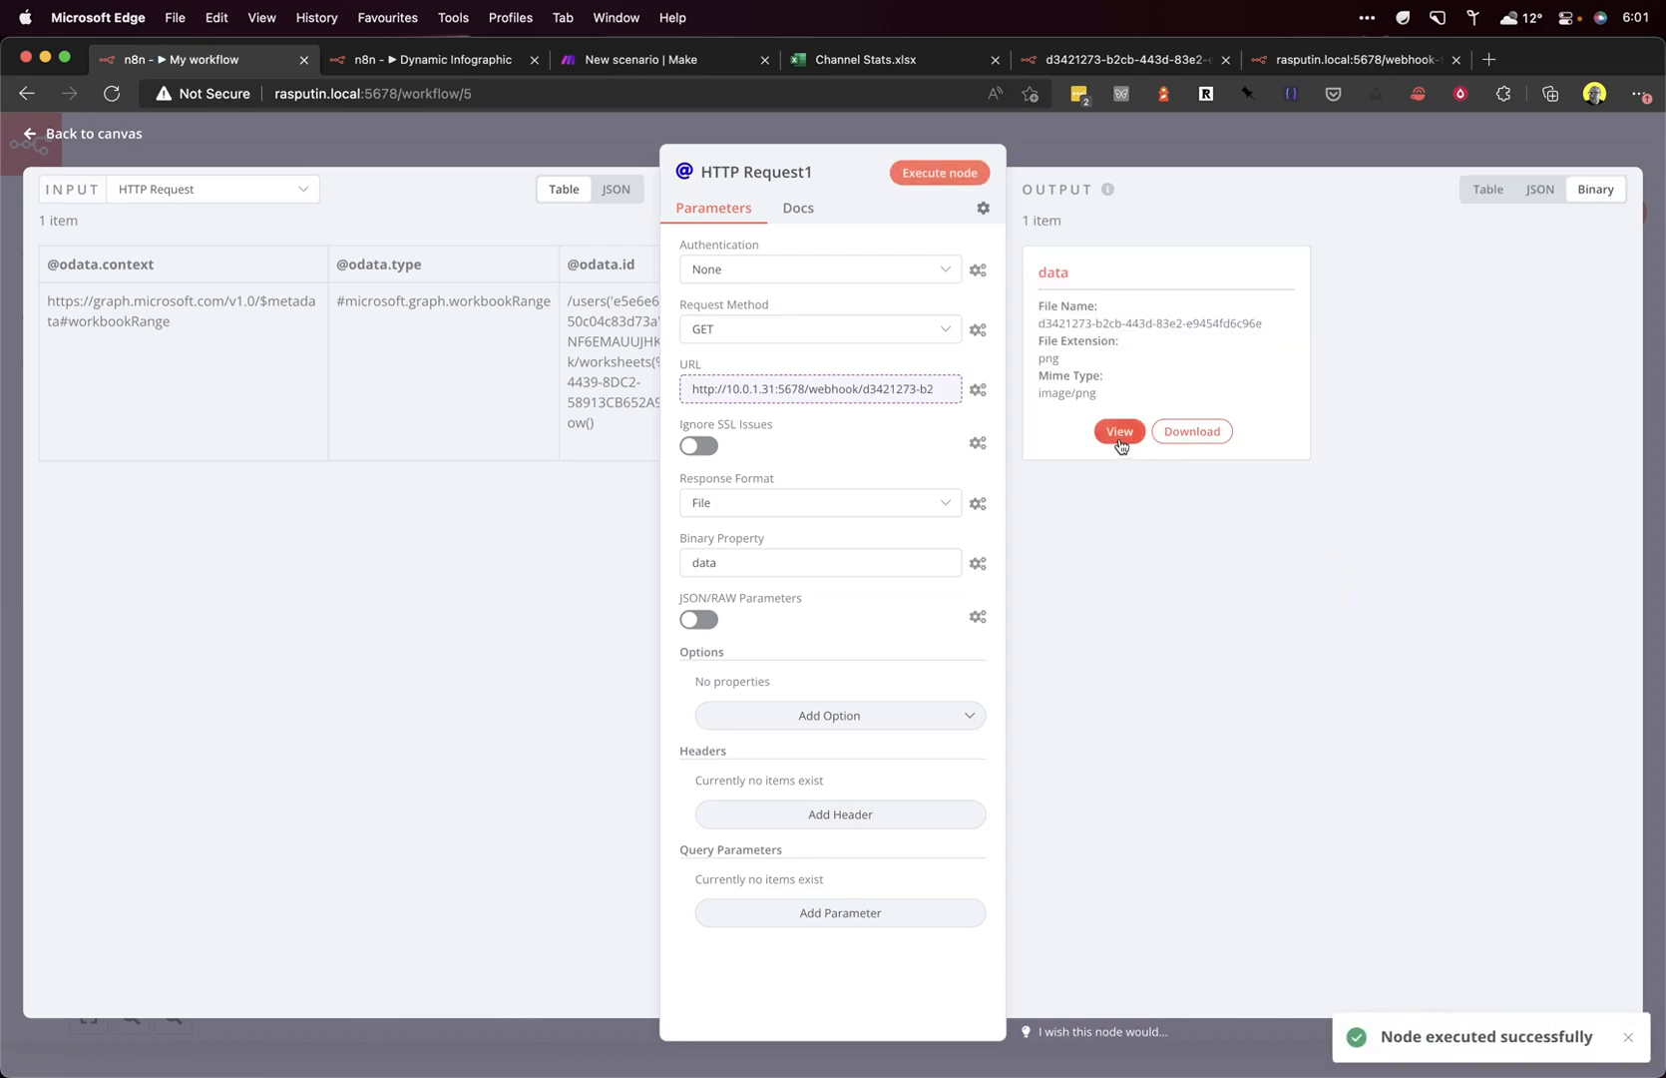
left_click(1117, 432)
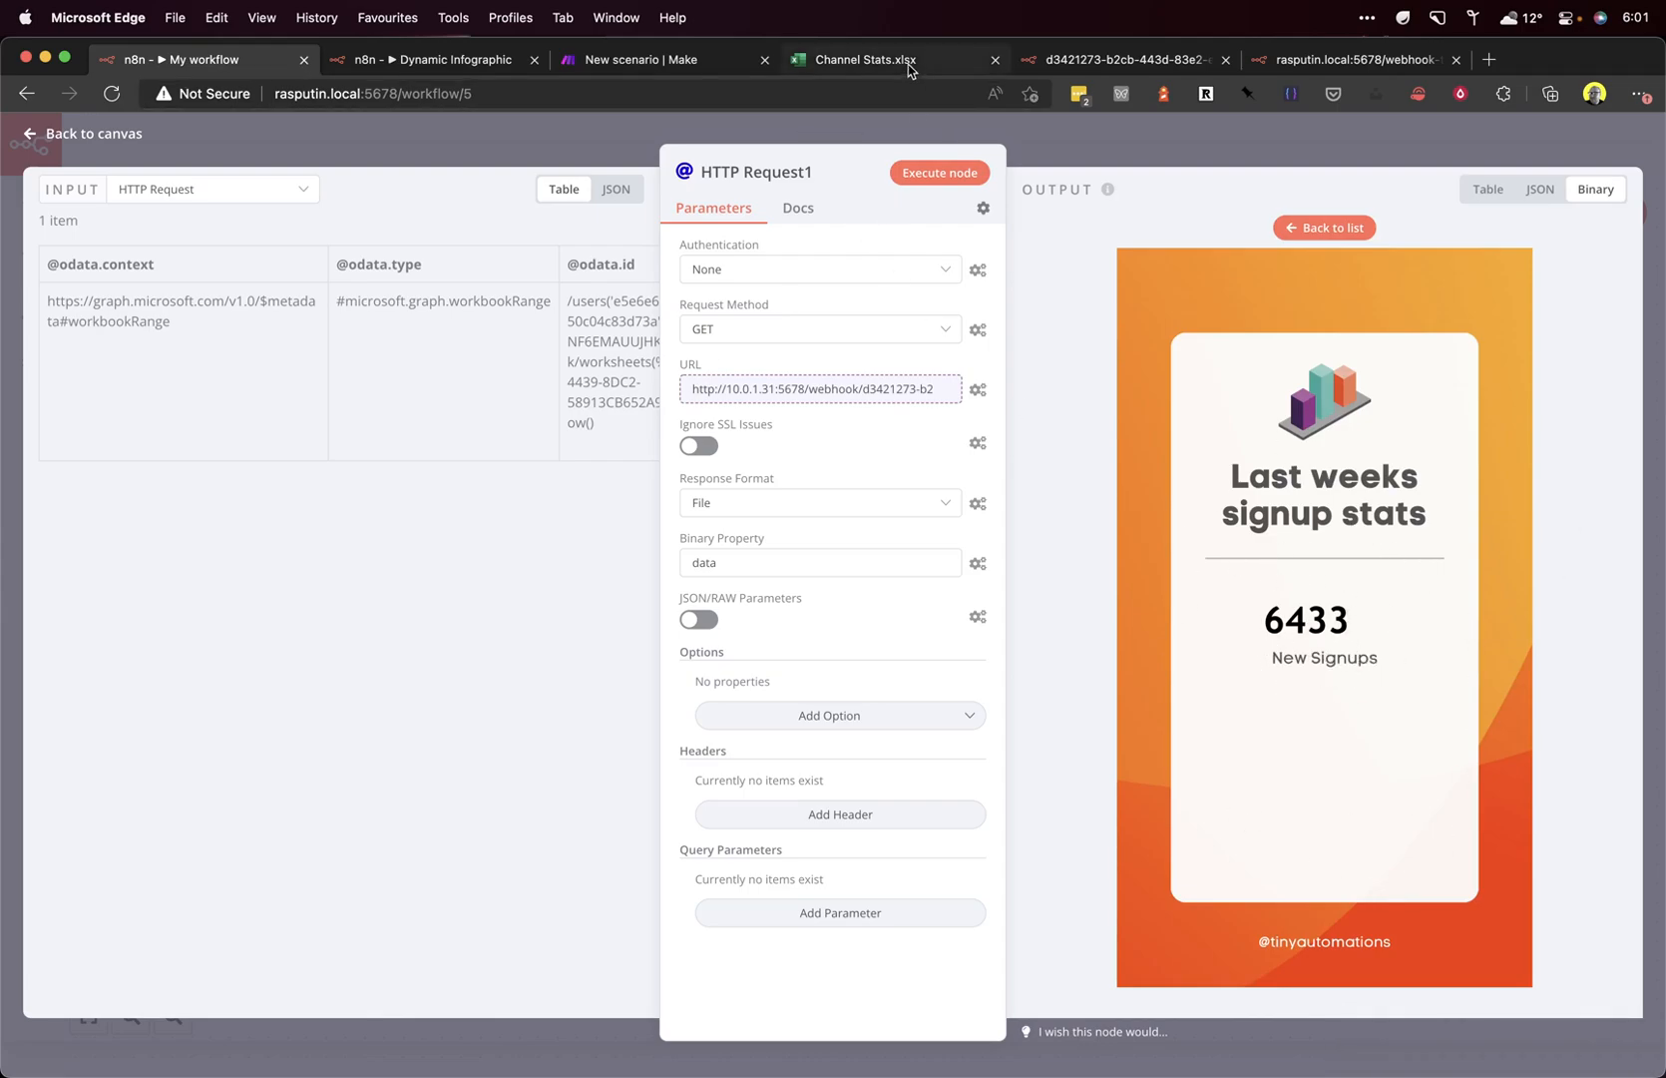
left_click(865, 58)
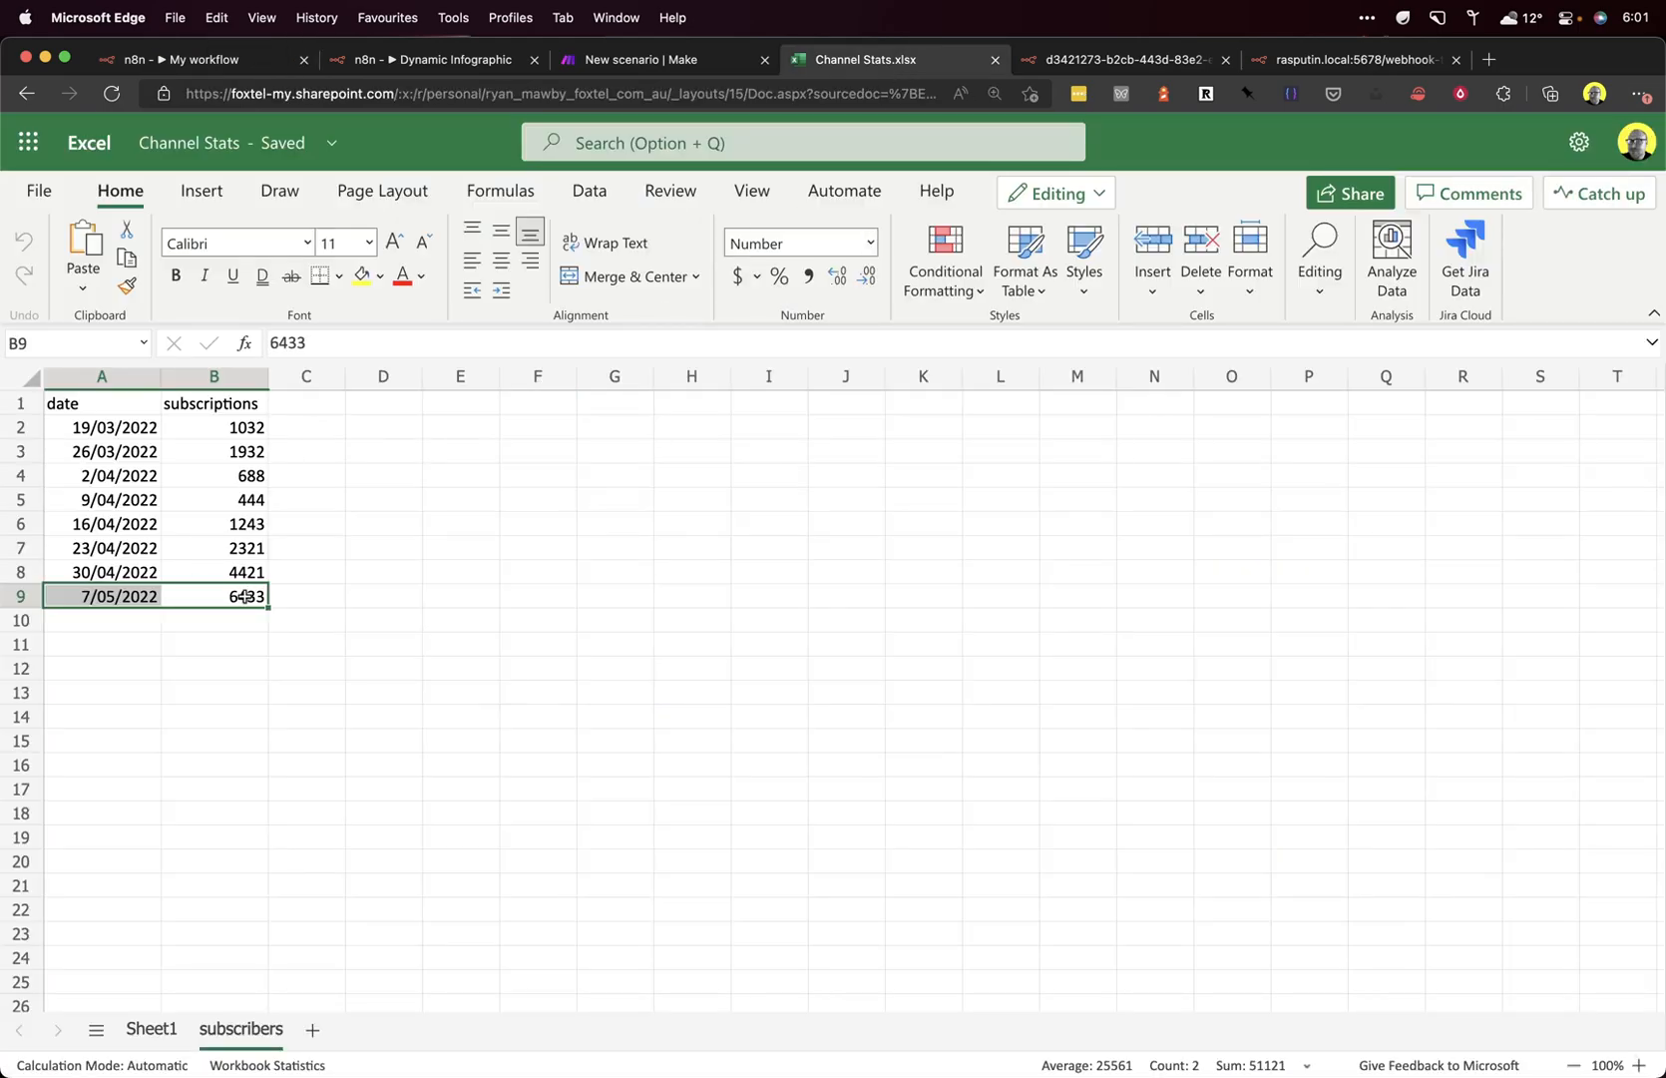
left_click(192, 59)
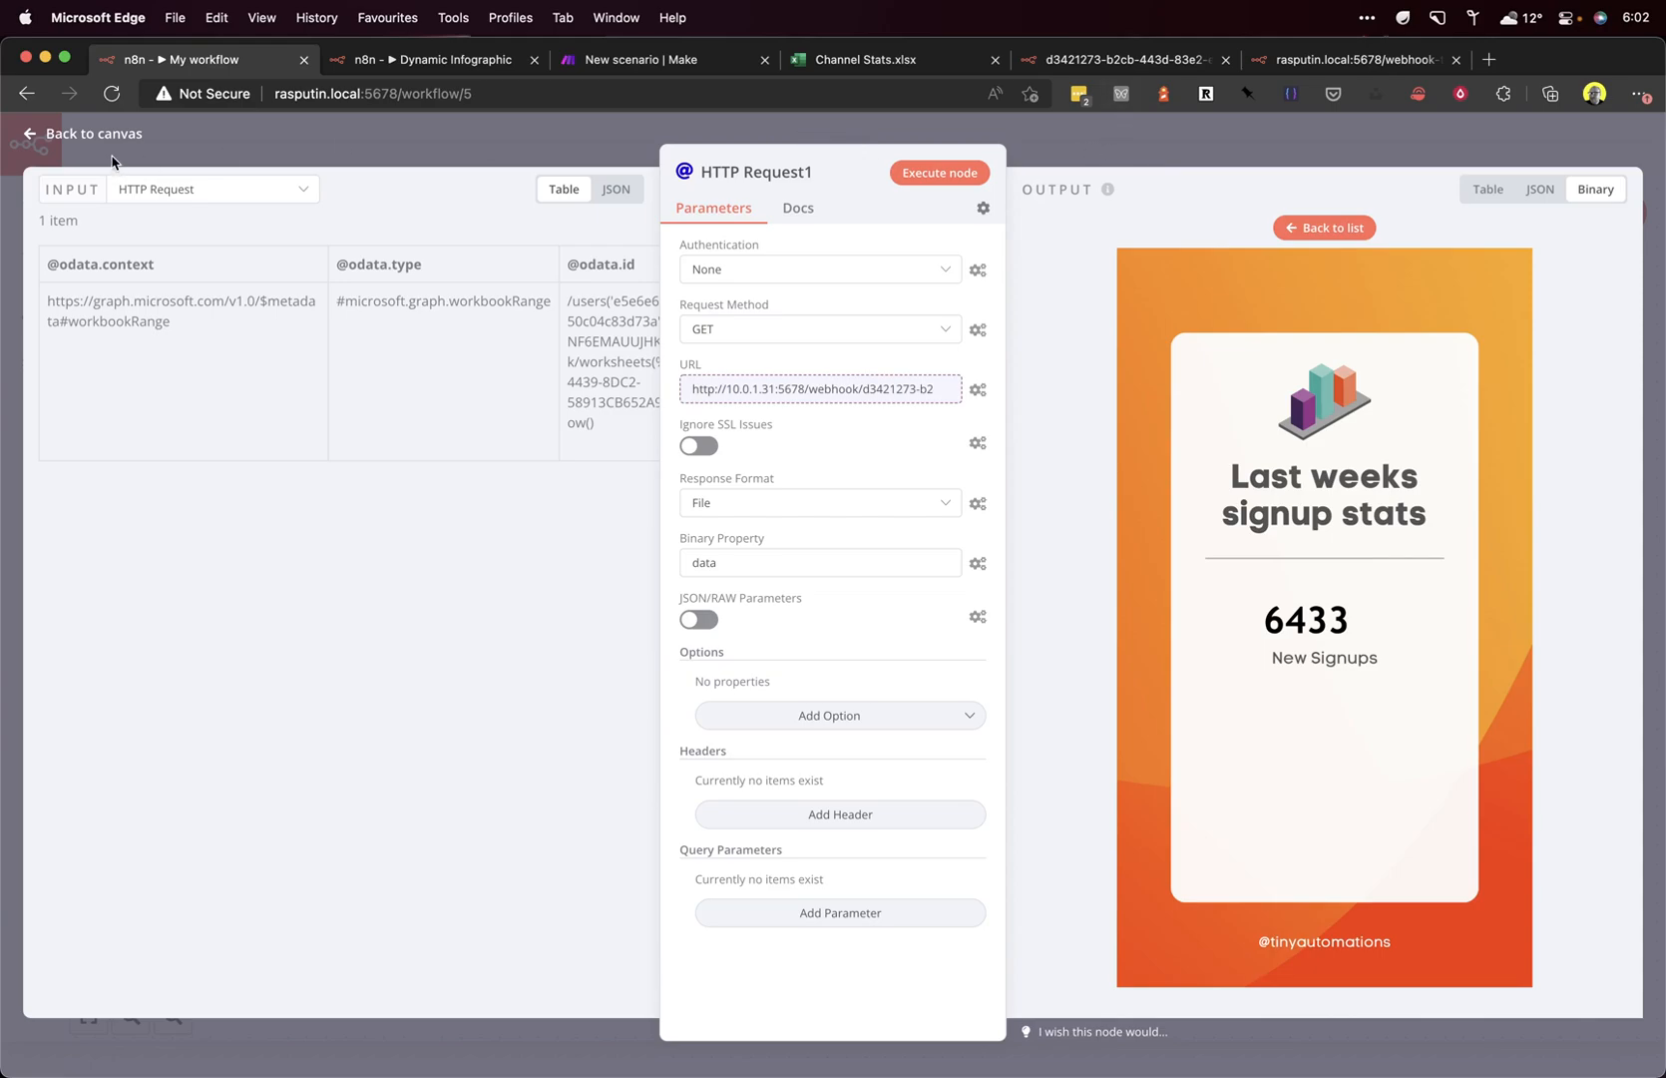
Step: Add a Respond to Webhook node at the end of the workflow
left_click(83, 133)
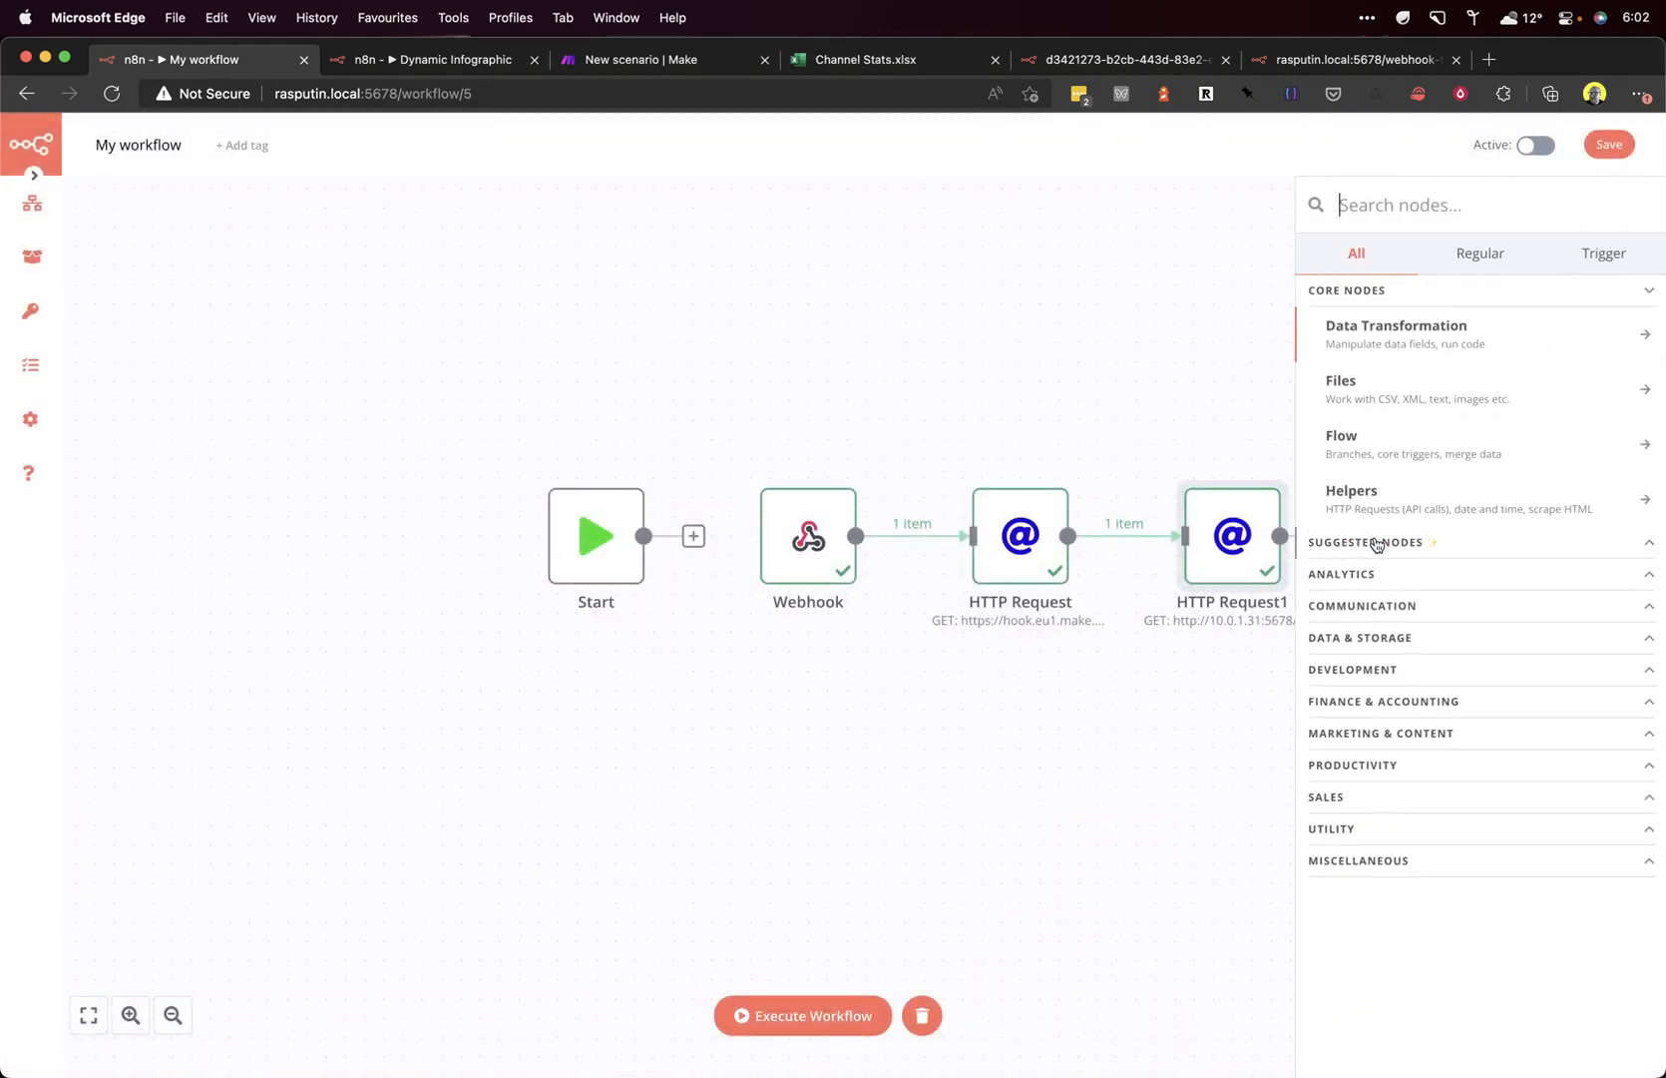
type("responds")
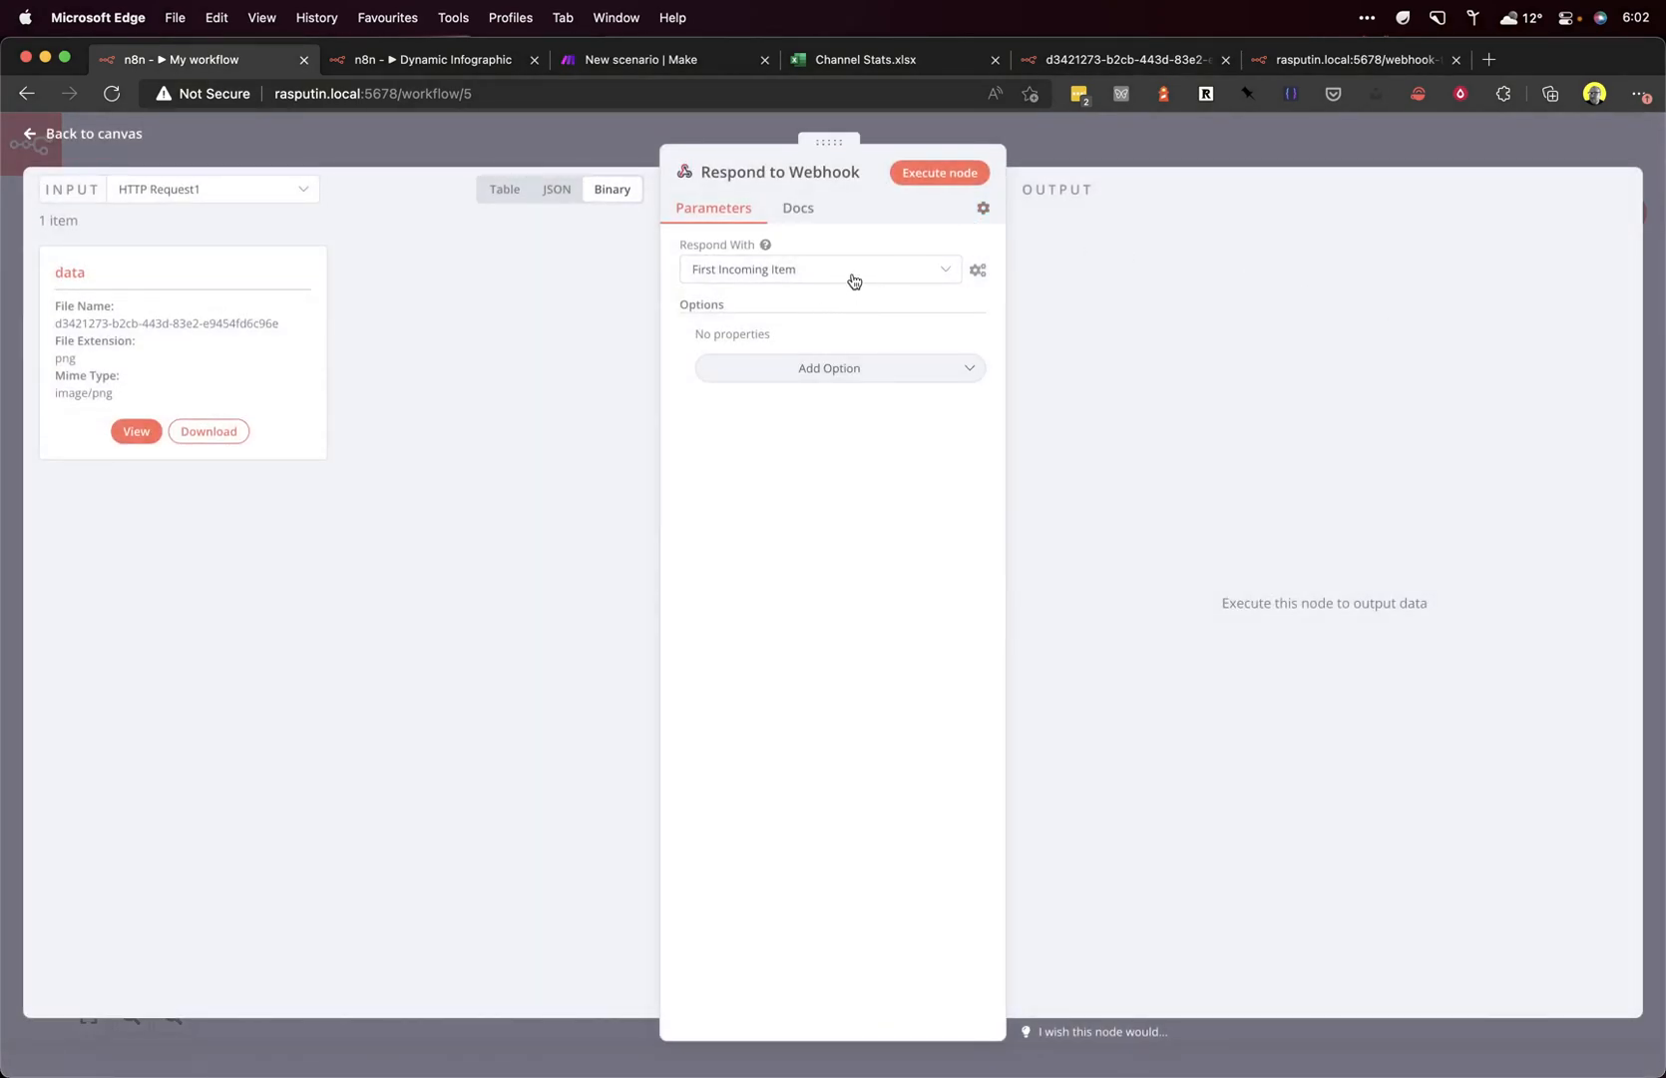
left_click(135, 439)
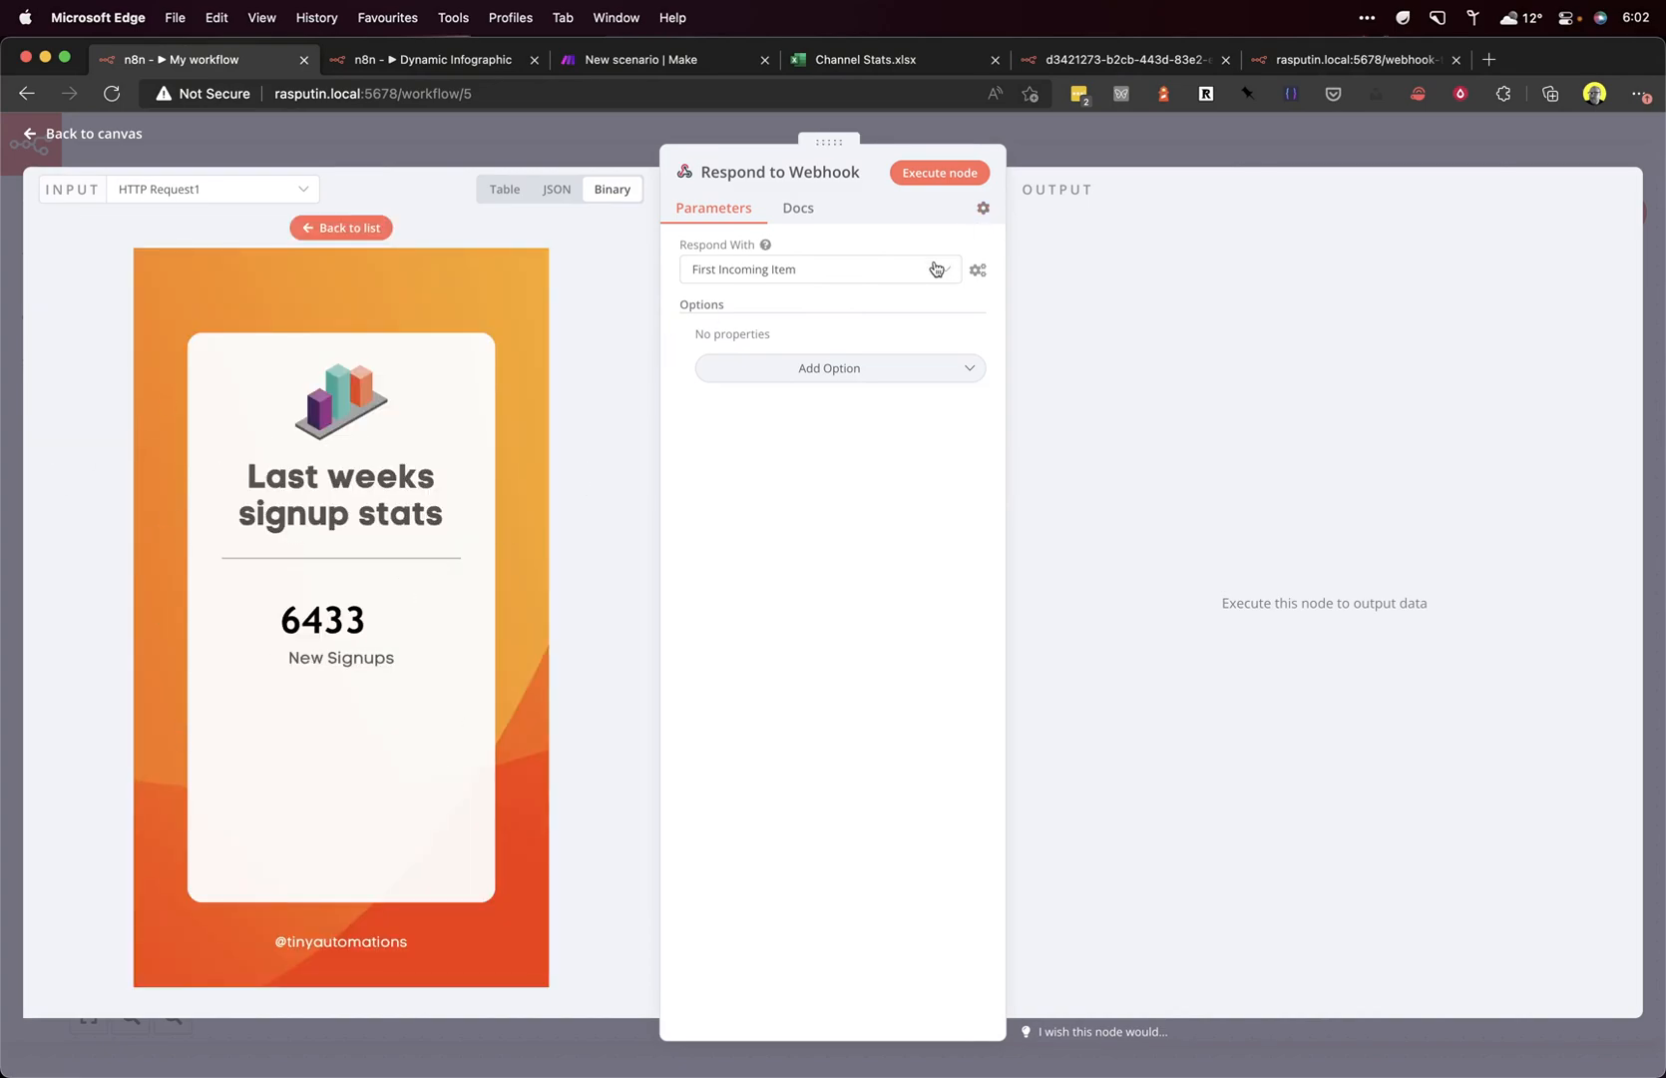
Step: Set Respond With to Binary, run the node, and preview the returned infographic
left_click(818, 269)
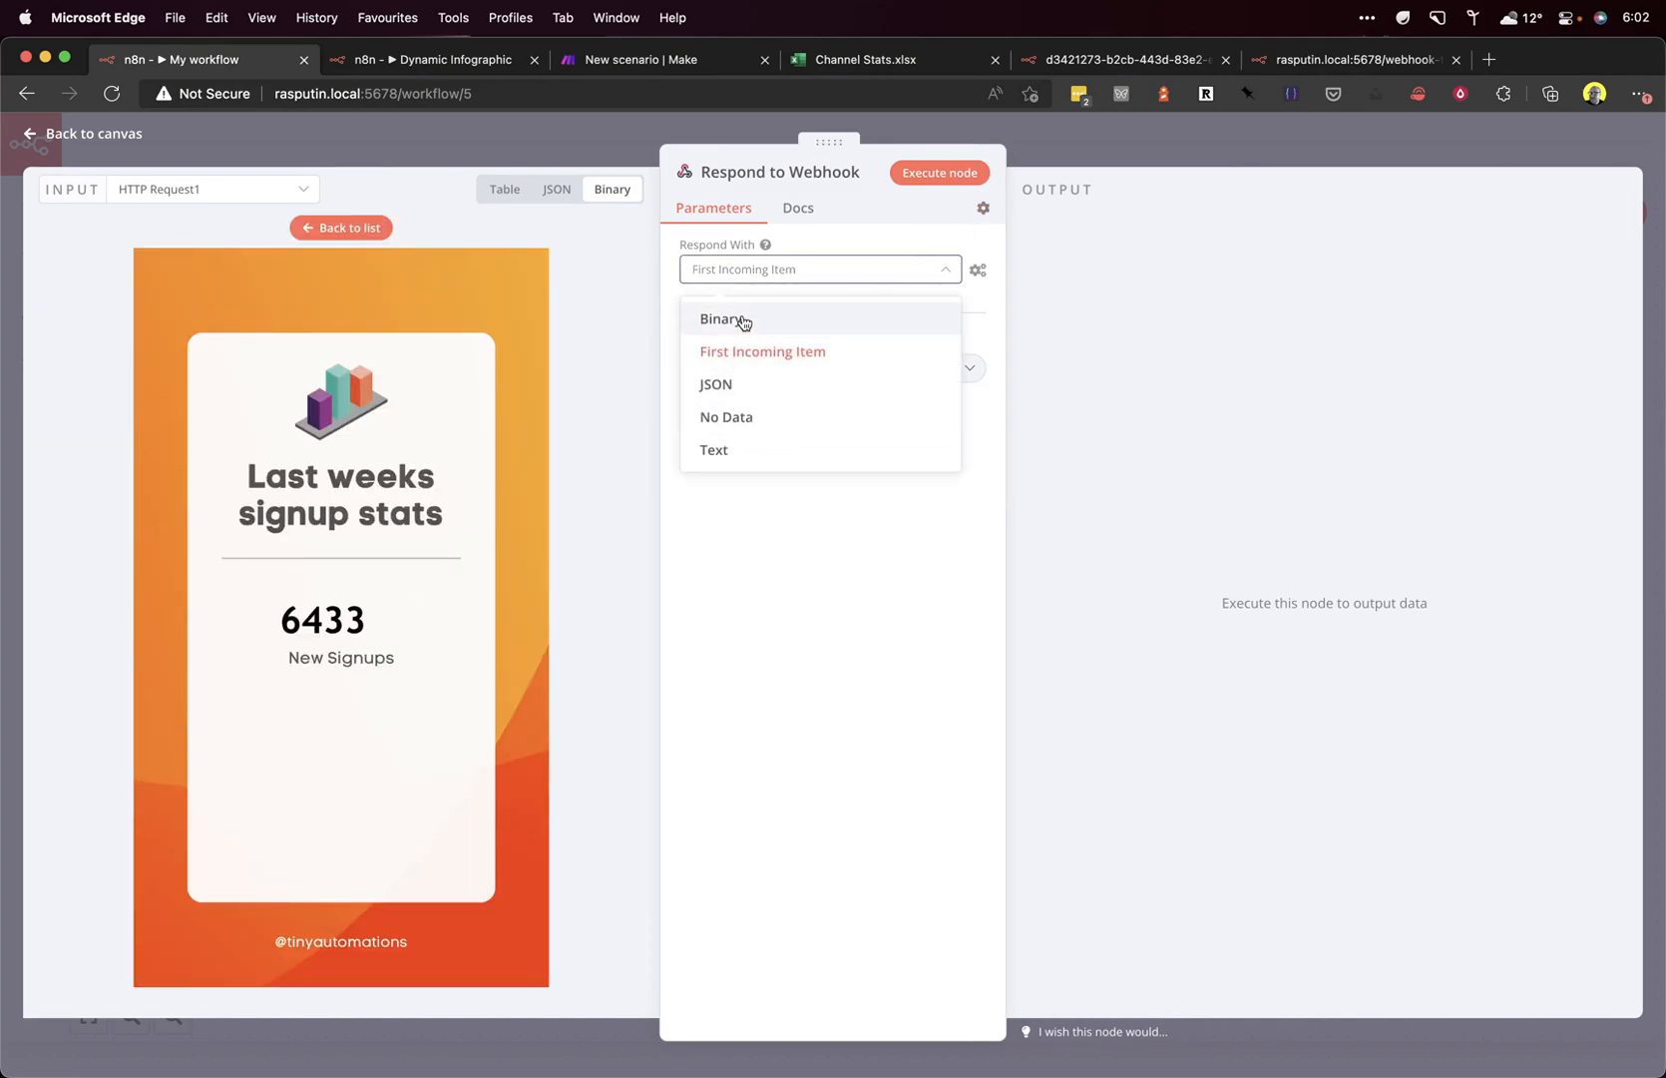
left_click(722, 320)
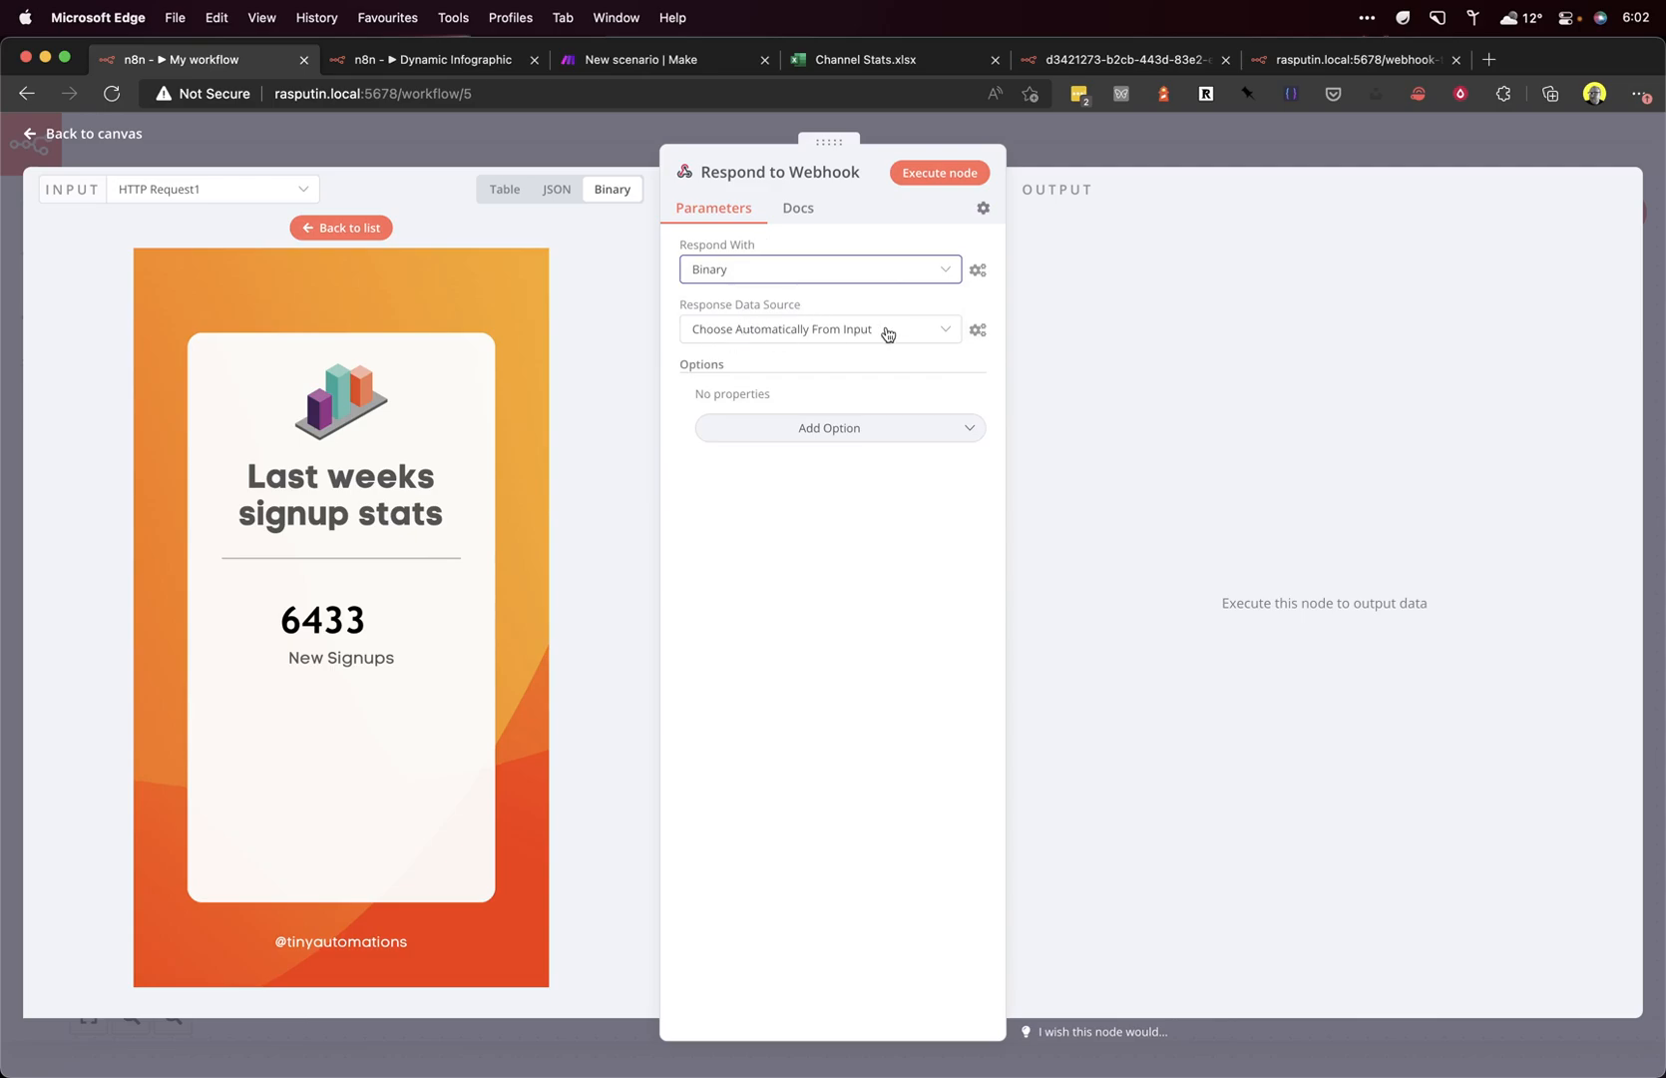
left_click(940, 173)
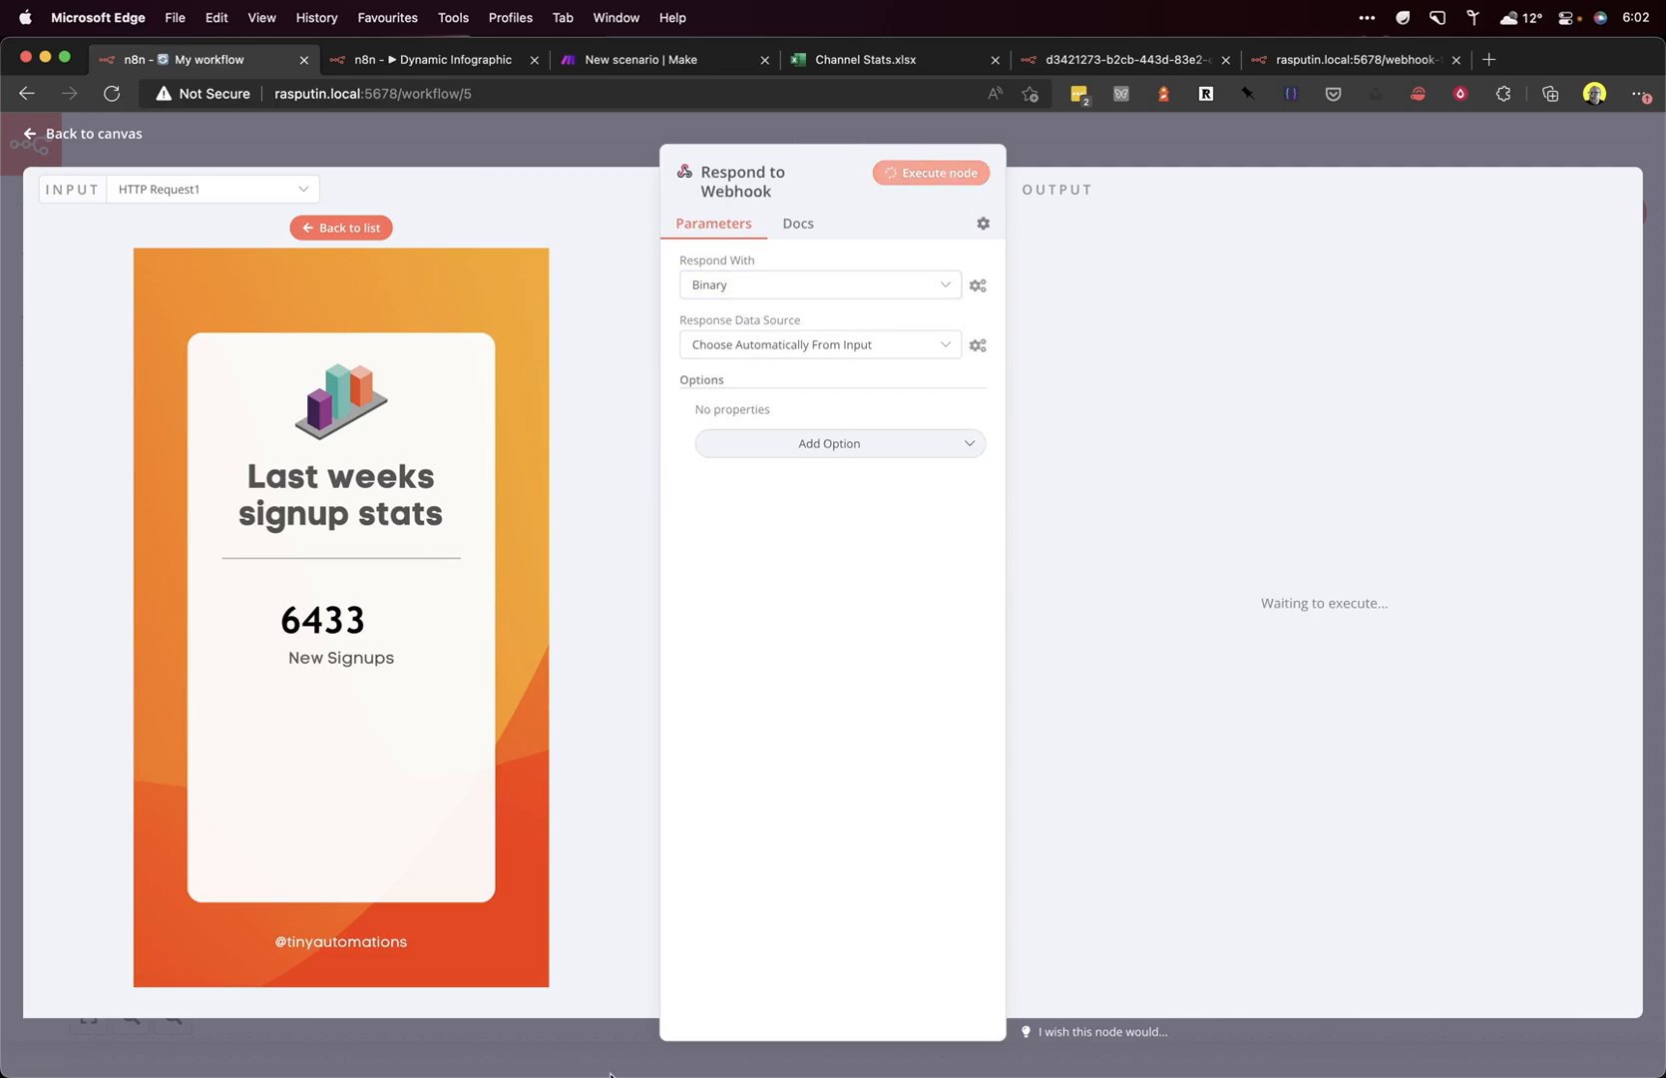
mouse_move(1076, 878)
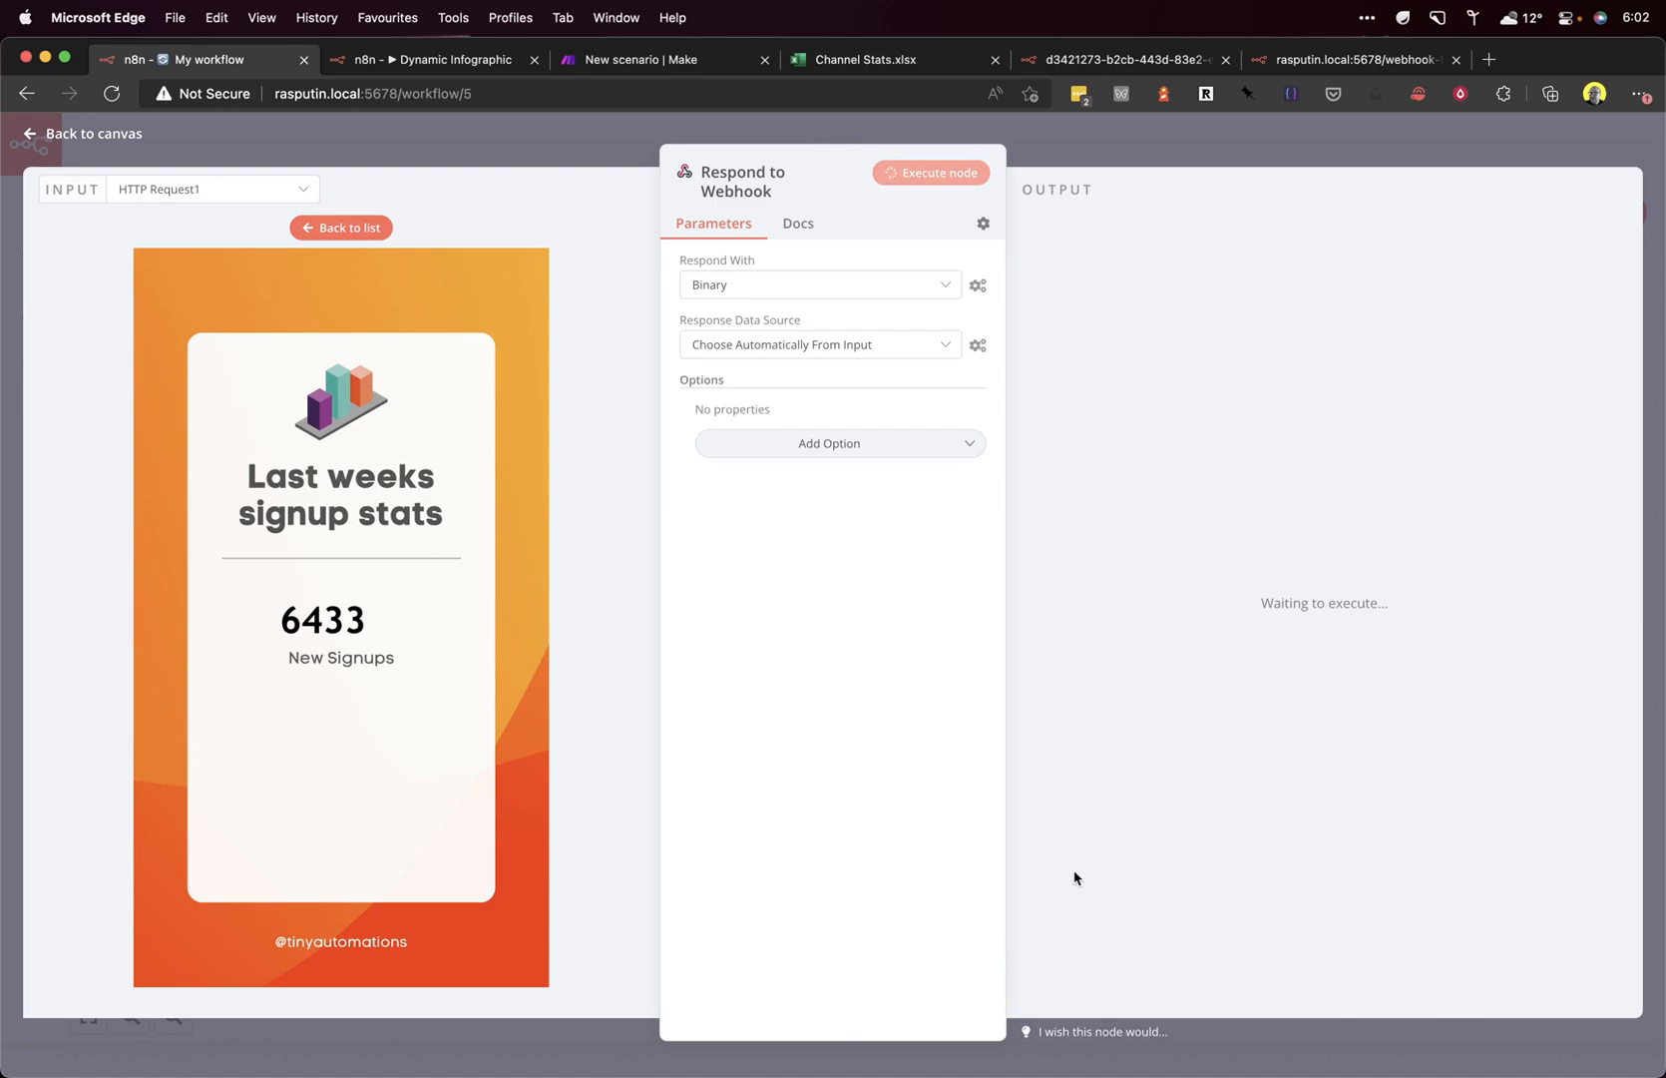
left_click(937, 172)
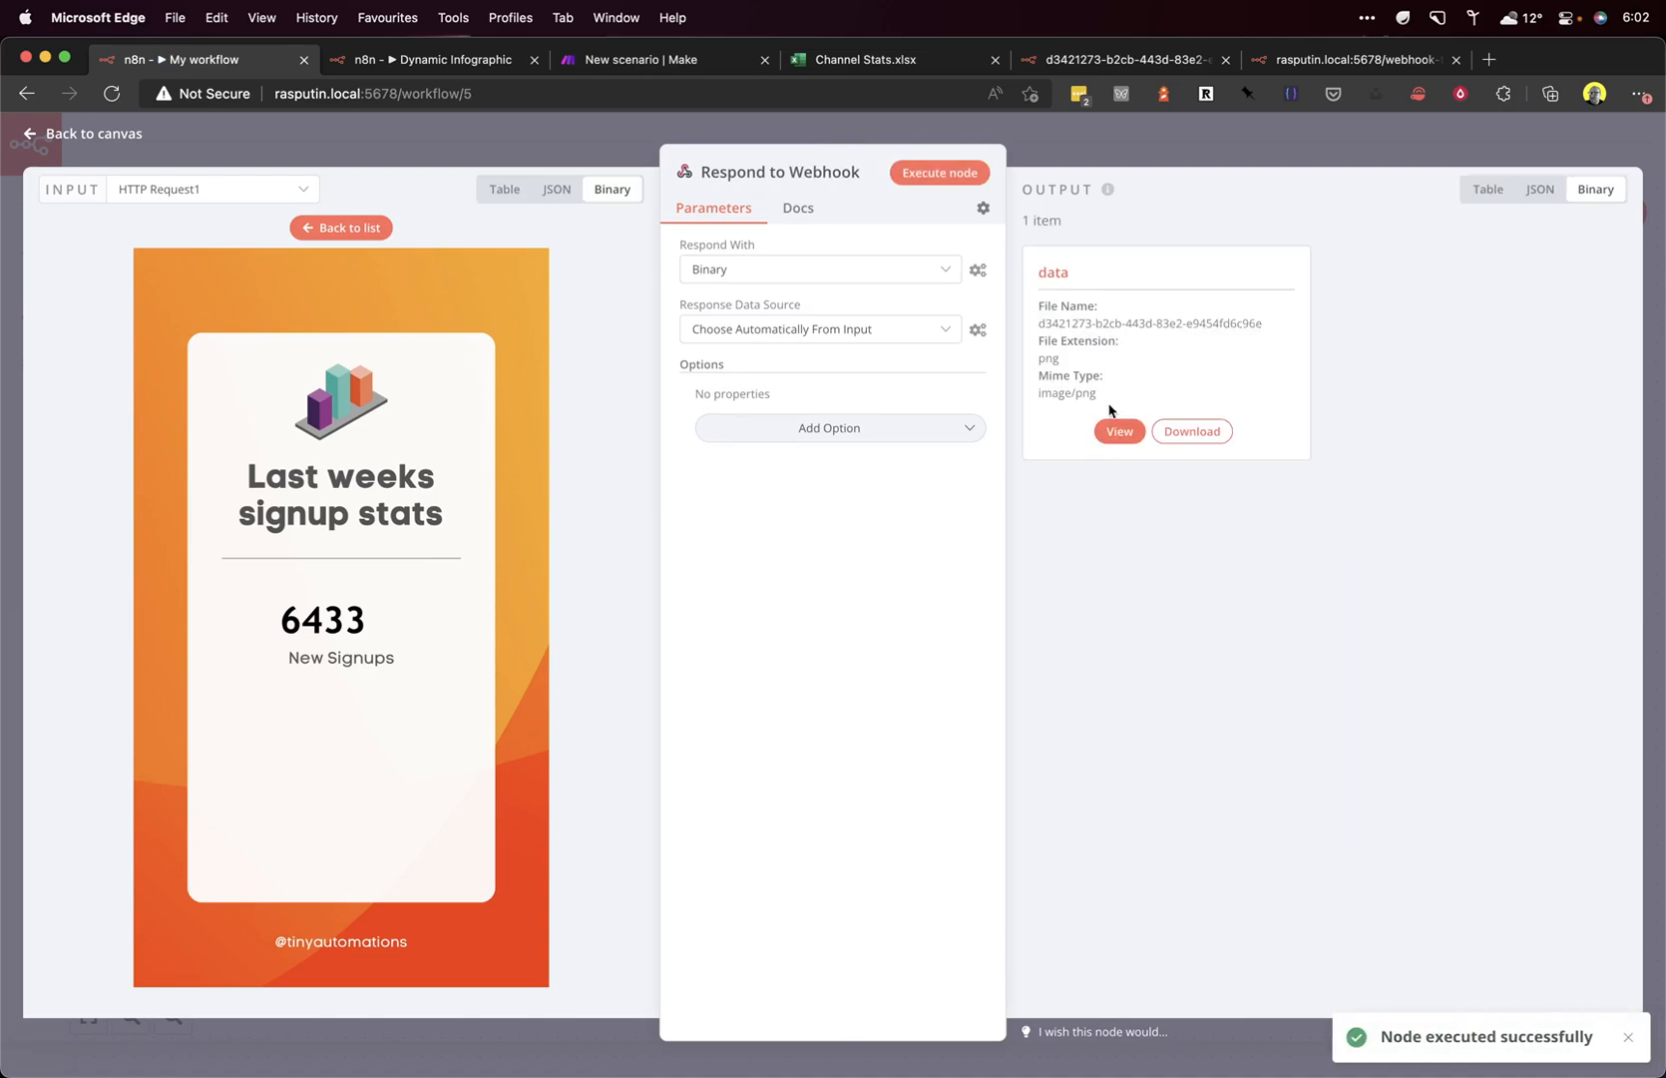
left_click(1118, 431)
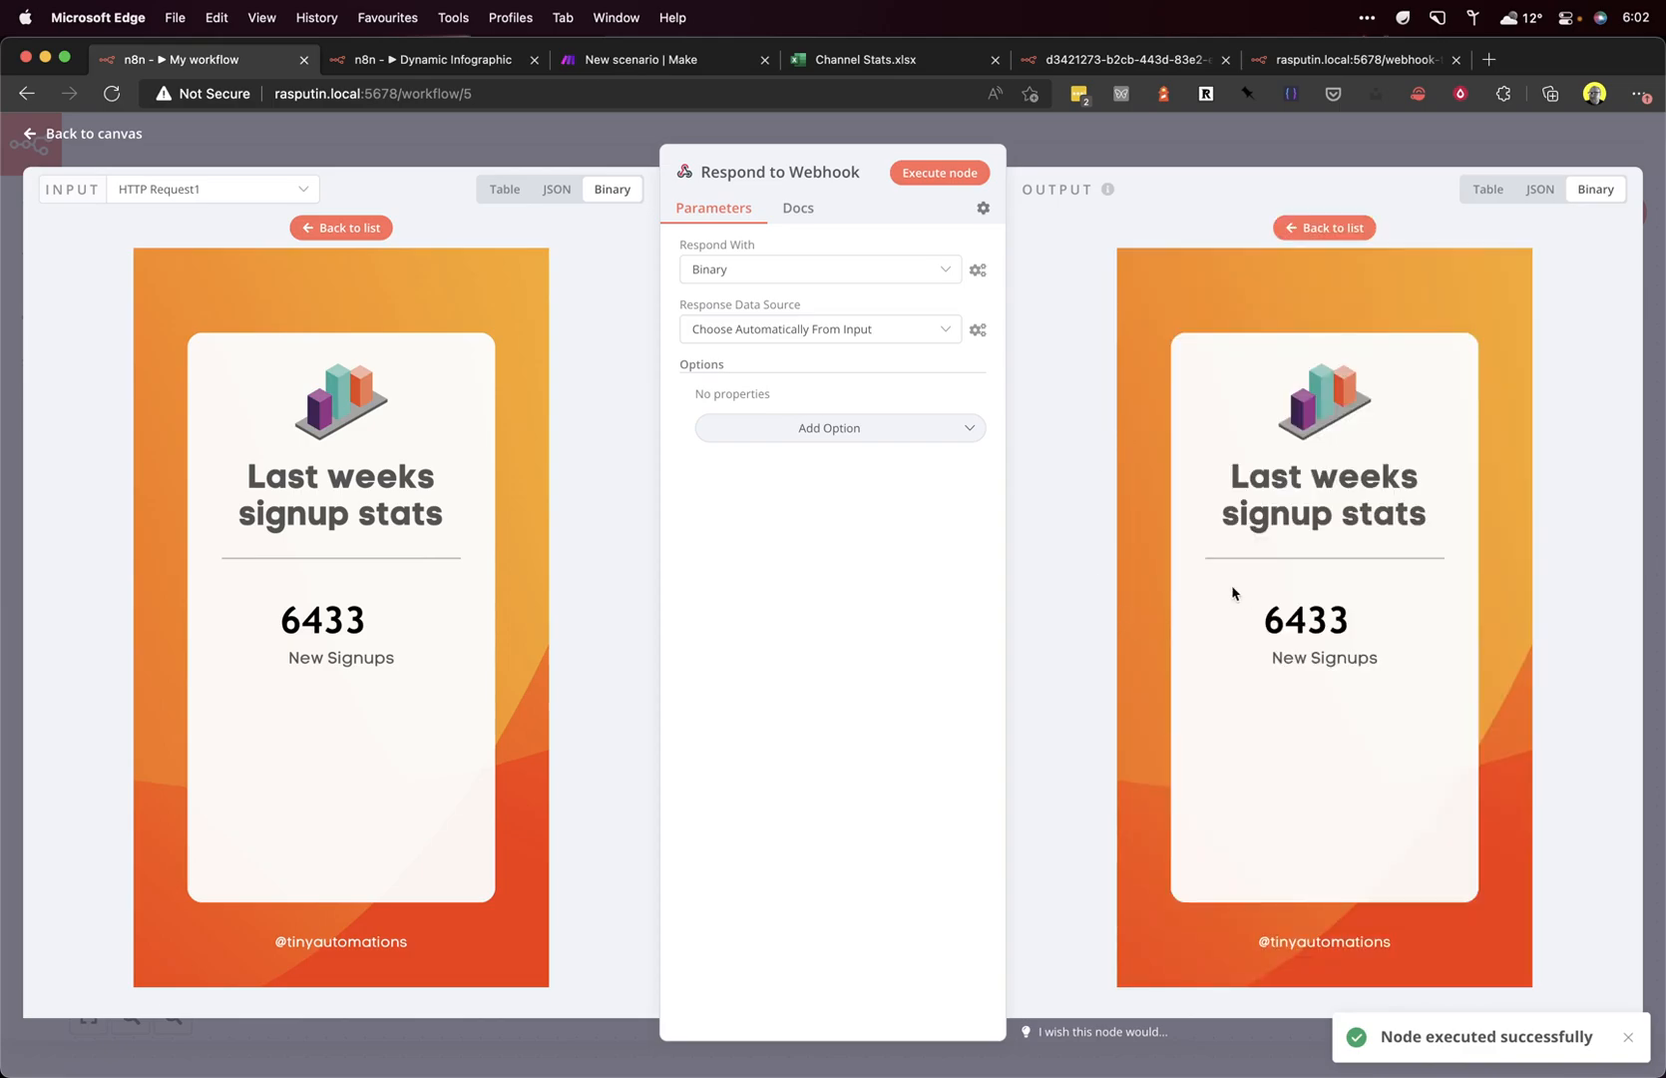
left_click(82, 132)
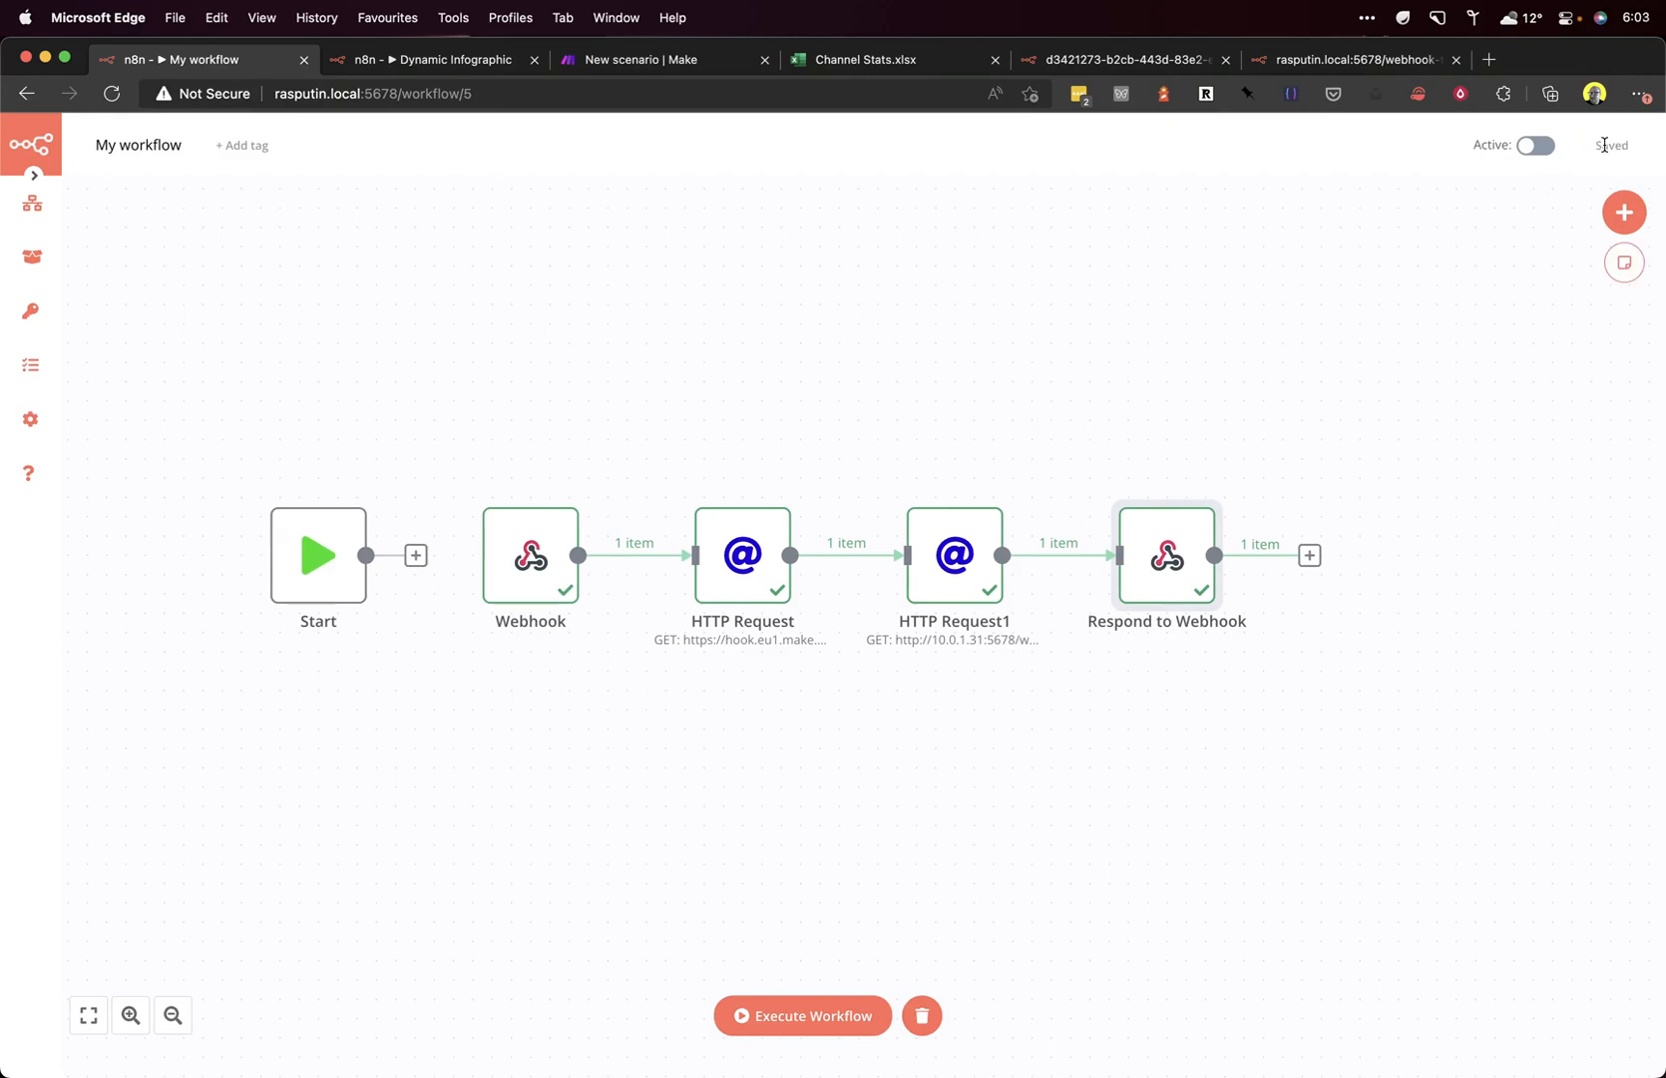
Step: Turn the workflow Active, dismiss the confirmation, and open the Webhook node's production URL
left_click(1533, 145)
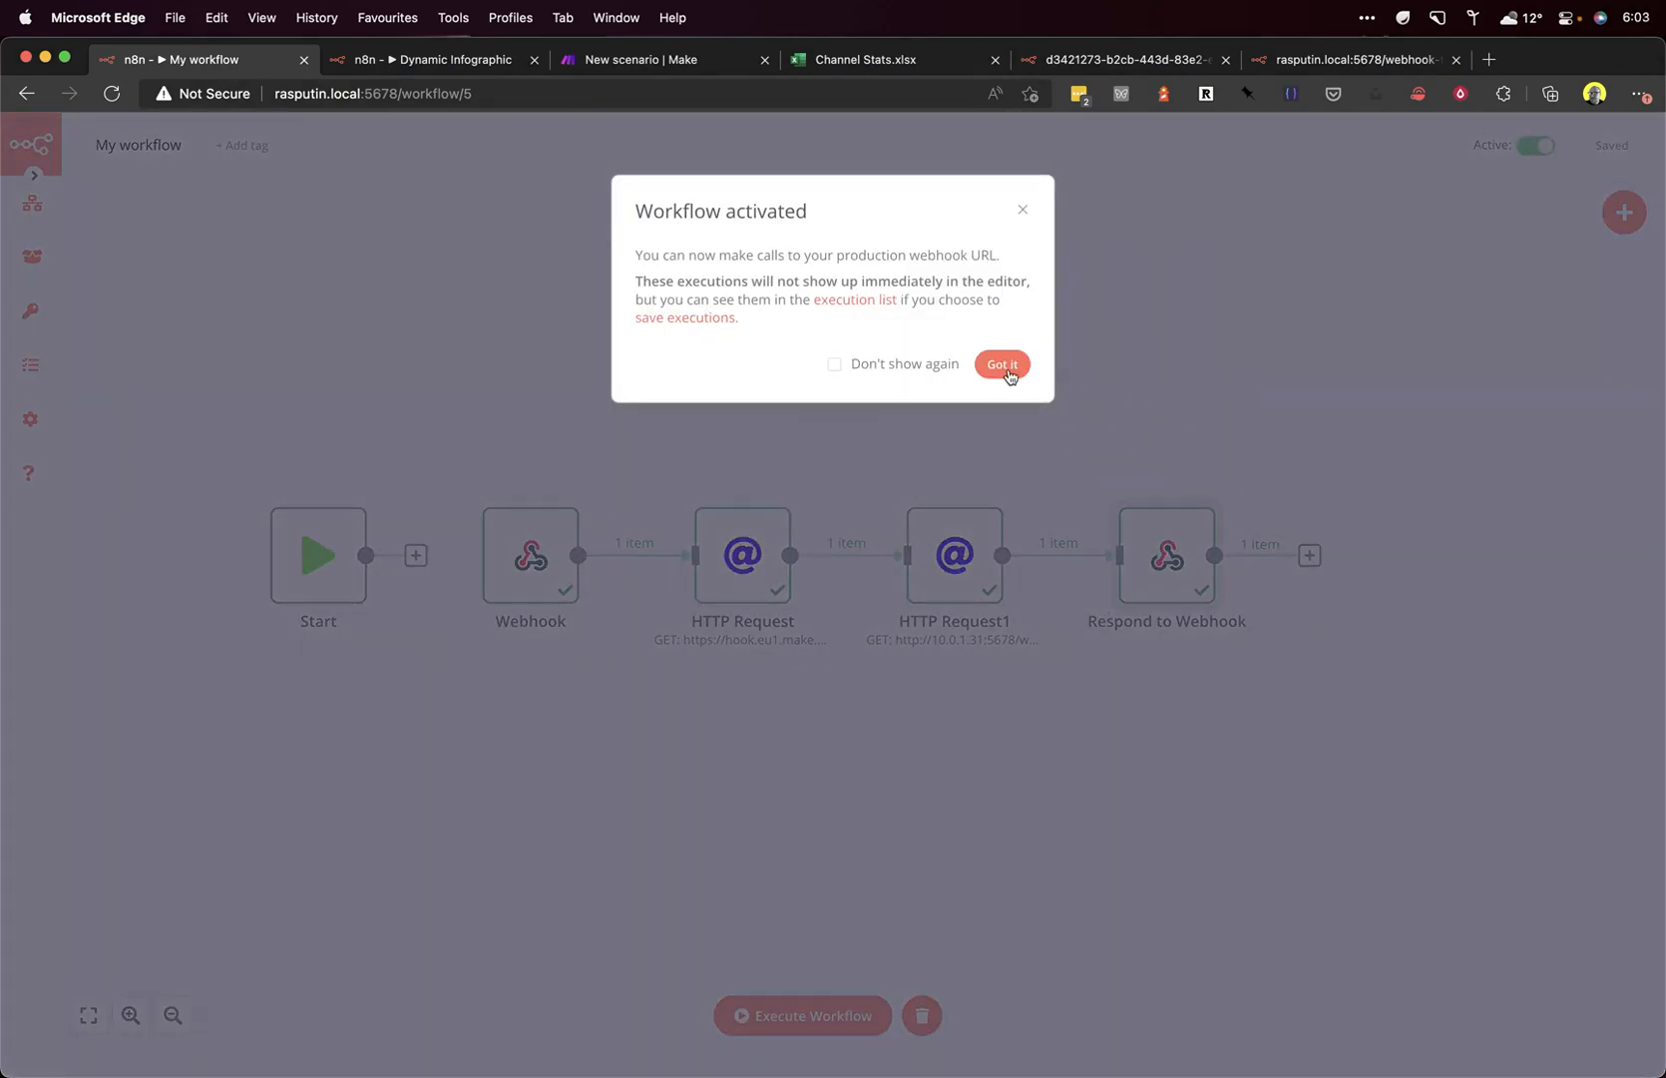
left_click(1000, 363)
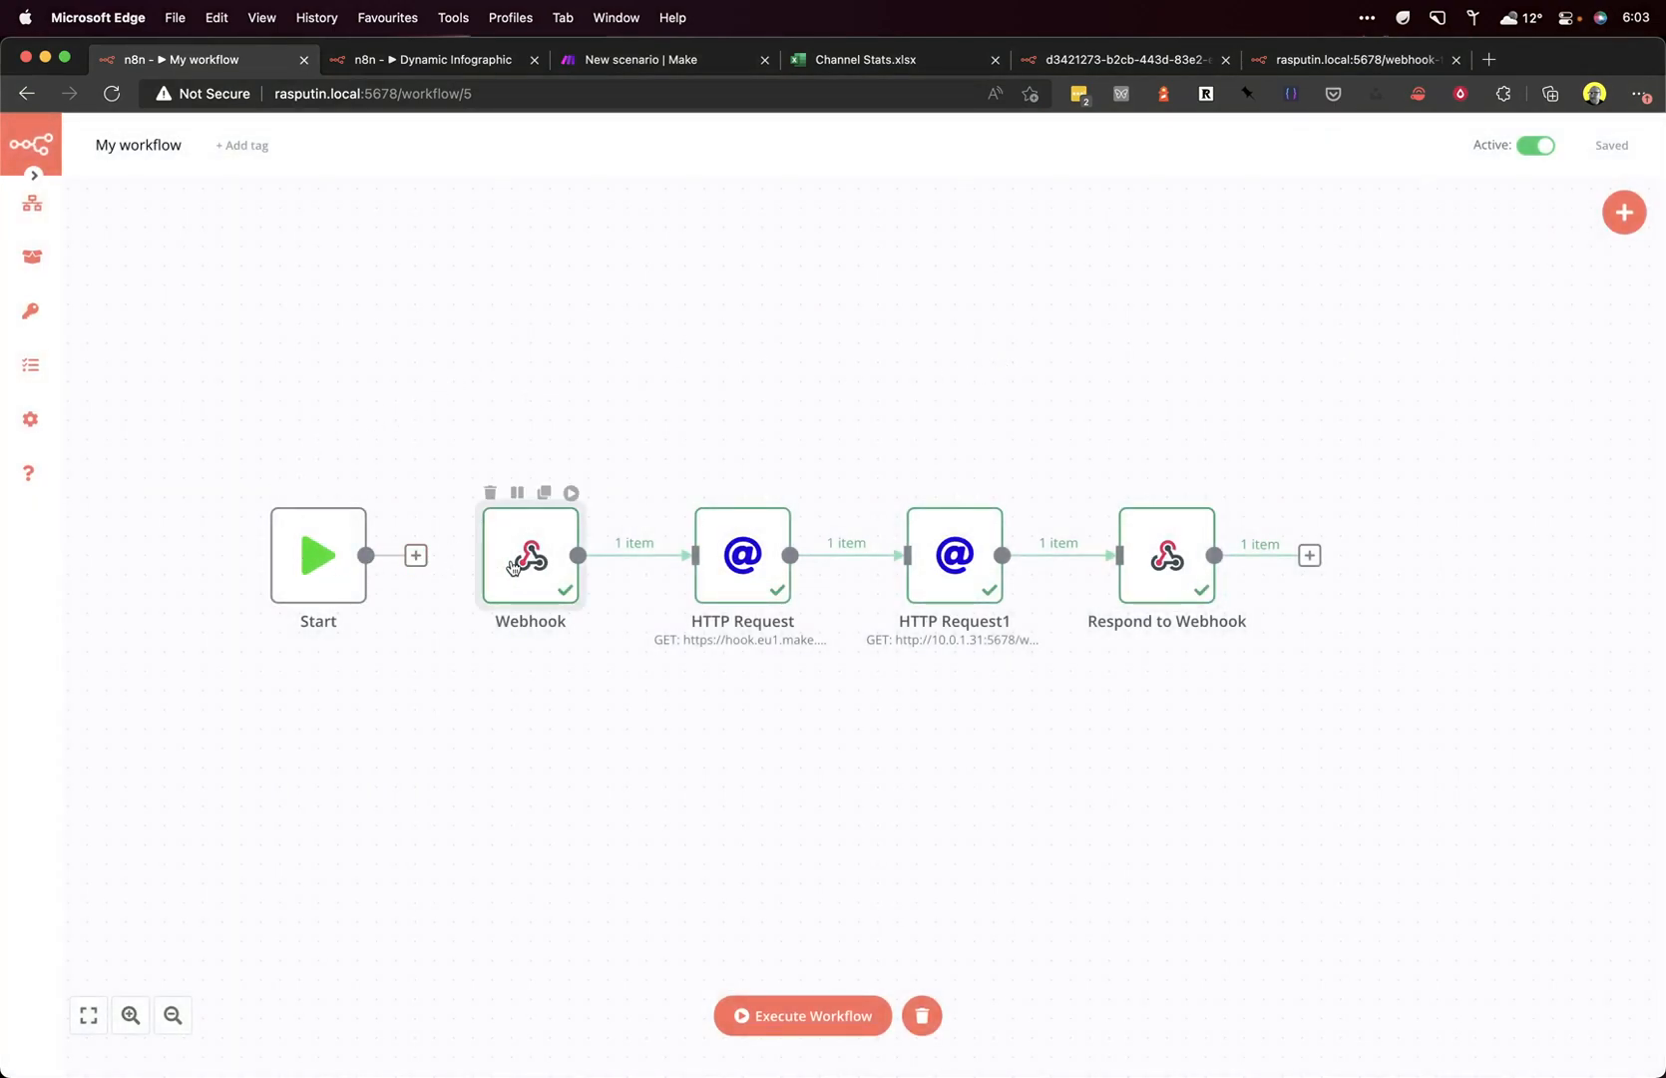
double_click(530, 556)
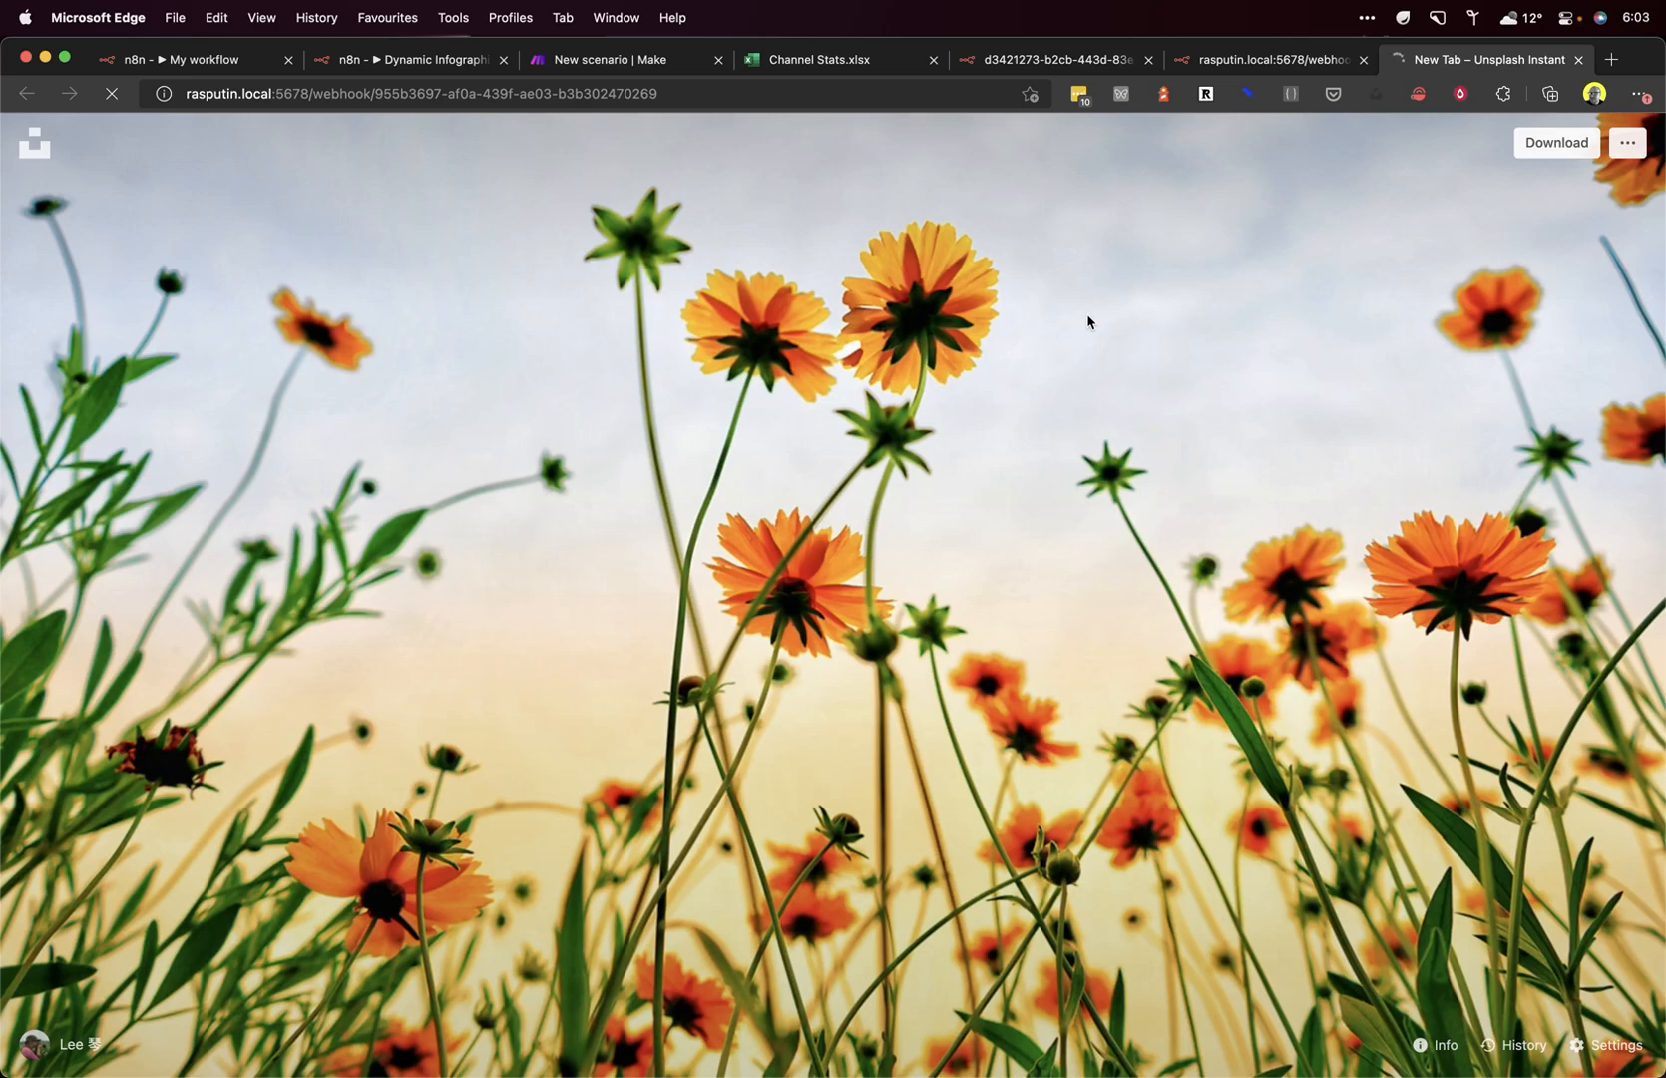
mouse_move(698, 58)
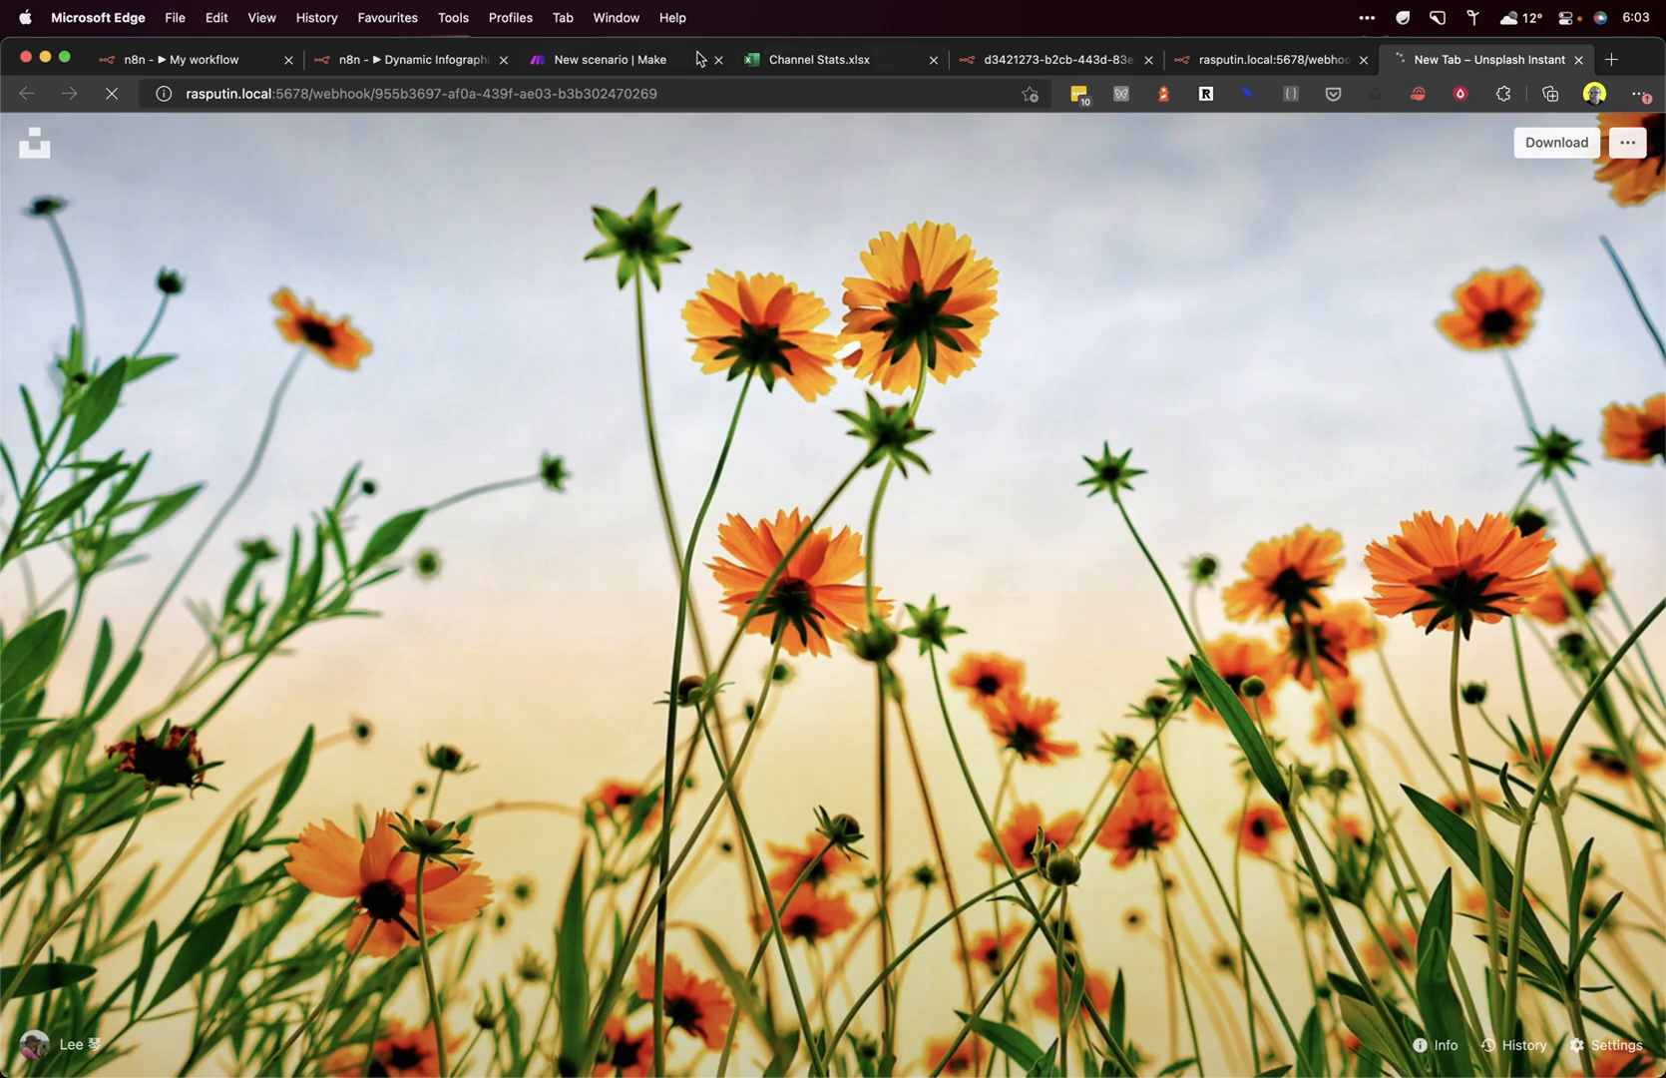
Step: Check the n8n and Make tabs, then view the 6433 New Signups infographic at the webhook URL
left_click(192, 59)
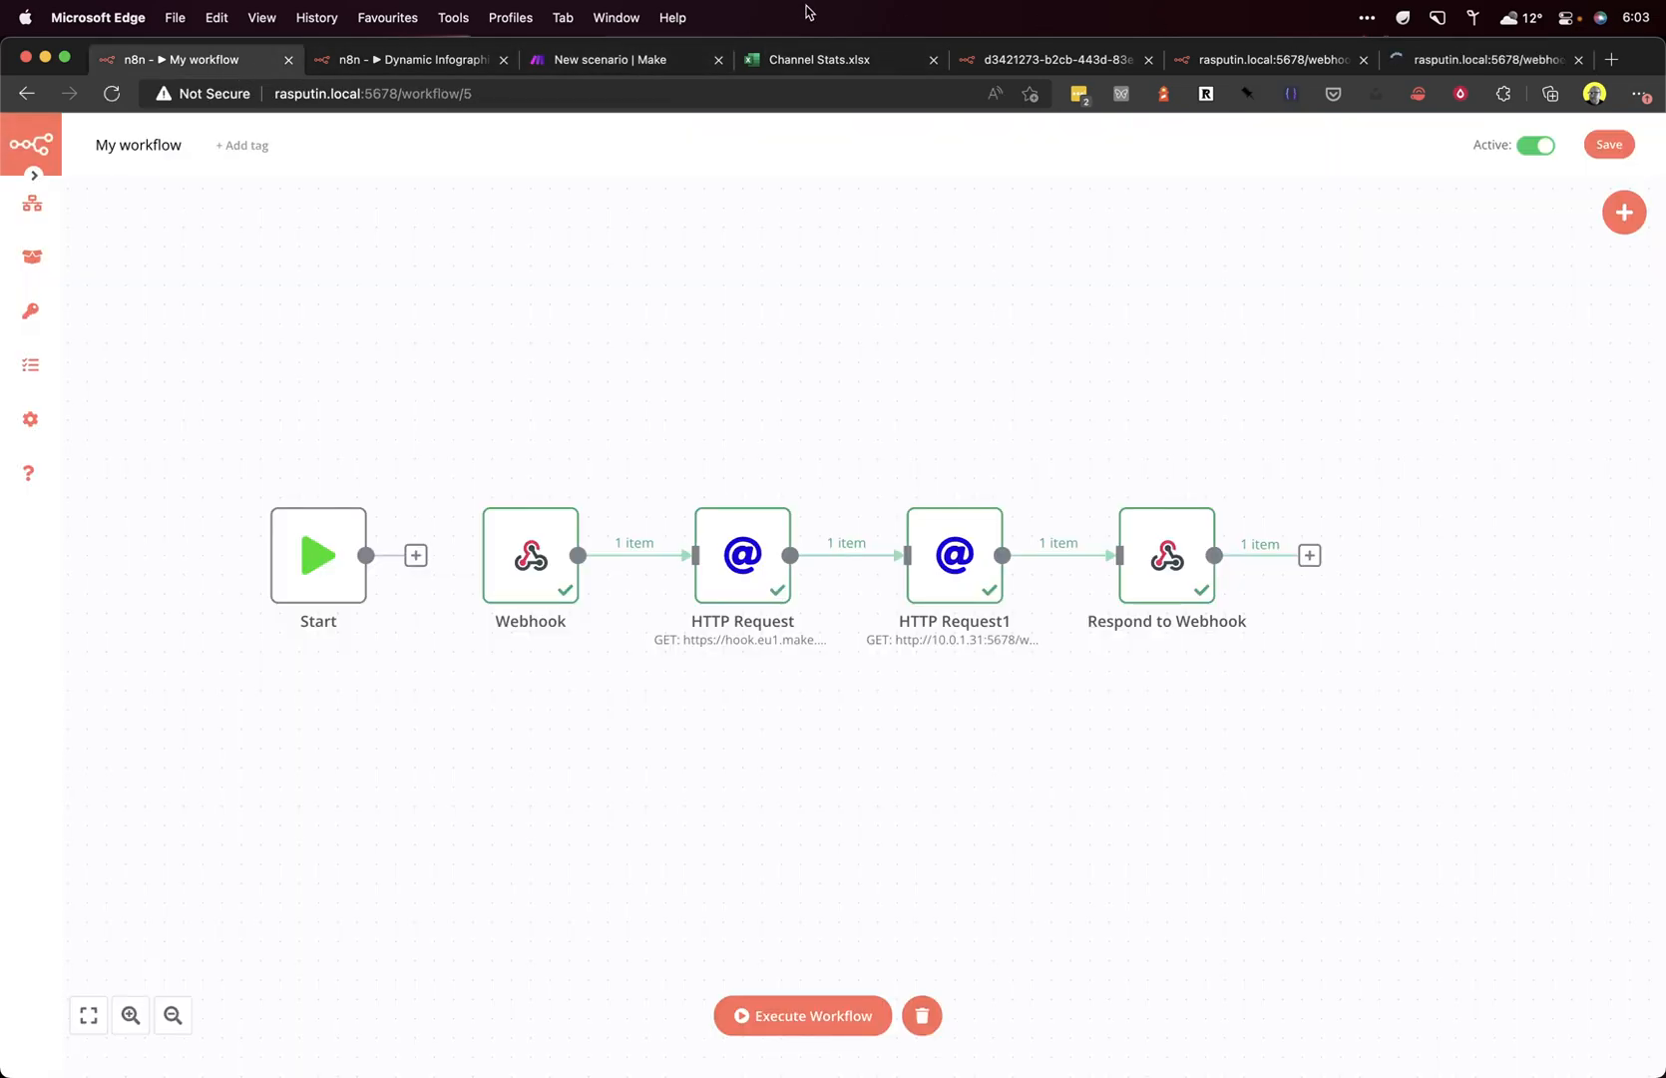
left_click(625, 60)
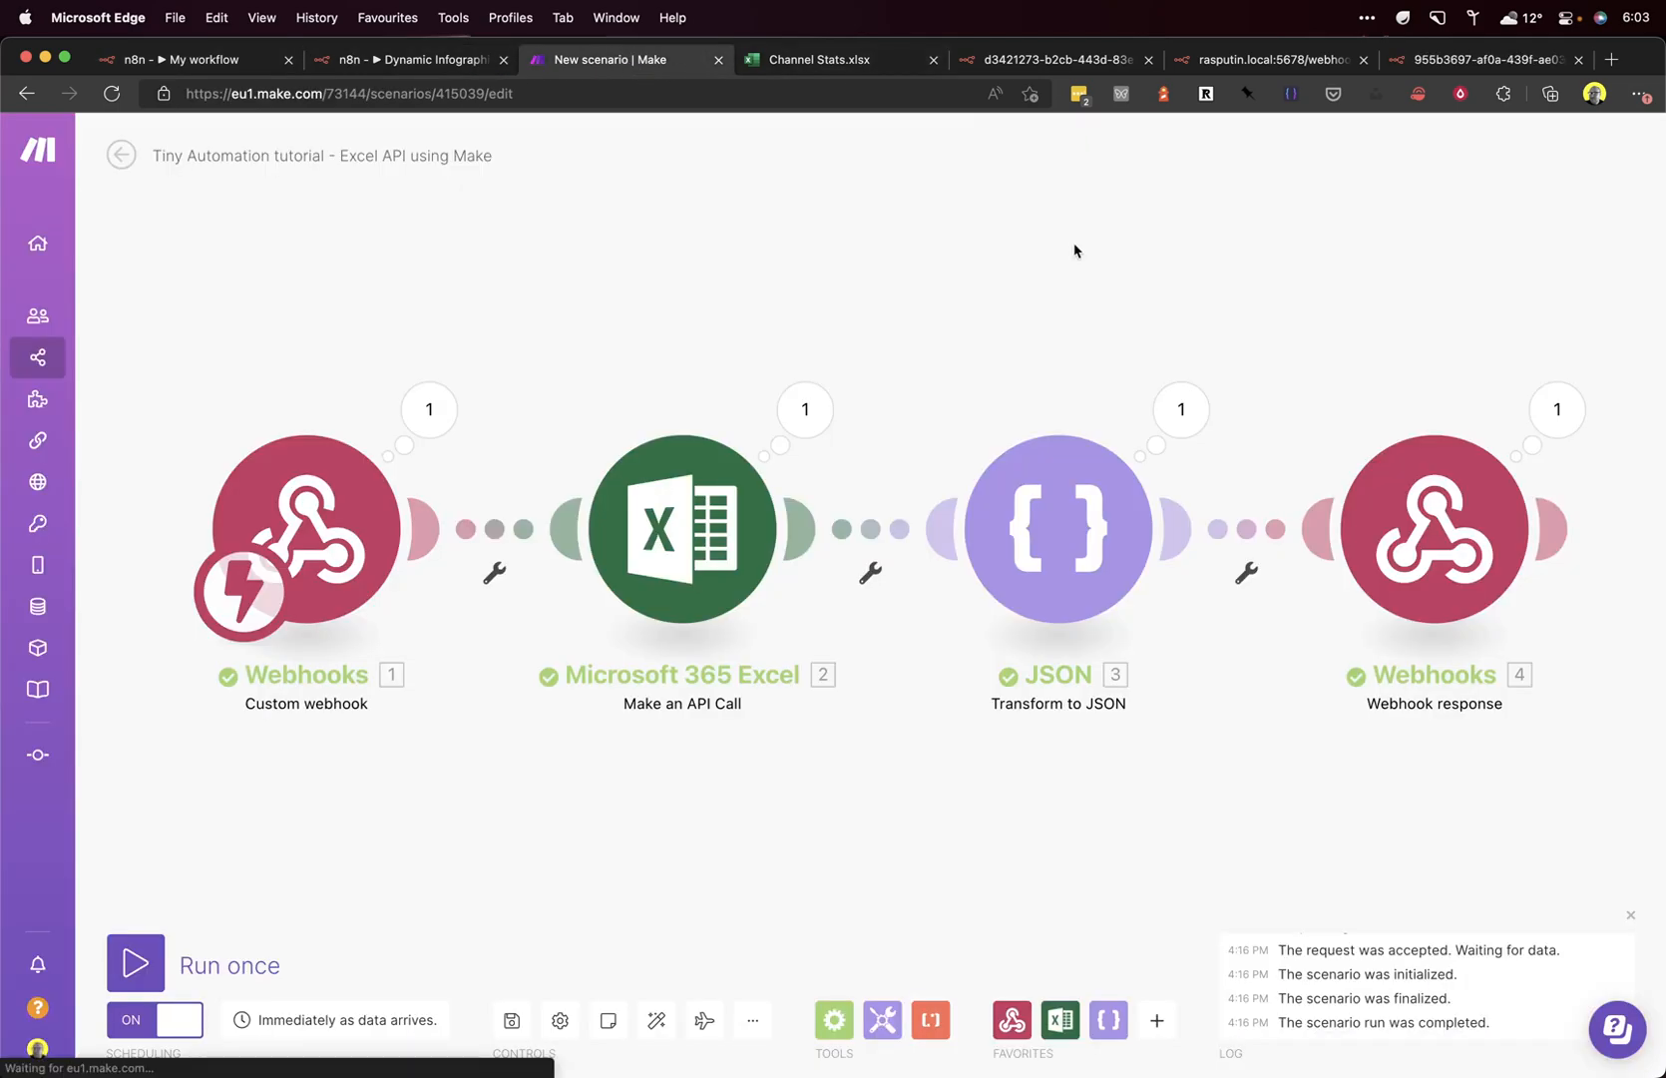
left_click(839, 59)
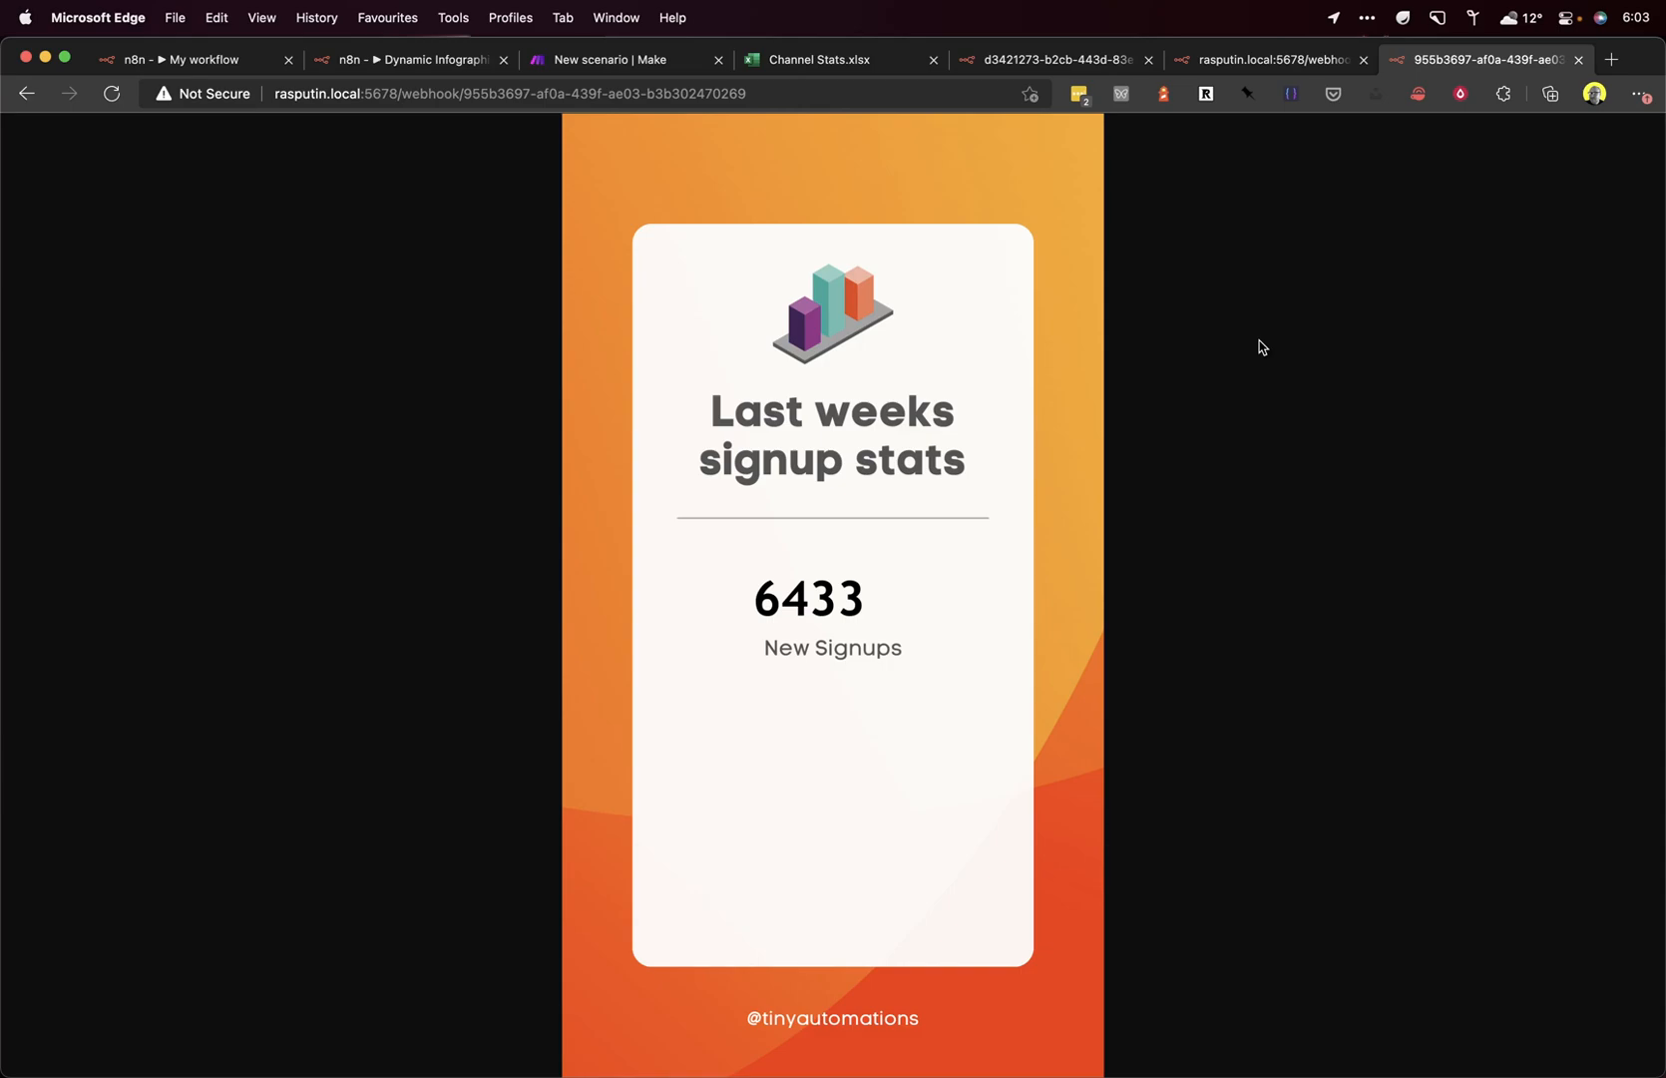
mouse_move(1330, 538)
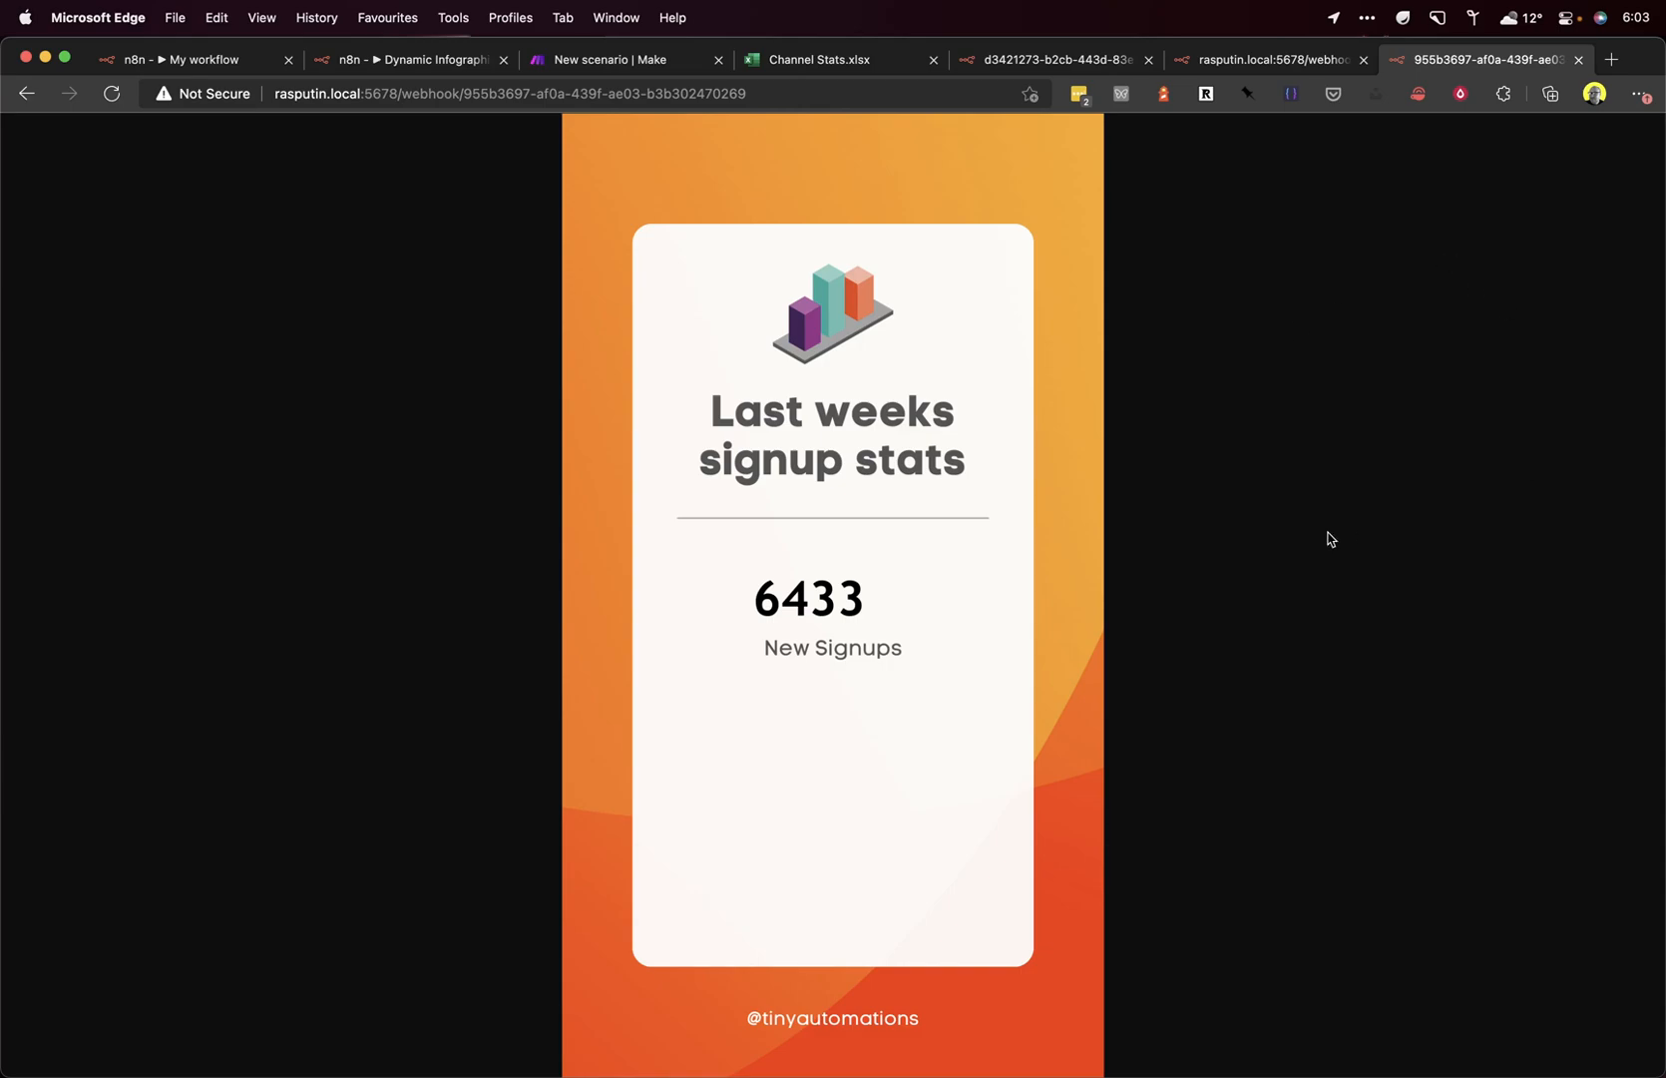